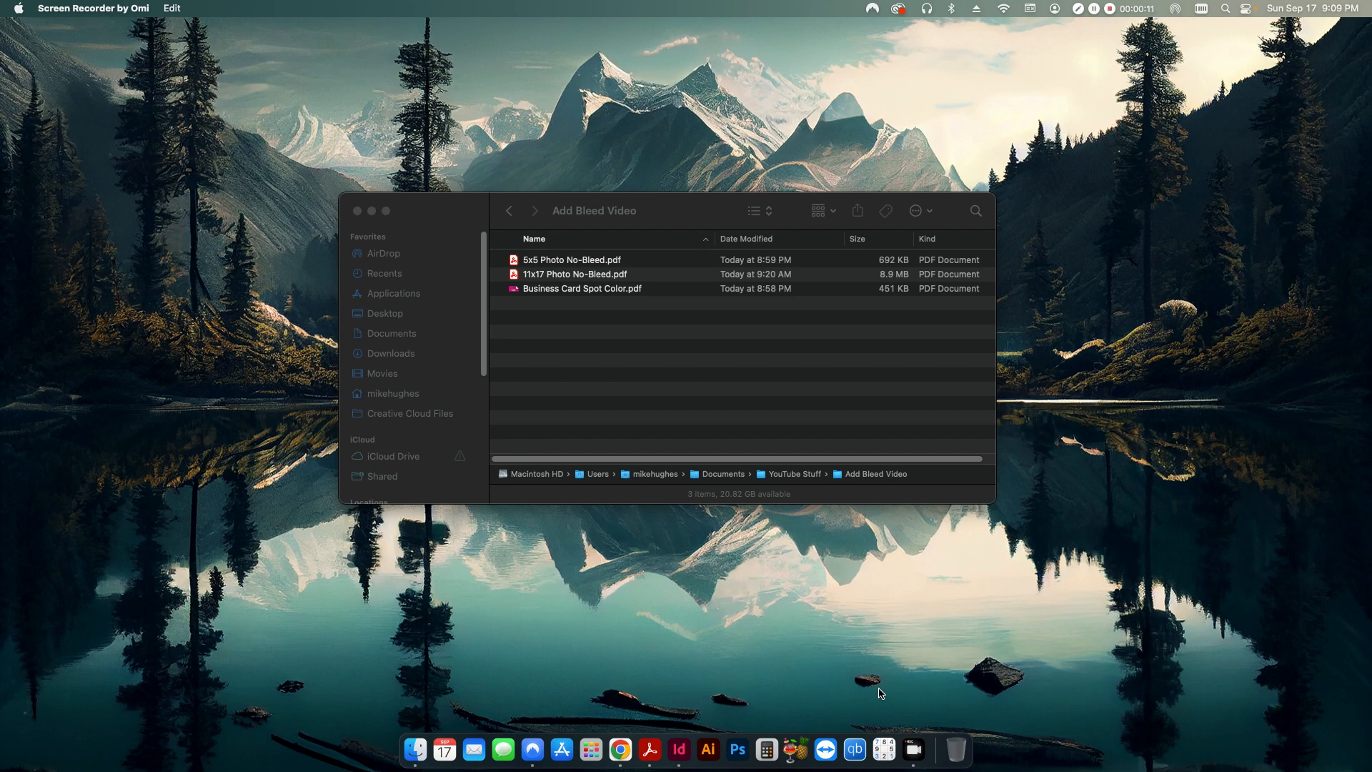
mouse_move(550, 271)
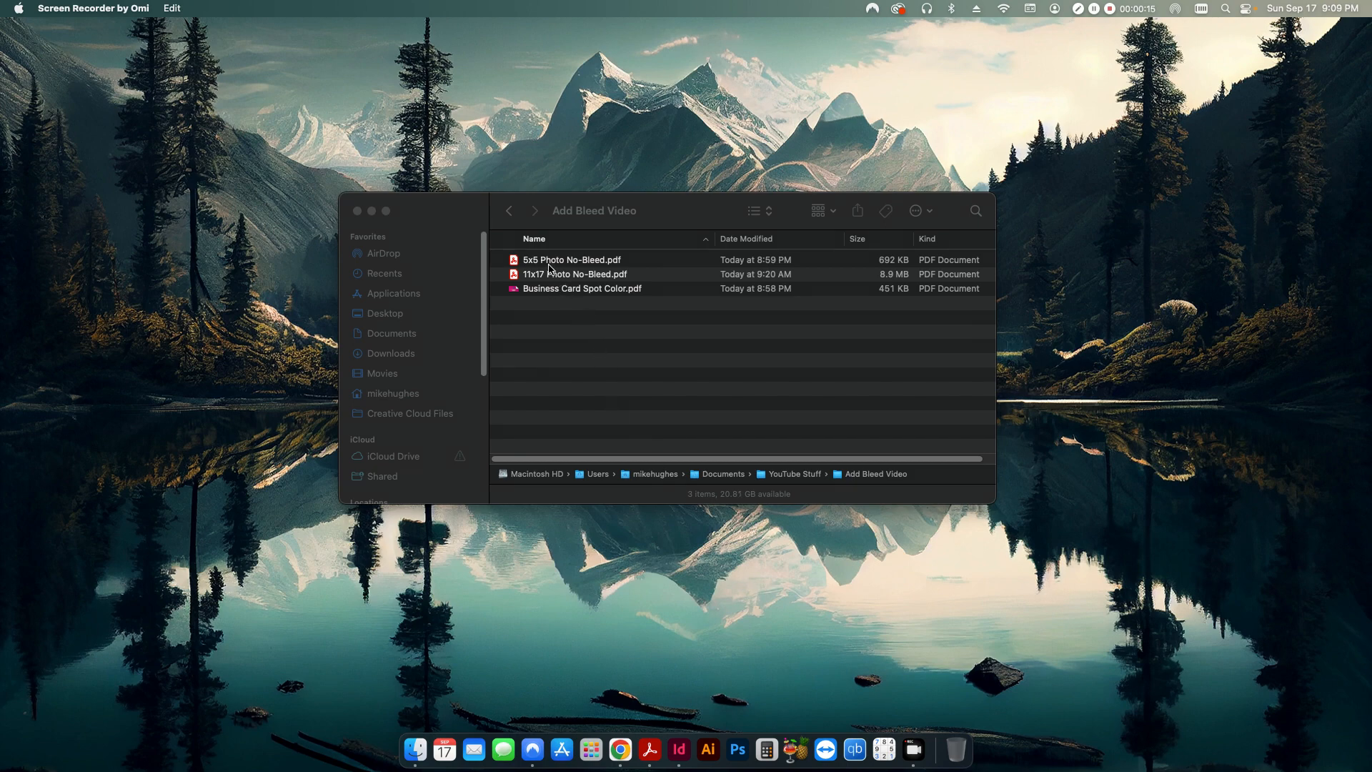
mouse_move(554, 295)
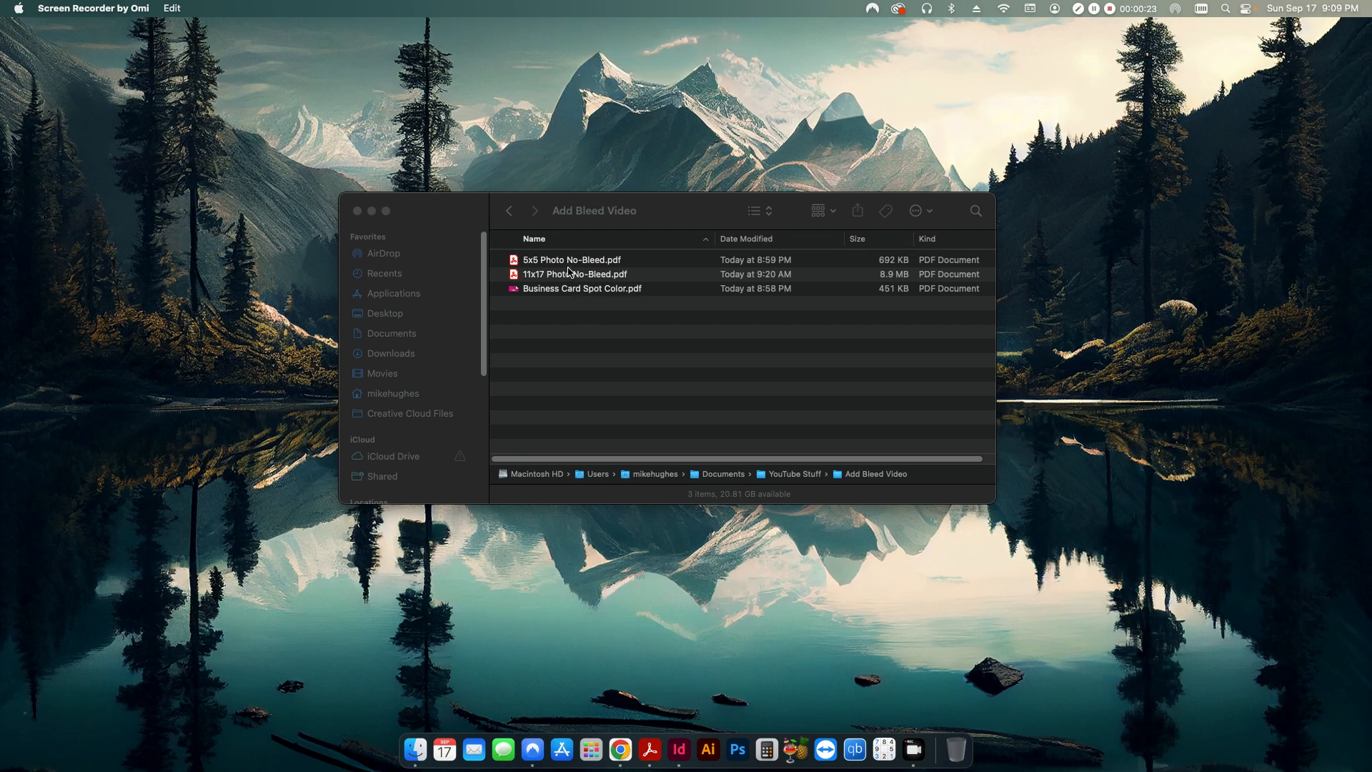
mouse_move(559, 278)
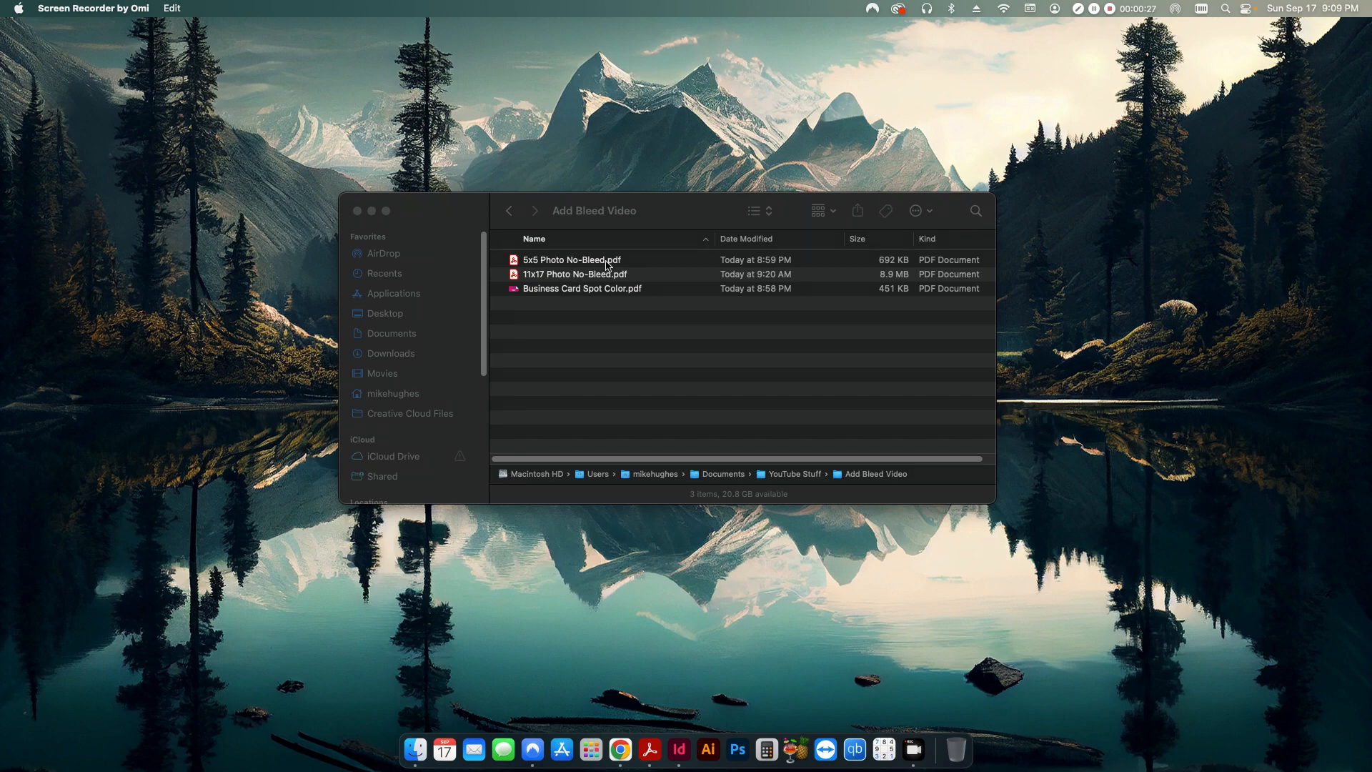
Open Business Card Spot Color.pdf and confirm a 3.50 x 2.00 in page size in Properties
double_click(582, 288)
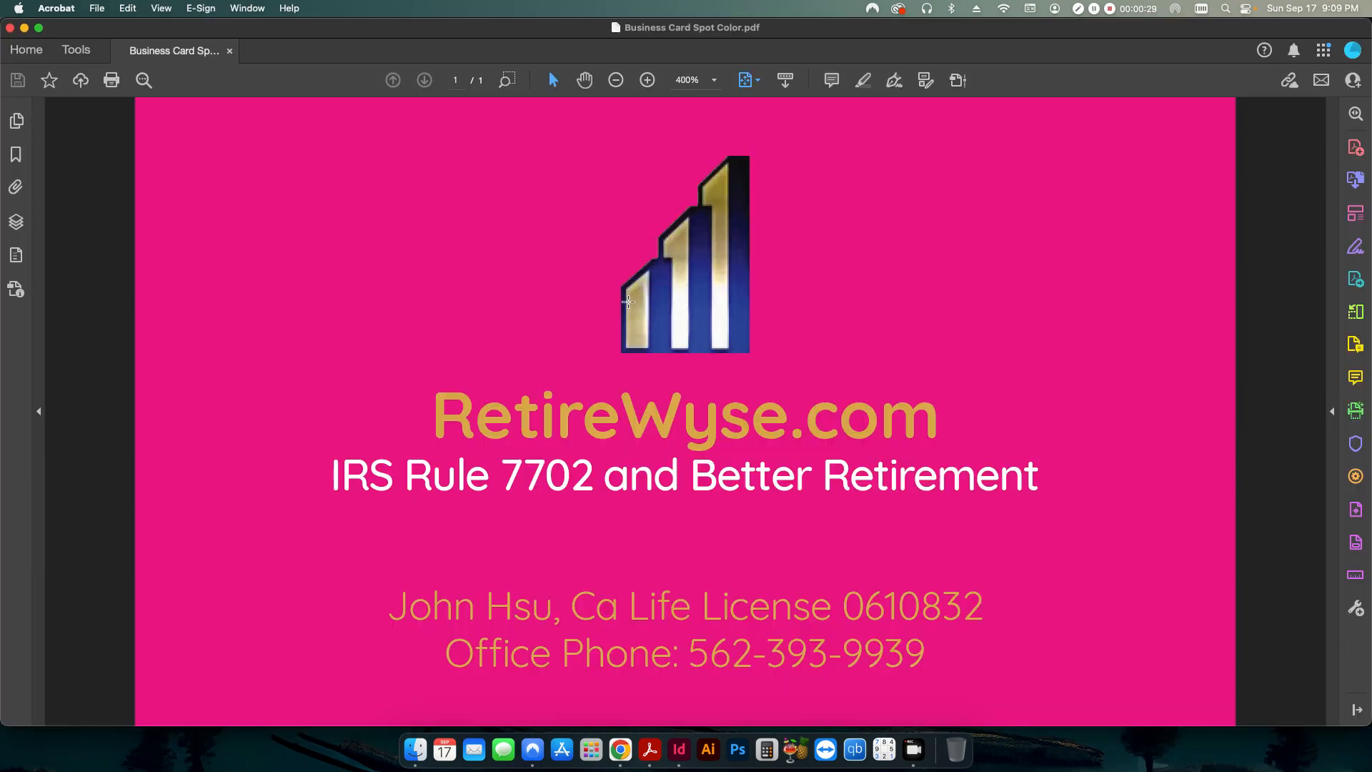
mouse_move(528, 275)
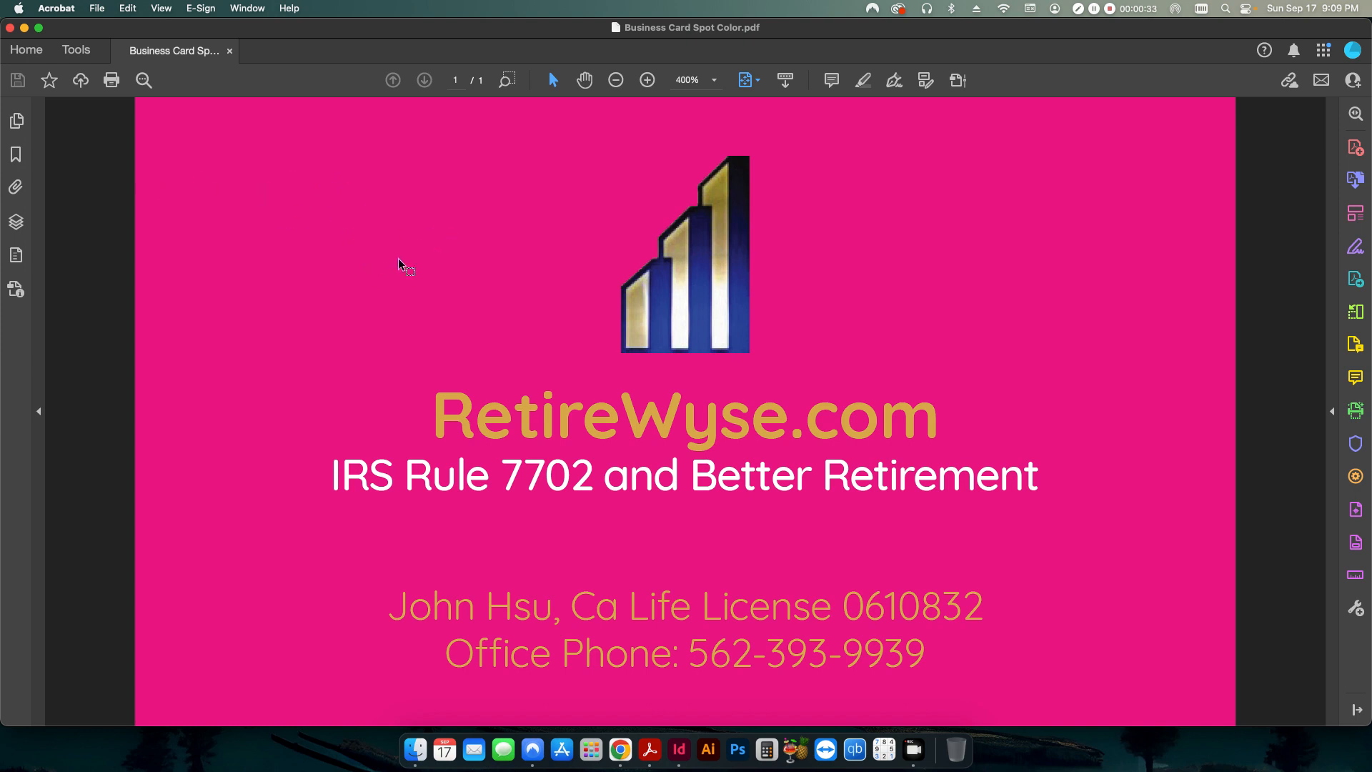
mouse_move(427, 240)
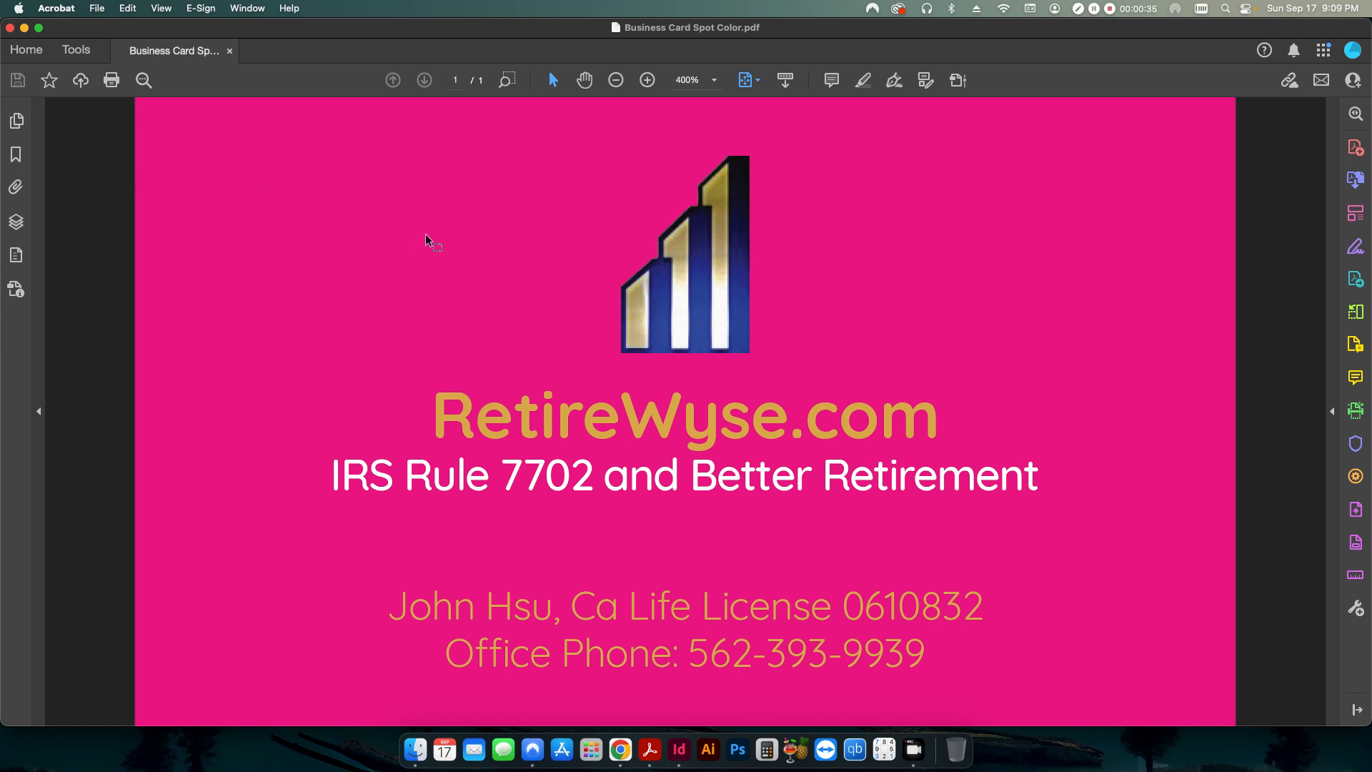
left_click(98, 8)
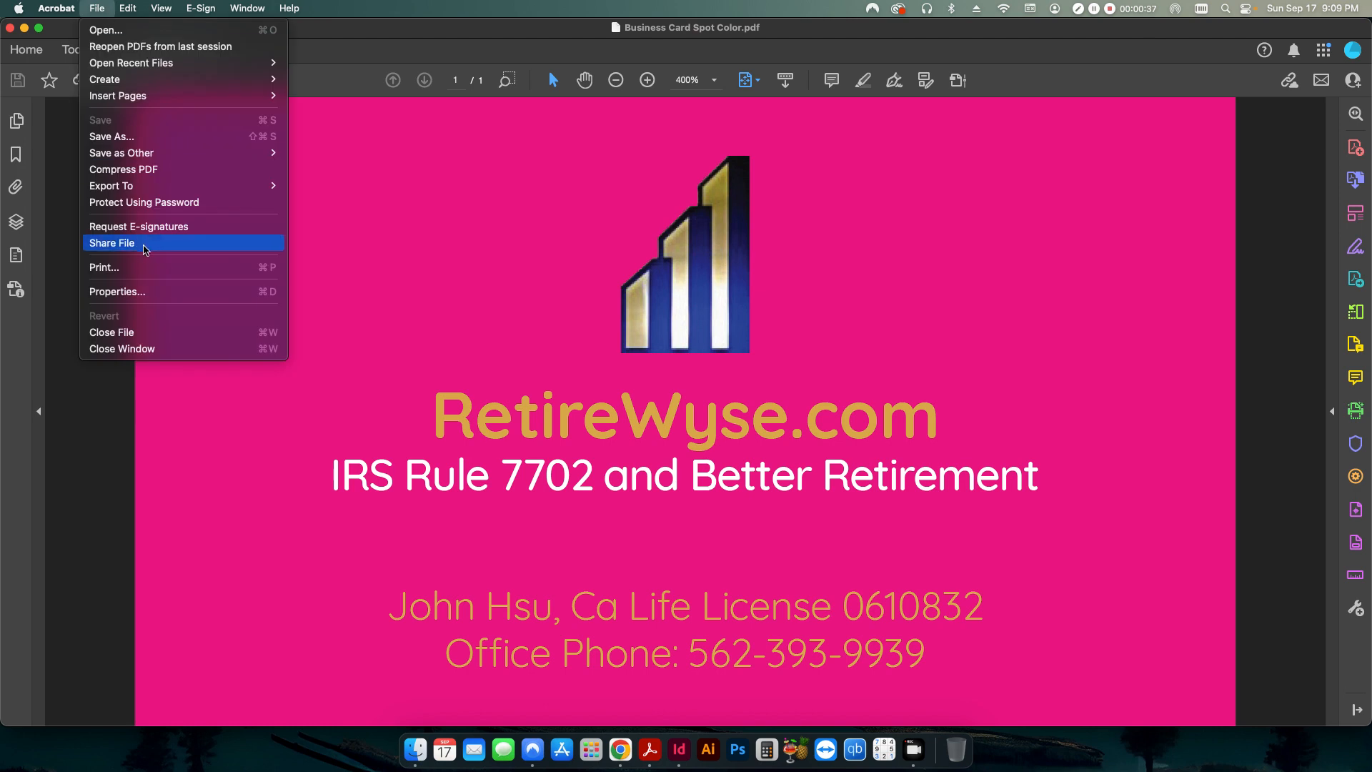
left_click(116, 292)
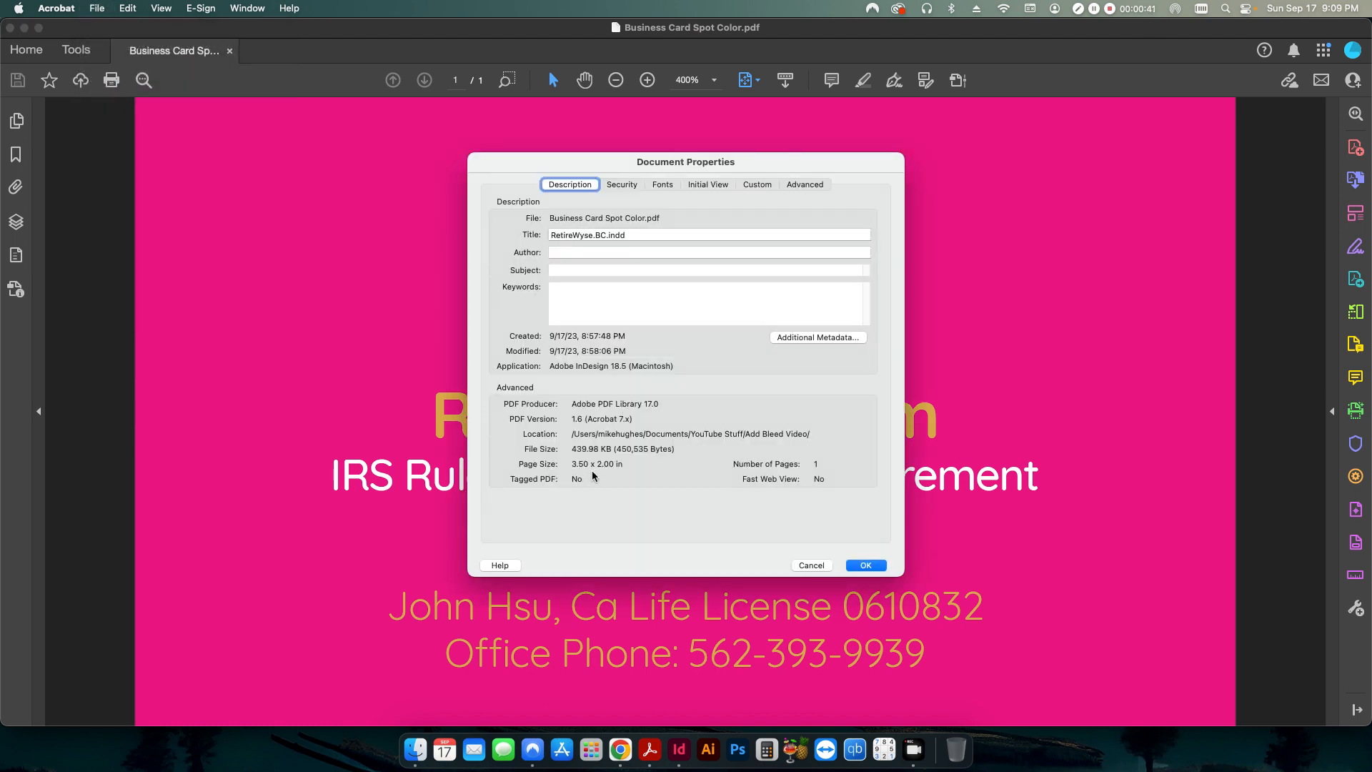
left_click(865, 564)
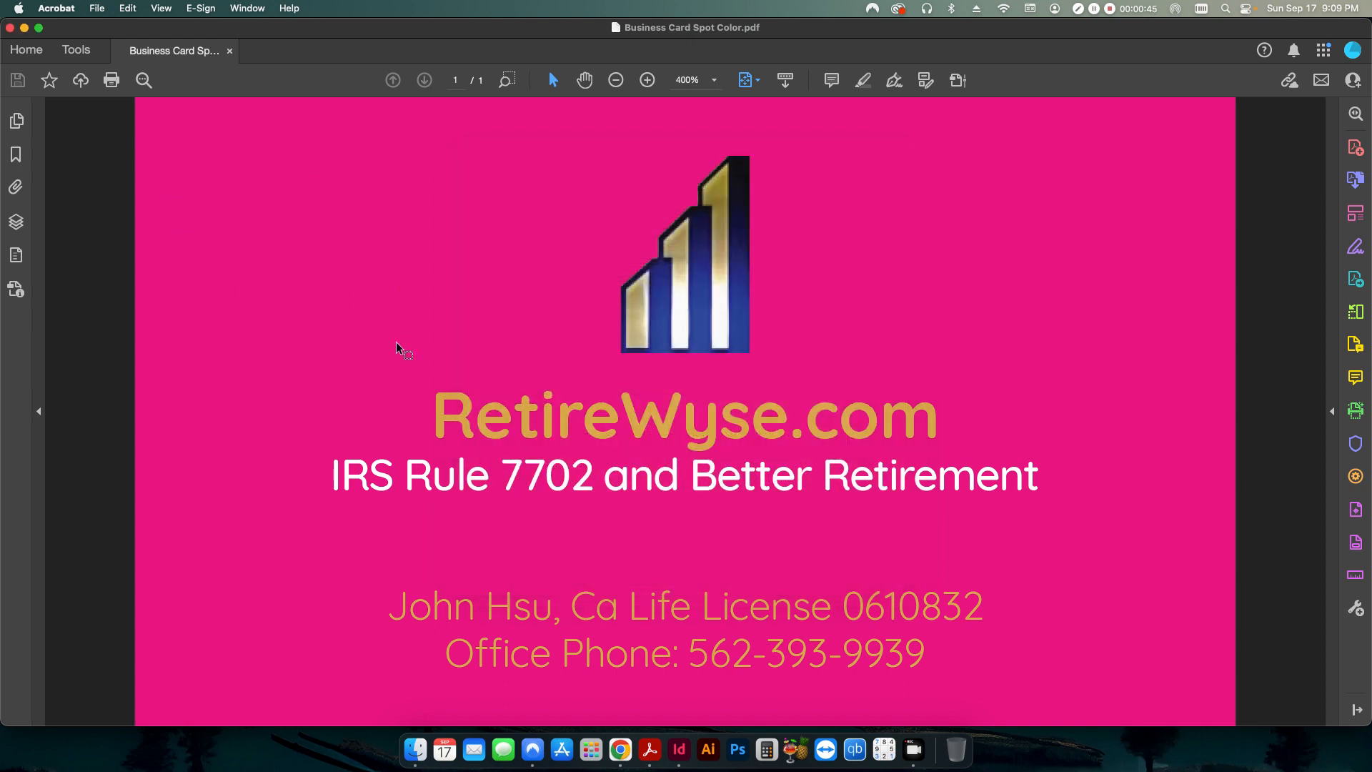
mouse_move(345, 437)
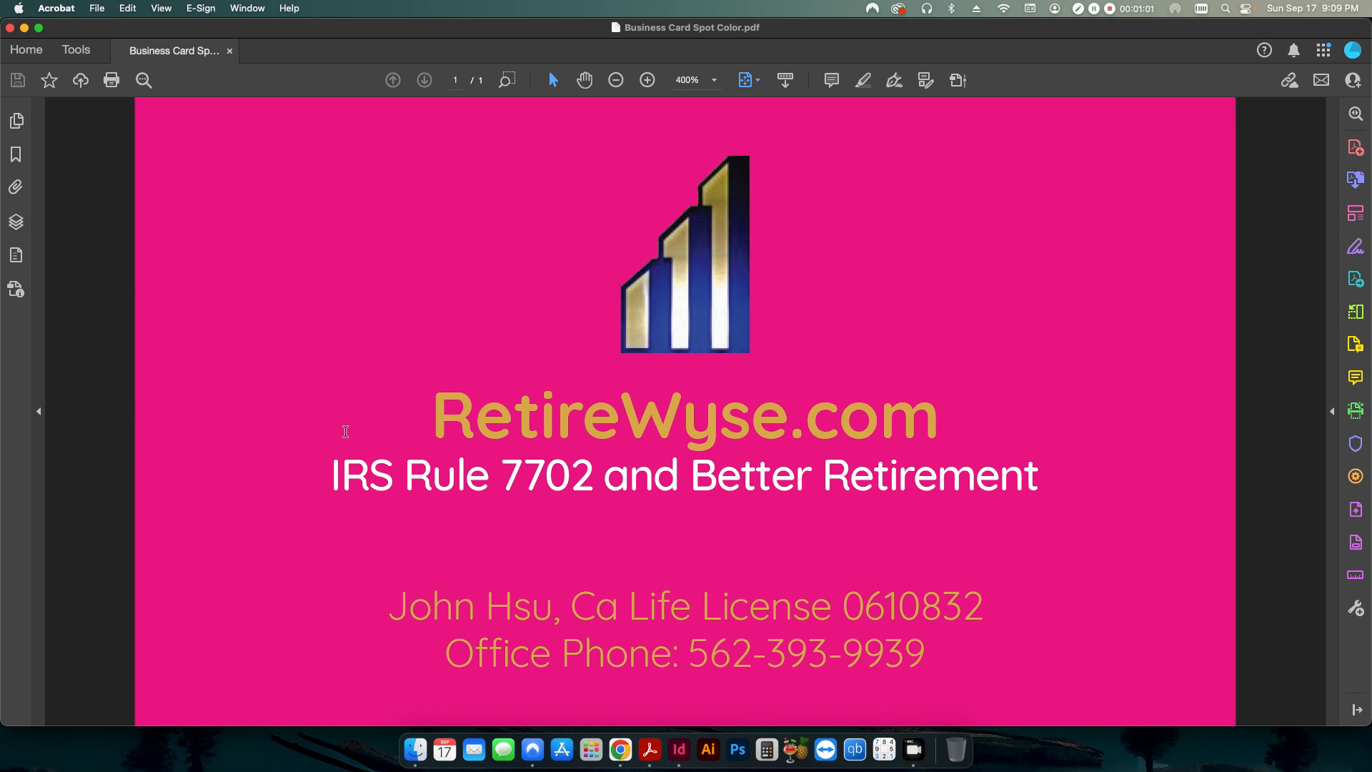
mouse_move(863, 361)
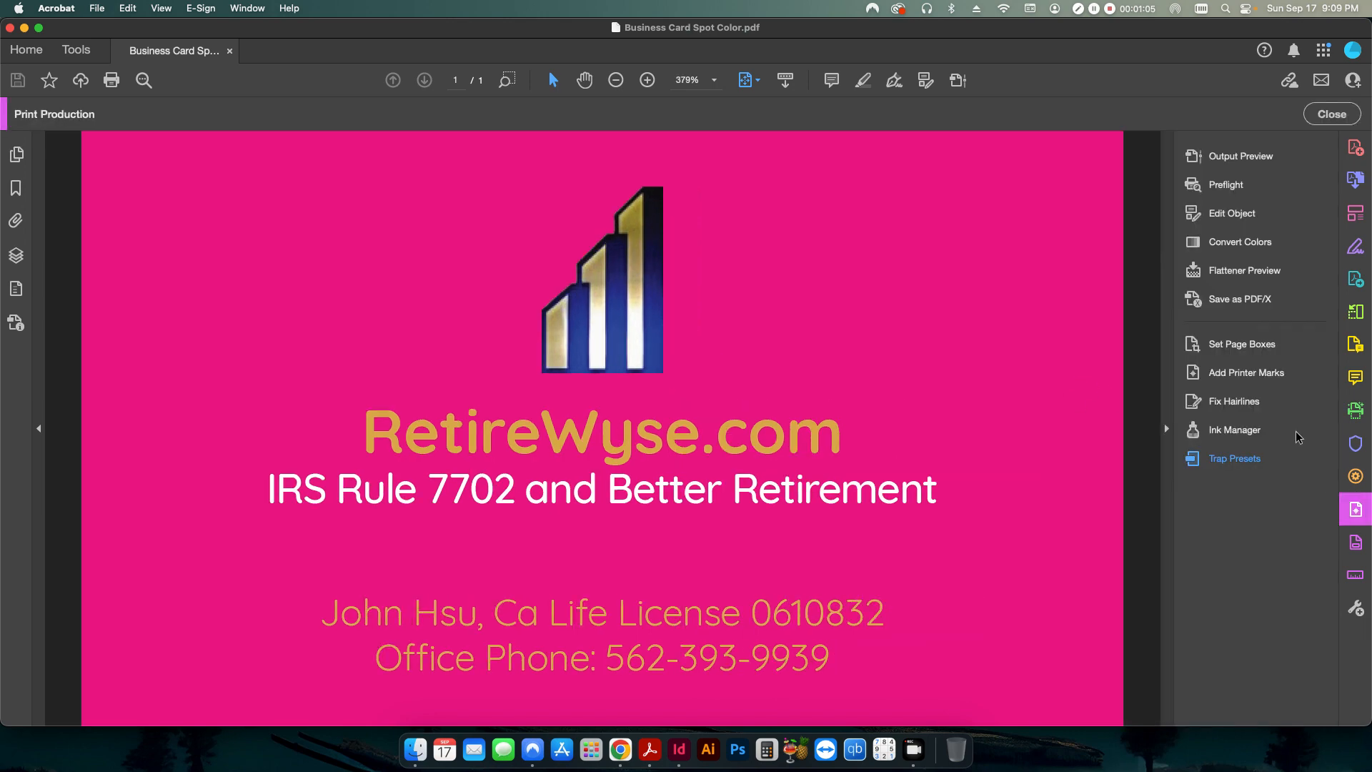
In Preflight's fixups view, start a new fixup from Options > Create Fixup
left_click(1227, 184)
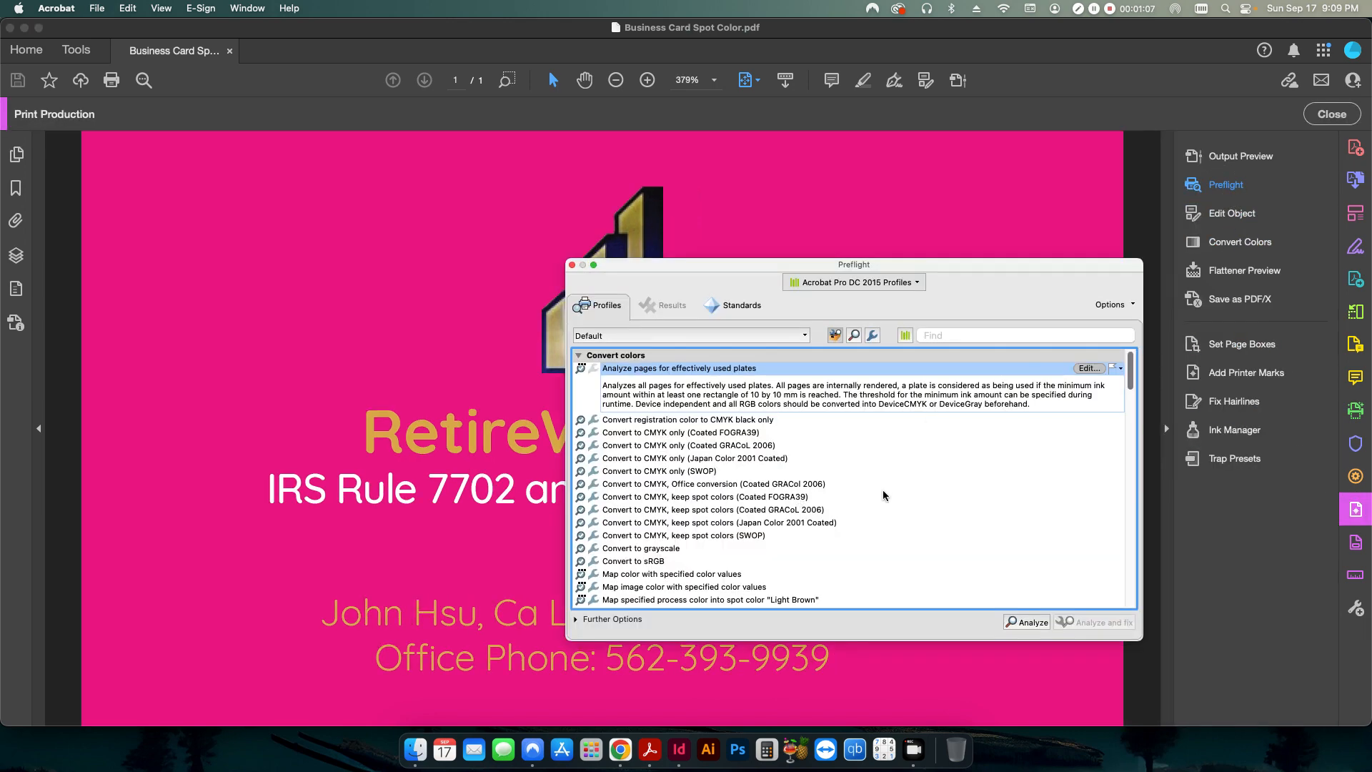
mouse_move(872, 335)
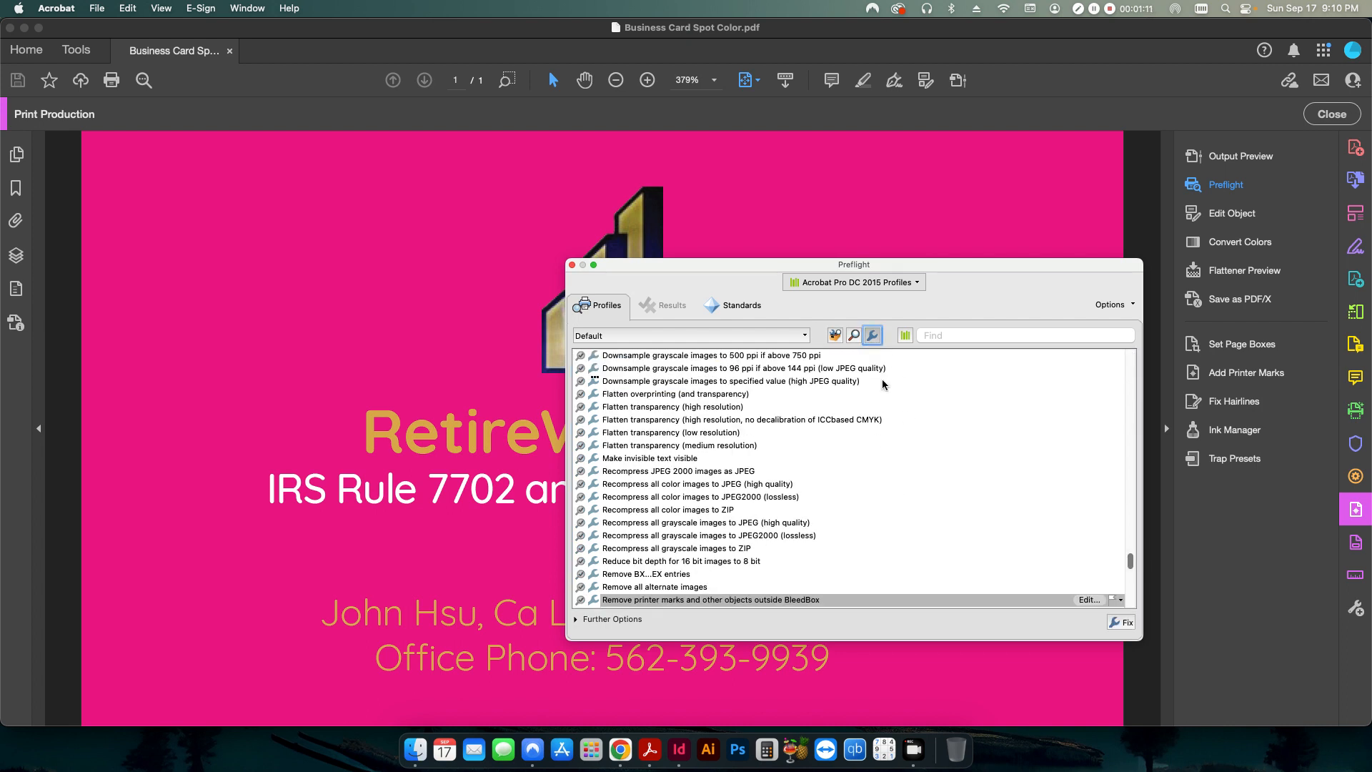
left_click(1110, 304)
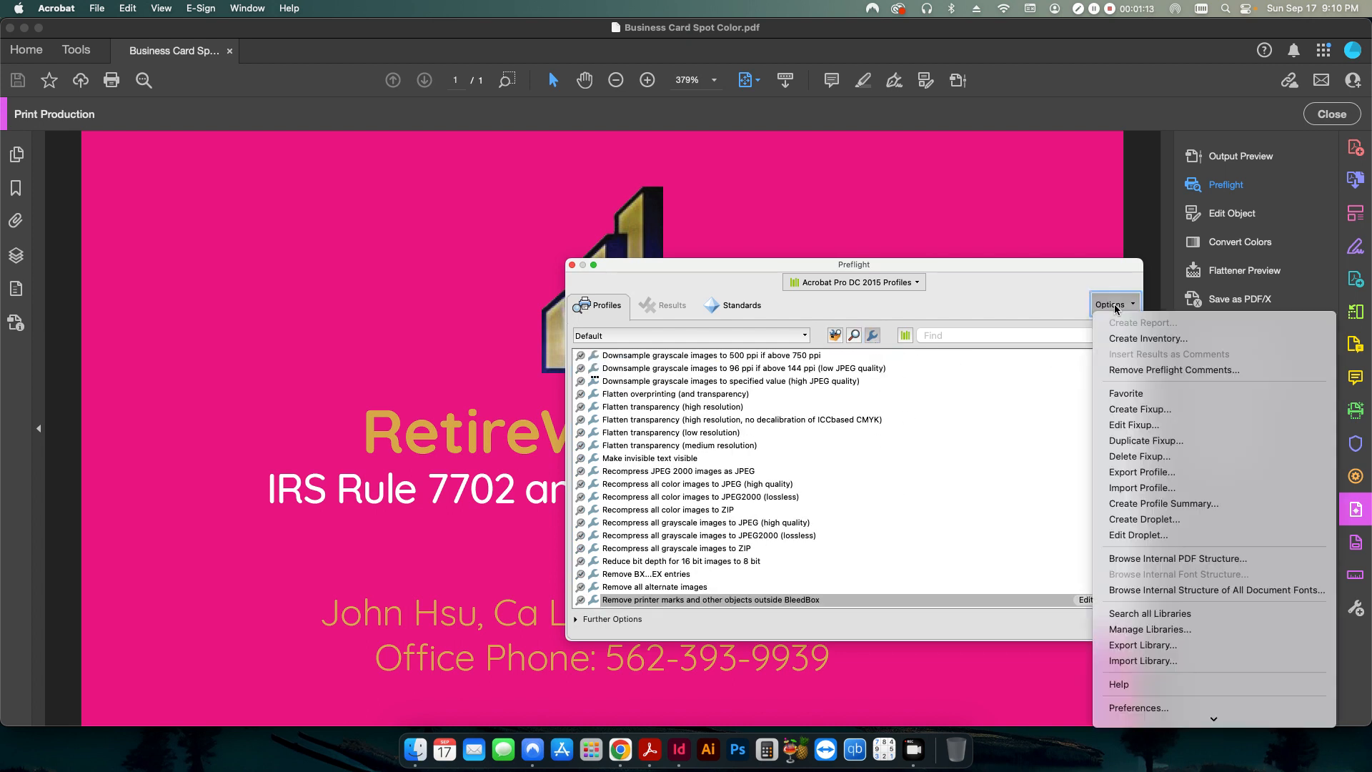
mouse_move(1133, 425)
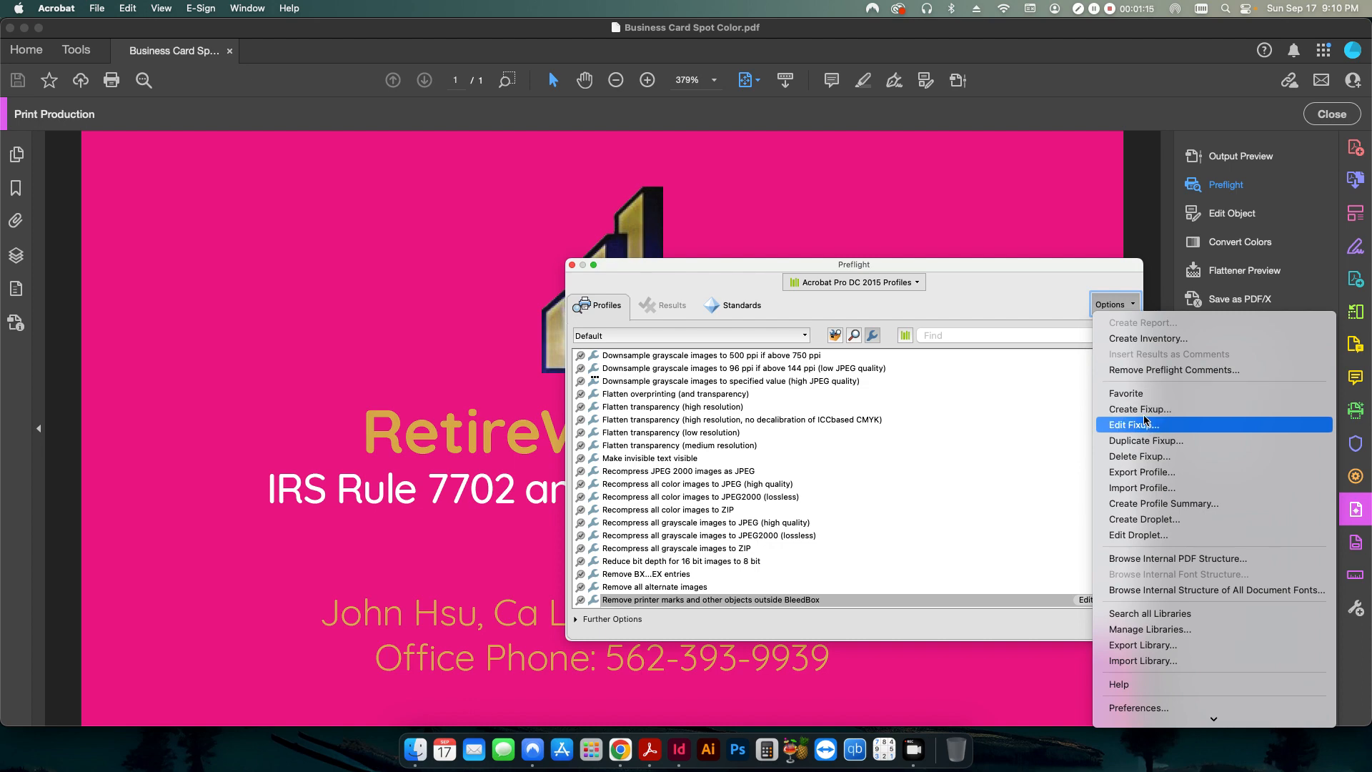
left_click(1140, 409)
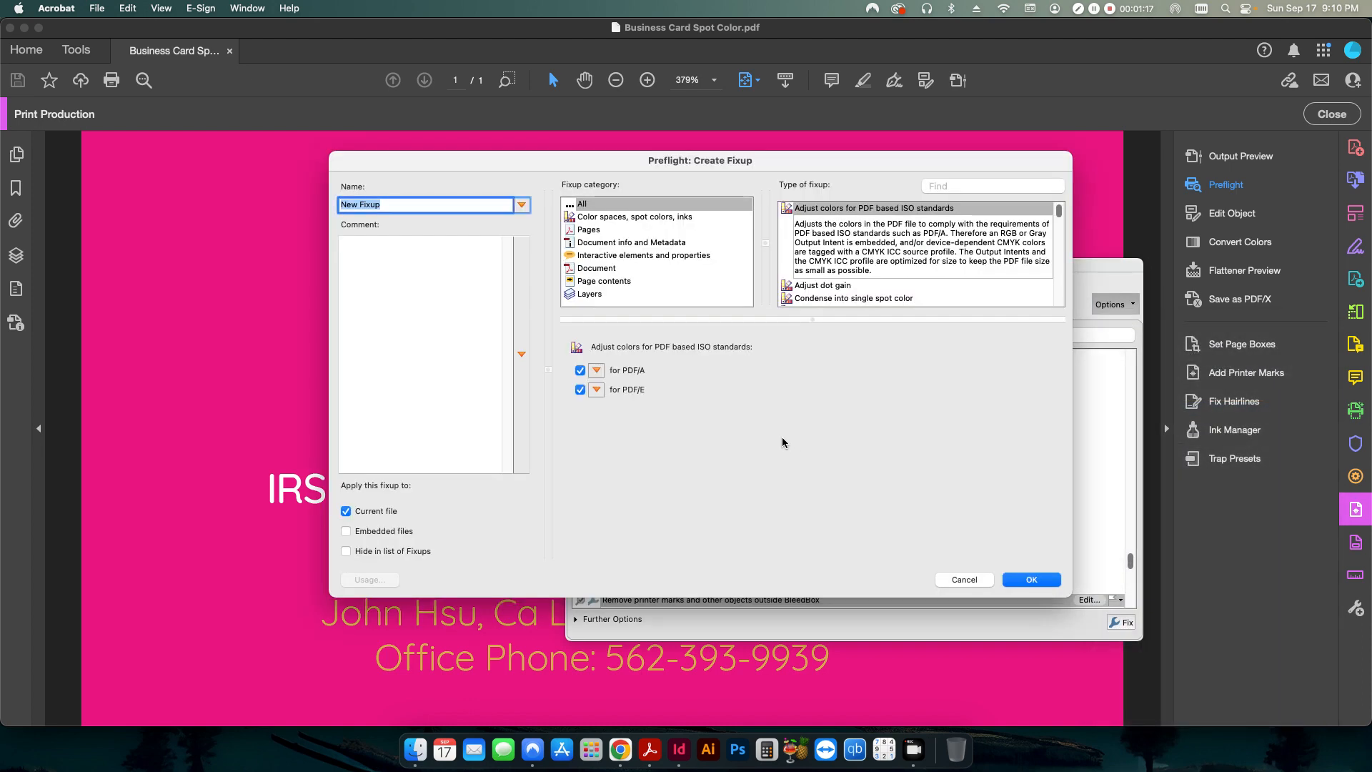
Name the fixup 'Create Bleed By Mirroring Image'
left_click(419, 204)
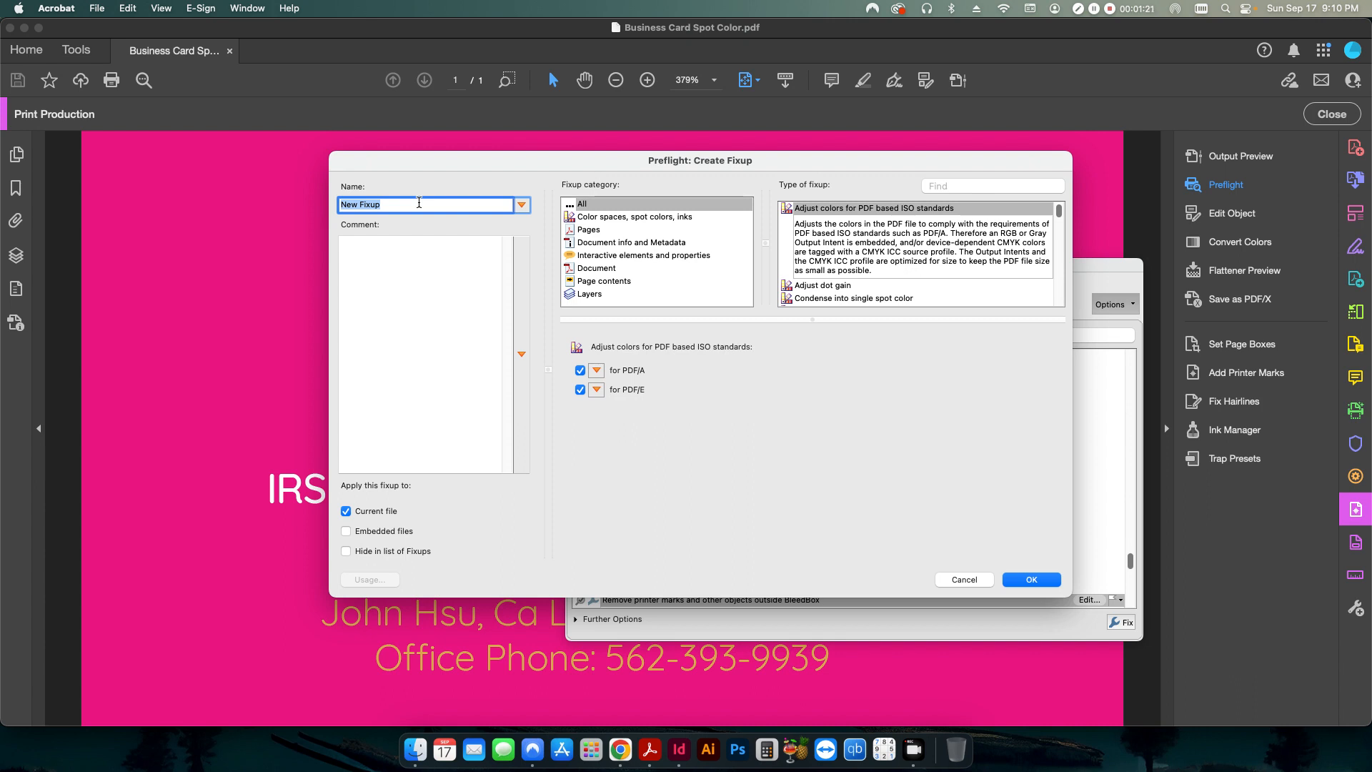
type("Create")
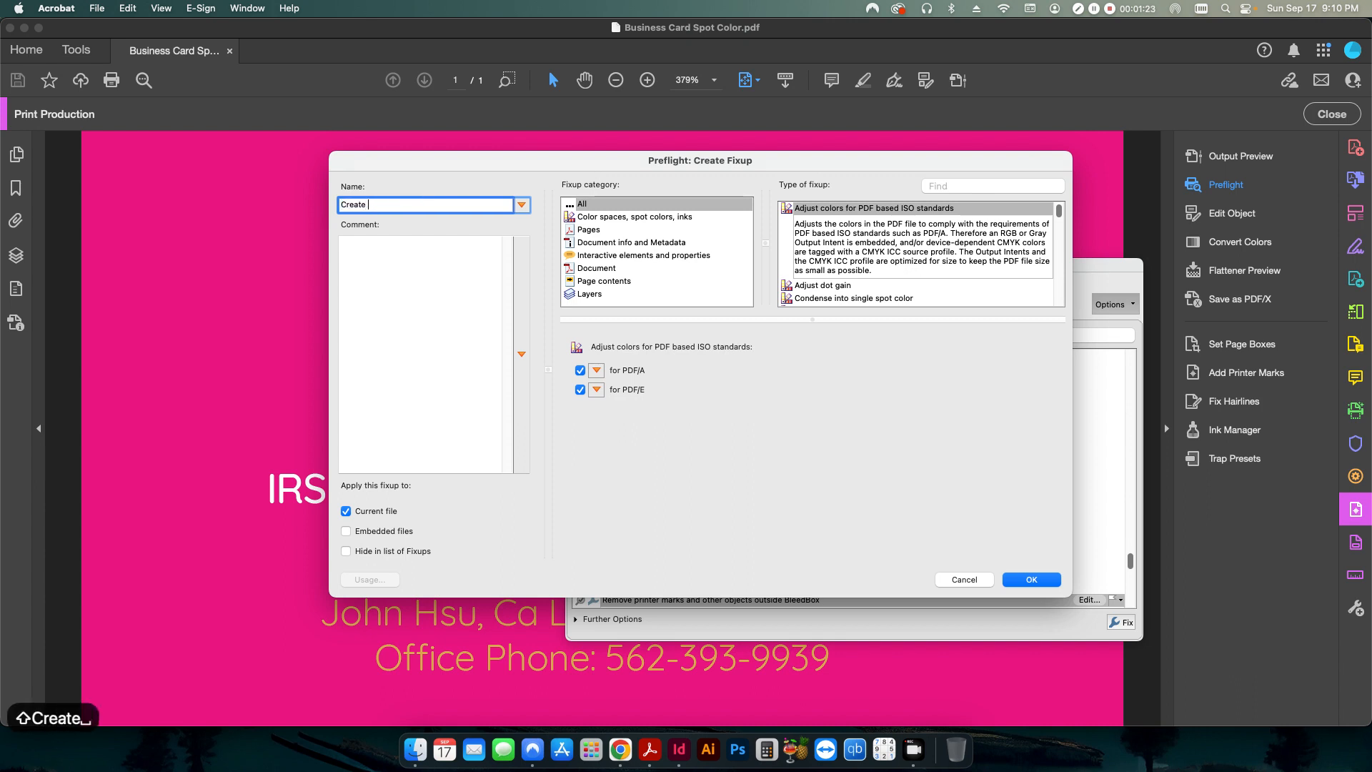
type("Bleed")
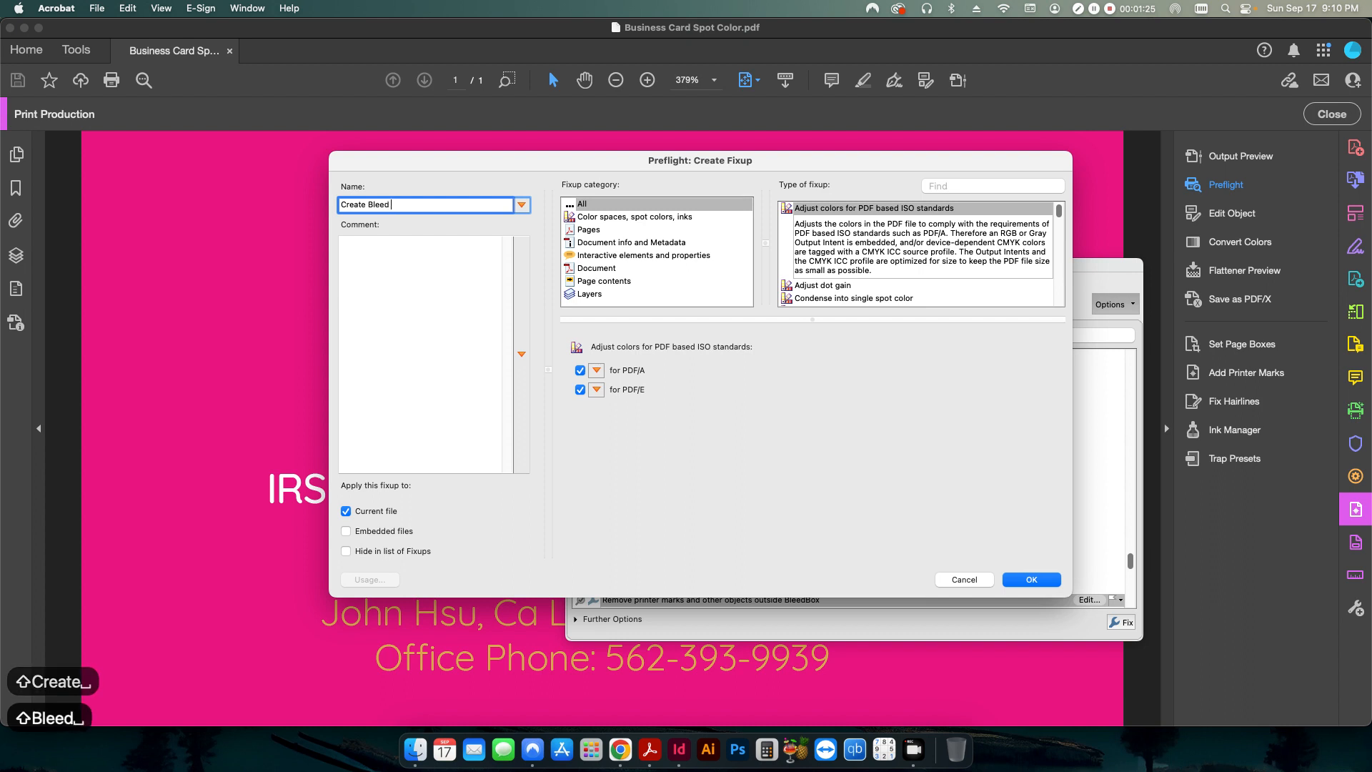
type("By Mirroring Image")
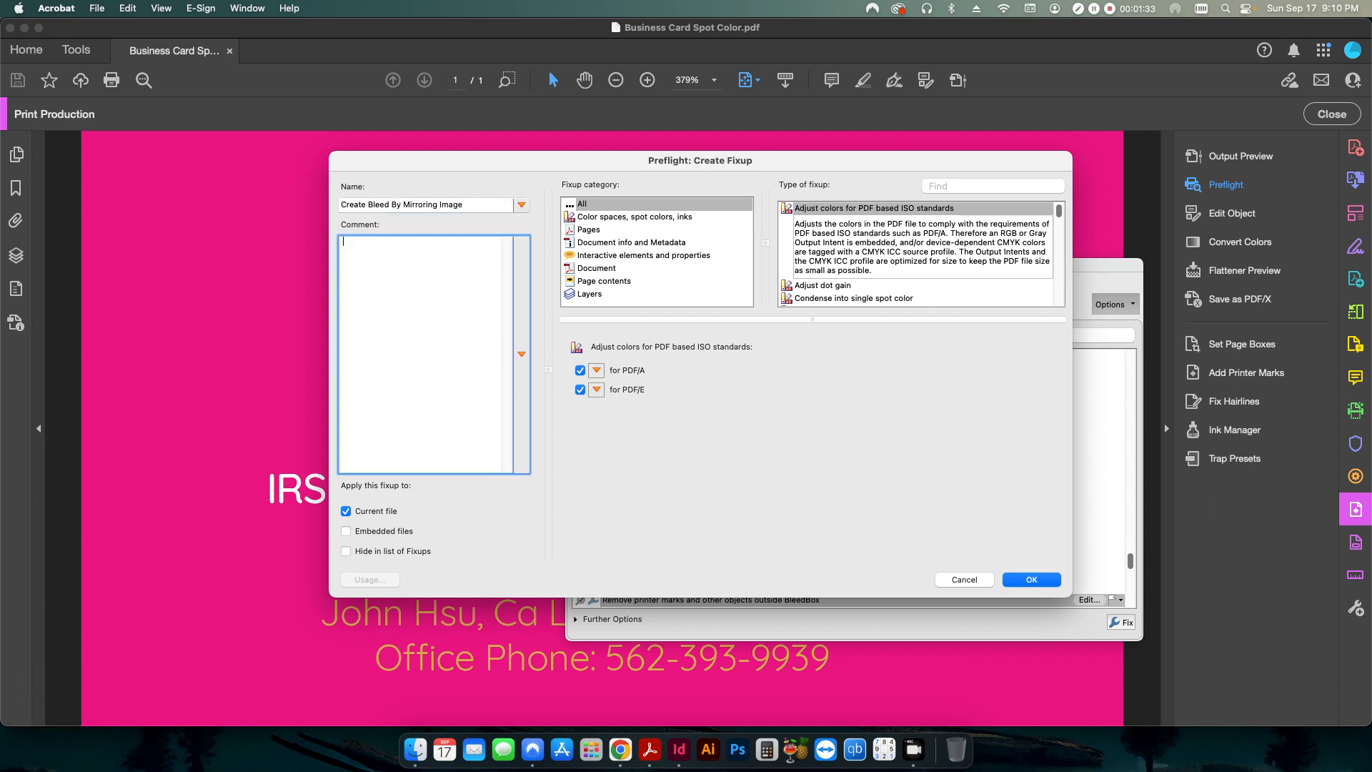
Add a comment saying page elements will be mirrored to make them full bleed
type("This will create a")
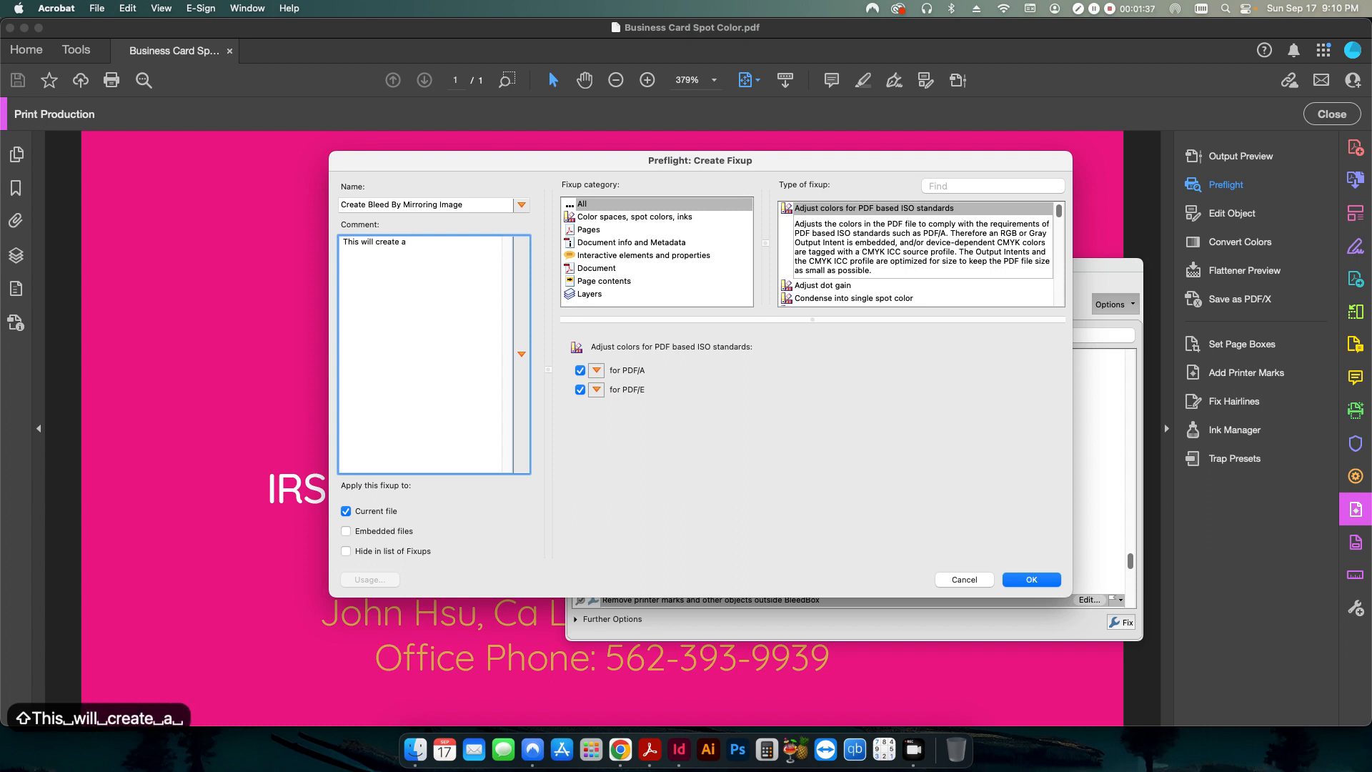
type("mirroed")
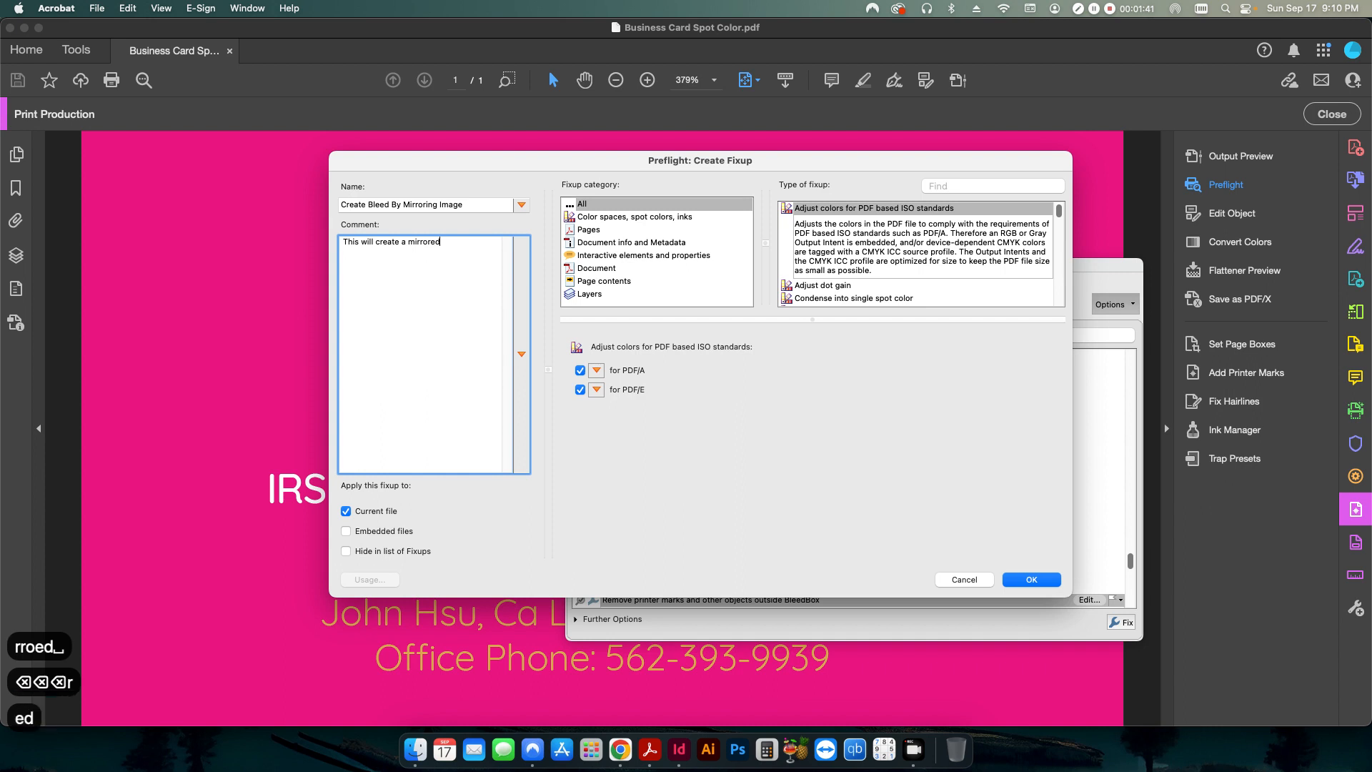
type("look t")
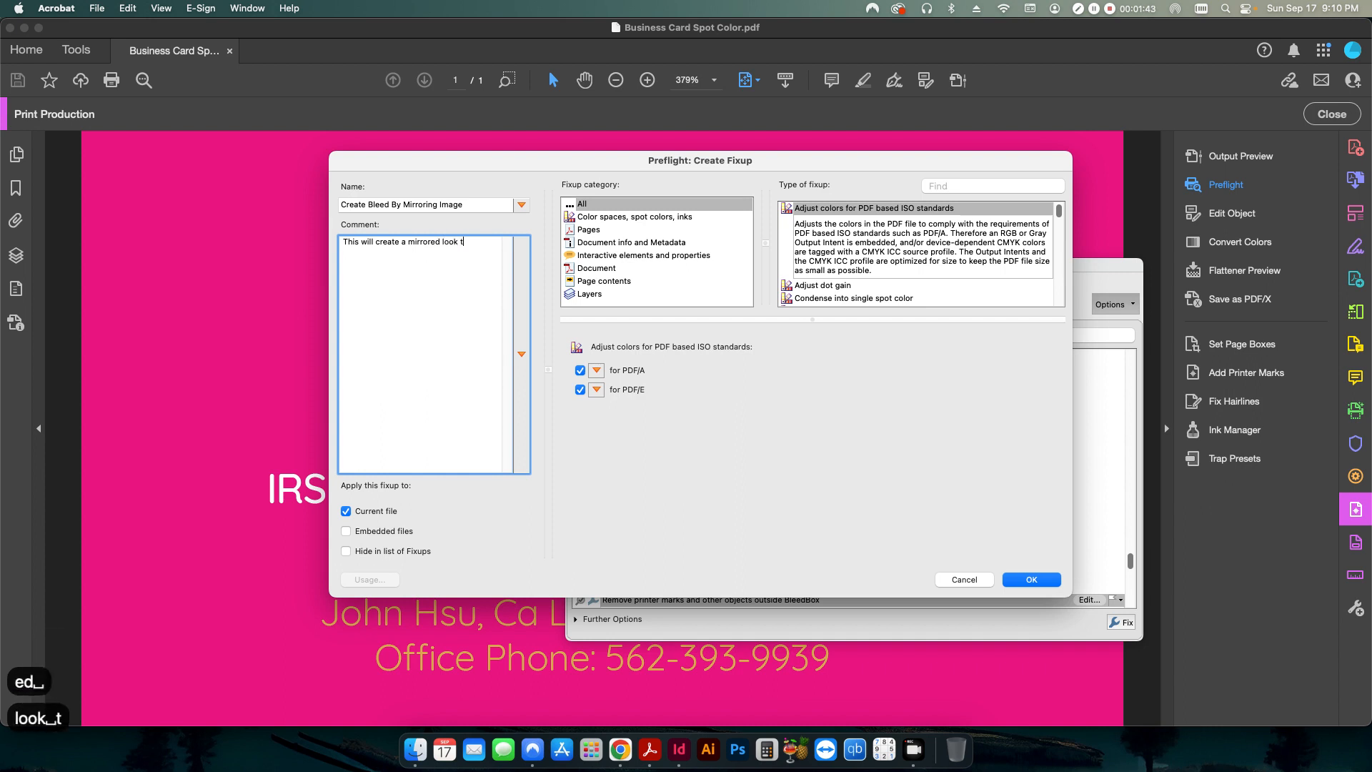
type("o any page")
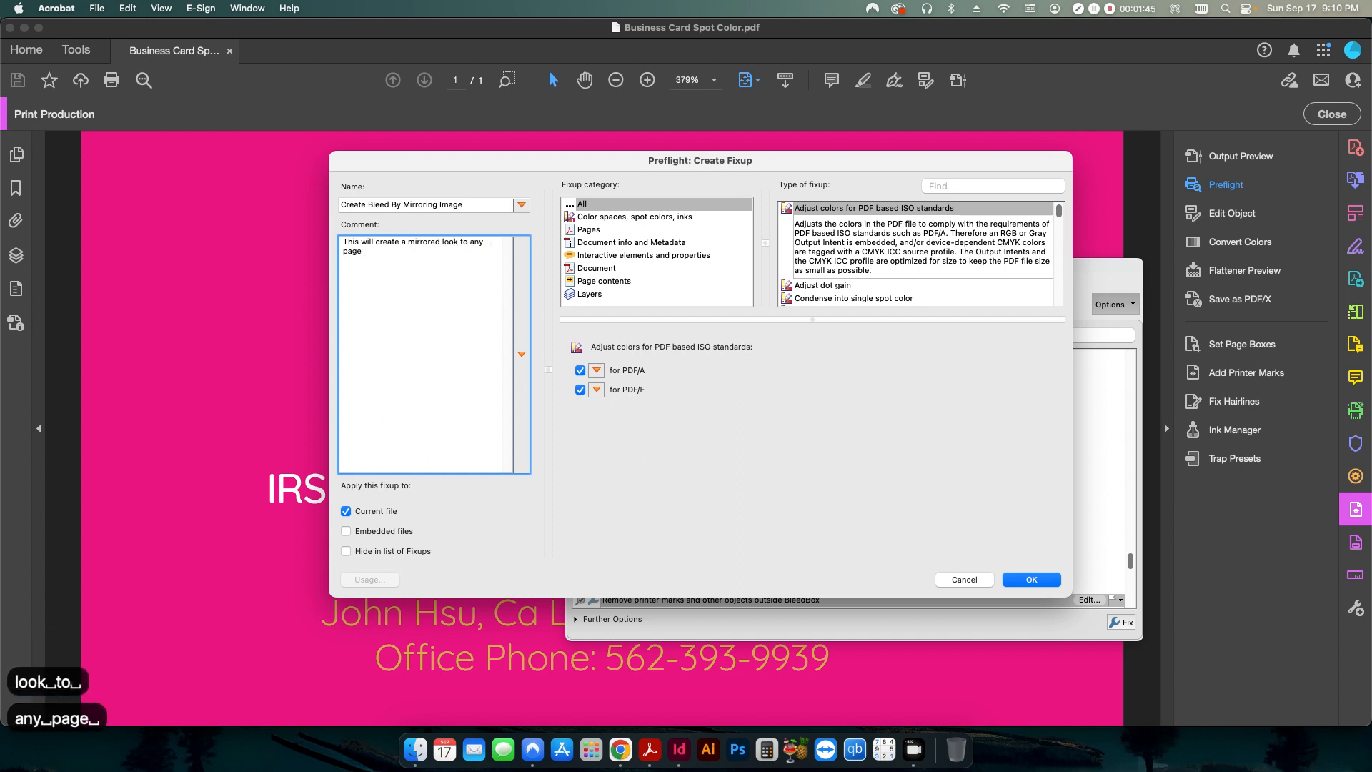
type("element")
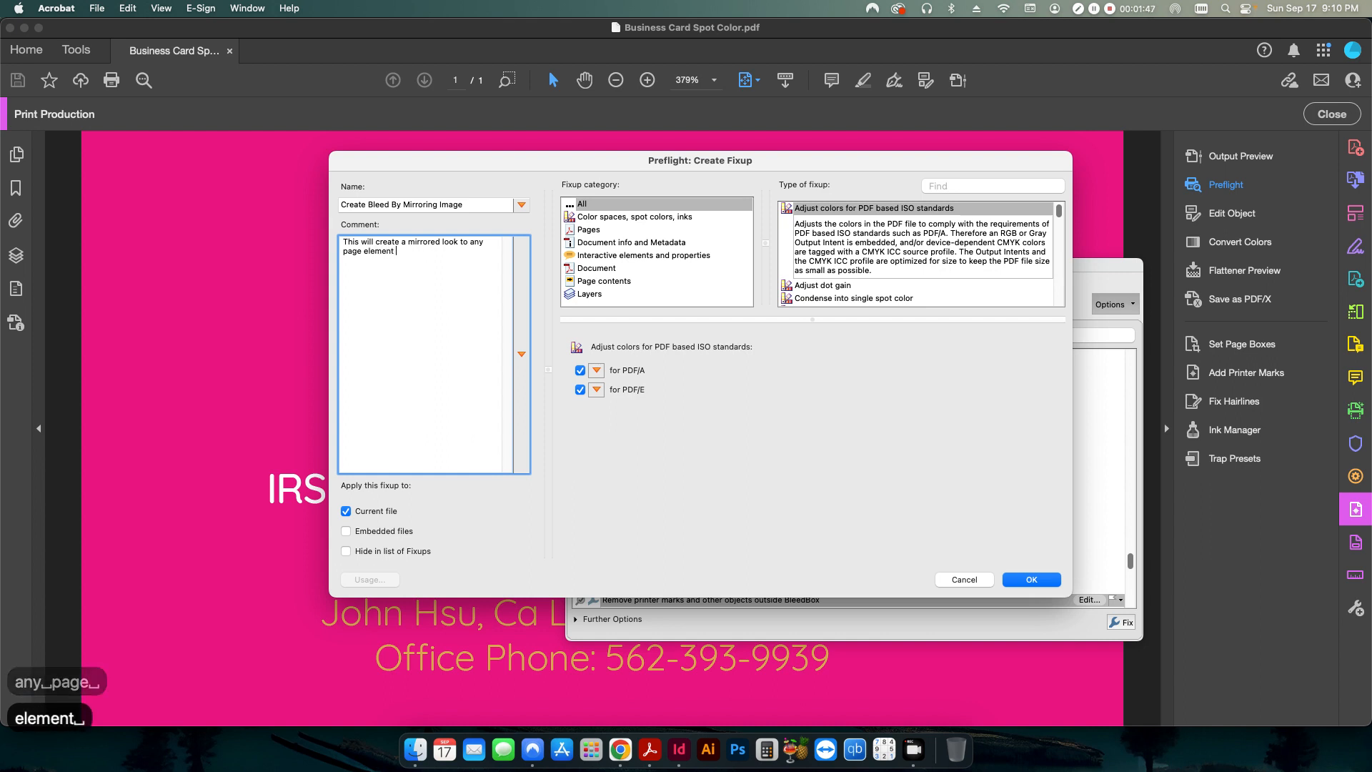
type("and m")
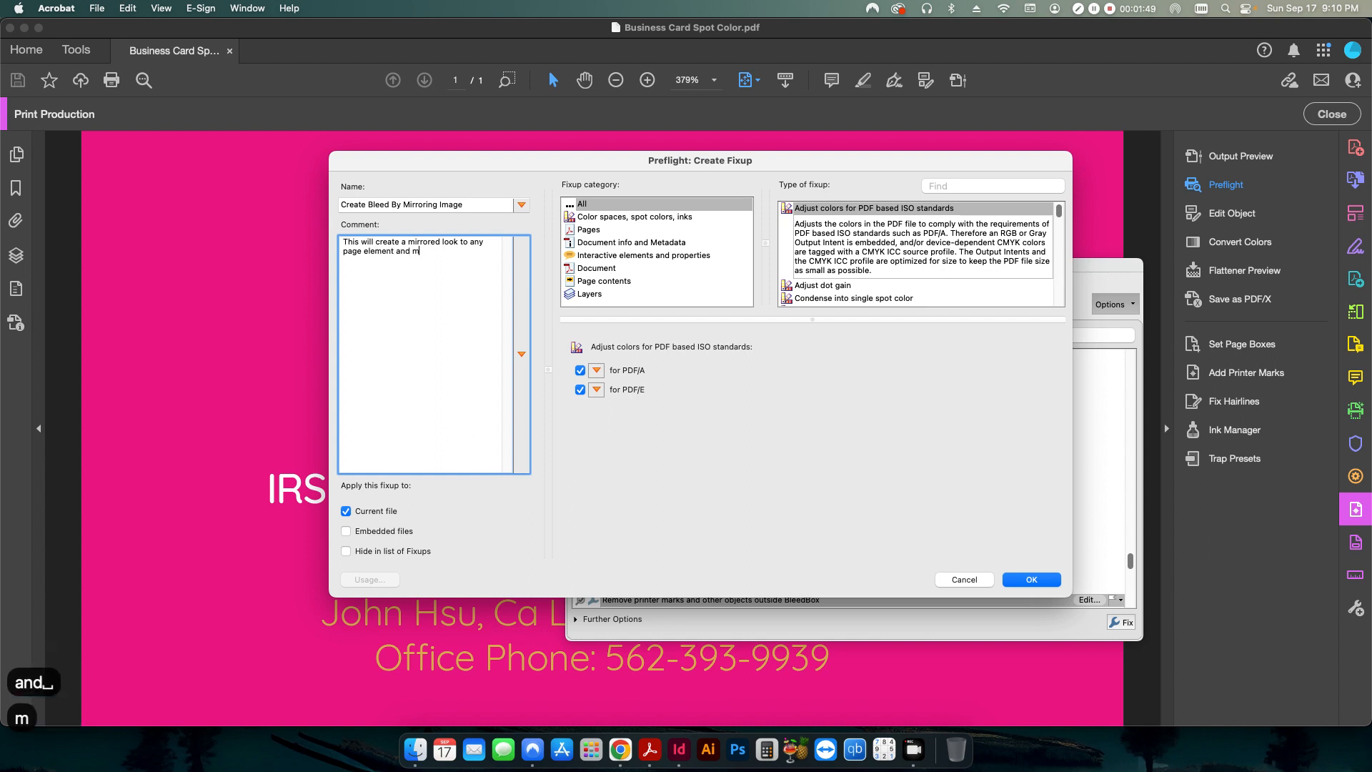
type("ake it full bleed.")
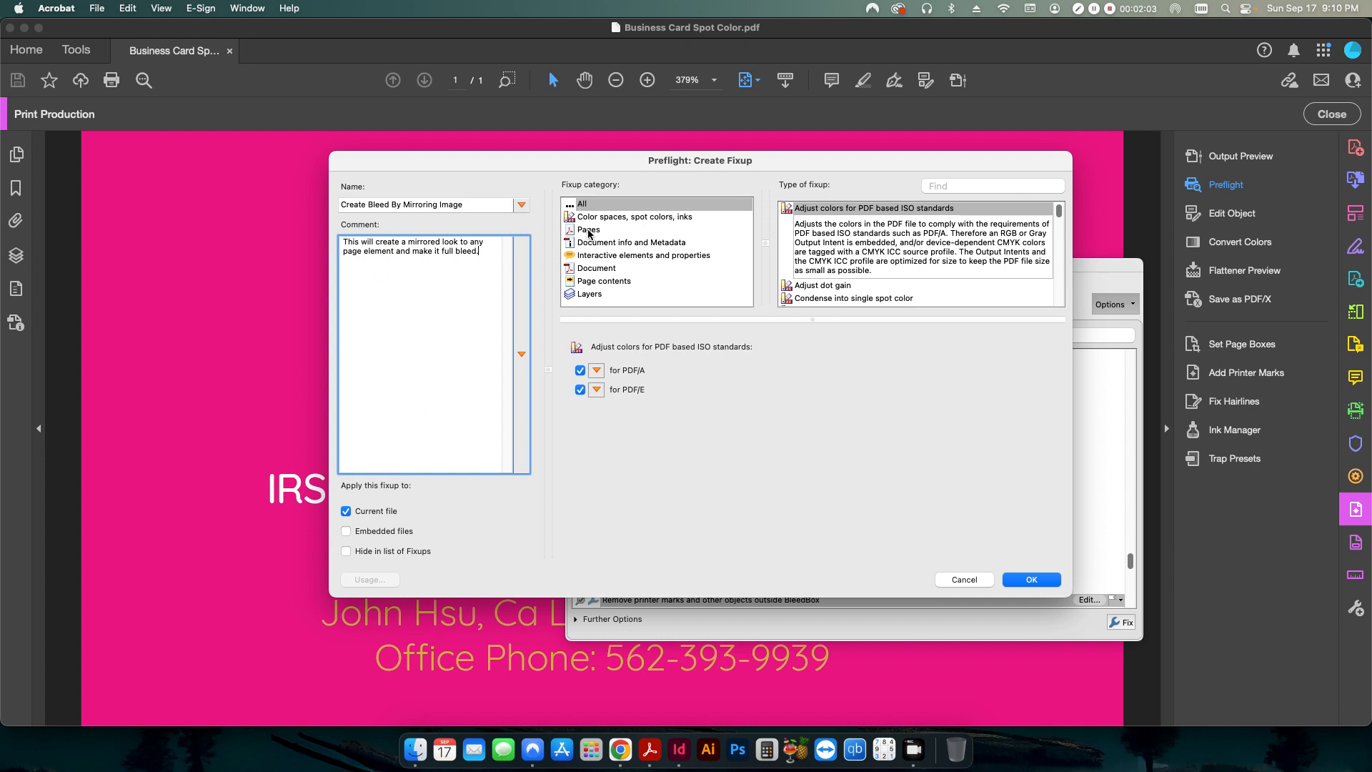
Filter fixup types by 'bleed' and review Generate bleed at page edges and by upscaling
left_click(589, 229)
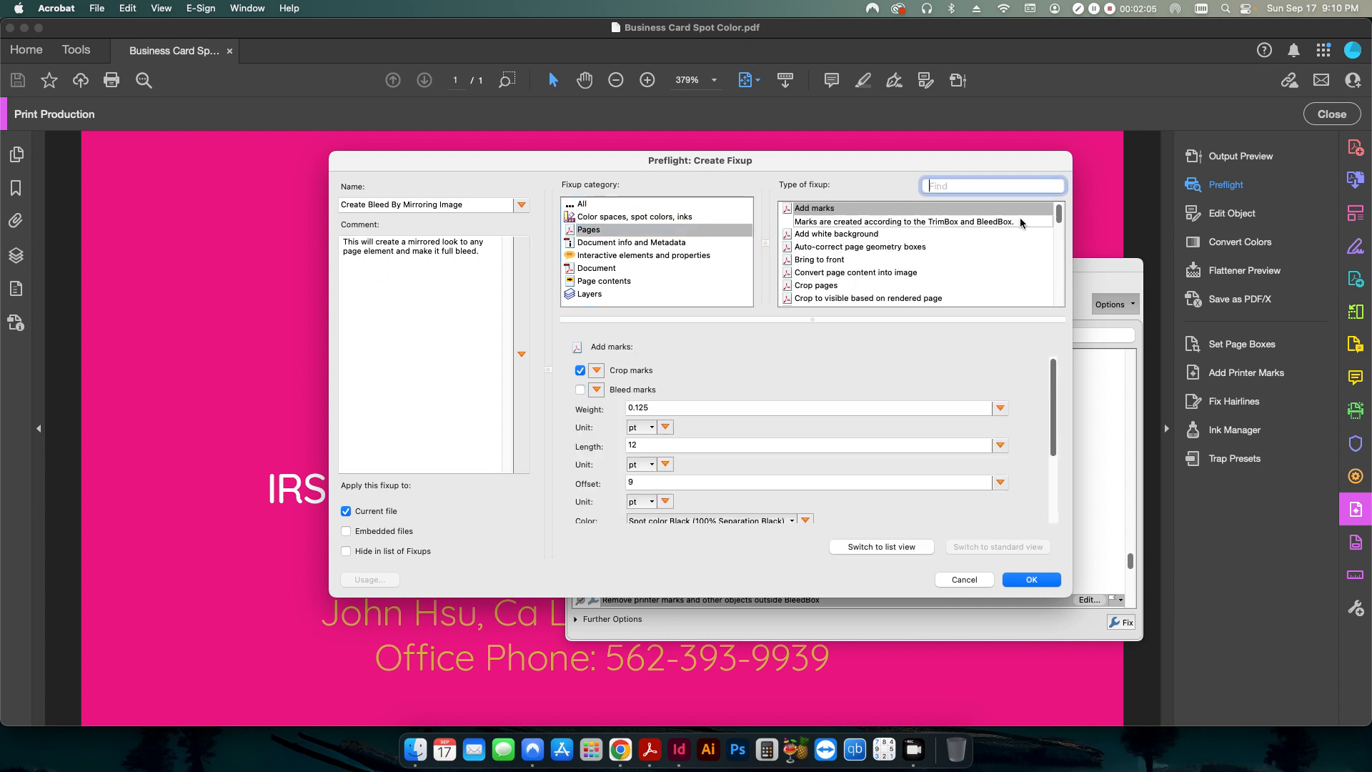
type("b")
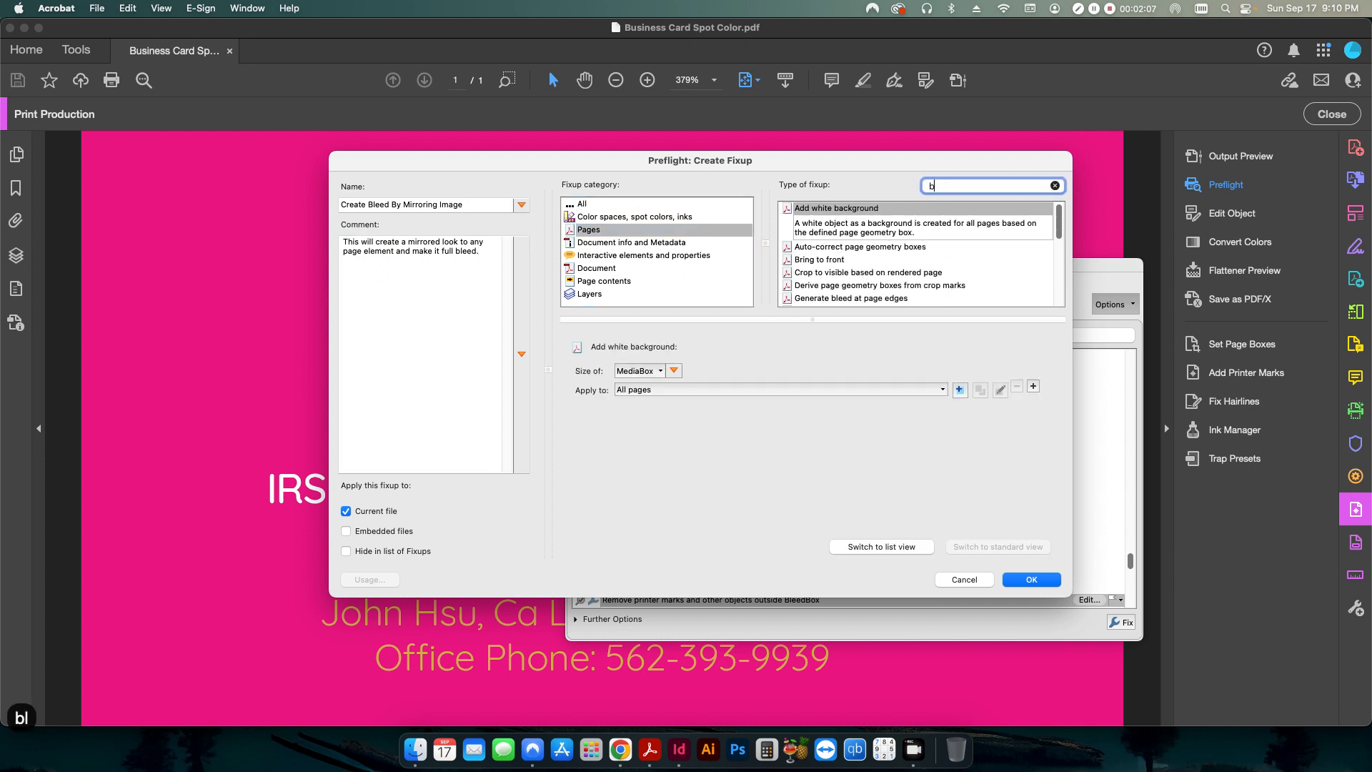
type("leed")
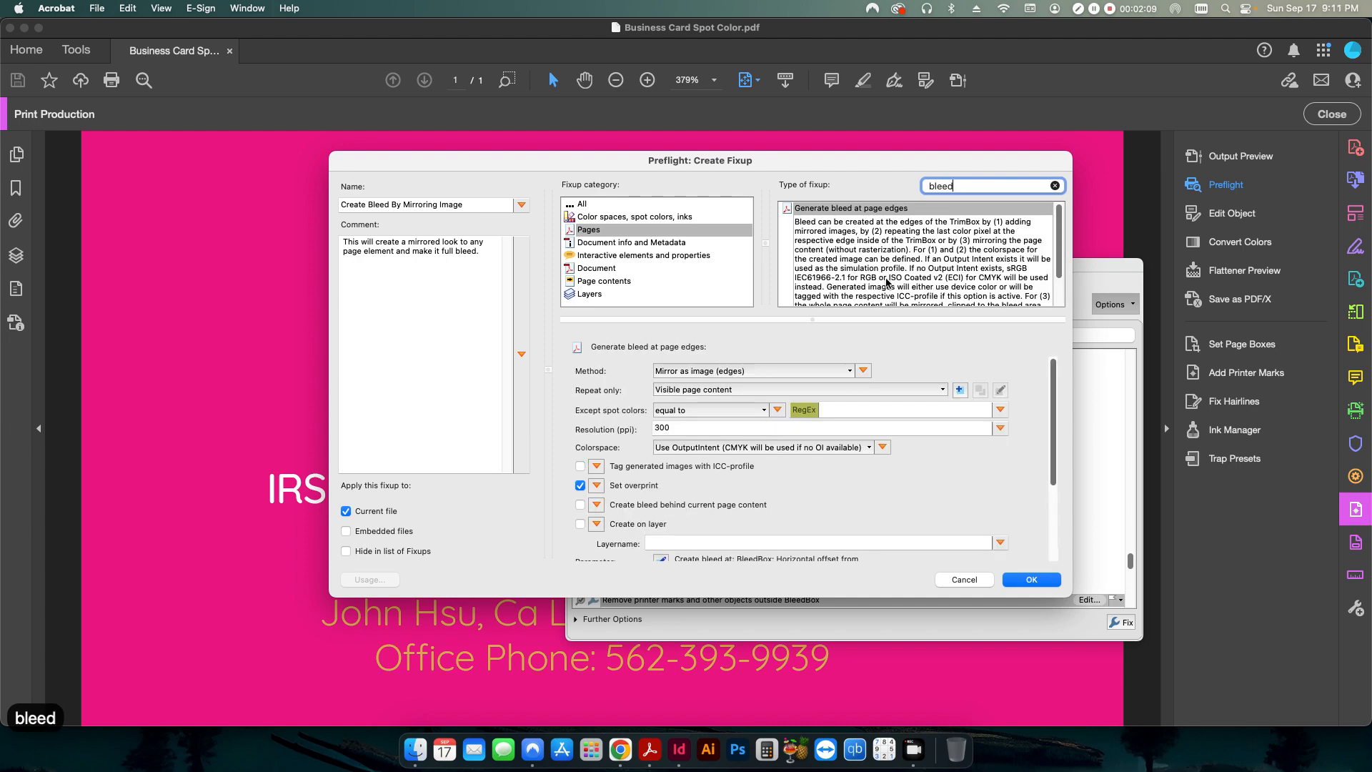
scroll("down", 3)
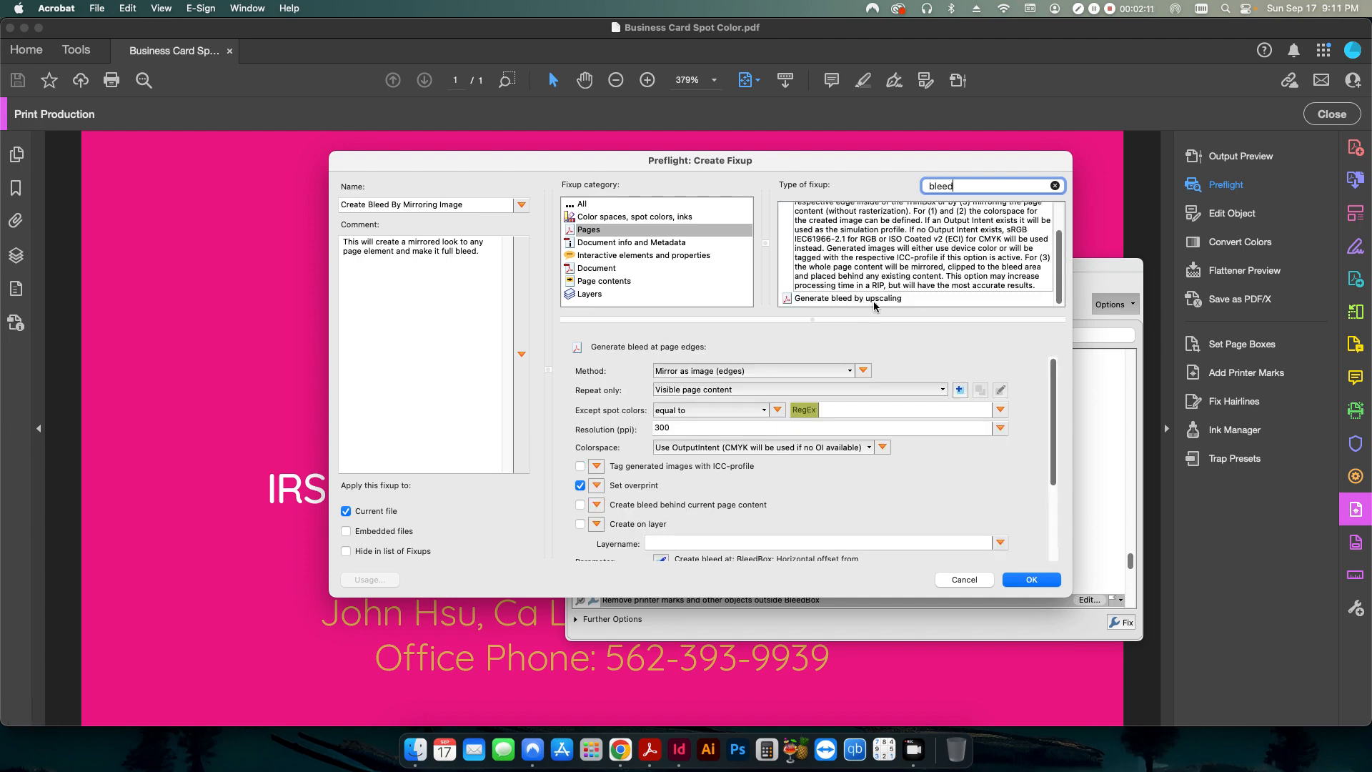
left_click(851, 208)
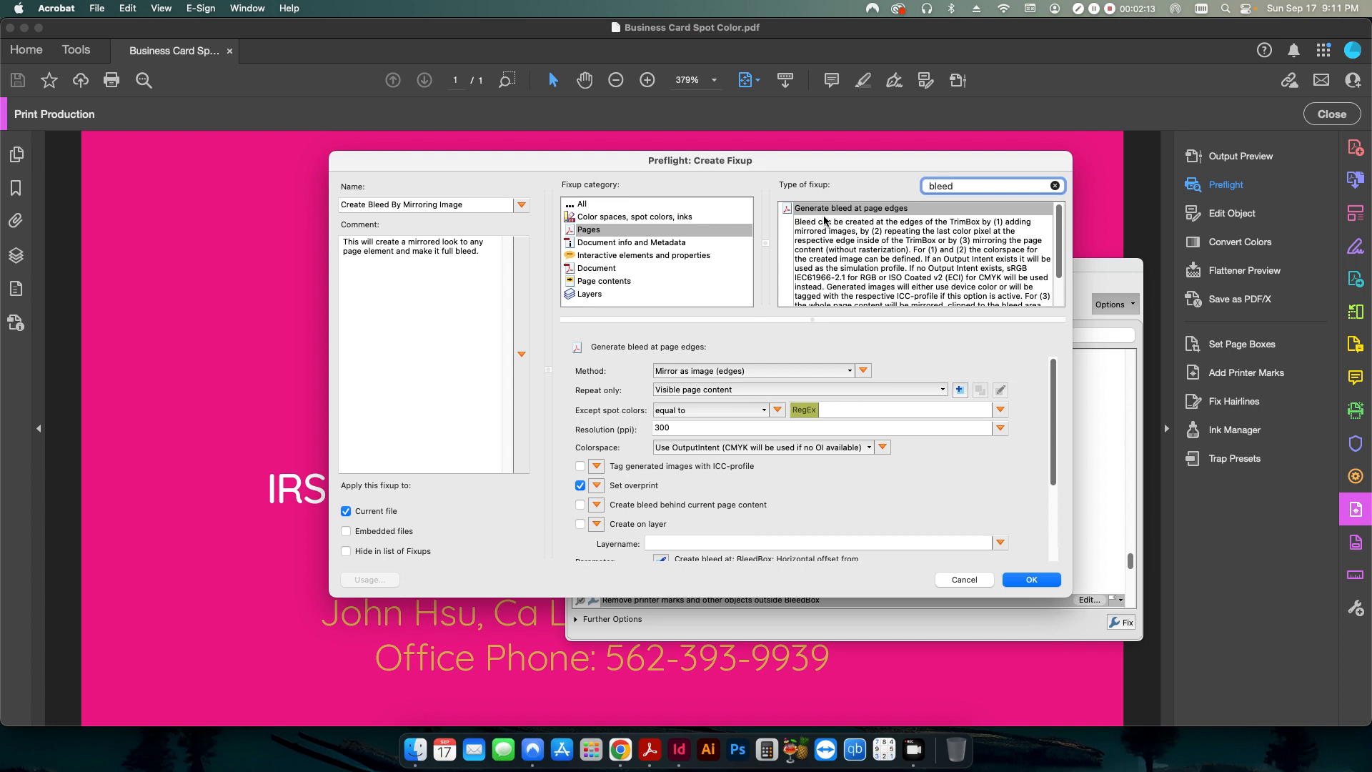
mouse_move(806, 223)
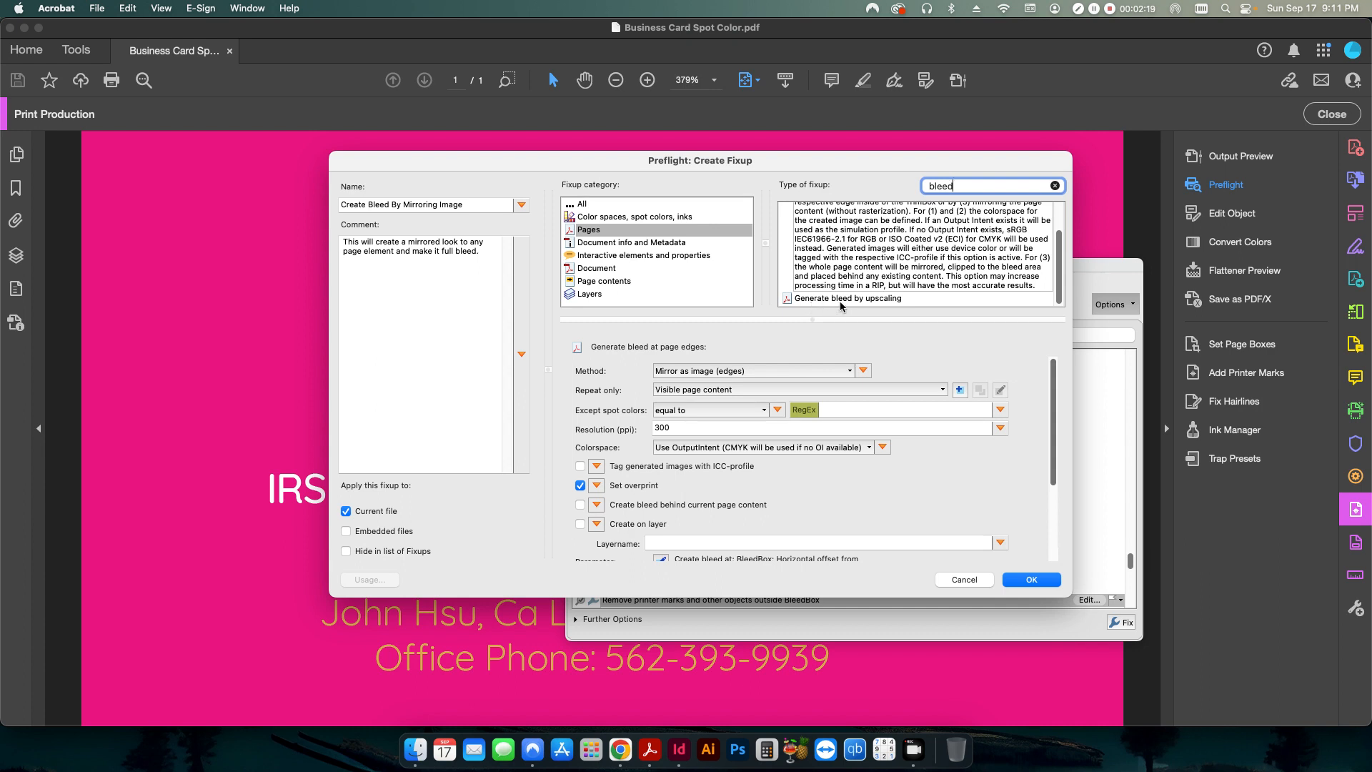
mouse_move(870, 305)
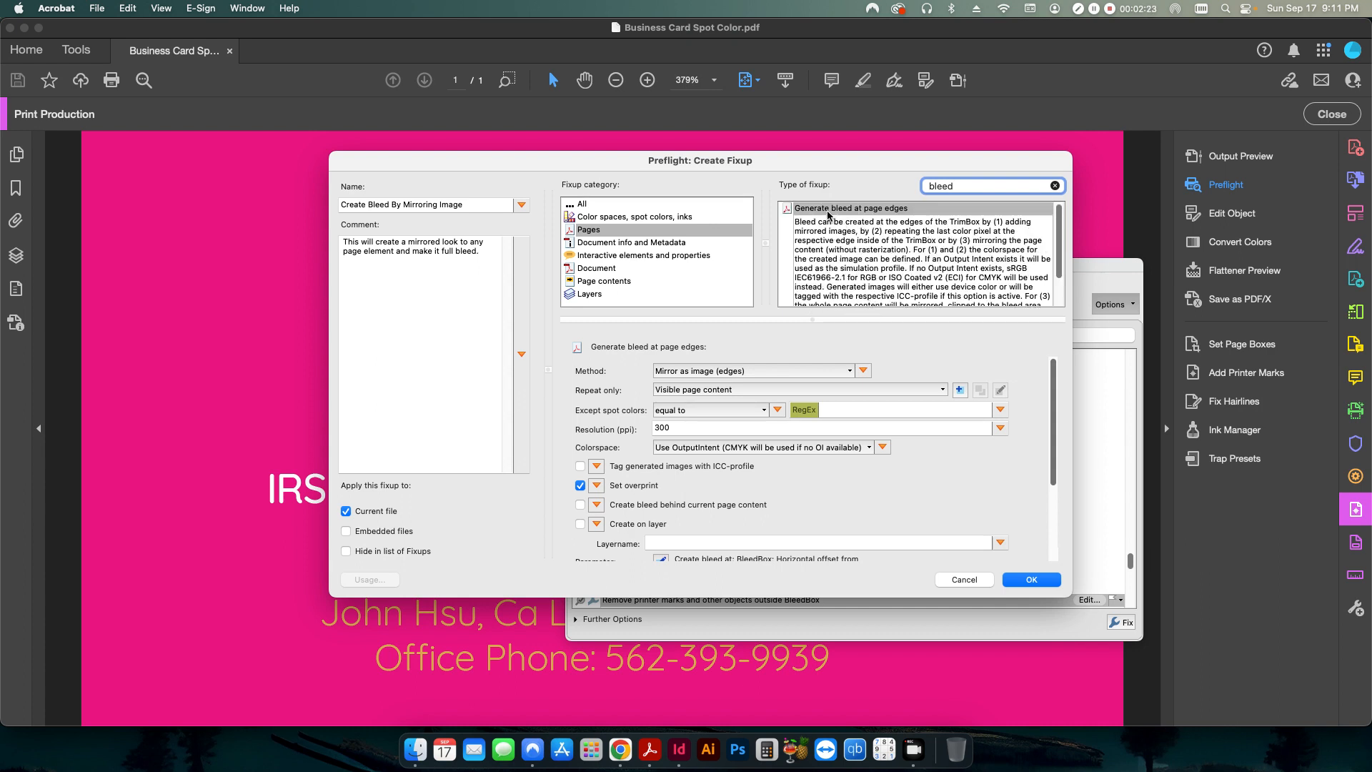
mouse_move(865, 219)
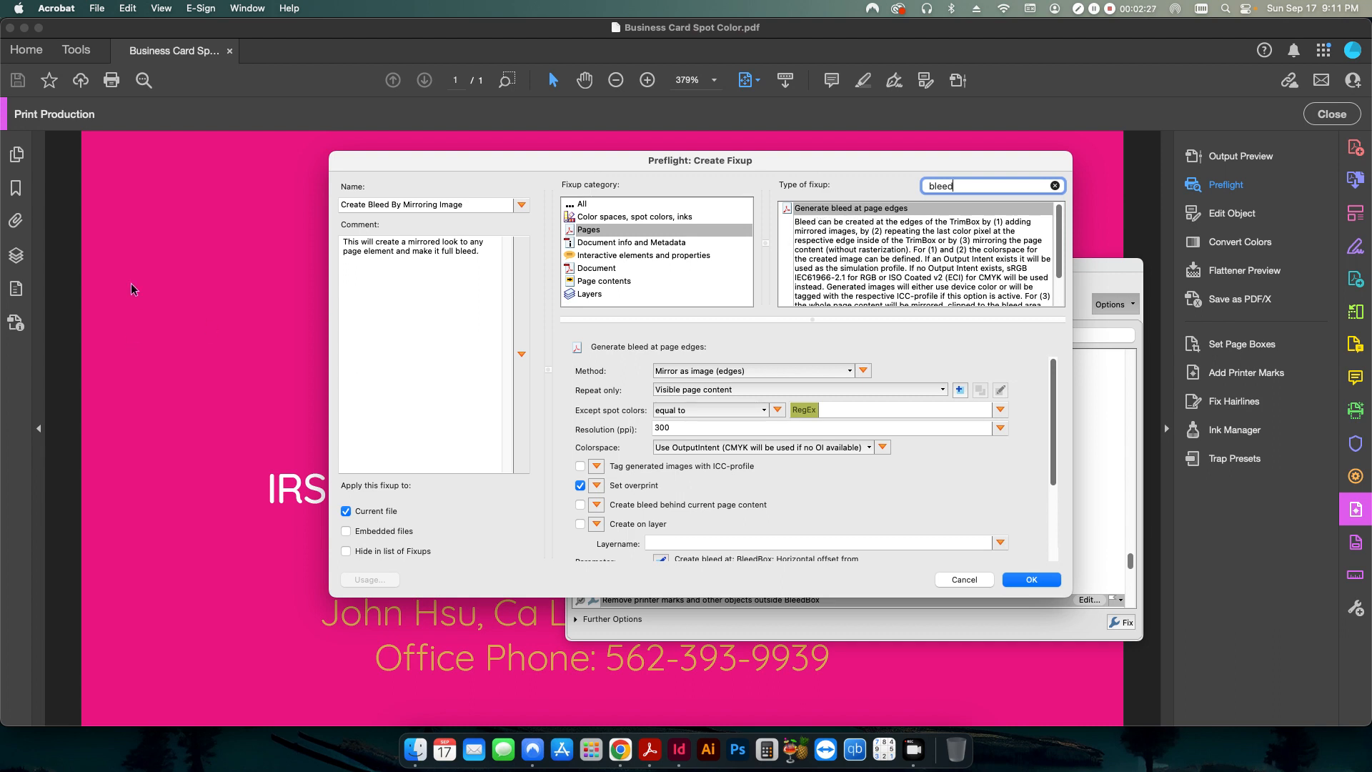
mouse_move(98, 448)
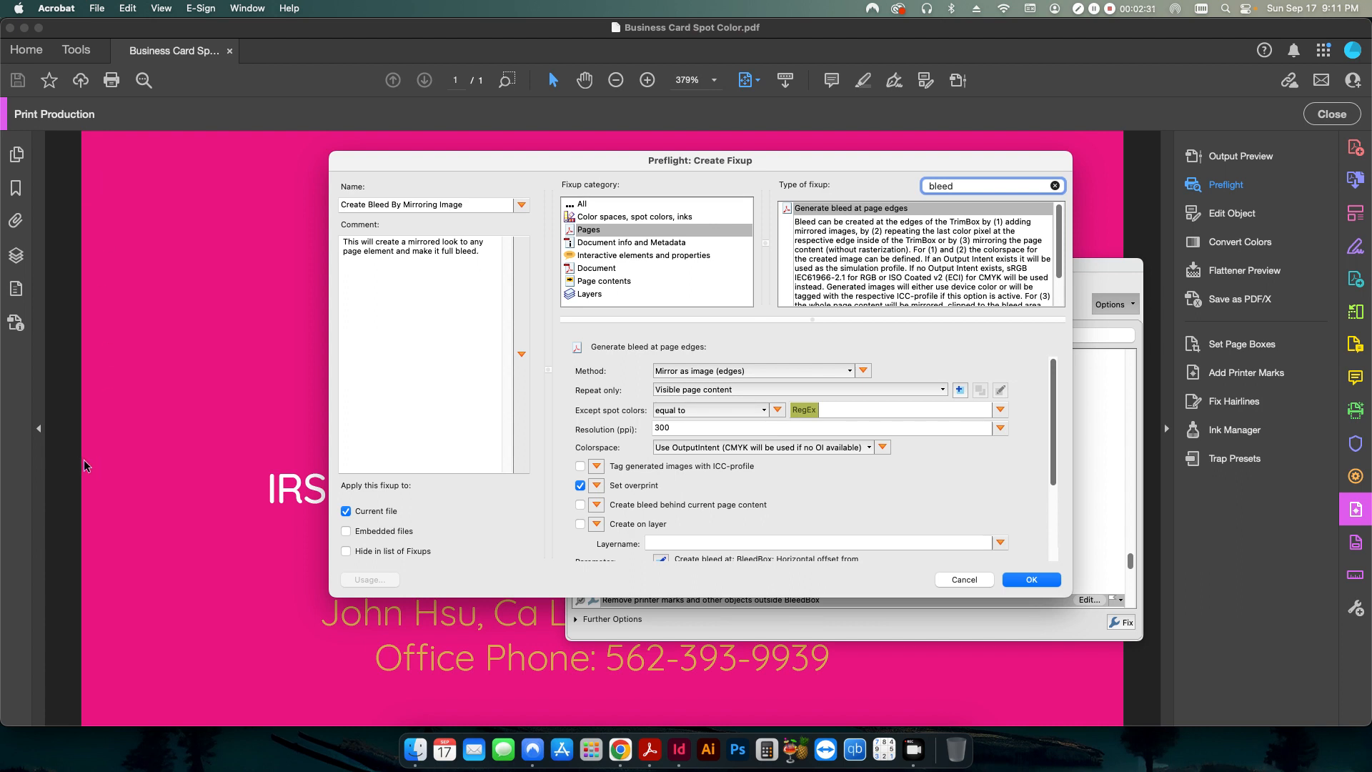
mouse_move(51, 465)
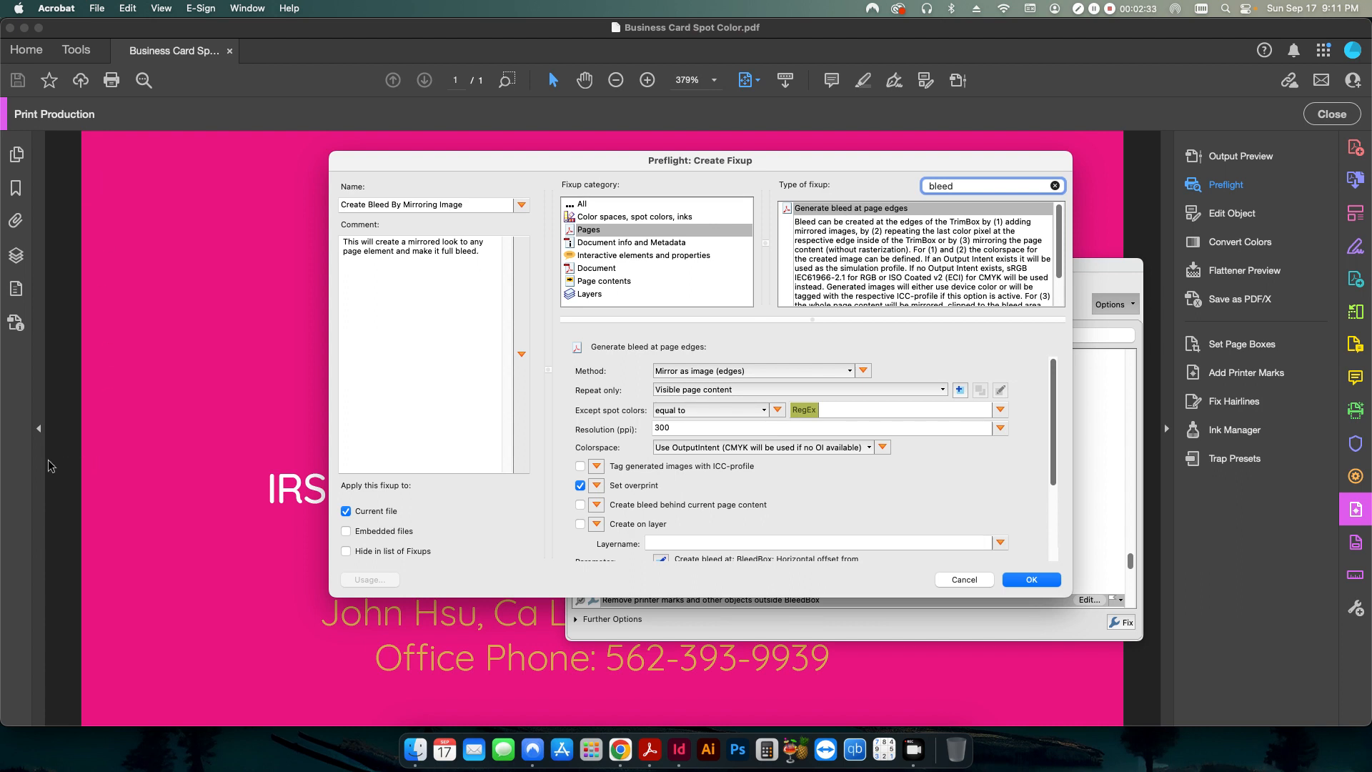
scroll("down", 3)
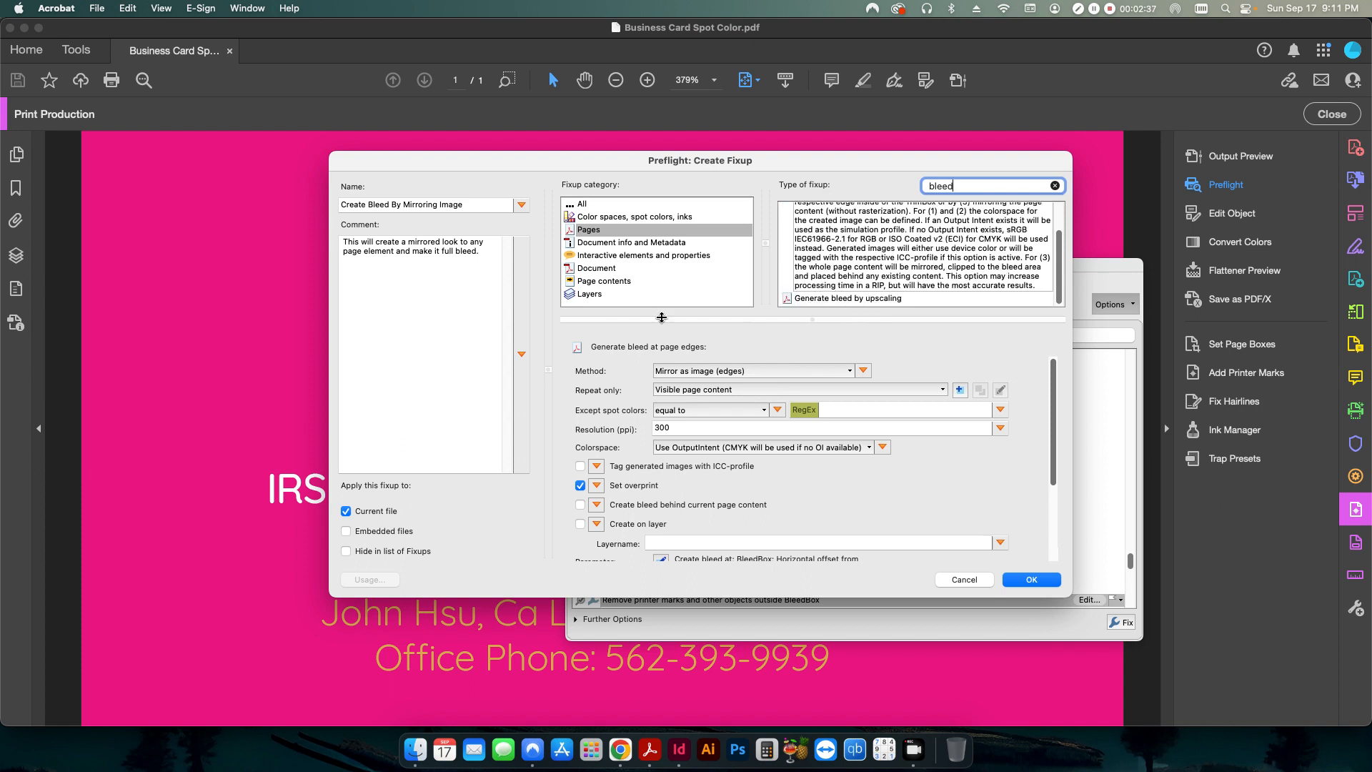
mouse_move(782, 629)
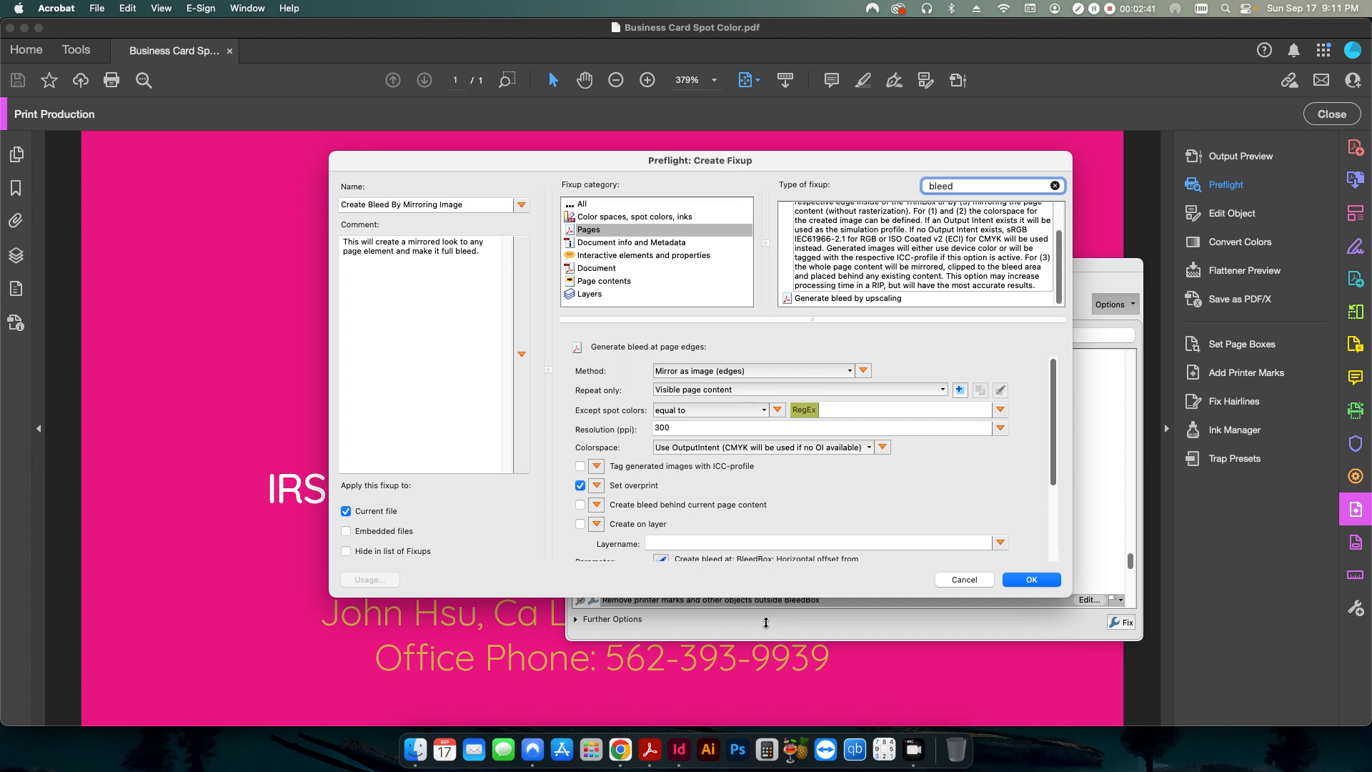
mouse_move(834, 486)
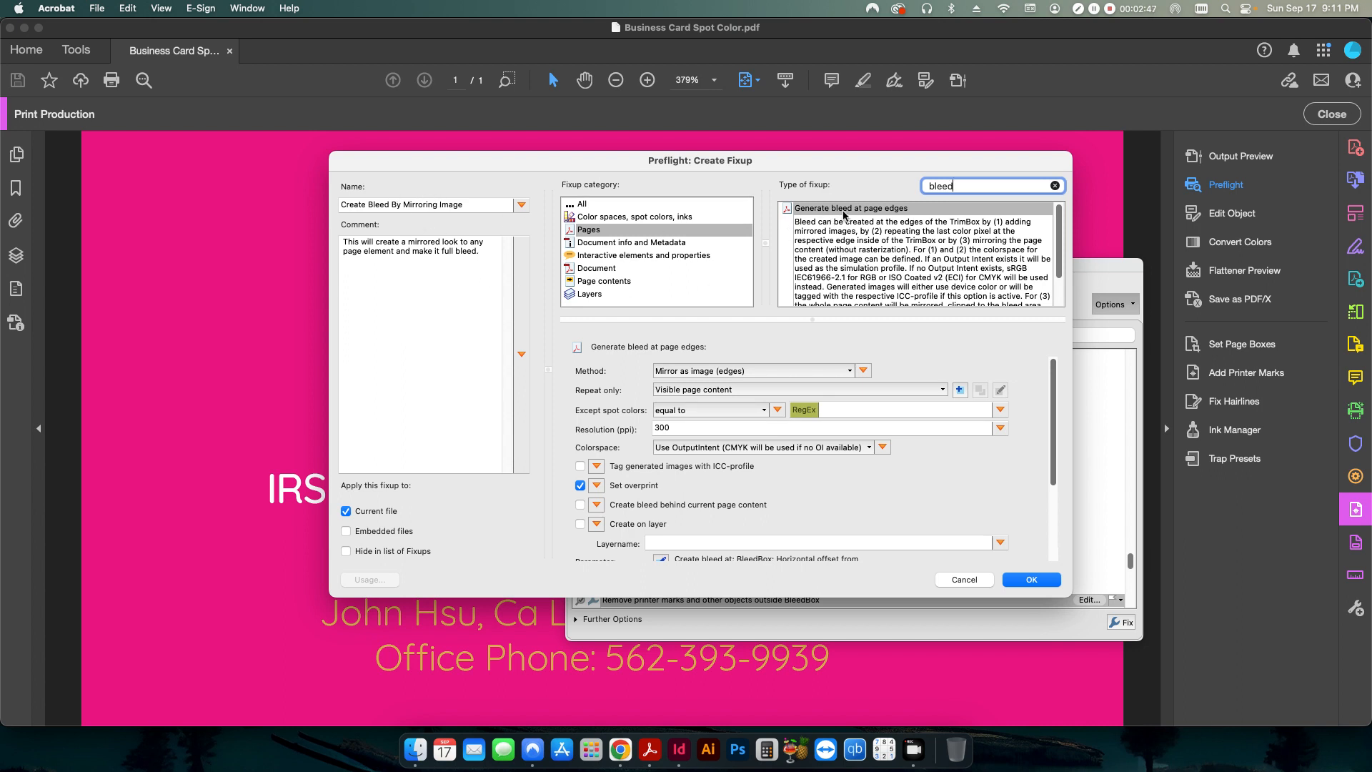
Select Generate bleed at page edges with the Mirror page objects (edges) method
left_click(852, 208)
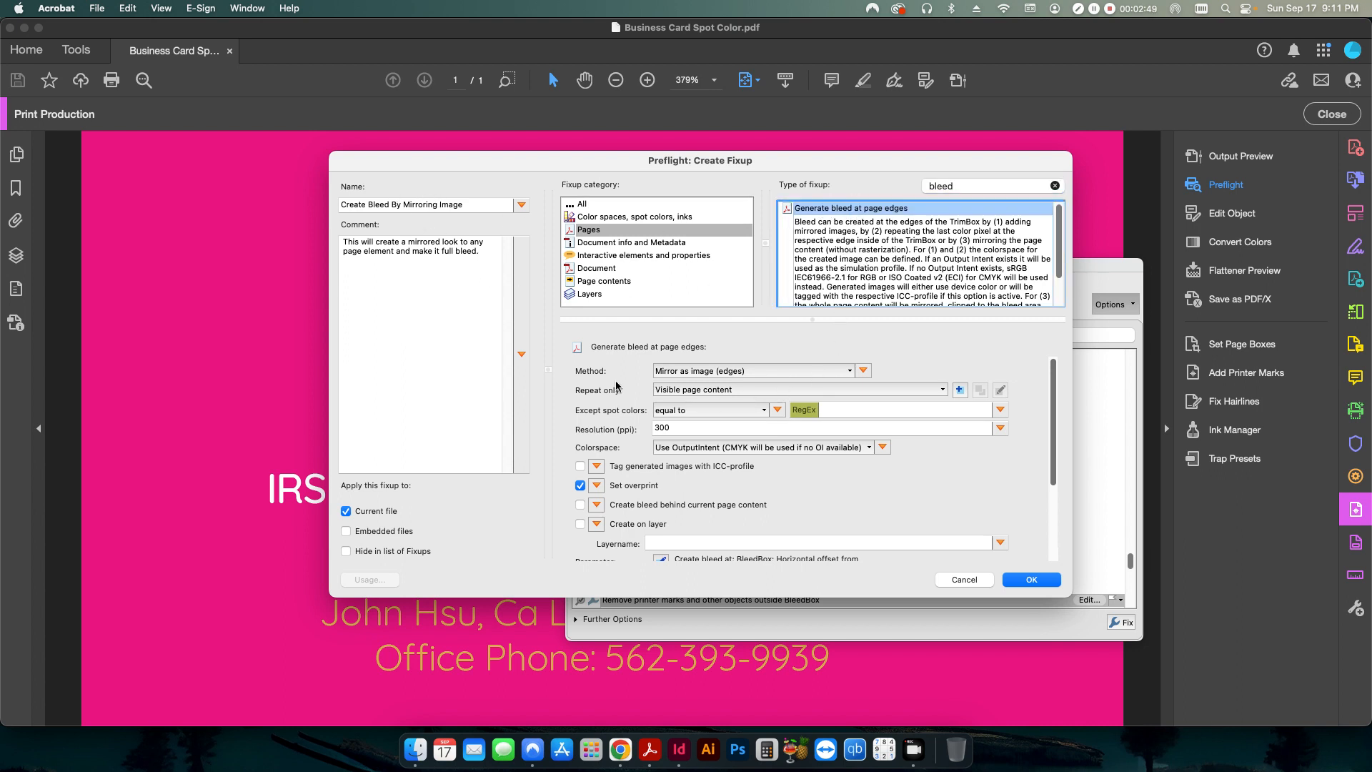
mouse_move(765, 355)
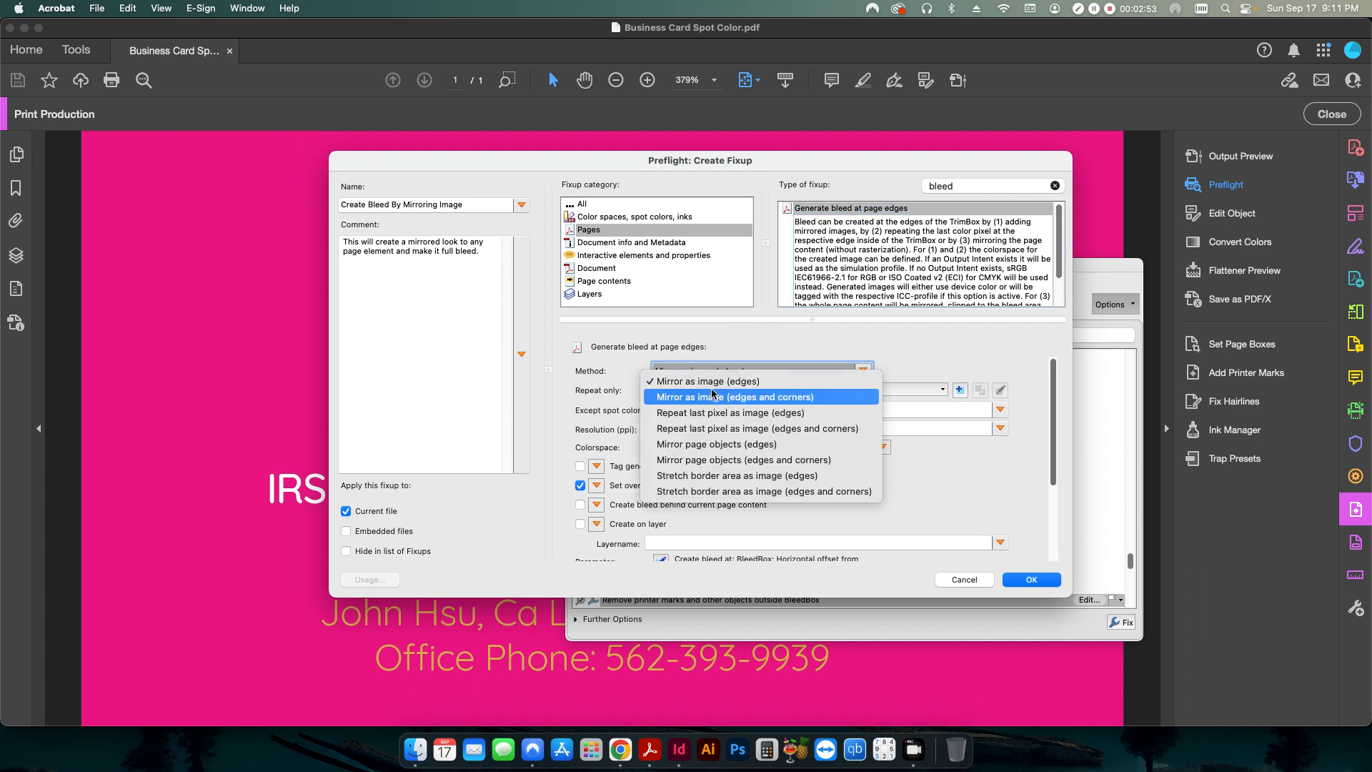
mouse_move(705, 381)
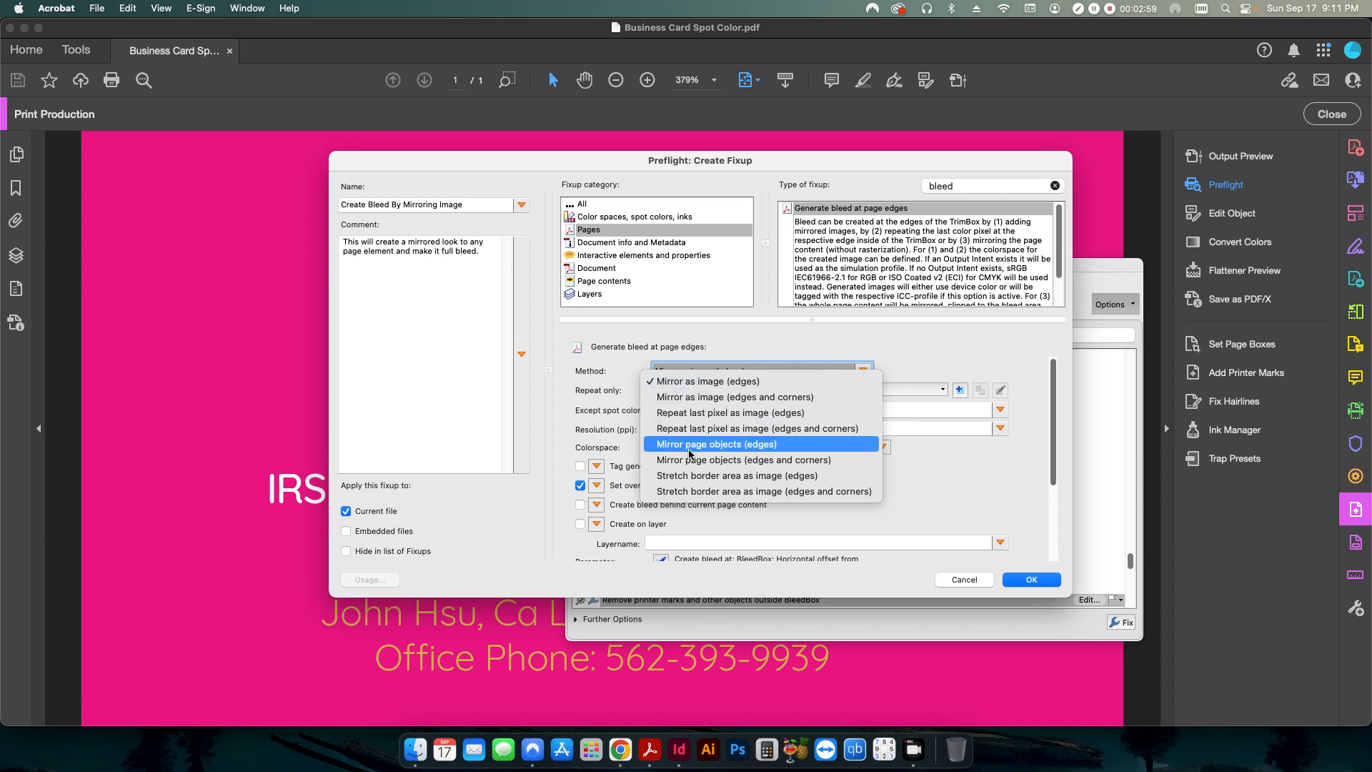
left_click(716, 444)
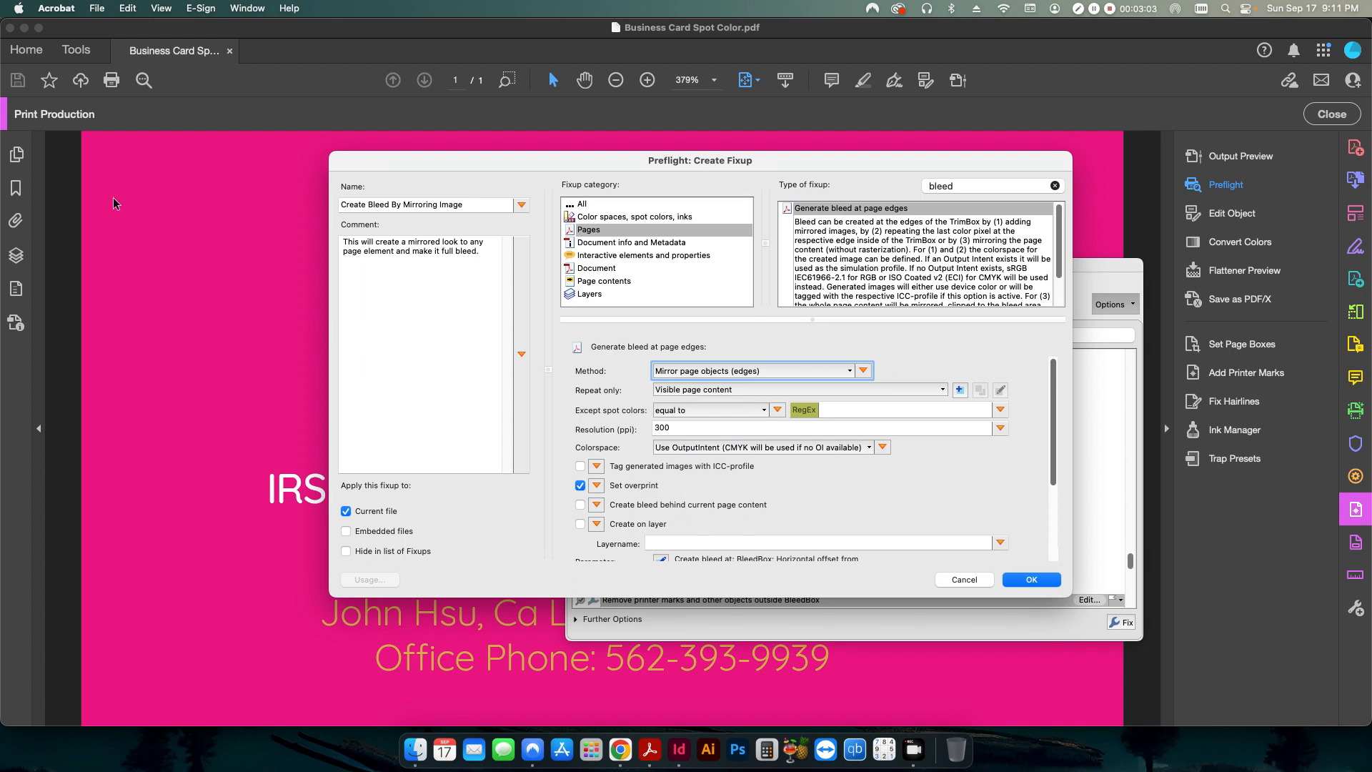
mouse_move(150, 444)
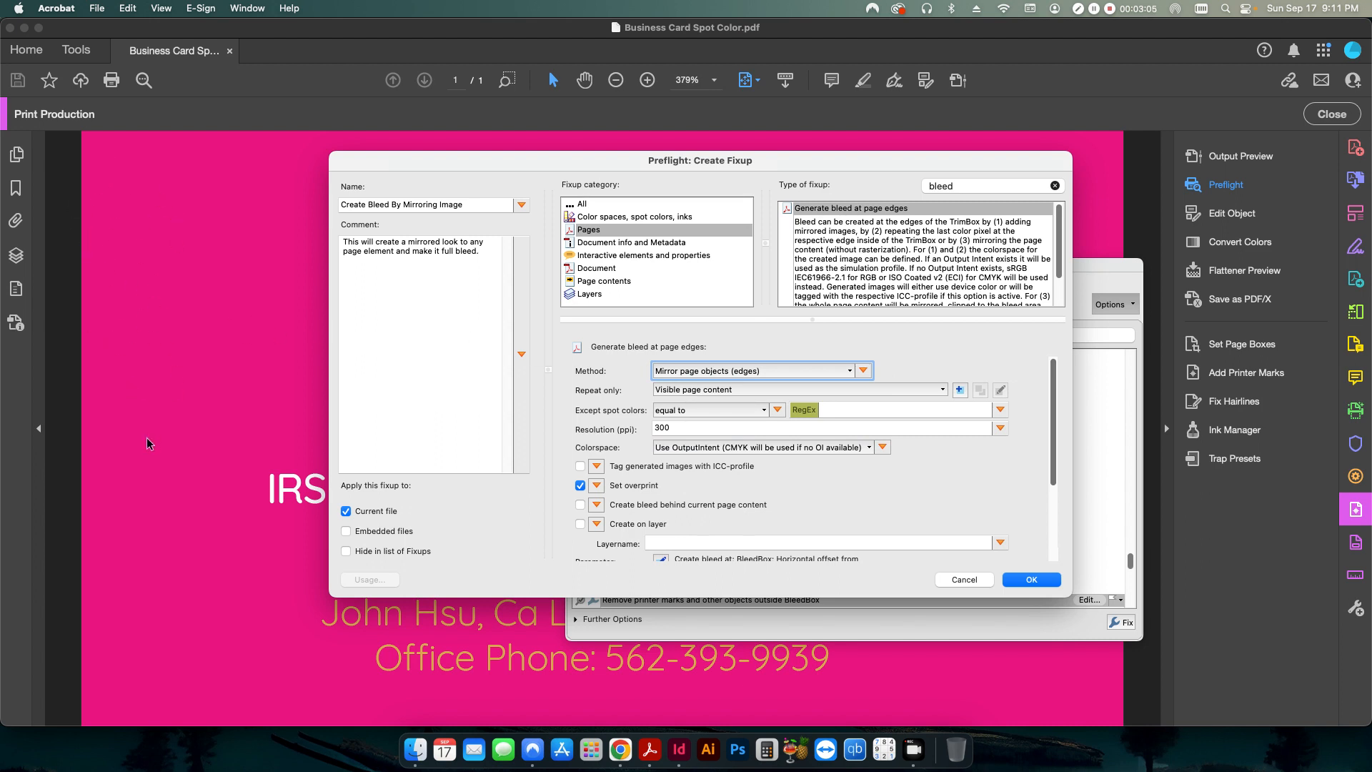
mouse_move(610, 400)
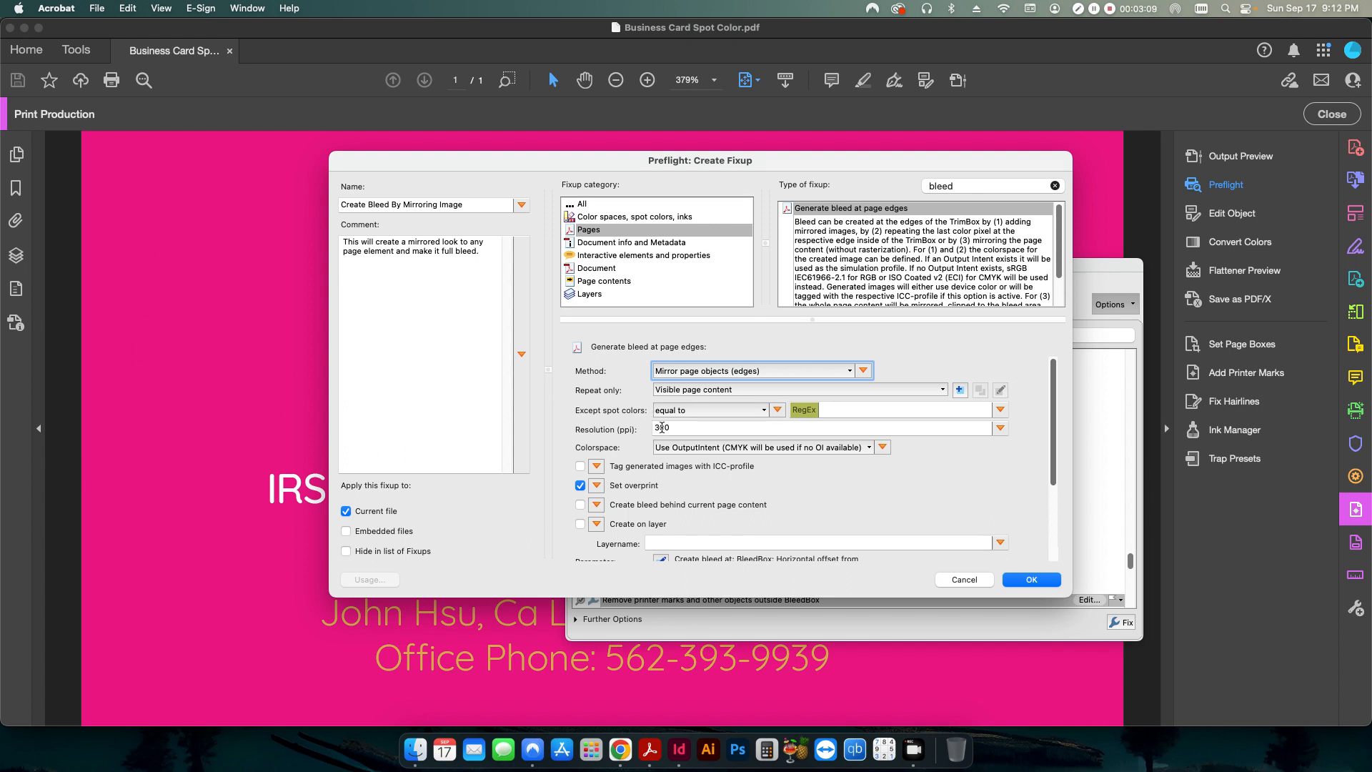
left_click(862, 370)
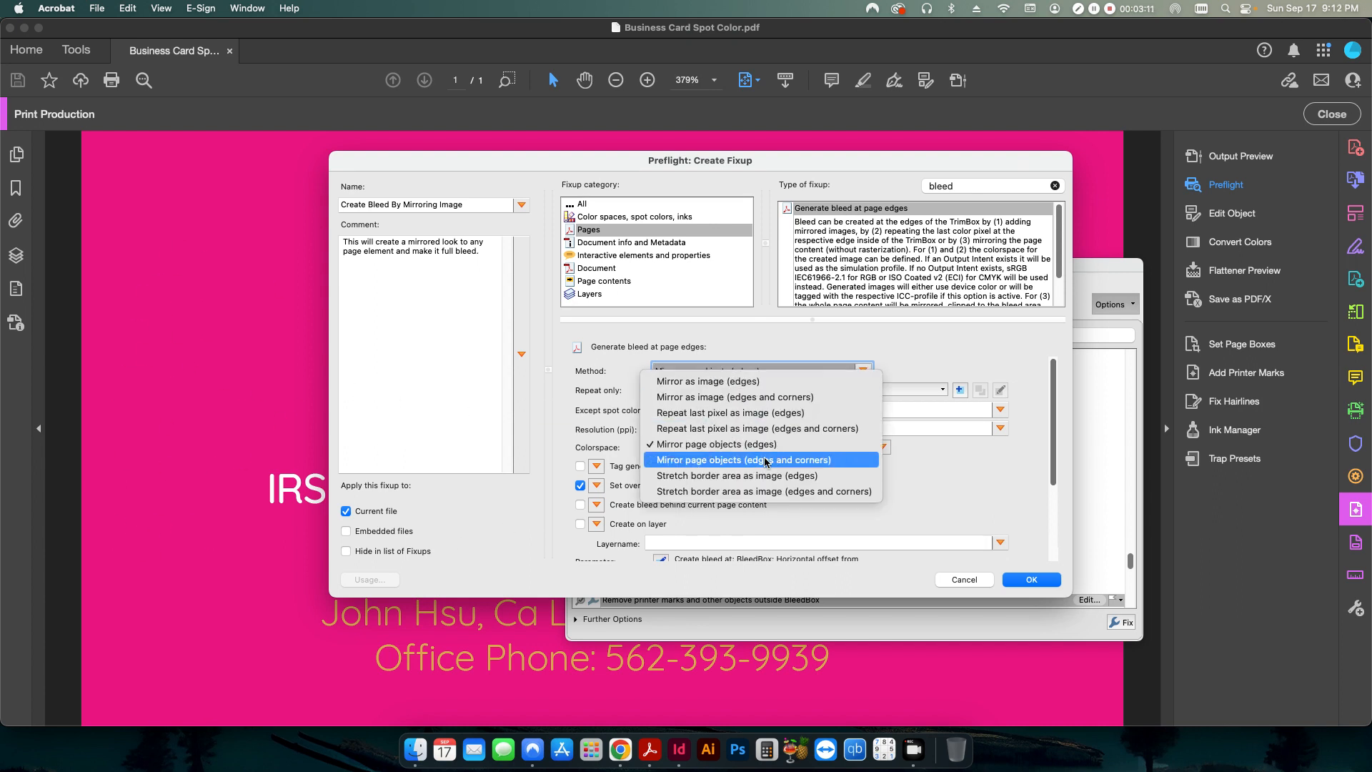
left_click(714, 444)
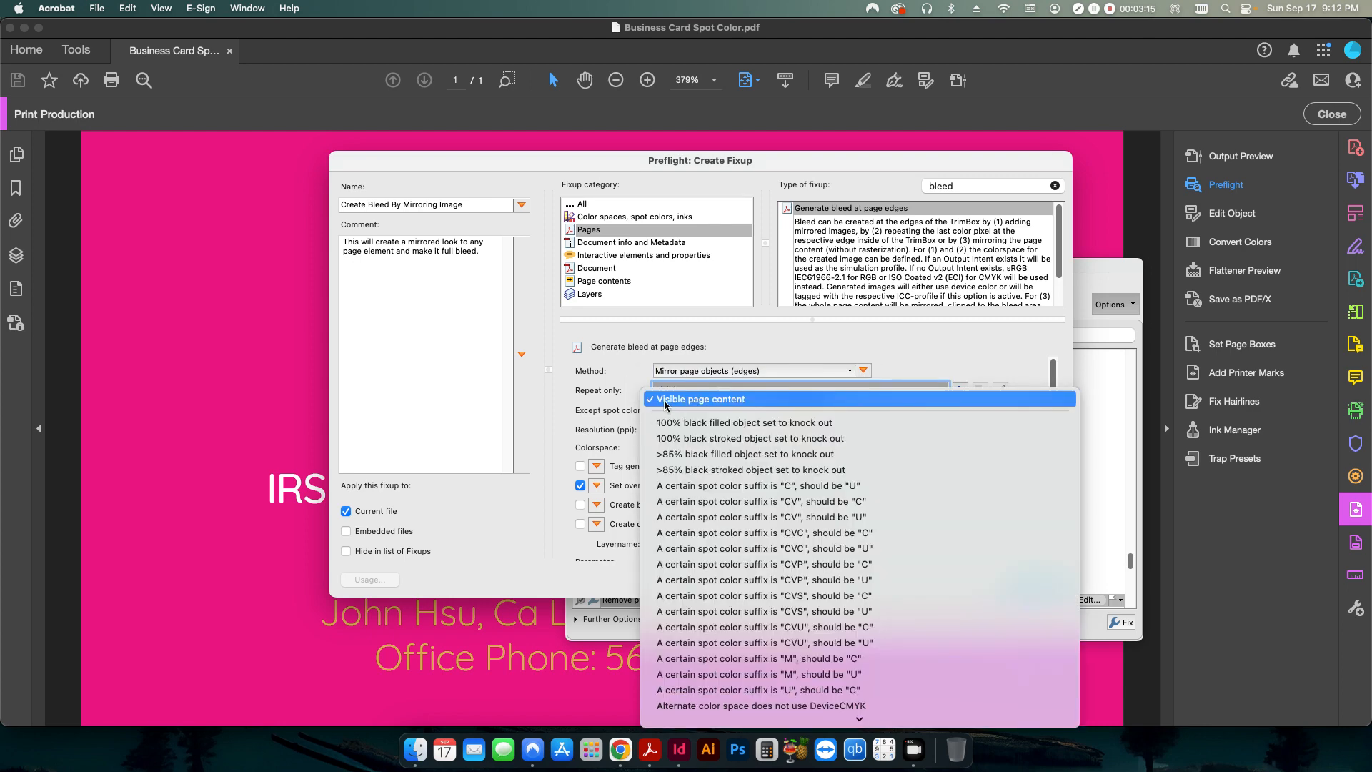
left_click(701, 399)
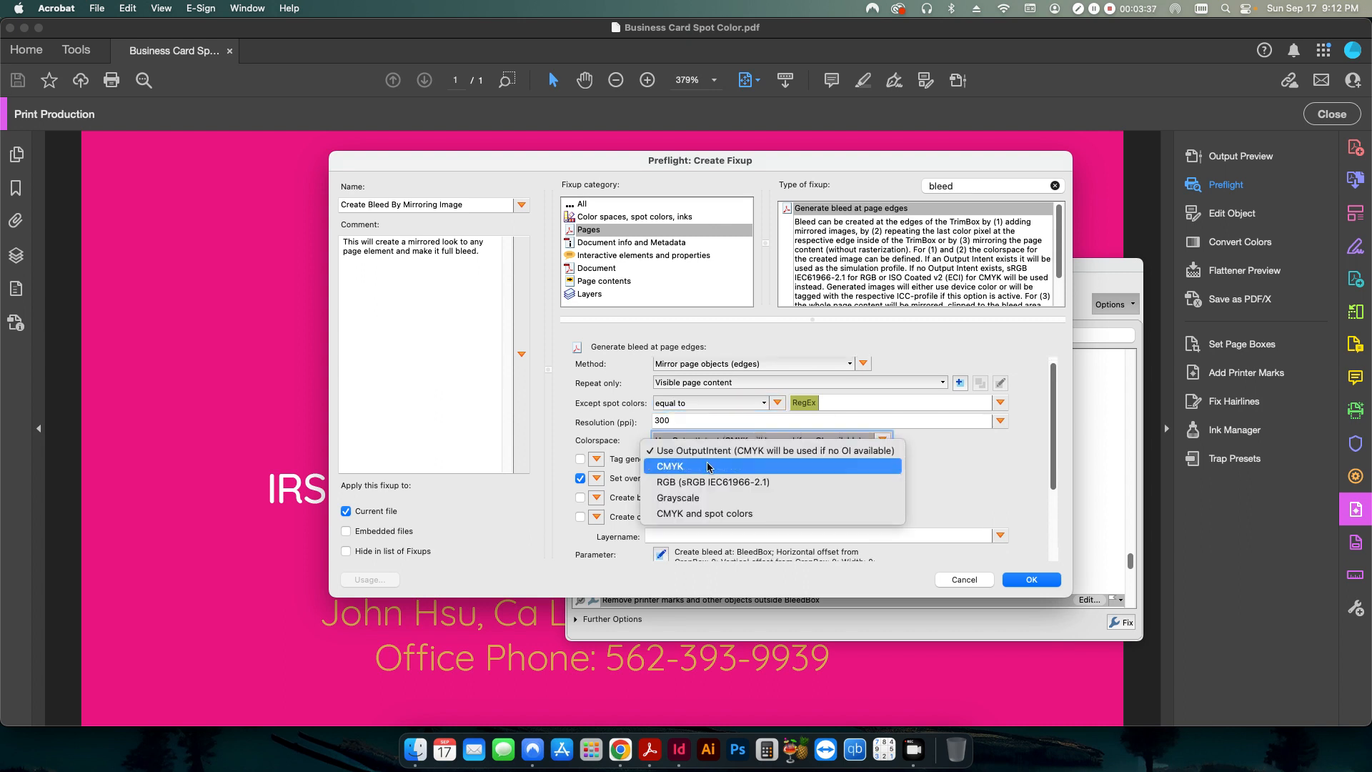
mouse_move(697, 473)
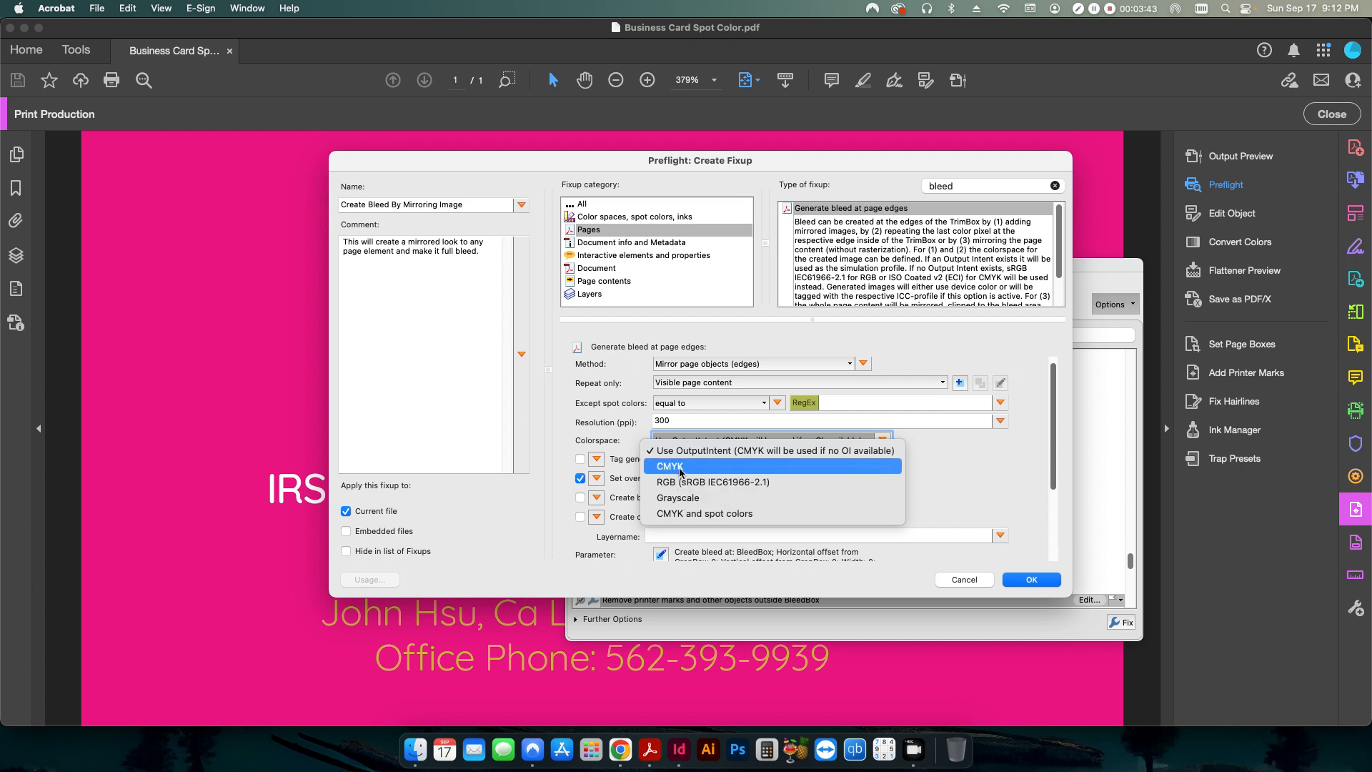
mouse_move(679, 450)
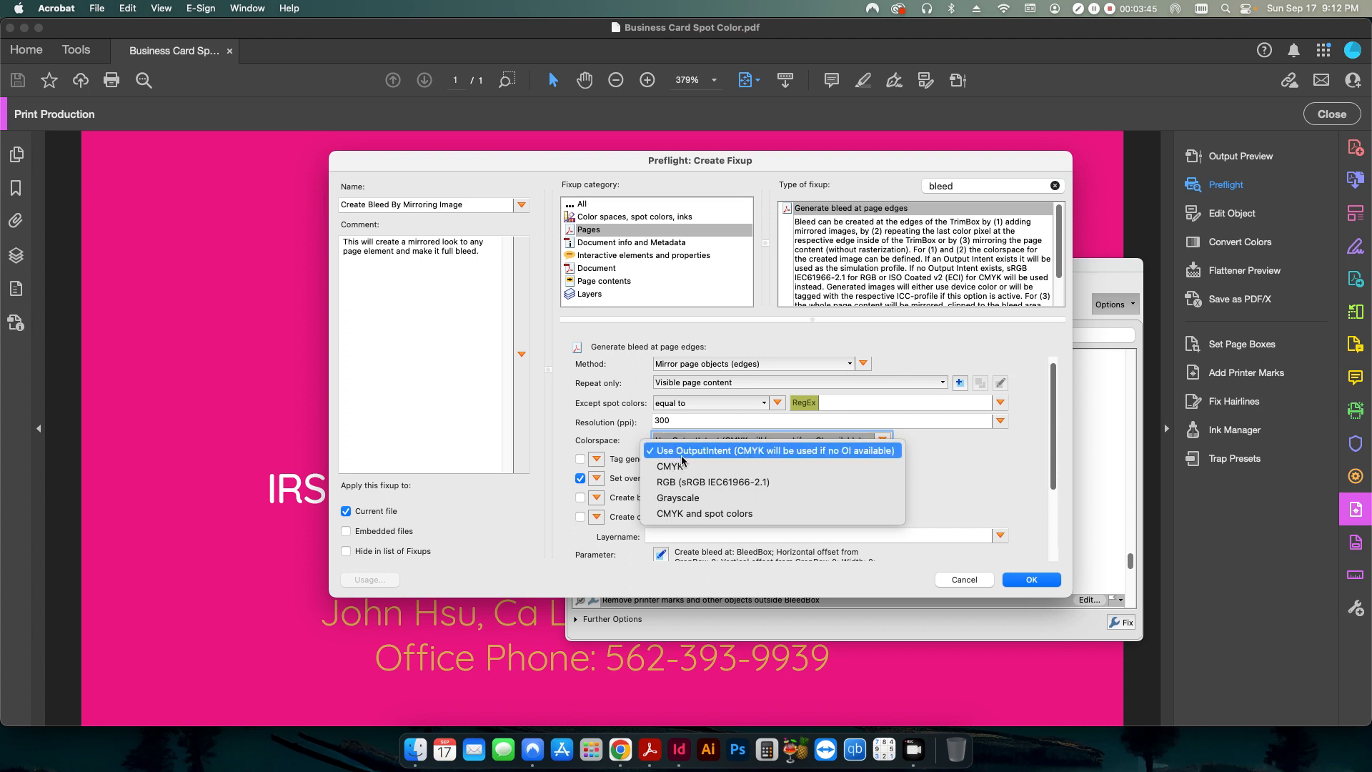
mouse_move(750, 460)
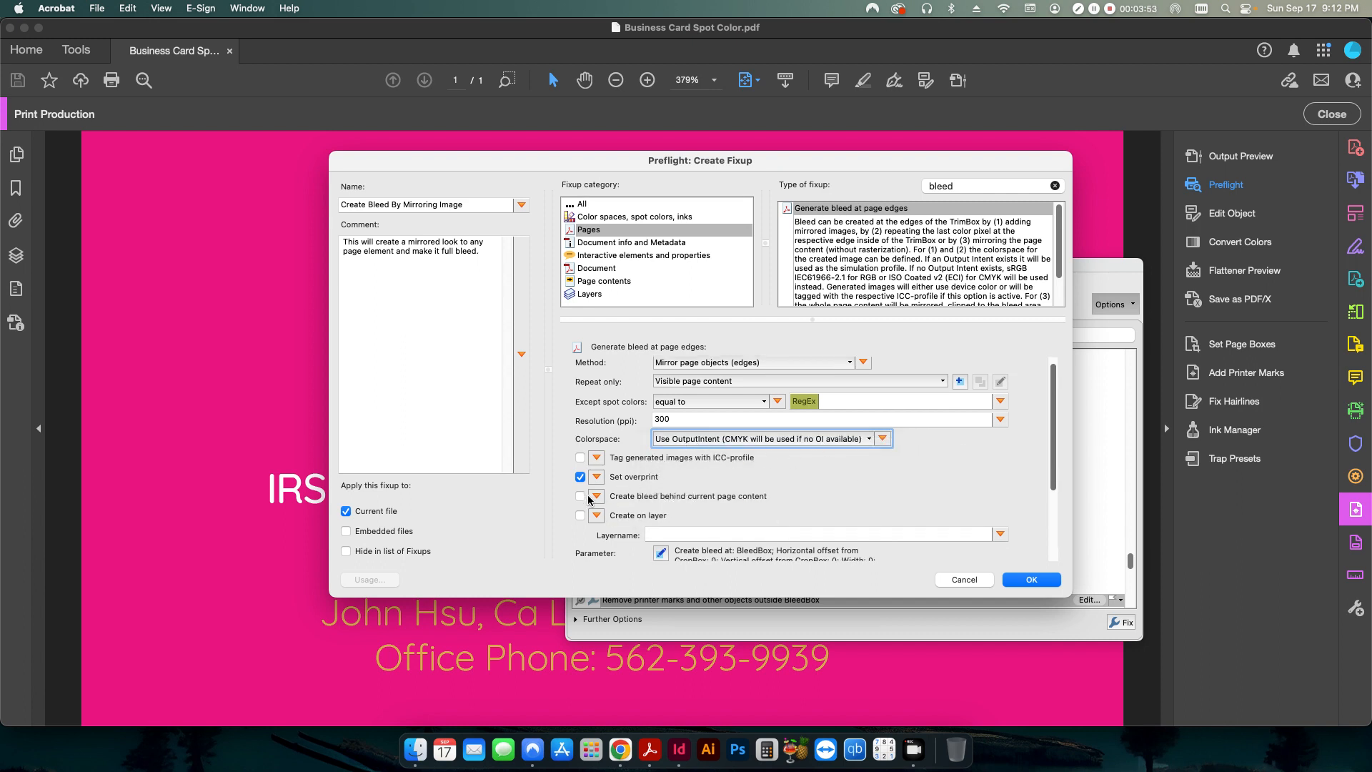
Enable Create bleed behind current page content and keep Apply to set to All
left_click(580, 496)
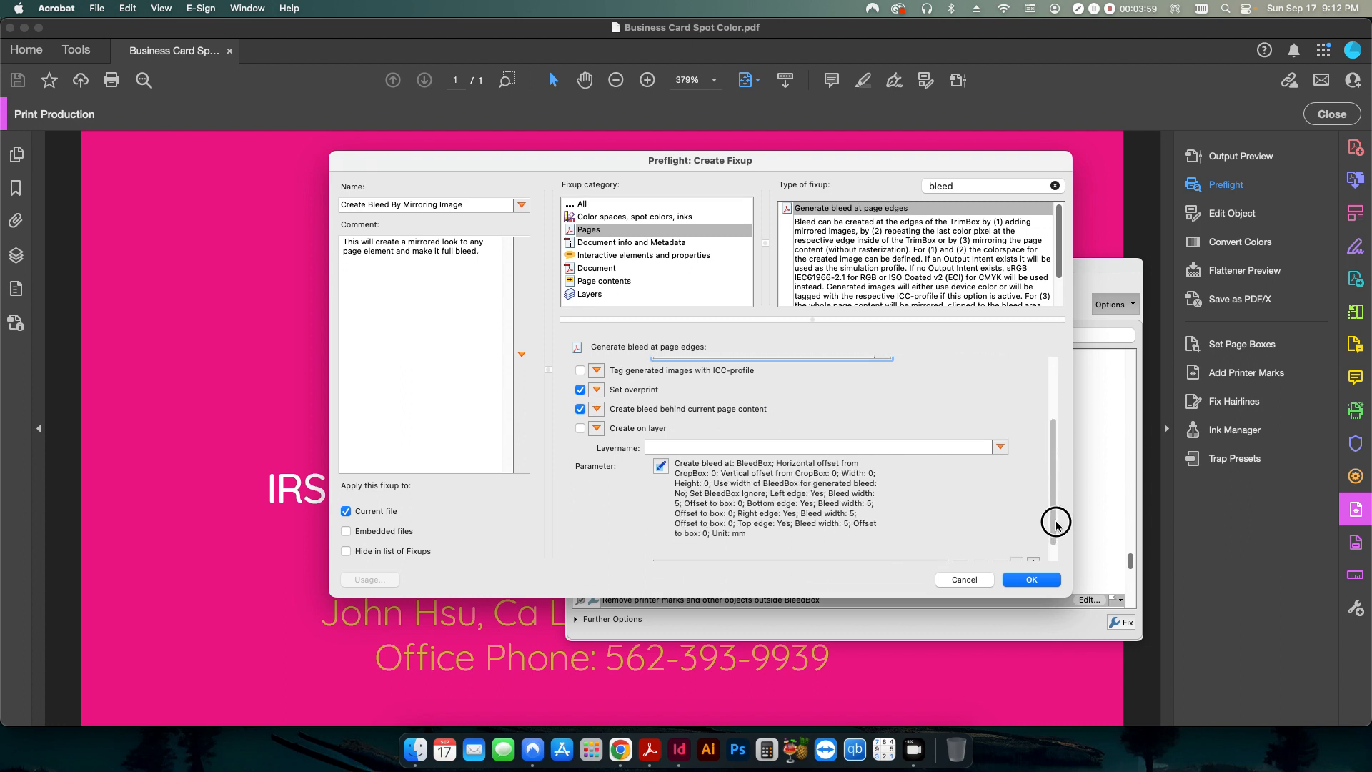
scroll("down", 3)
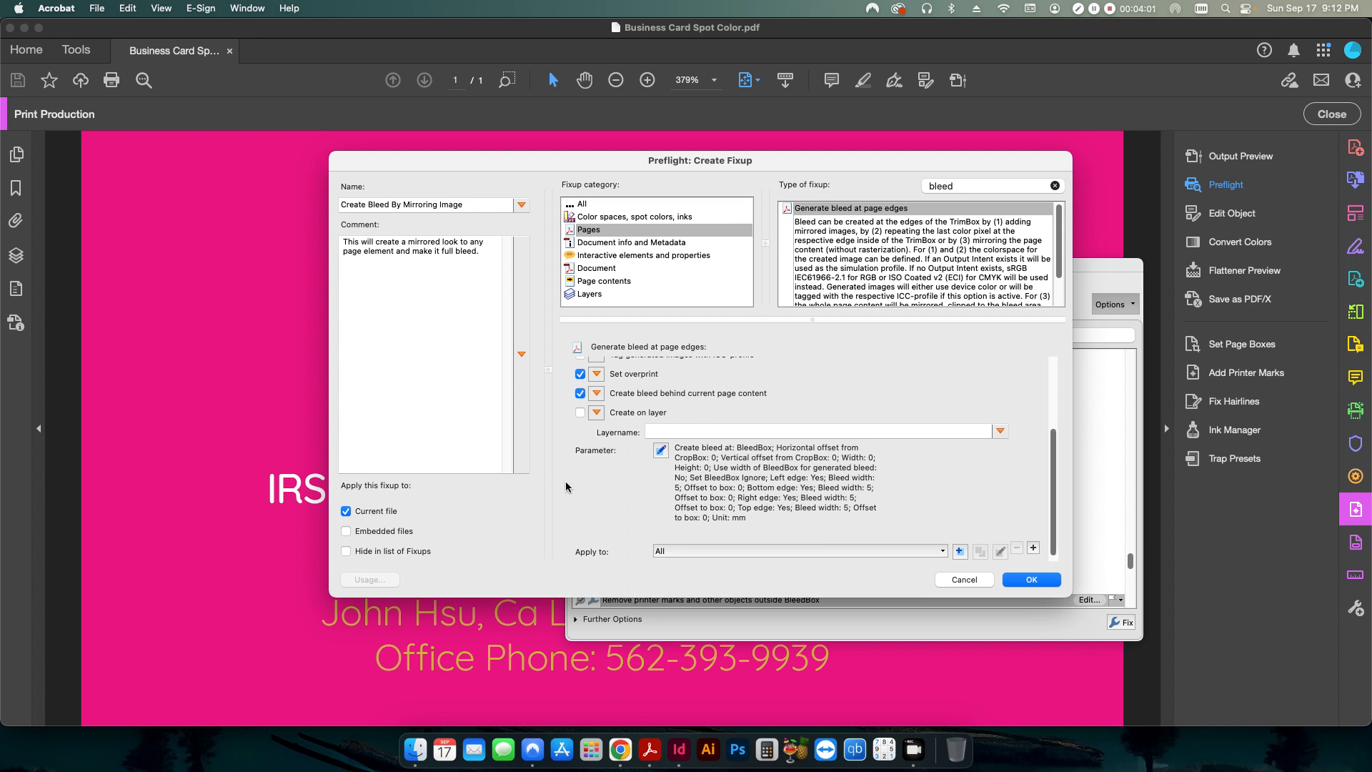
mouse_move(106, 425)
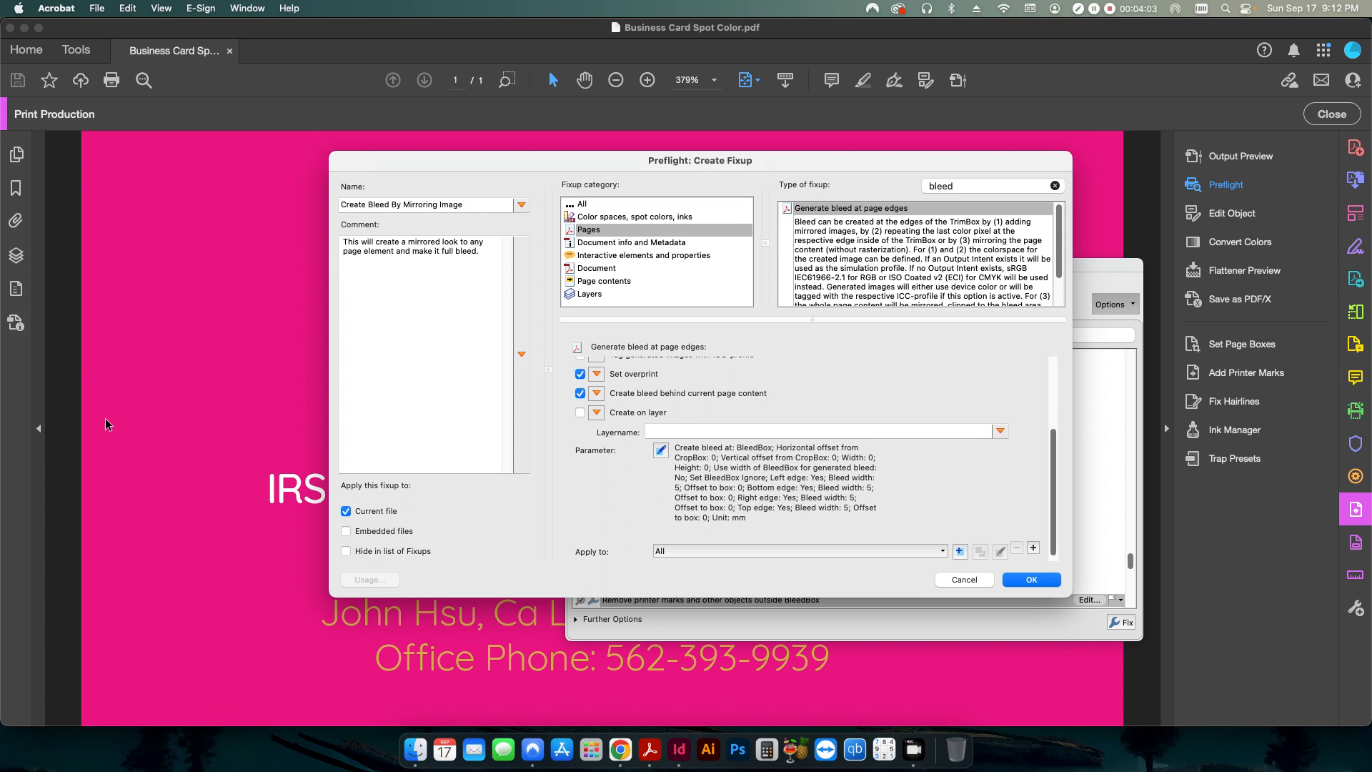
mouse_move(635, 673)
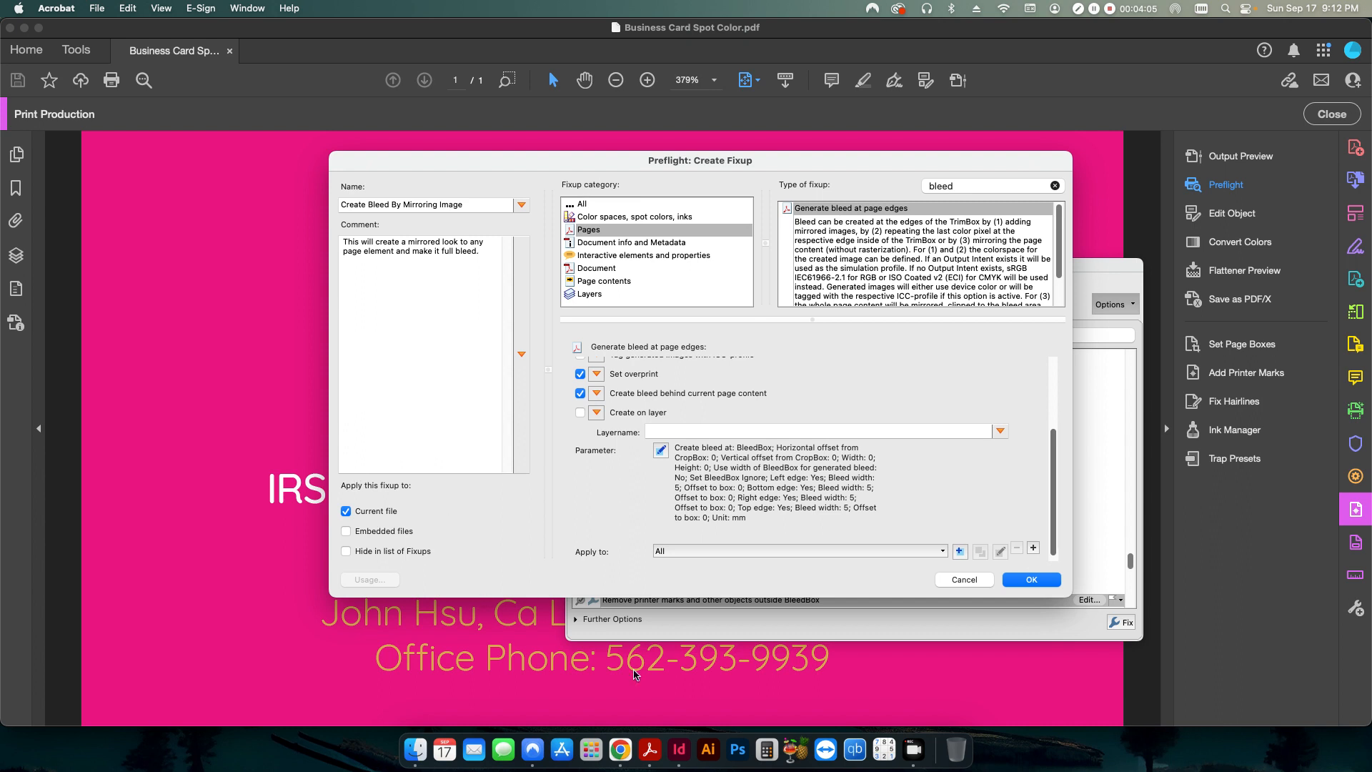
mouse_move(707, 467)
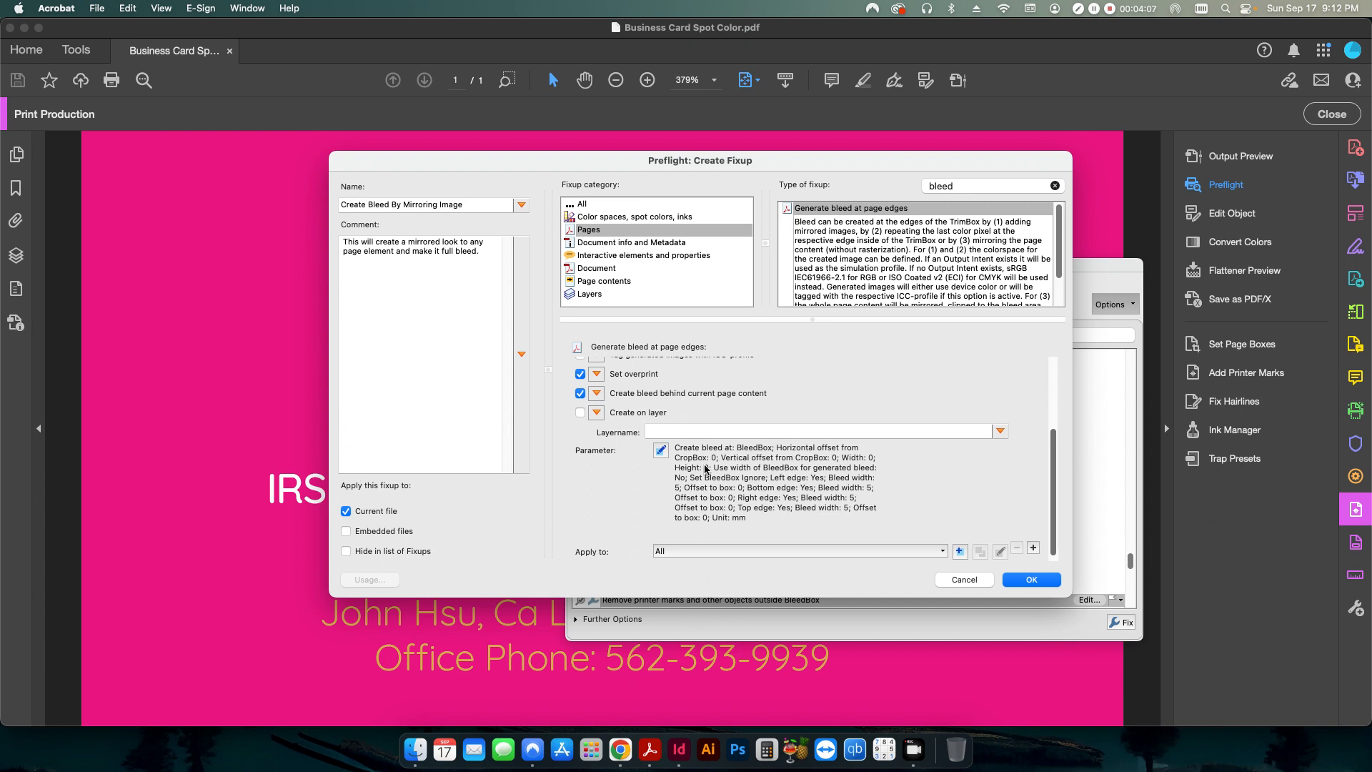
left_click(799, 551)
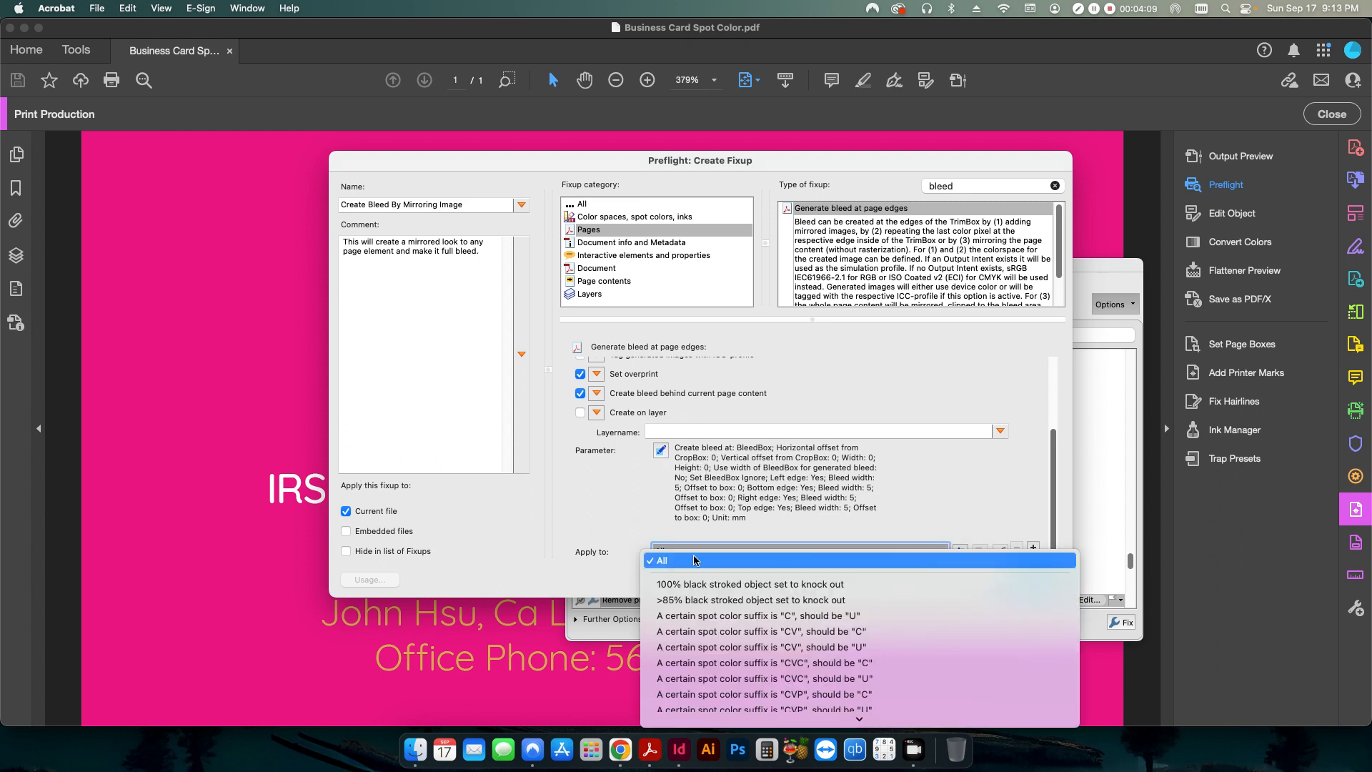
left_click(660, 560)
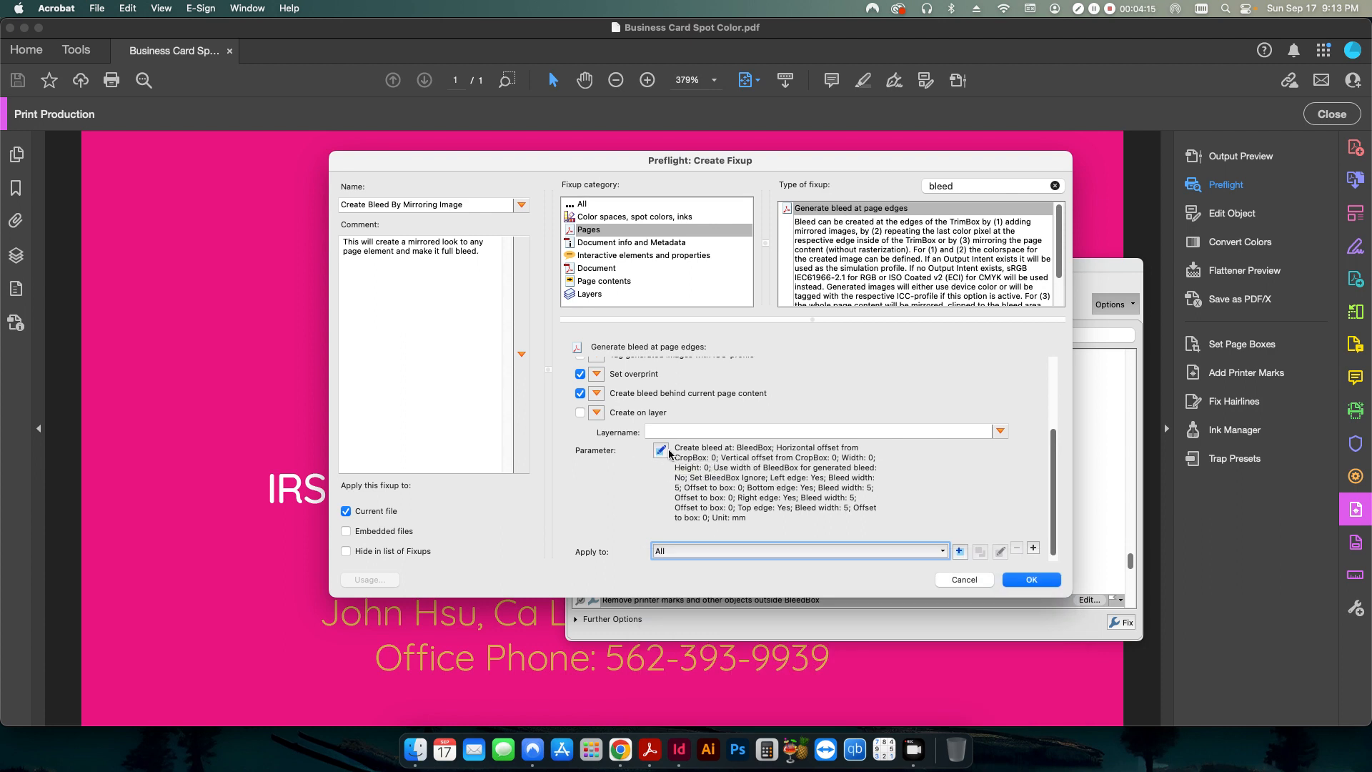
Switch the bleed unit to inches and enter .125 bleed widths for the edges
left_click(661, 449)
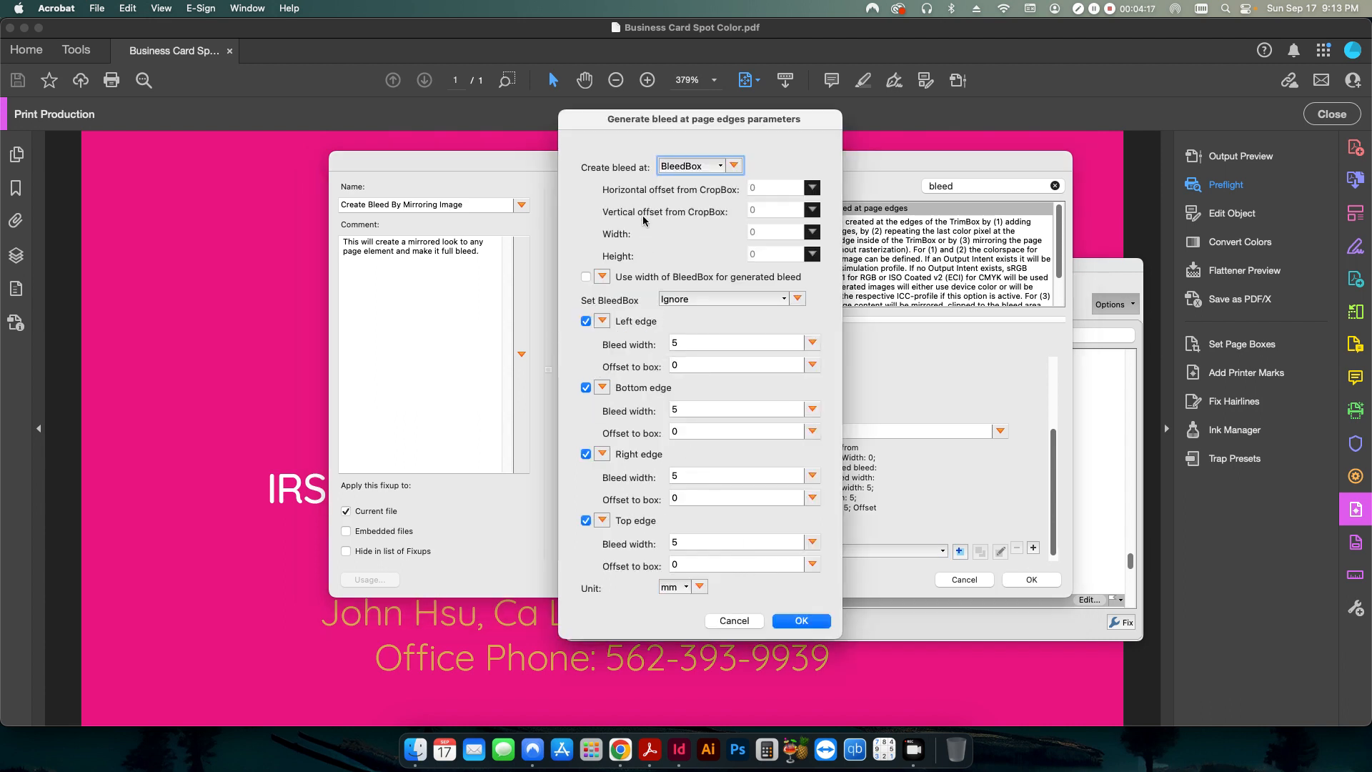
mouse_move(664, 183)
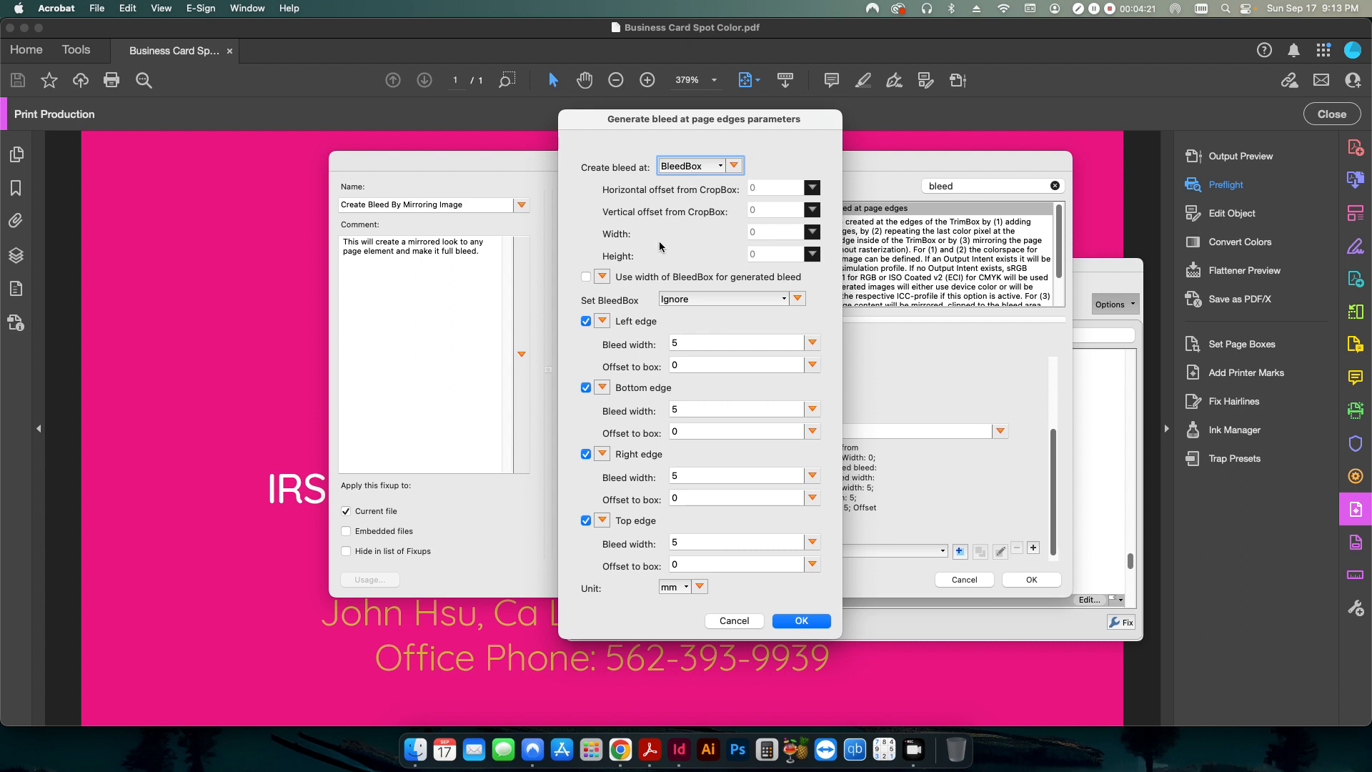
mouse_move(656, 471)
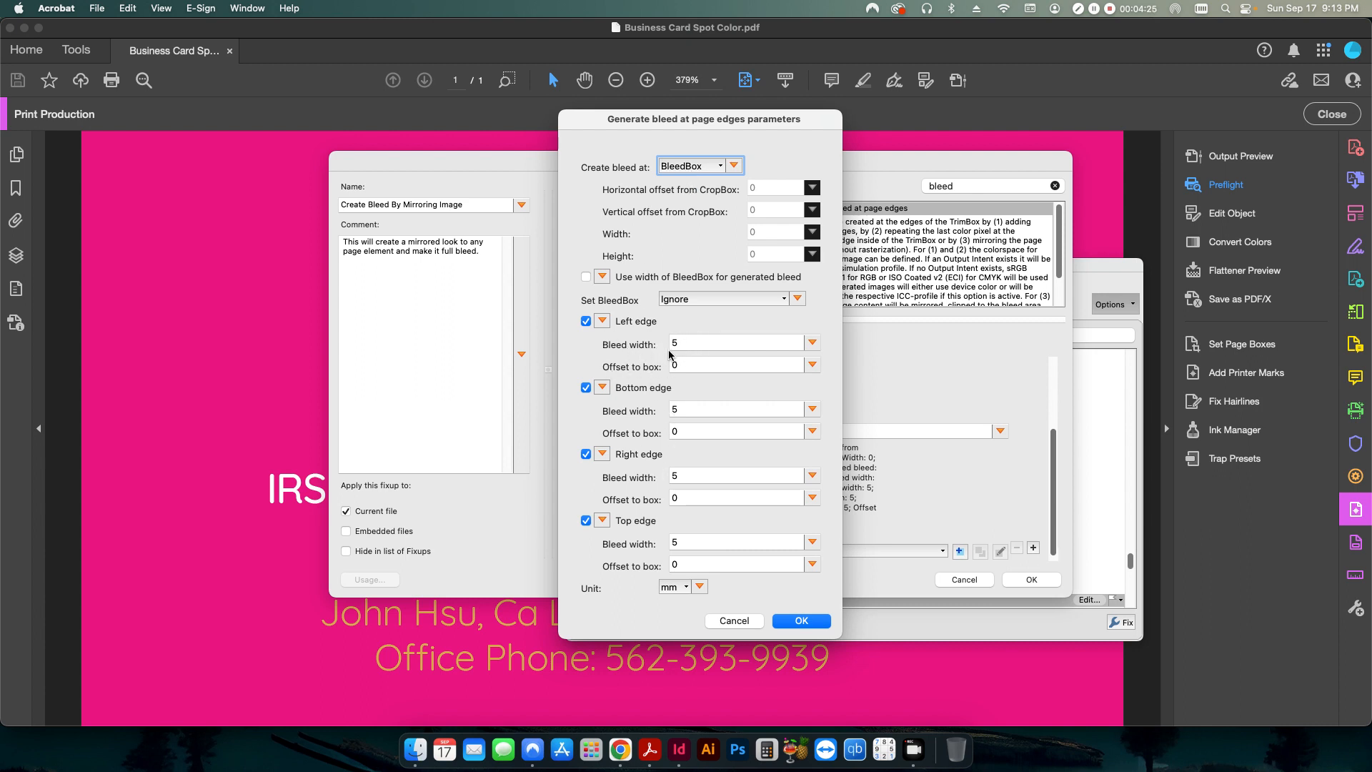
mouse_move(658, 368)
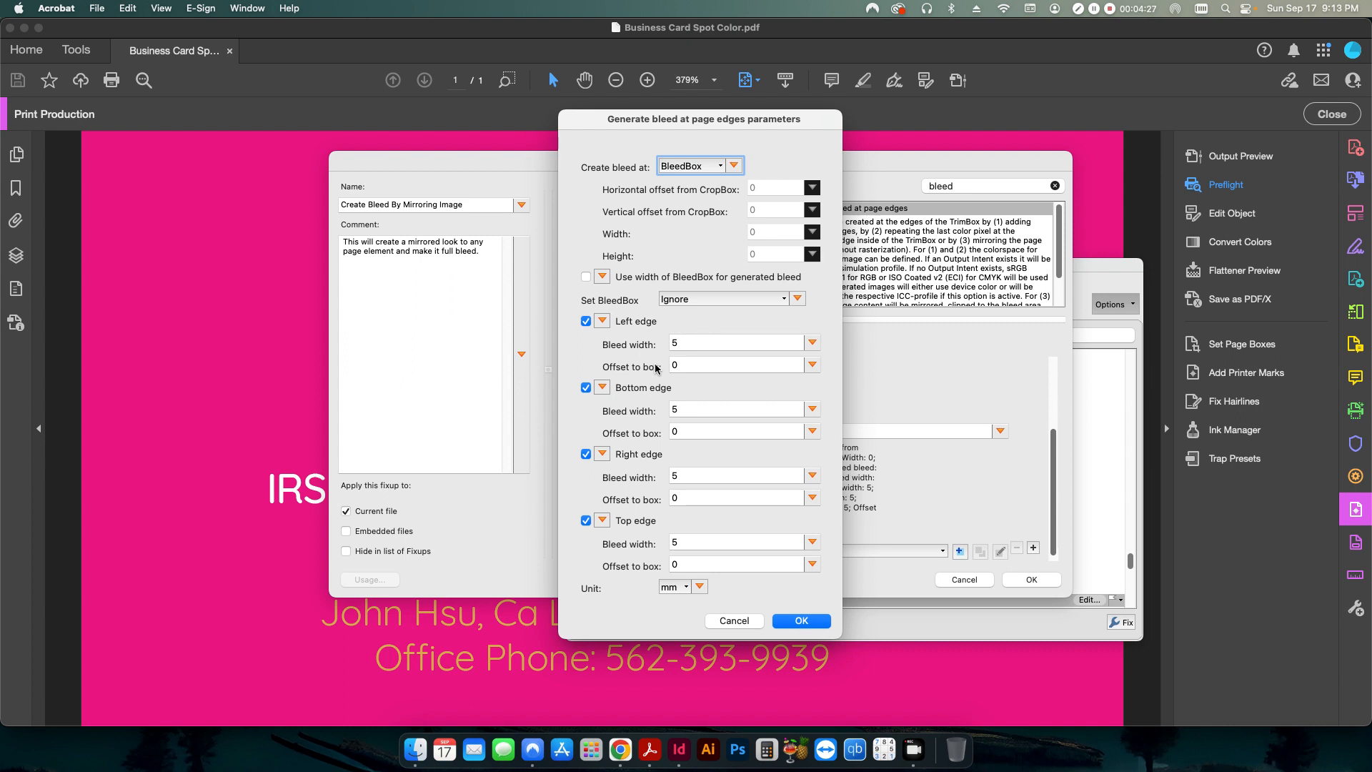
left_click(700, 586)
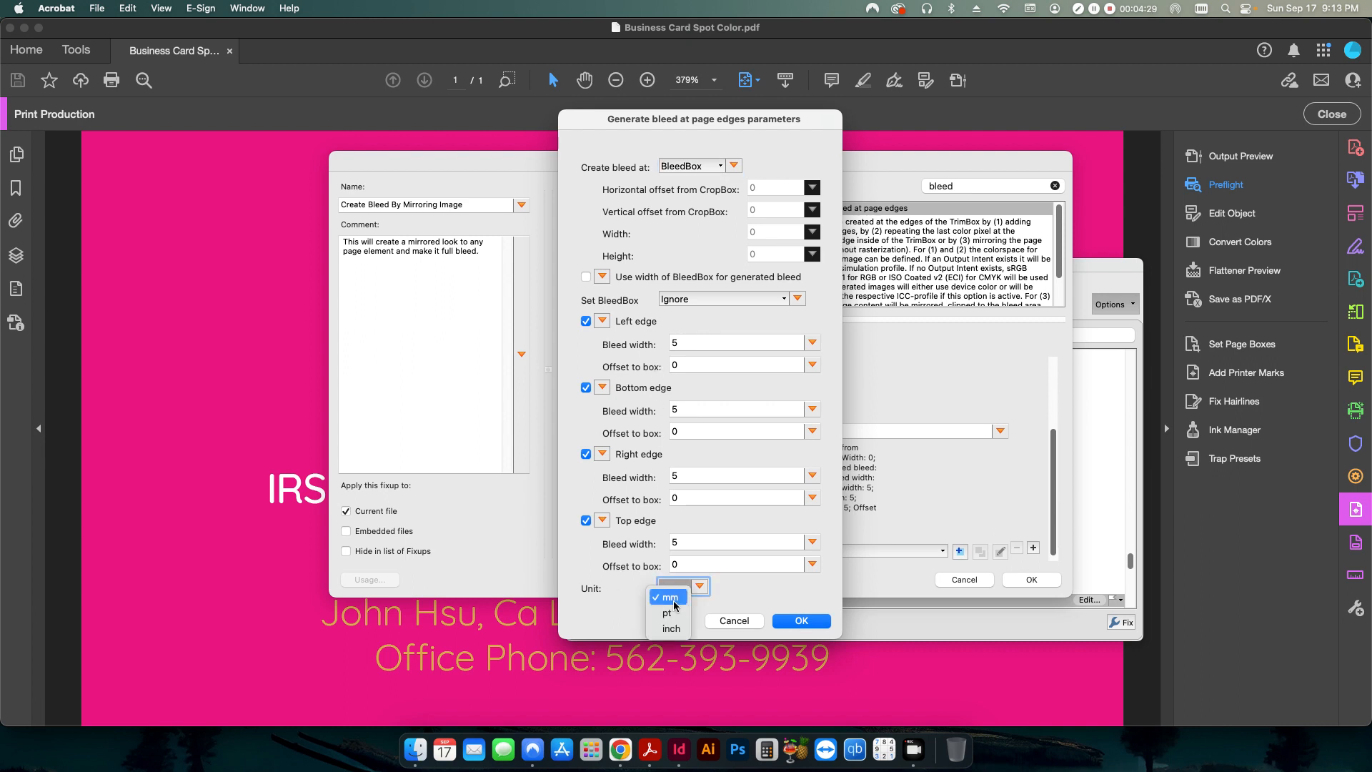
left_click(668, 629)
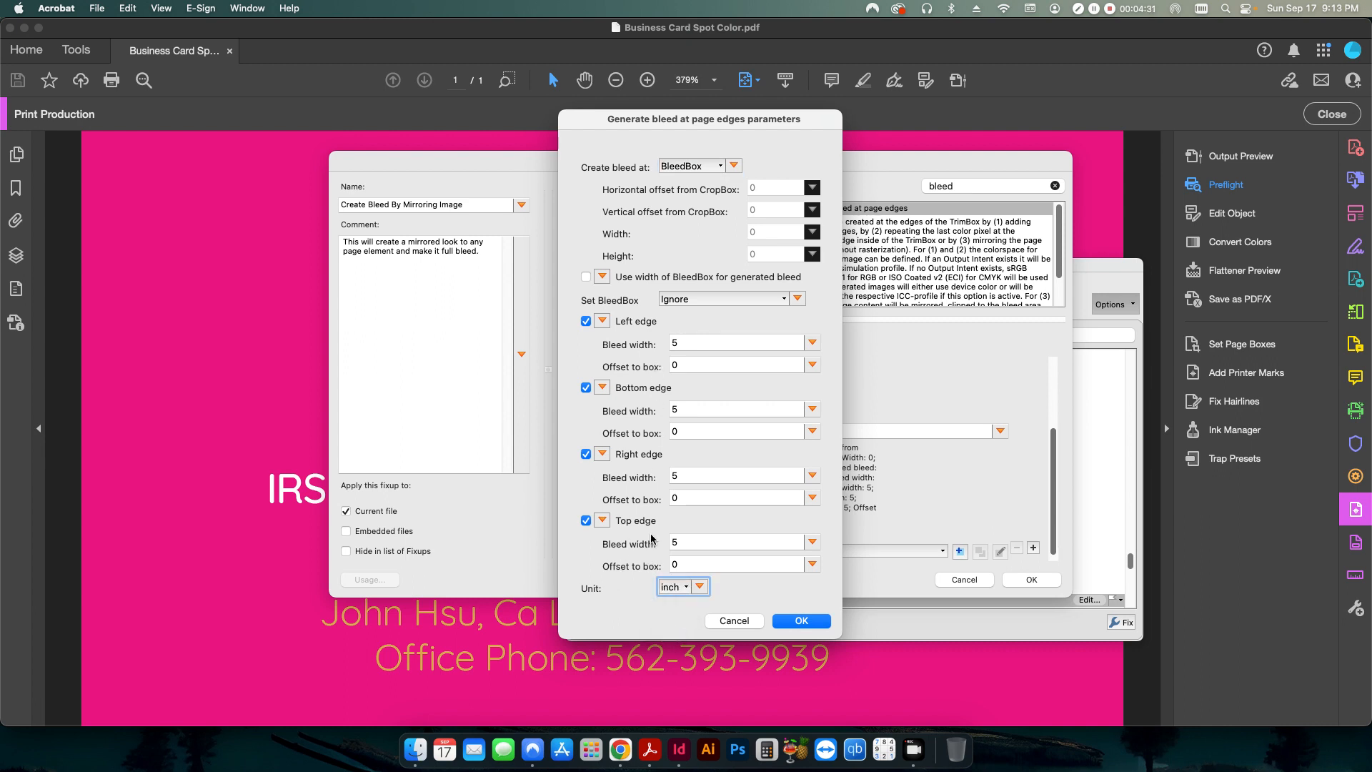
left_click(735, 343)
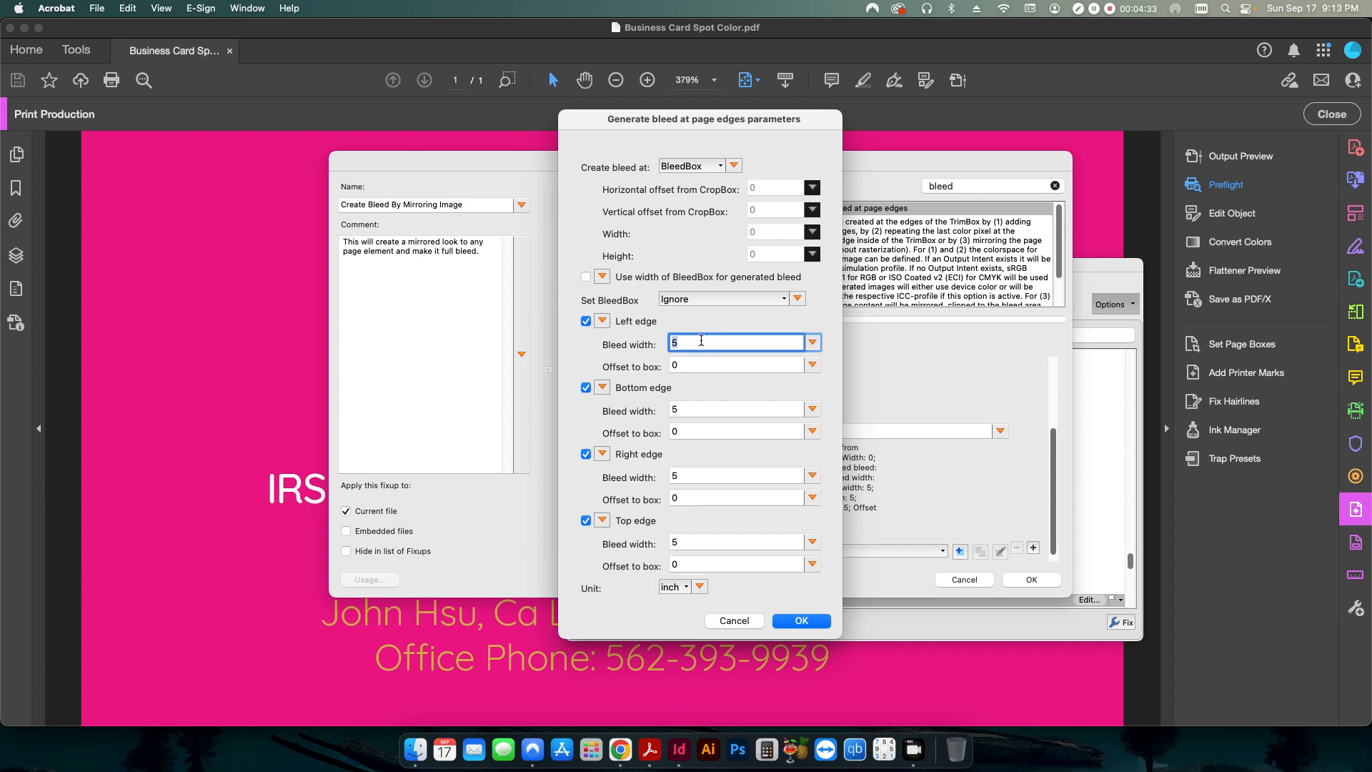
type(".125")
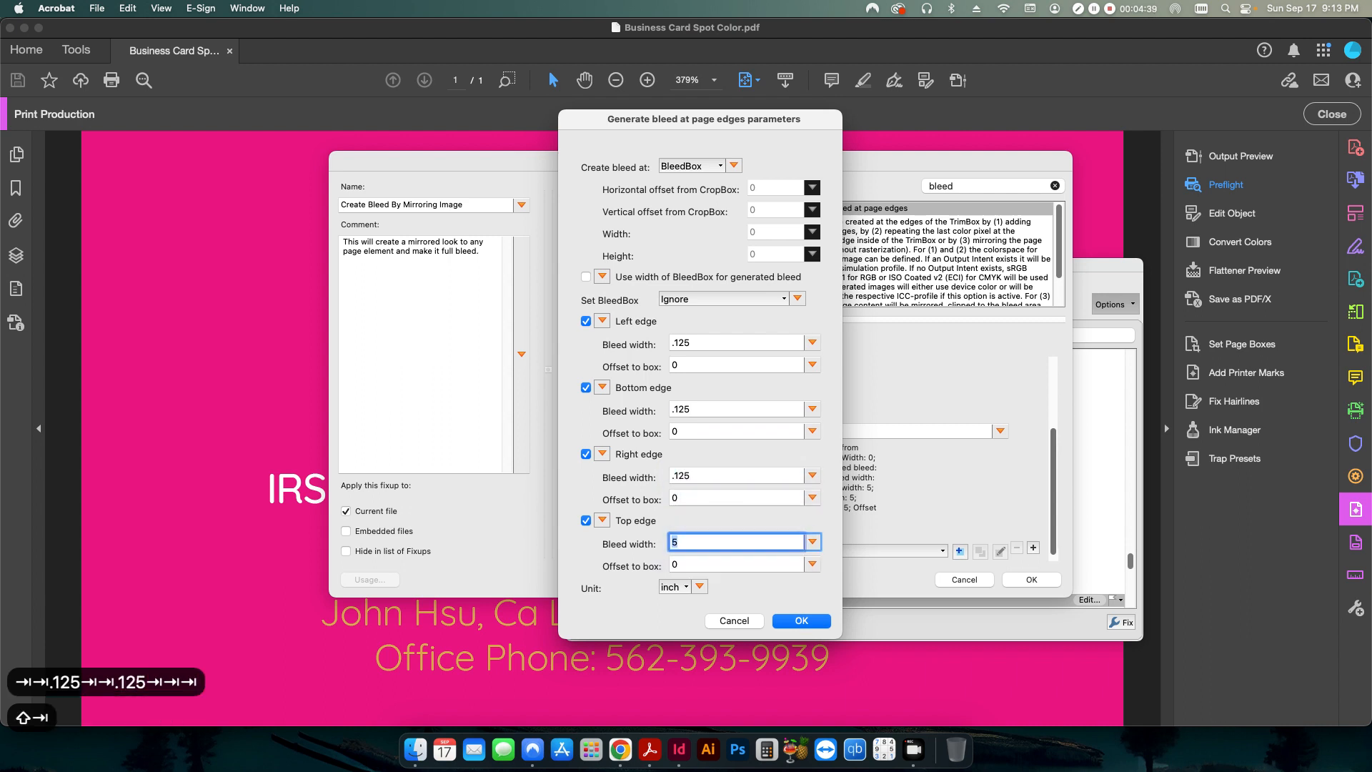
left_click(736, 563)
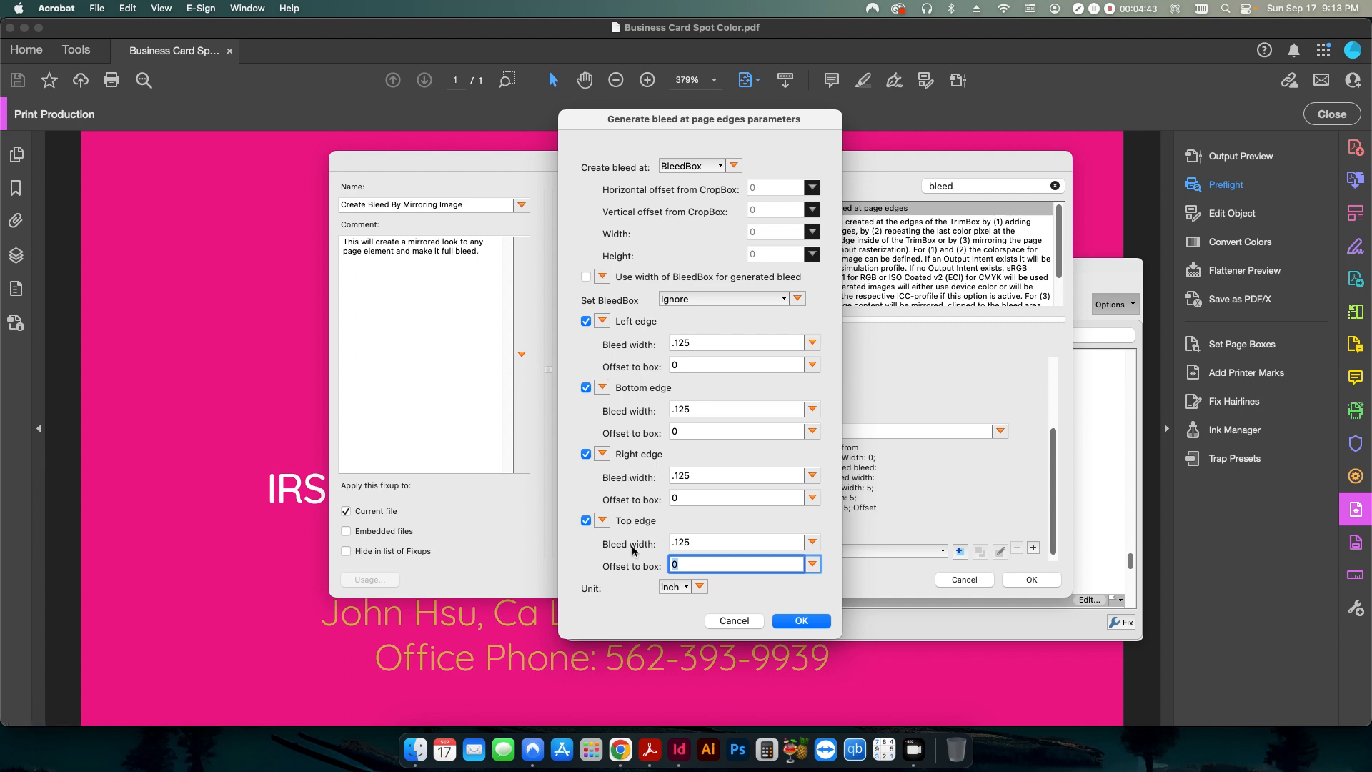
mouse_move(724, 515)
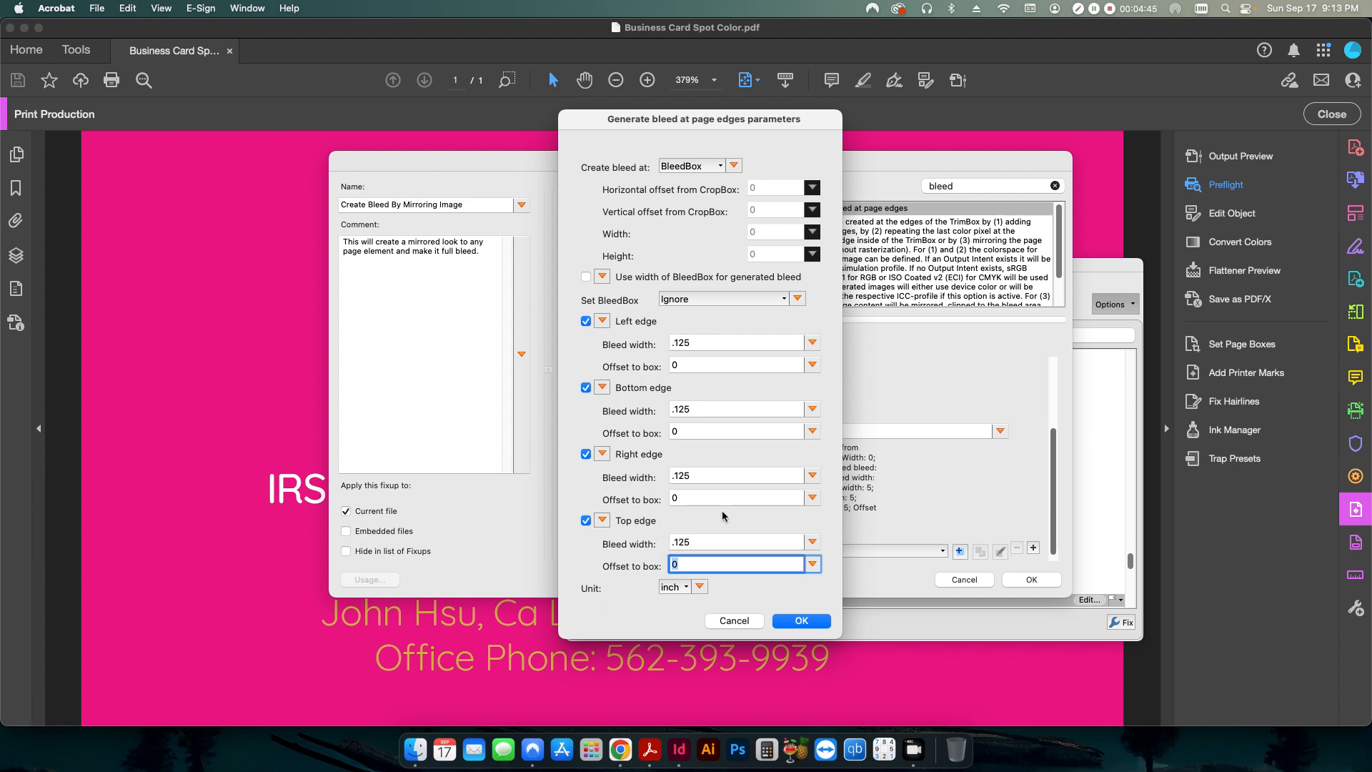
mouse_move(703, 344)
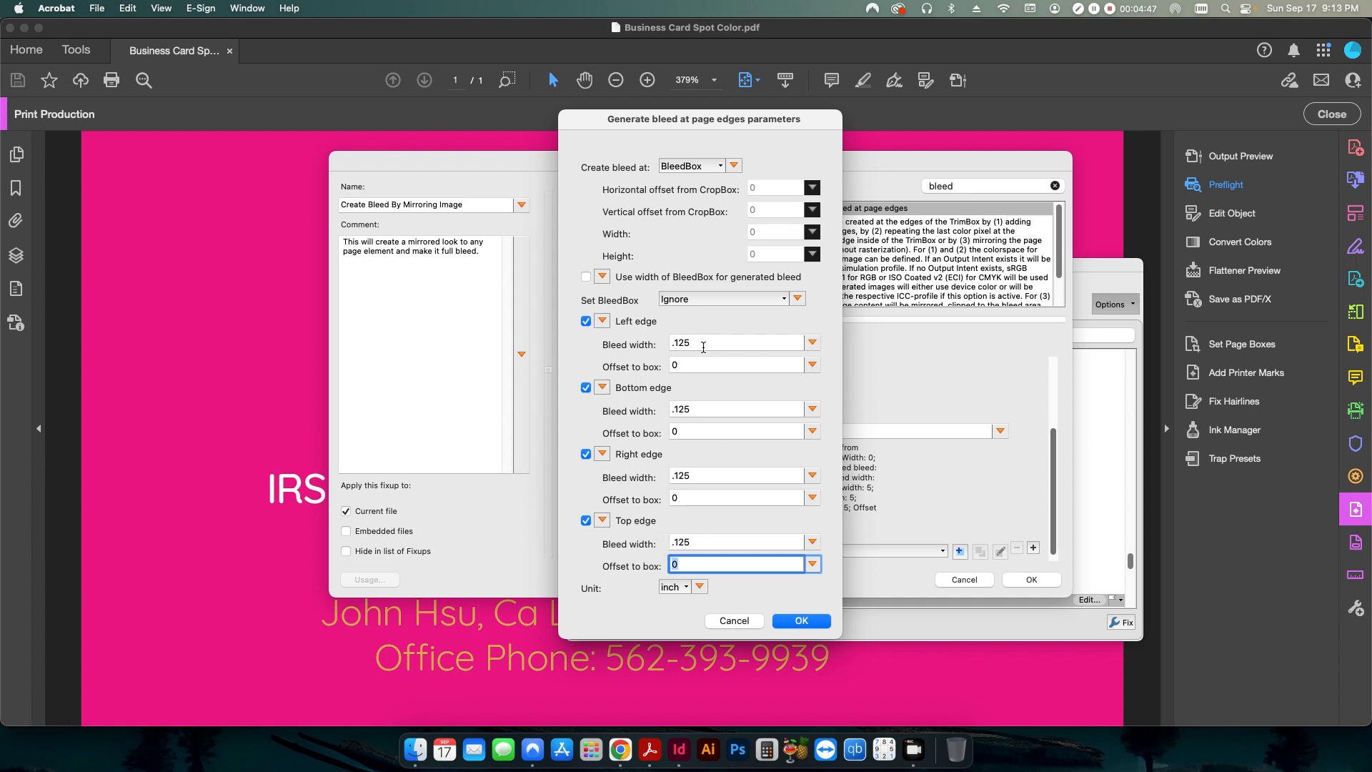
mouse_move(709, 359)
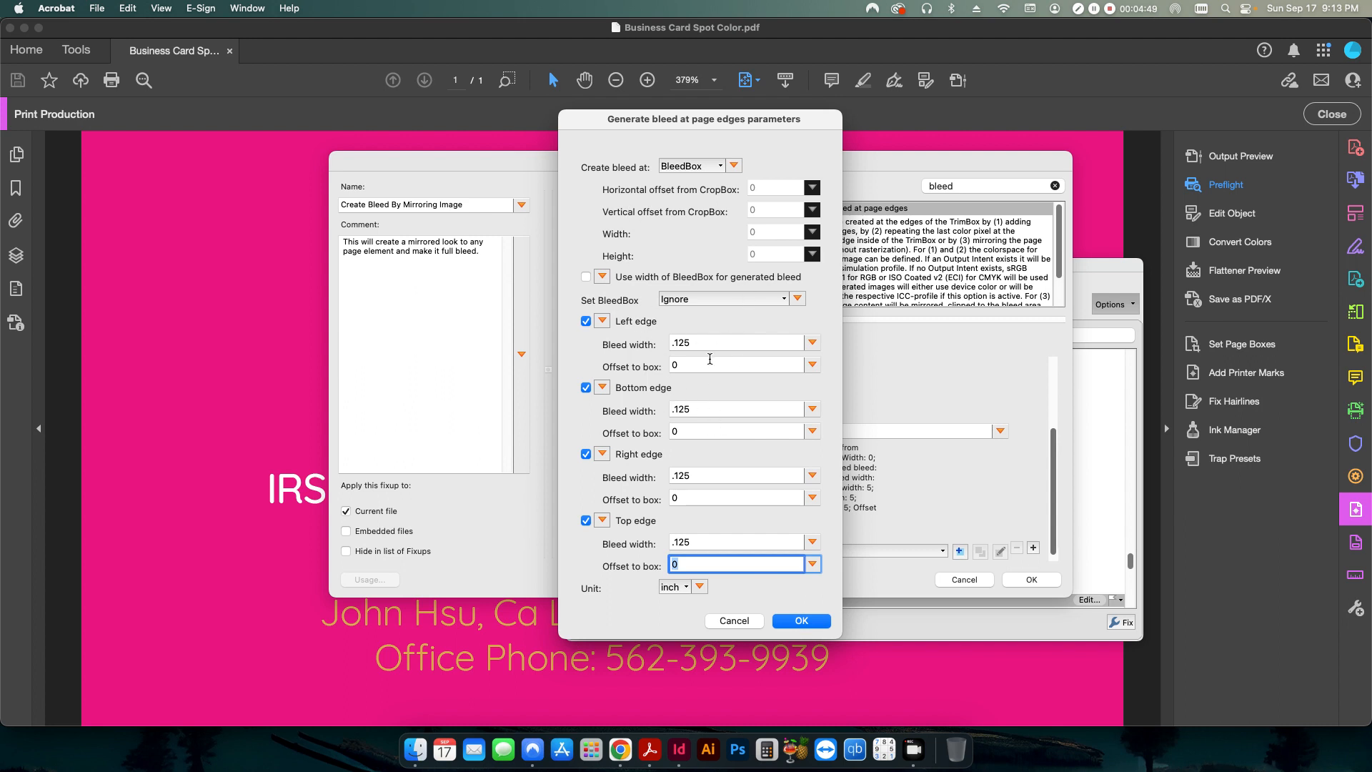
mouse_move(657, 518)
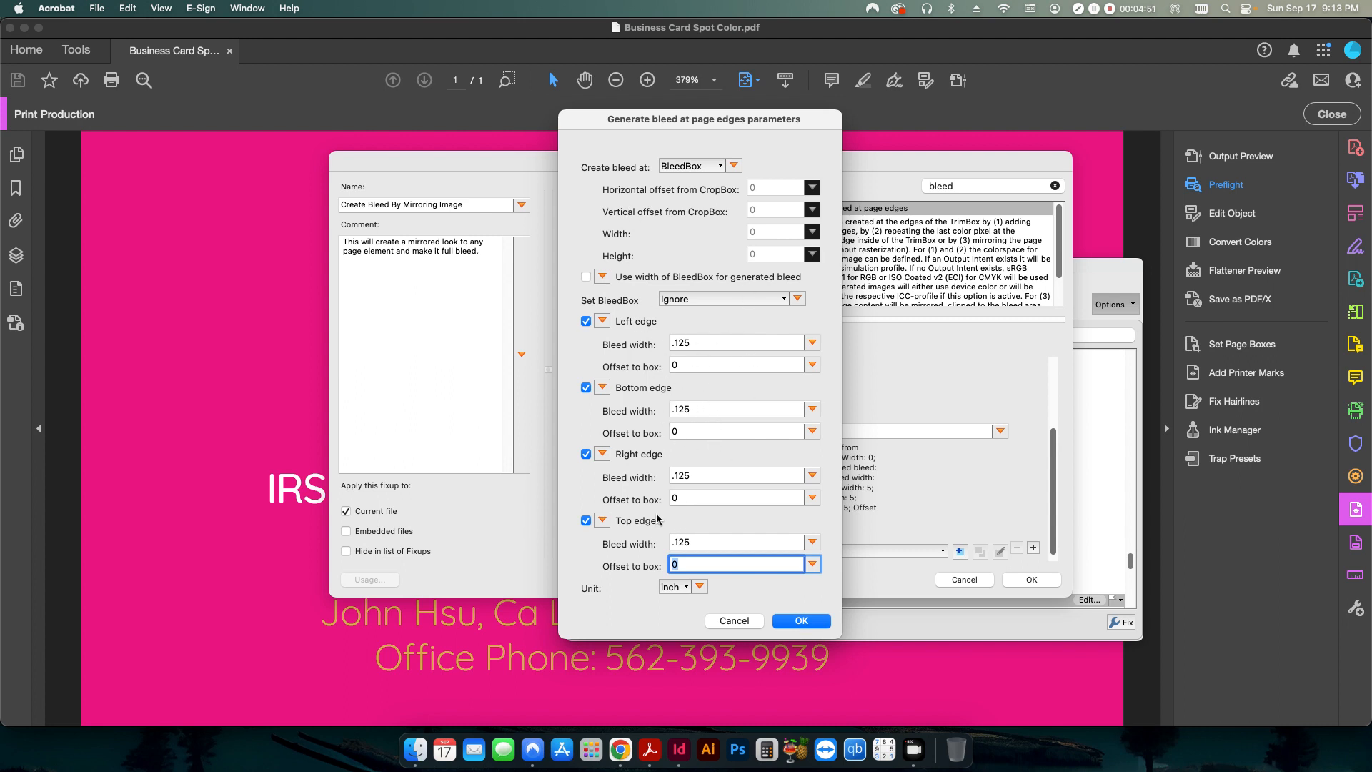
mouse_move(703, 433)
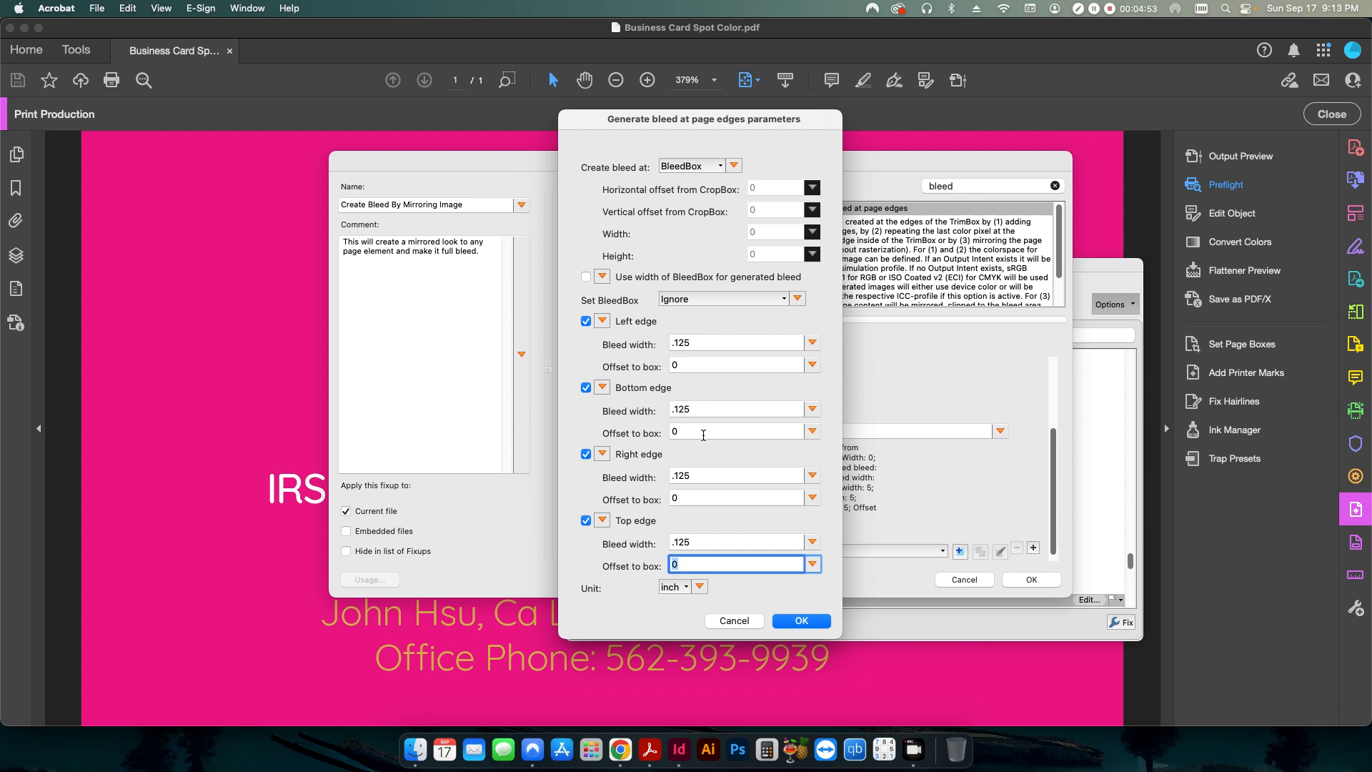
mouse_move(697, 389)
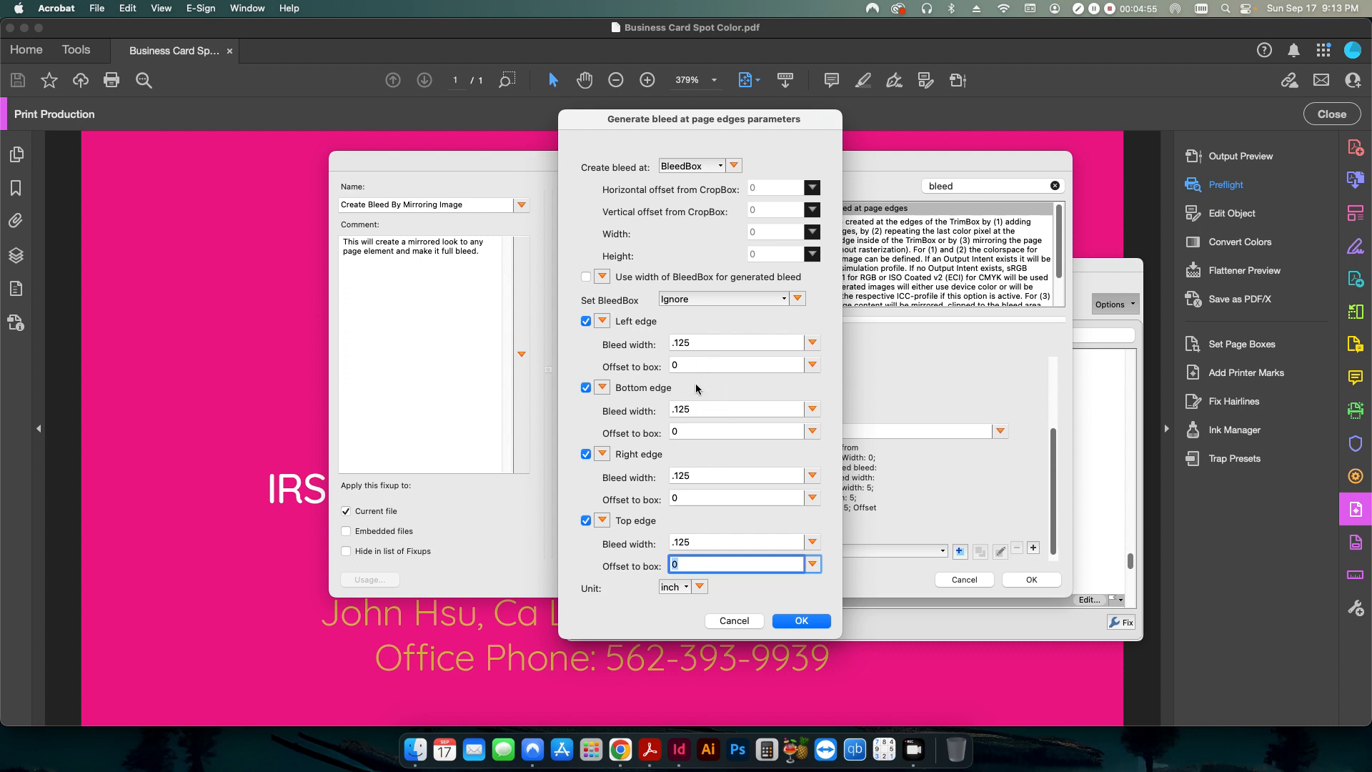
Confirm inches remains the selected measurement unit
left_click(683, 586)
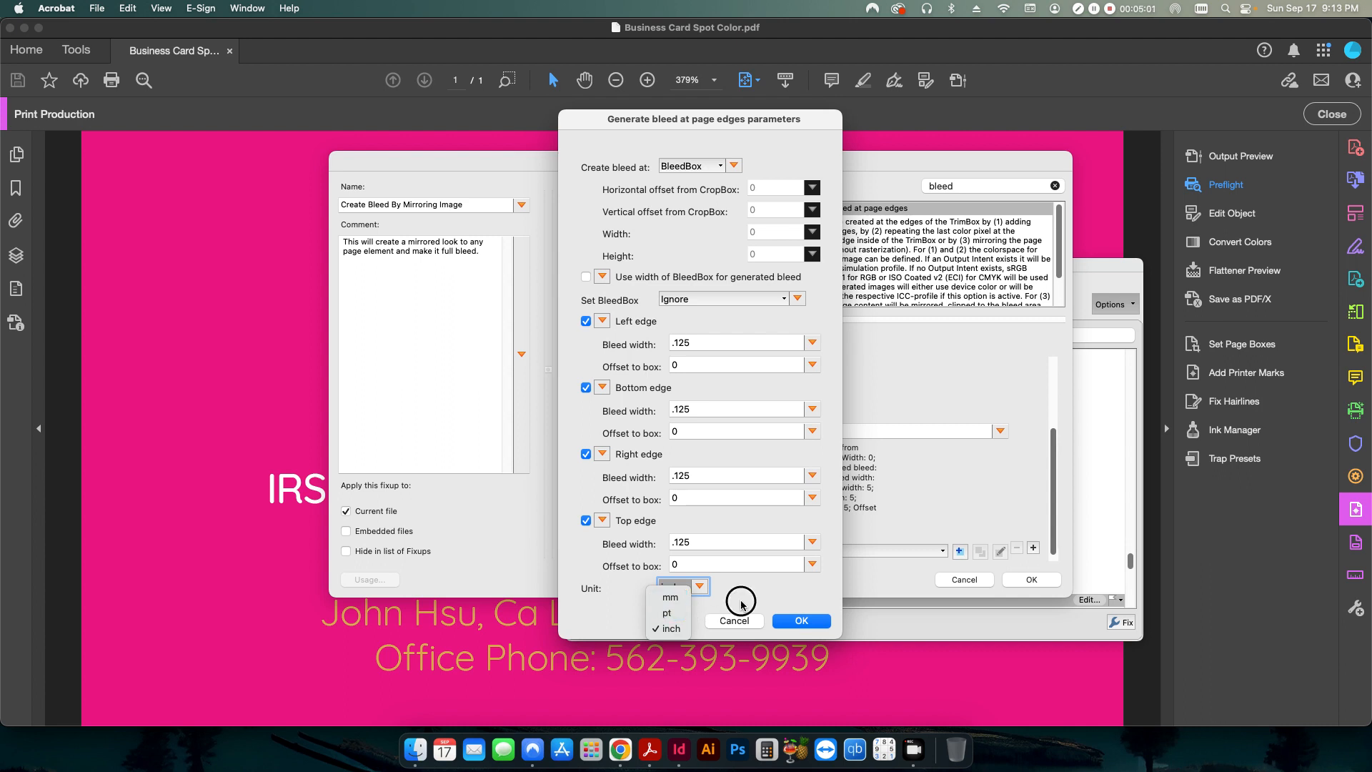
left_click(669, 629)
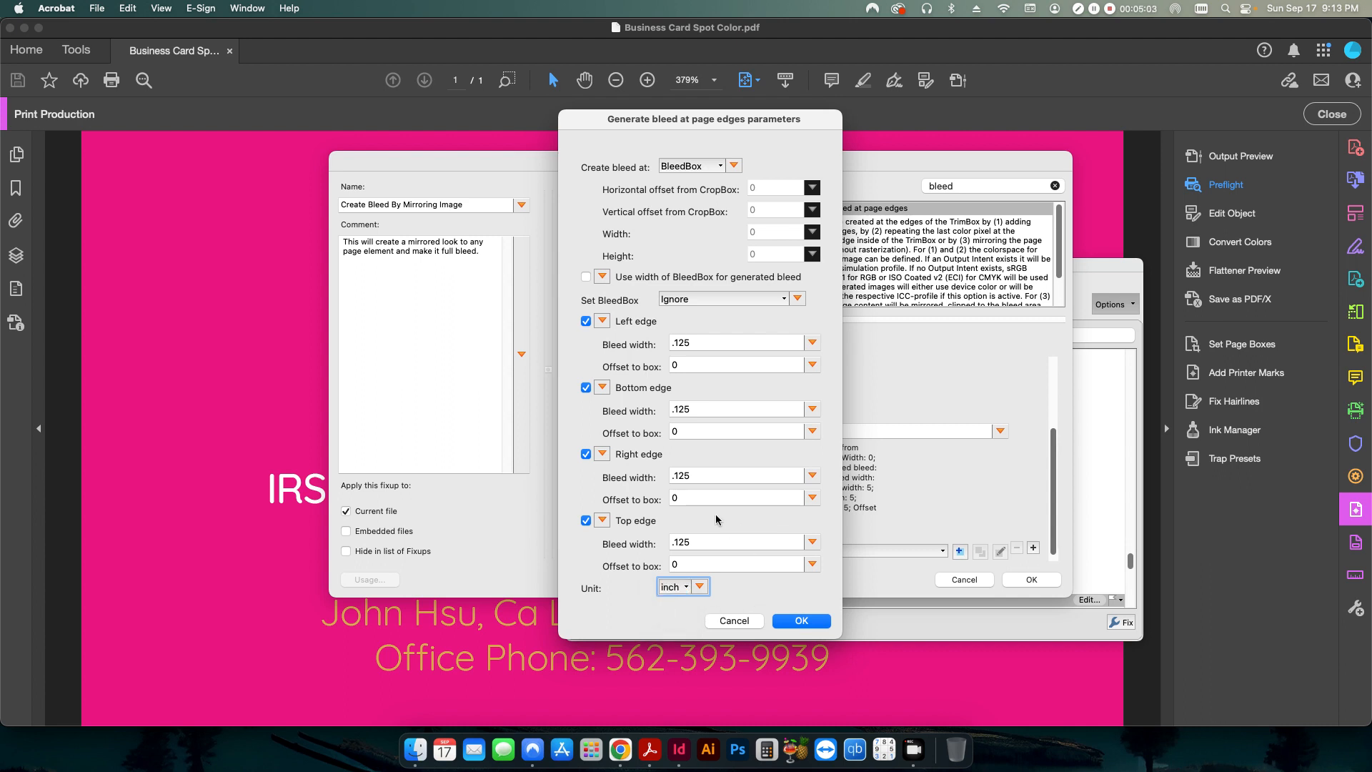
left_click(699, 587)
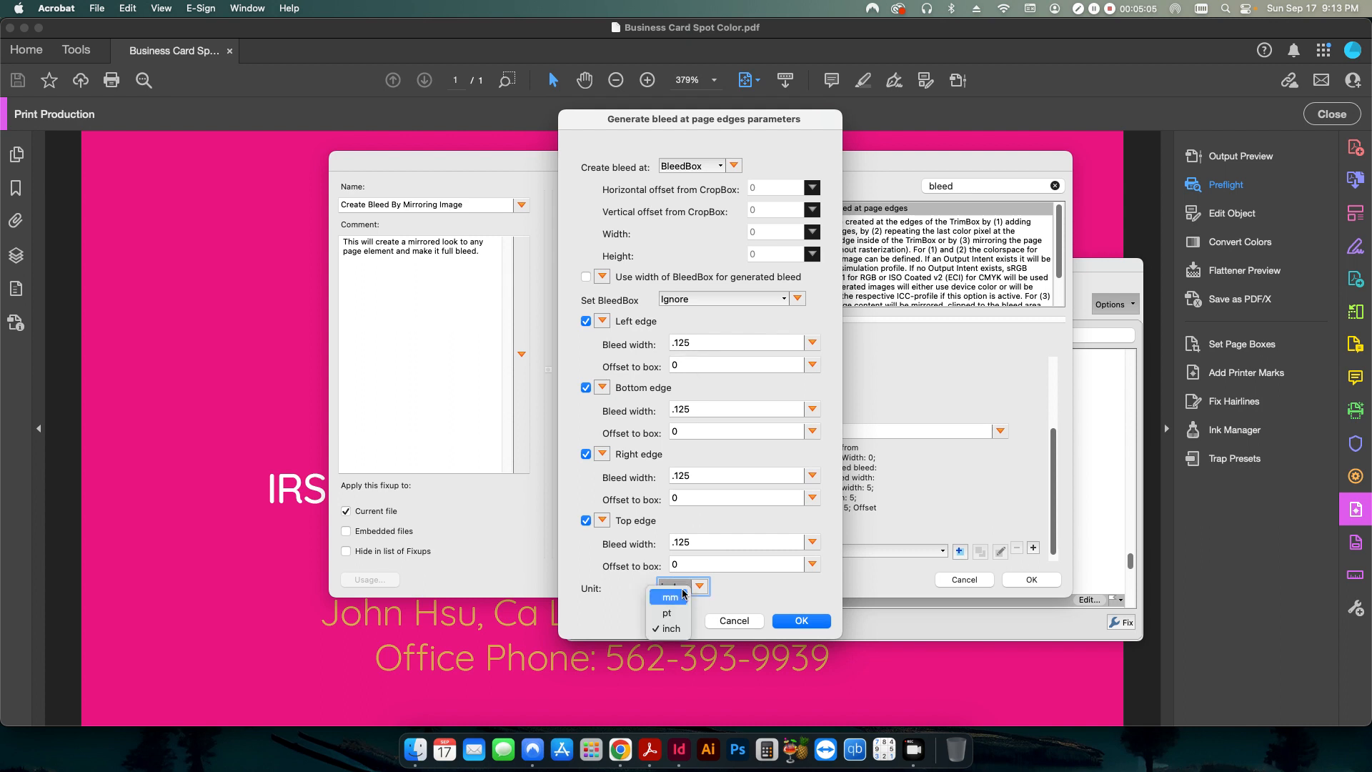
mouse_move(642, 614)
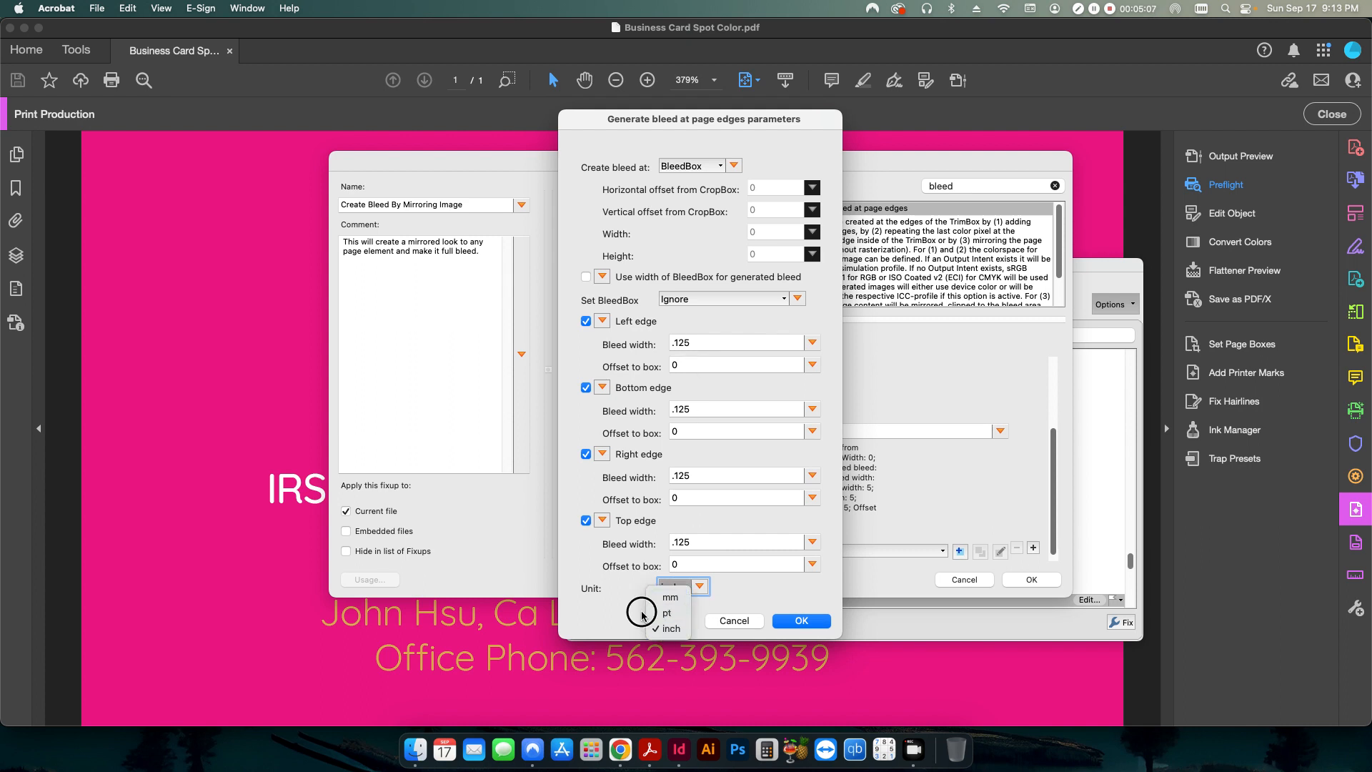
left_click(668, 628)
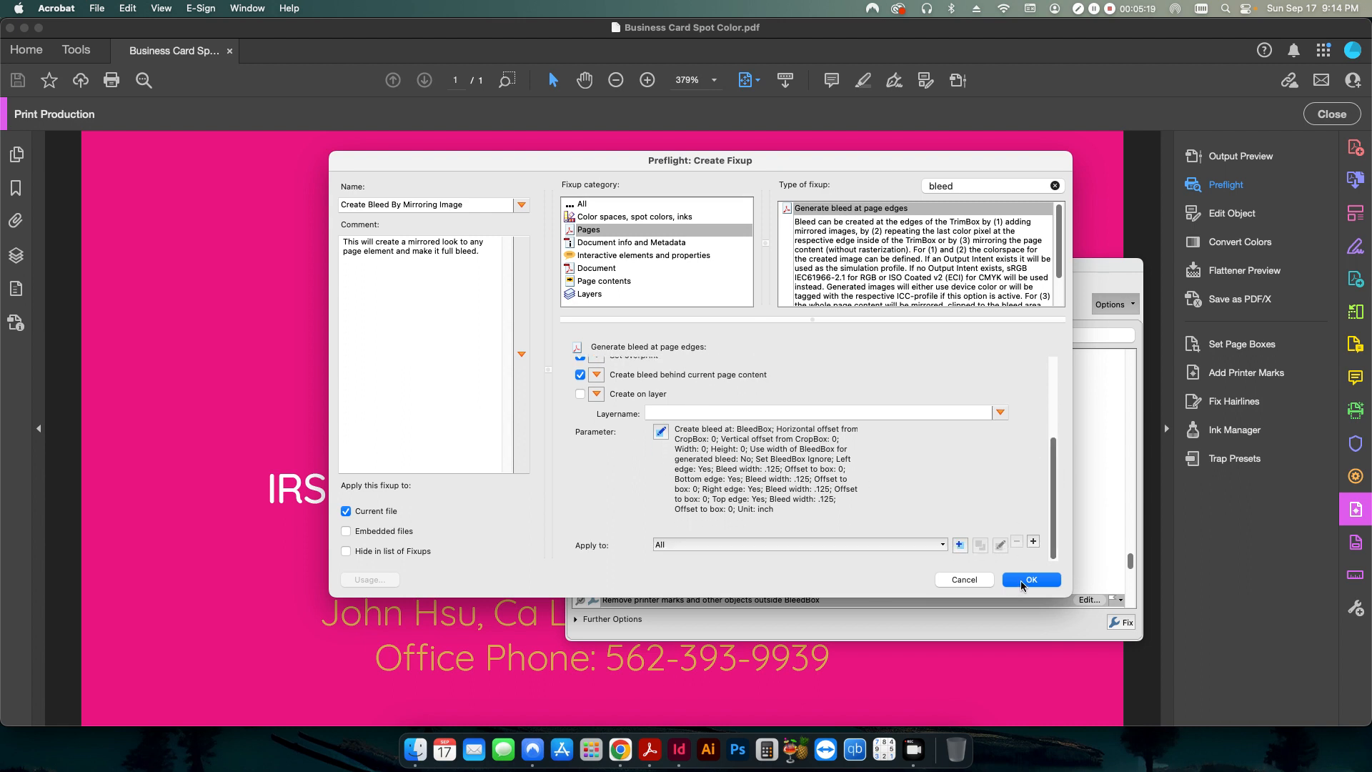
Save the fixup, search 'bleed', and choose Create Bleed By Mirroring Image to run
left_click(1032, 580)
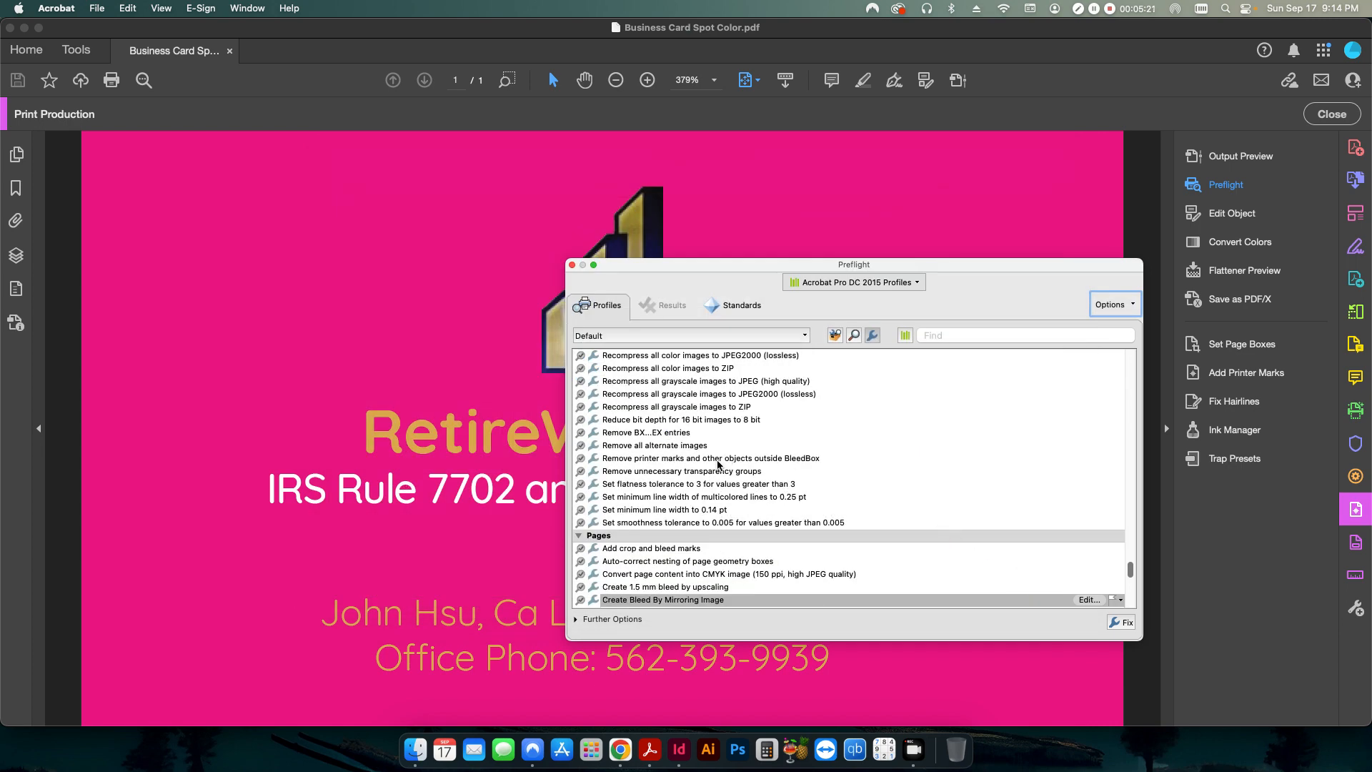
left_click(1026, 335)
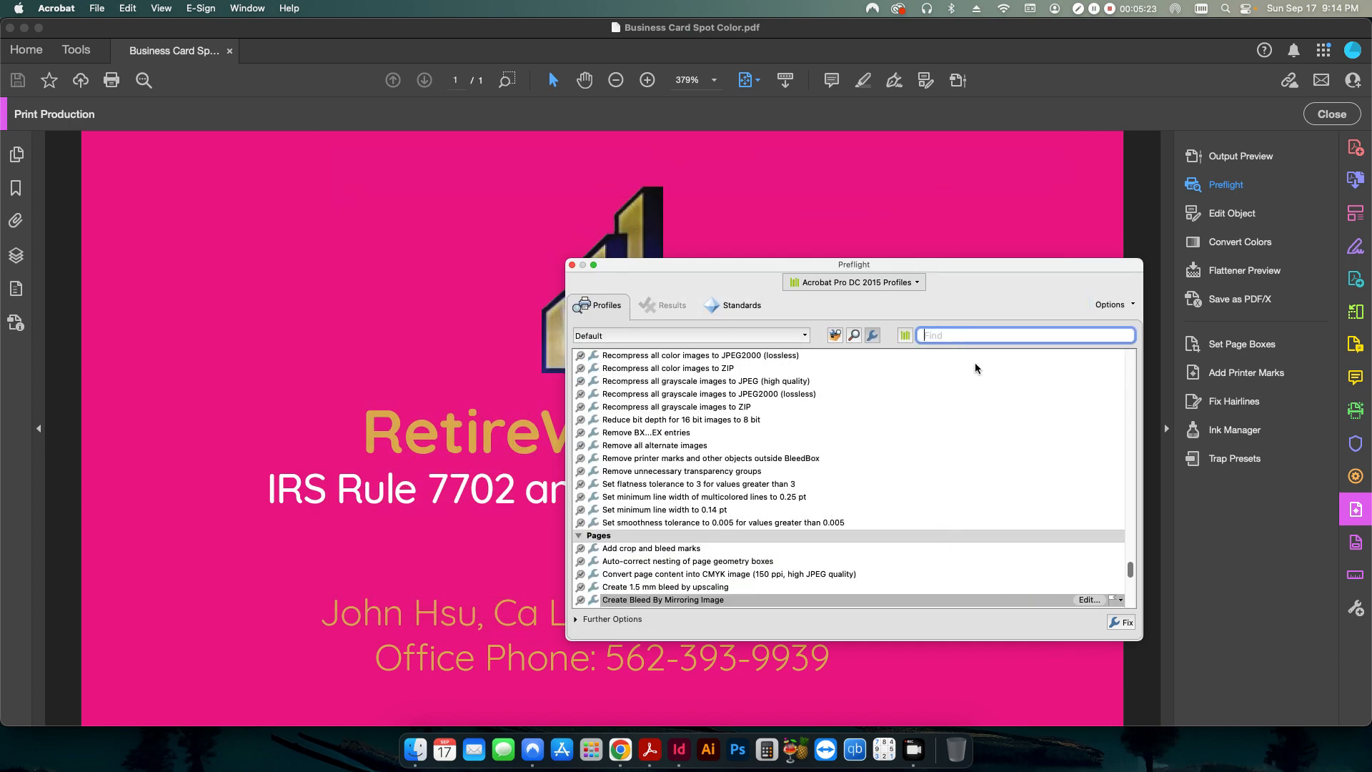
type("bleed")
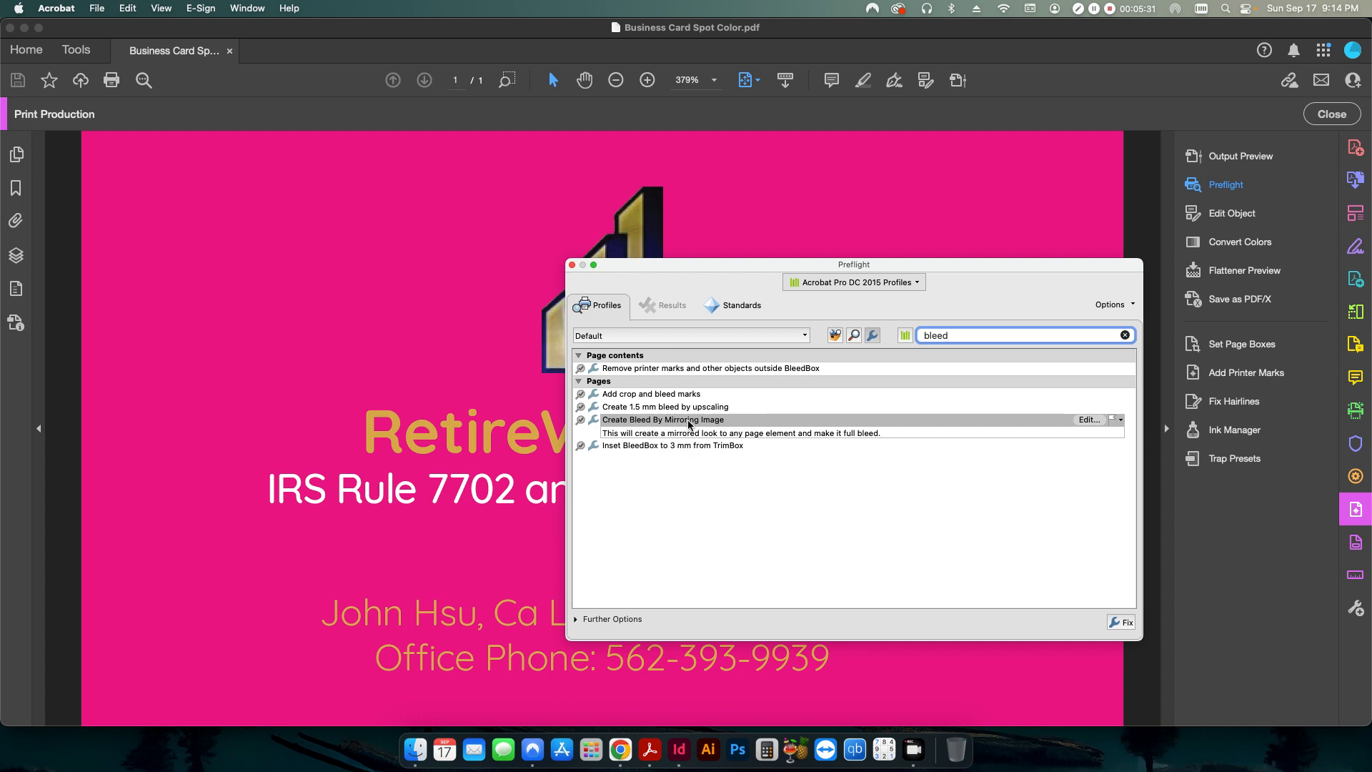
left_click(1126, 622)
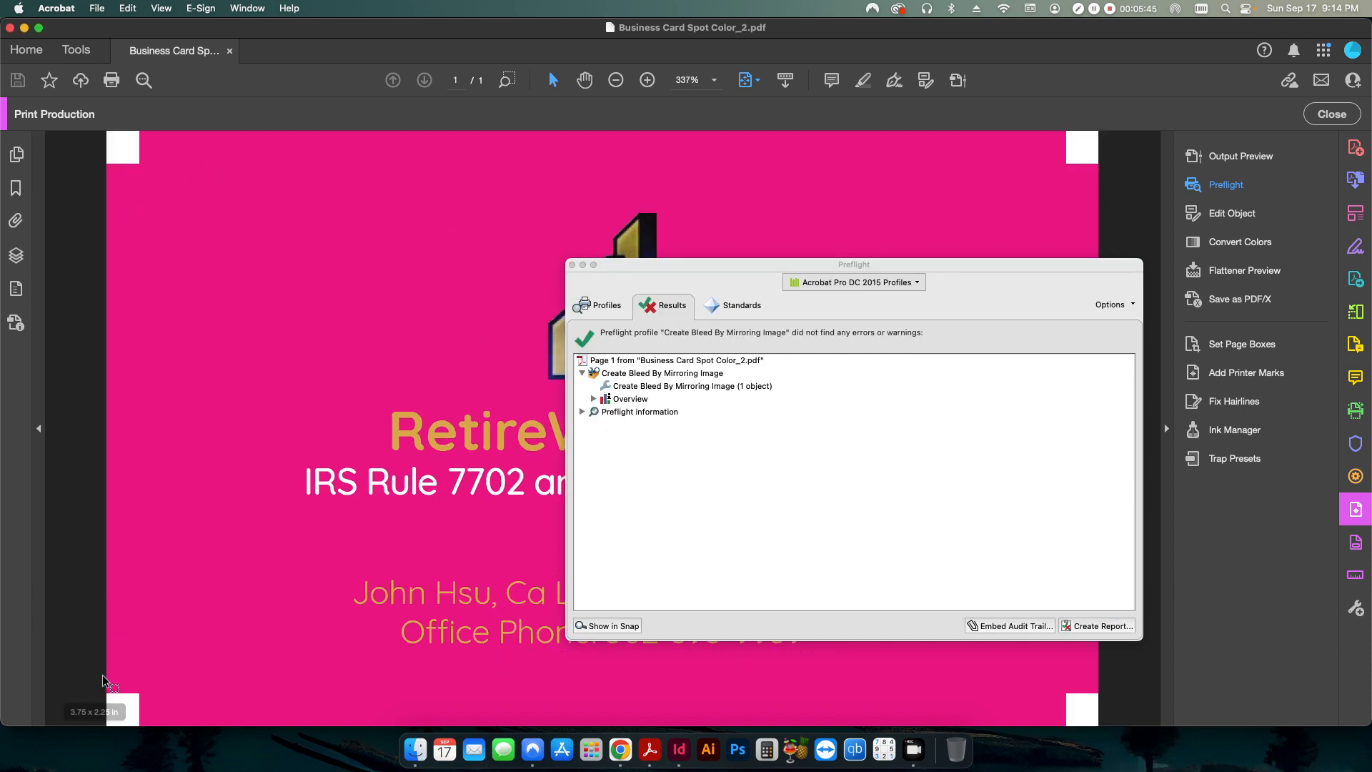
mouse_move(1088, 682)
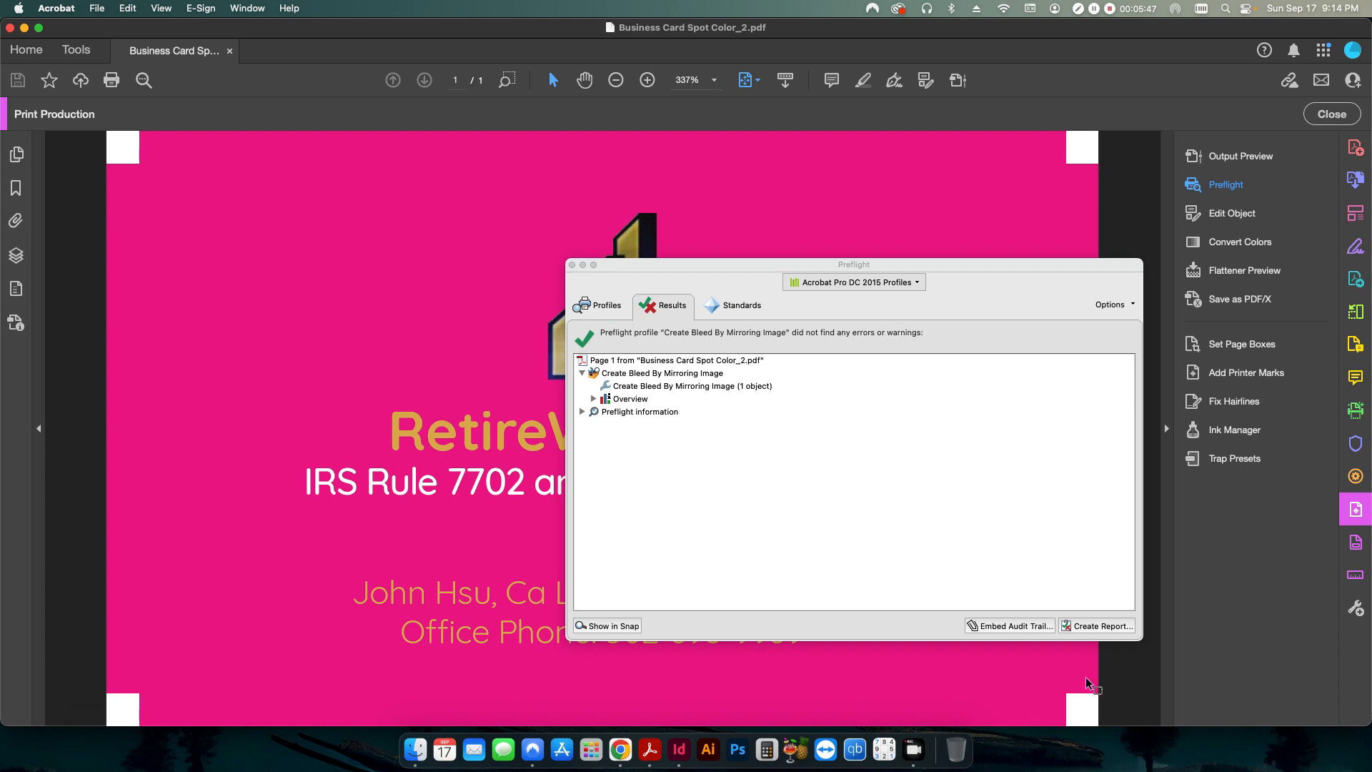
mouse_move(580, 353)
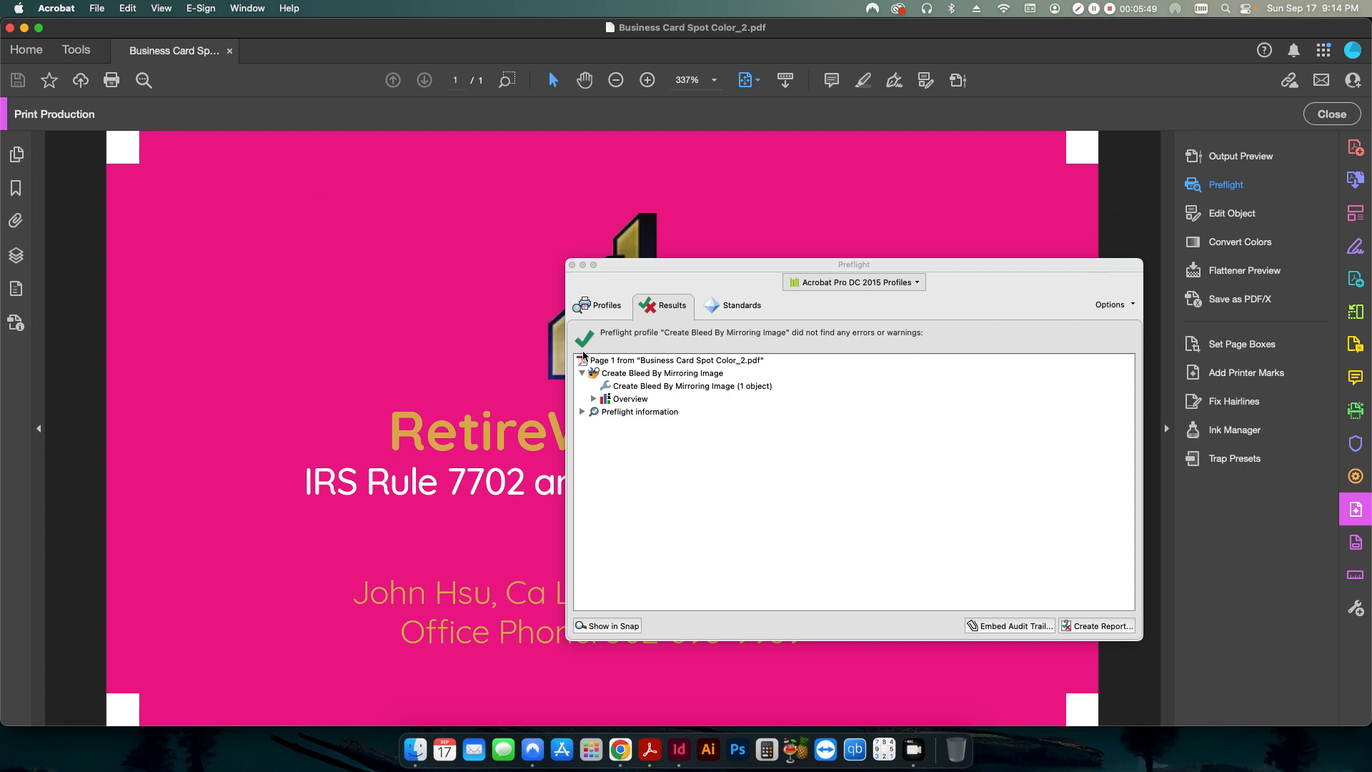
mouse_move(606, 320)
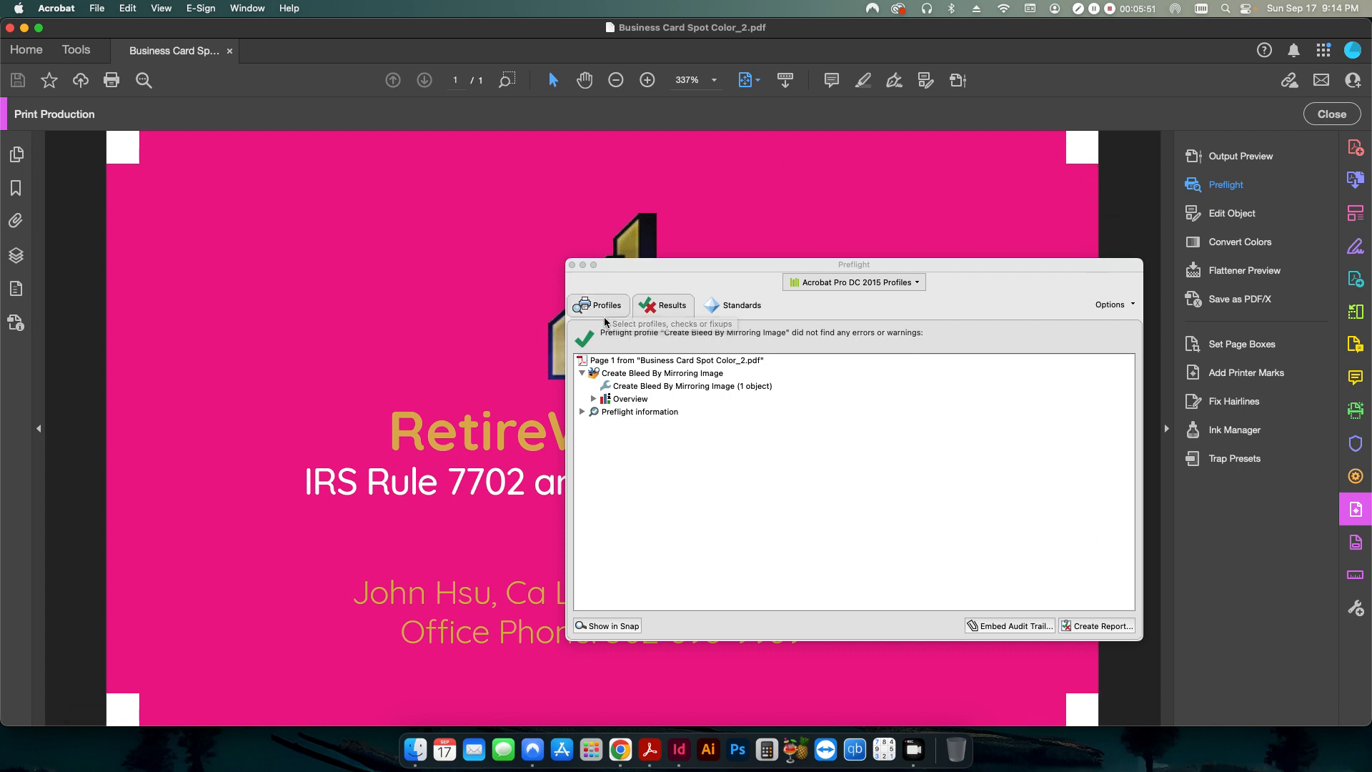
Reopen Create Bleed By Mirroring Image for editing and review its bleed widths and methods
left_click(599, 306)
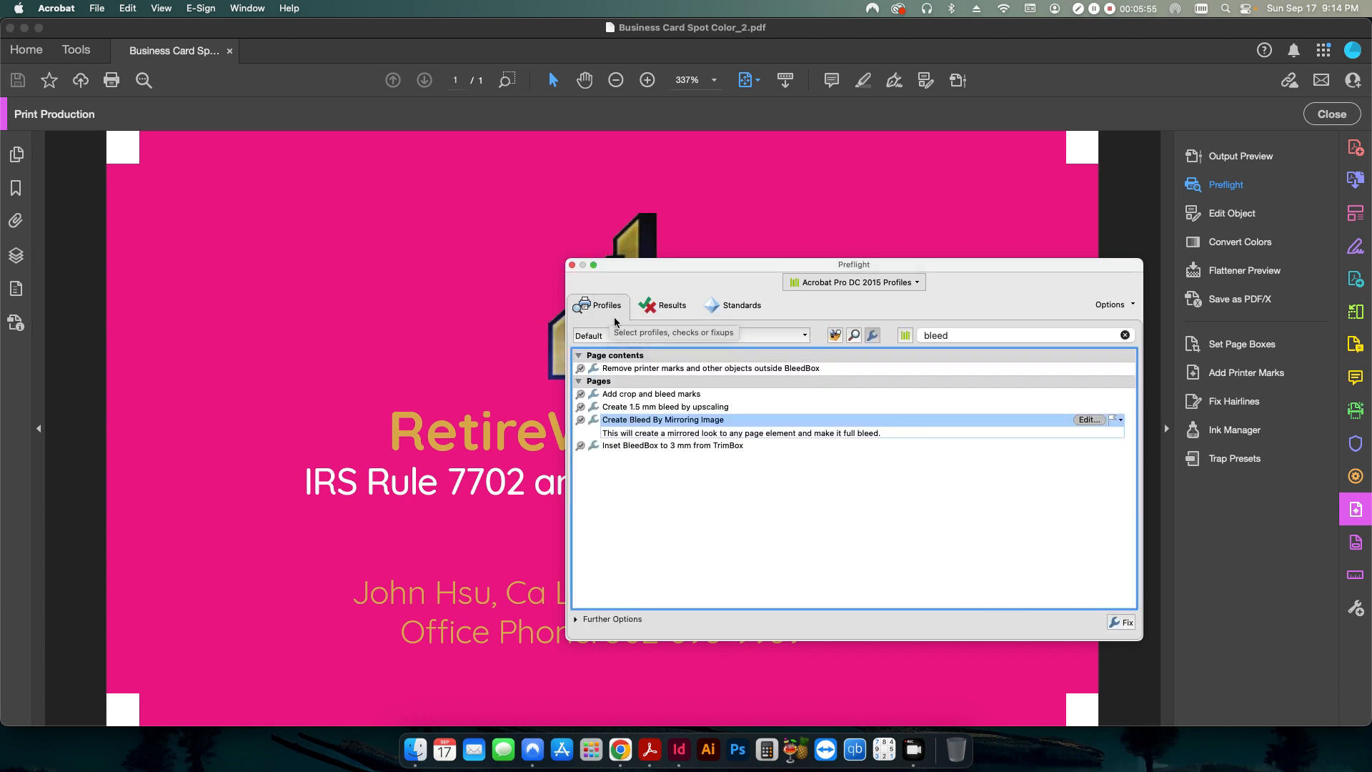
left_click(1089, 419)
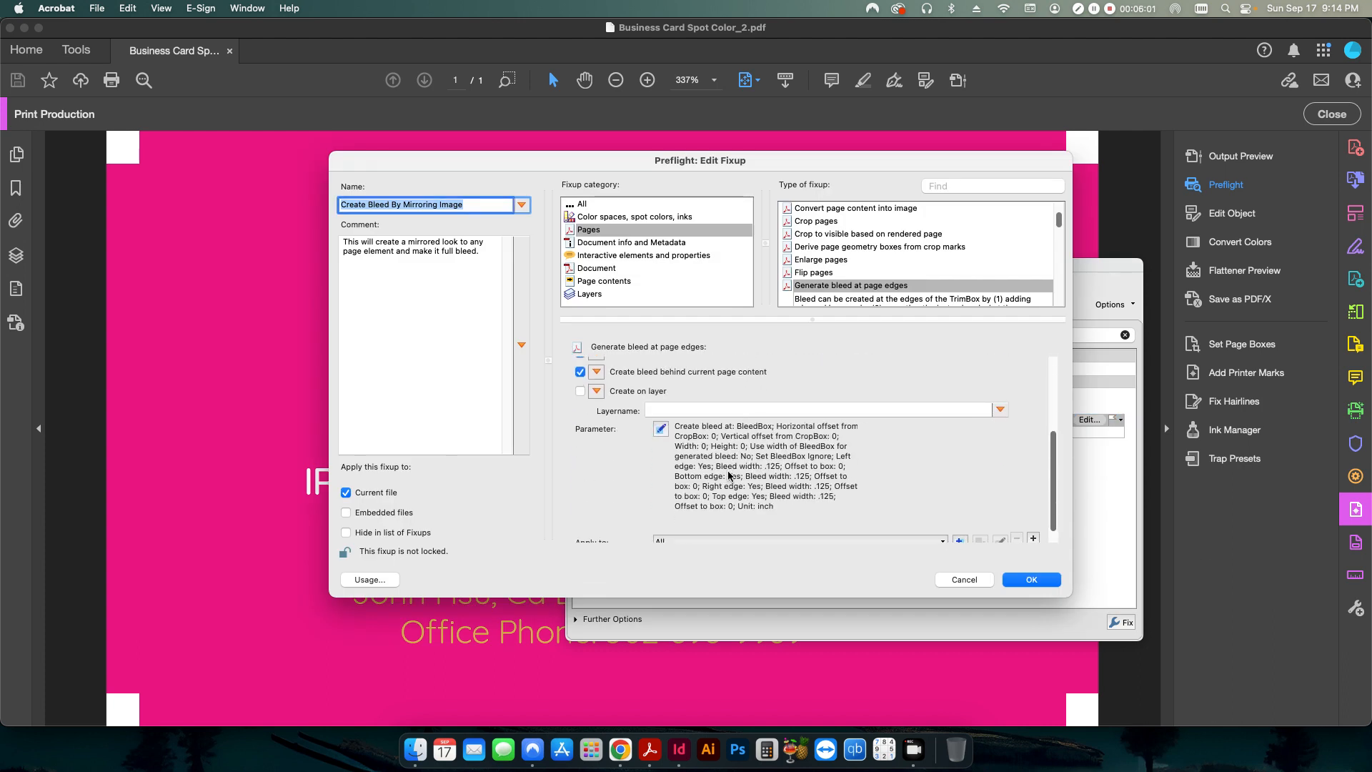
left_click(660, 428)
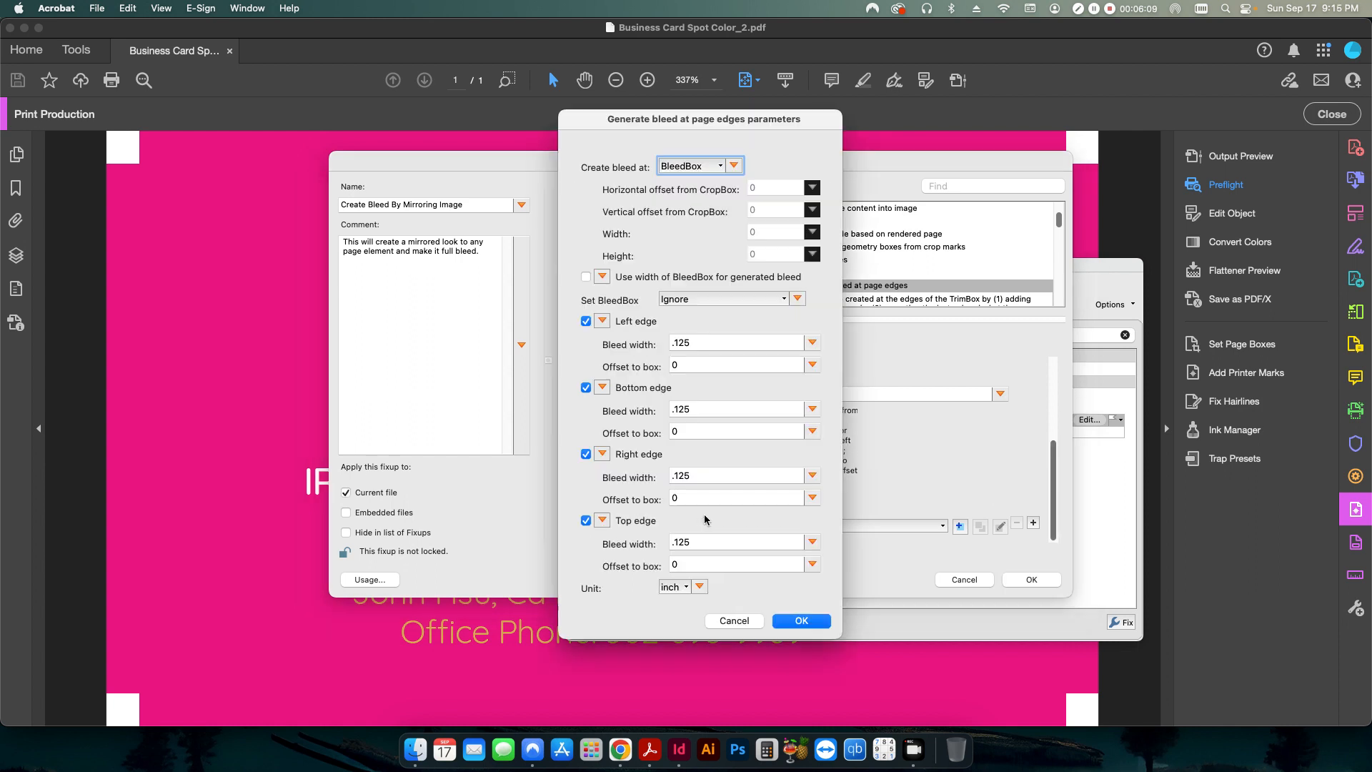
left_click(801, 620)
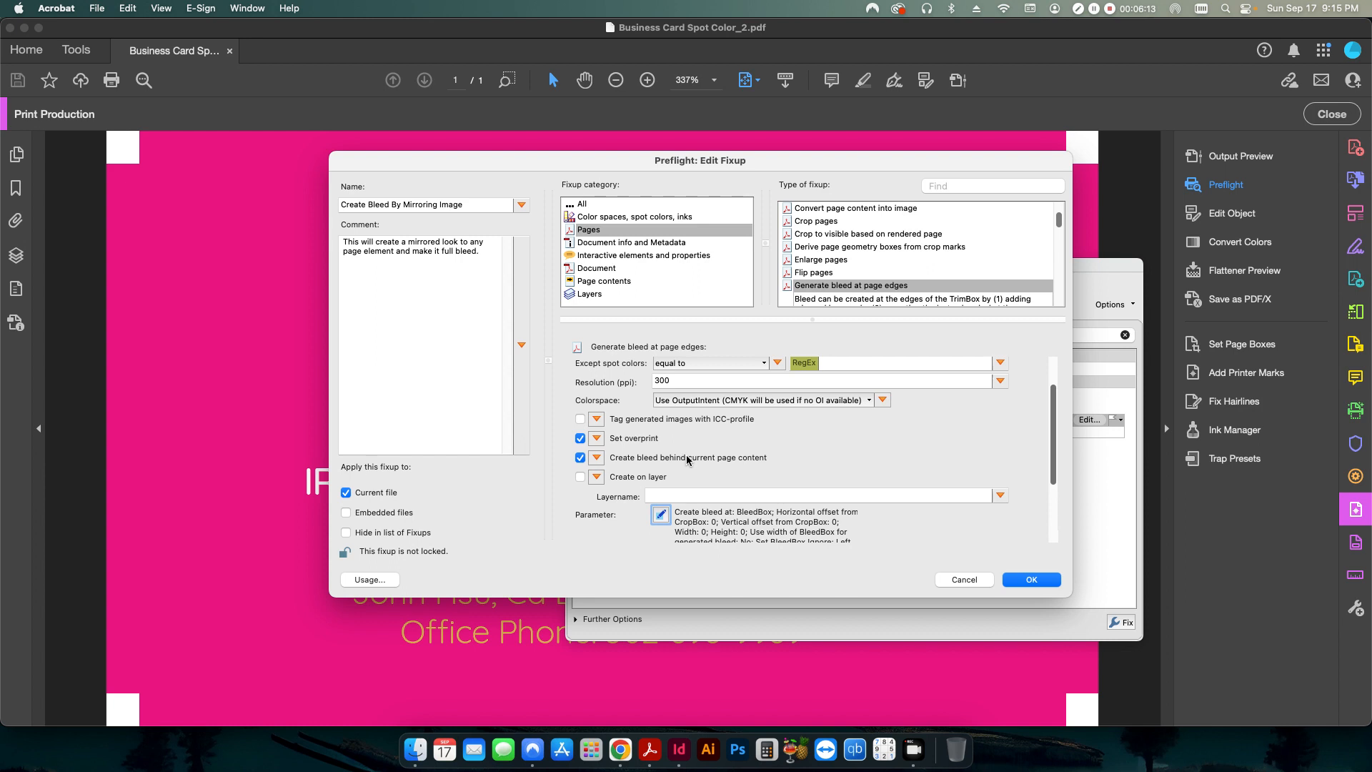
left_click(864, 361)
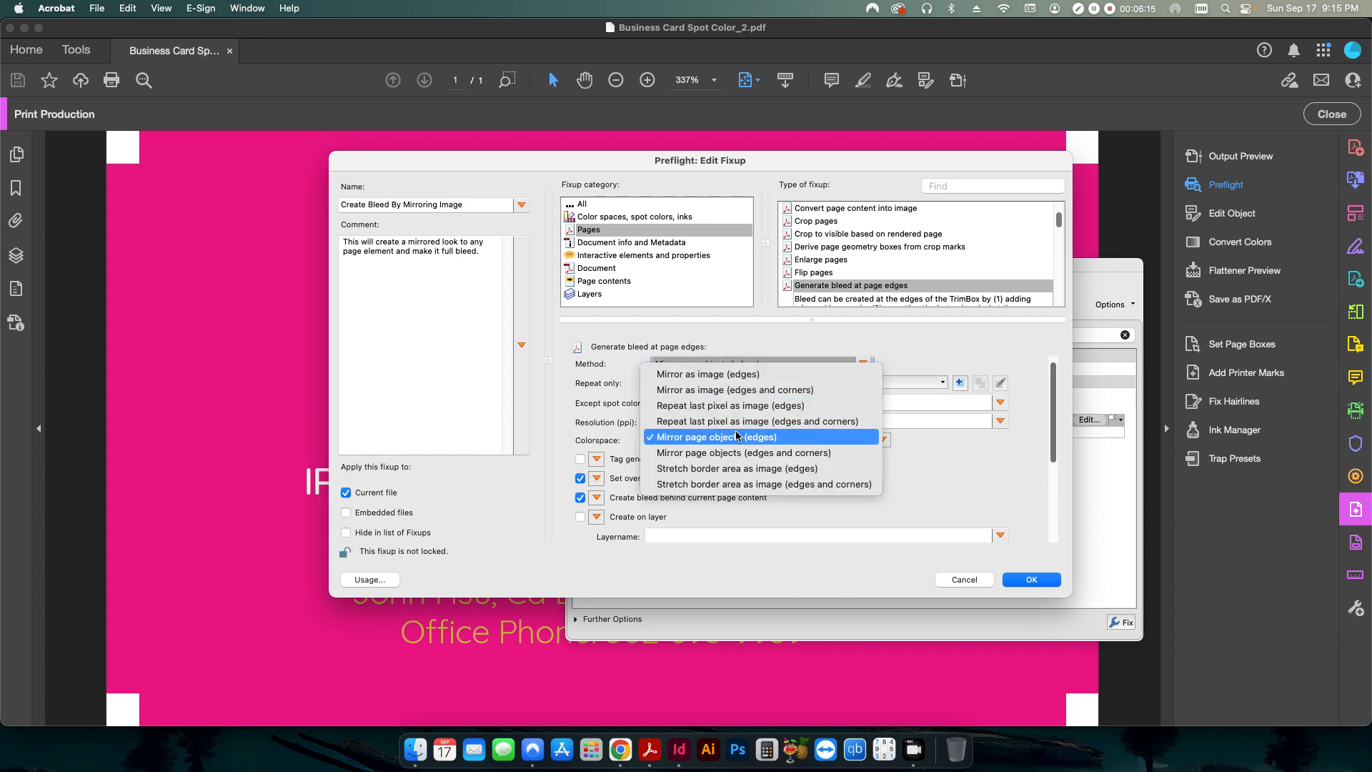
mouse_move(713, 457)
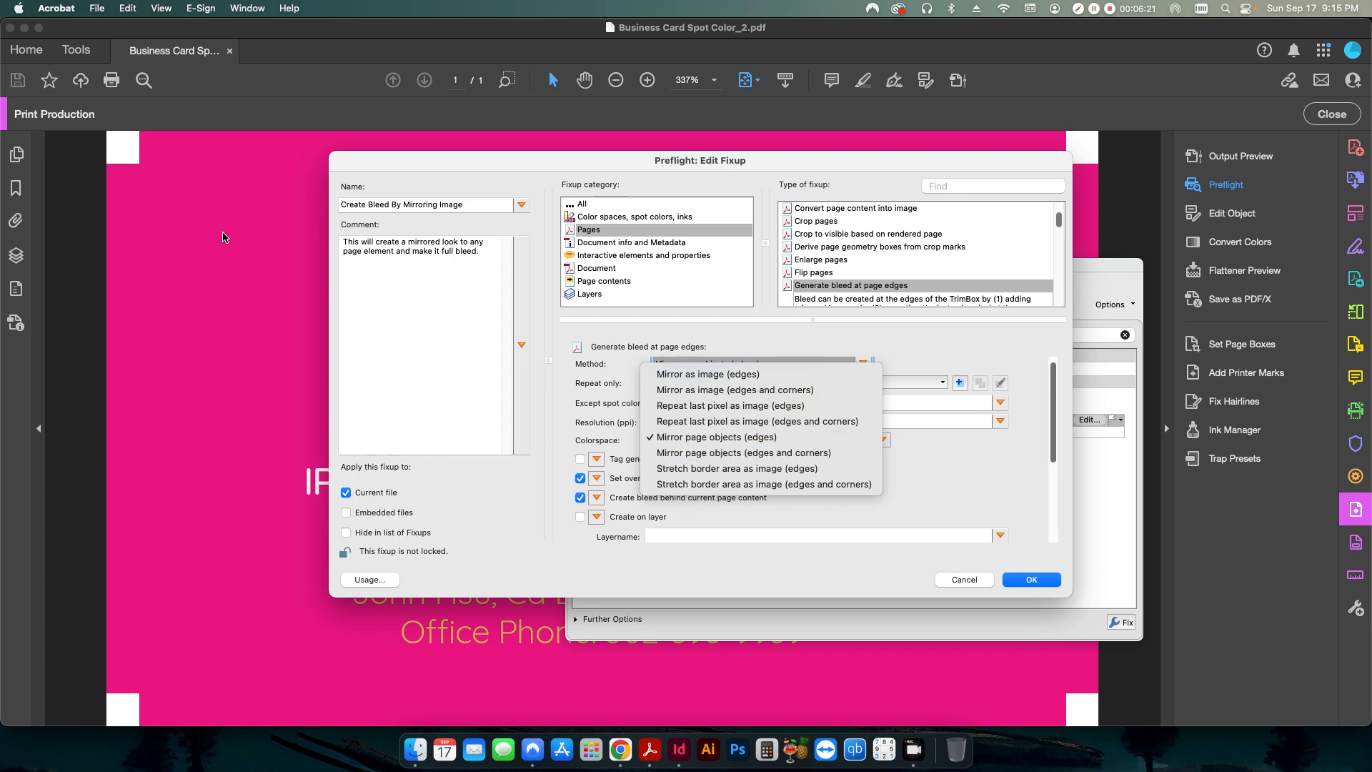
mouse_move(715, 468)
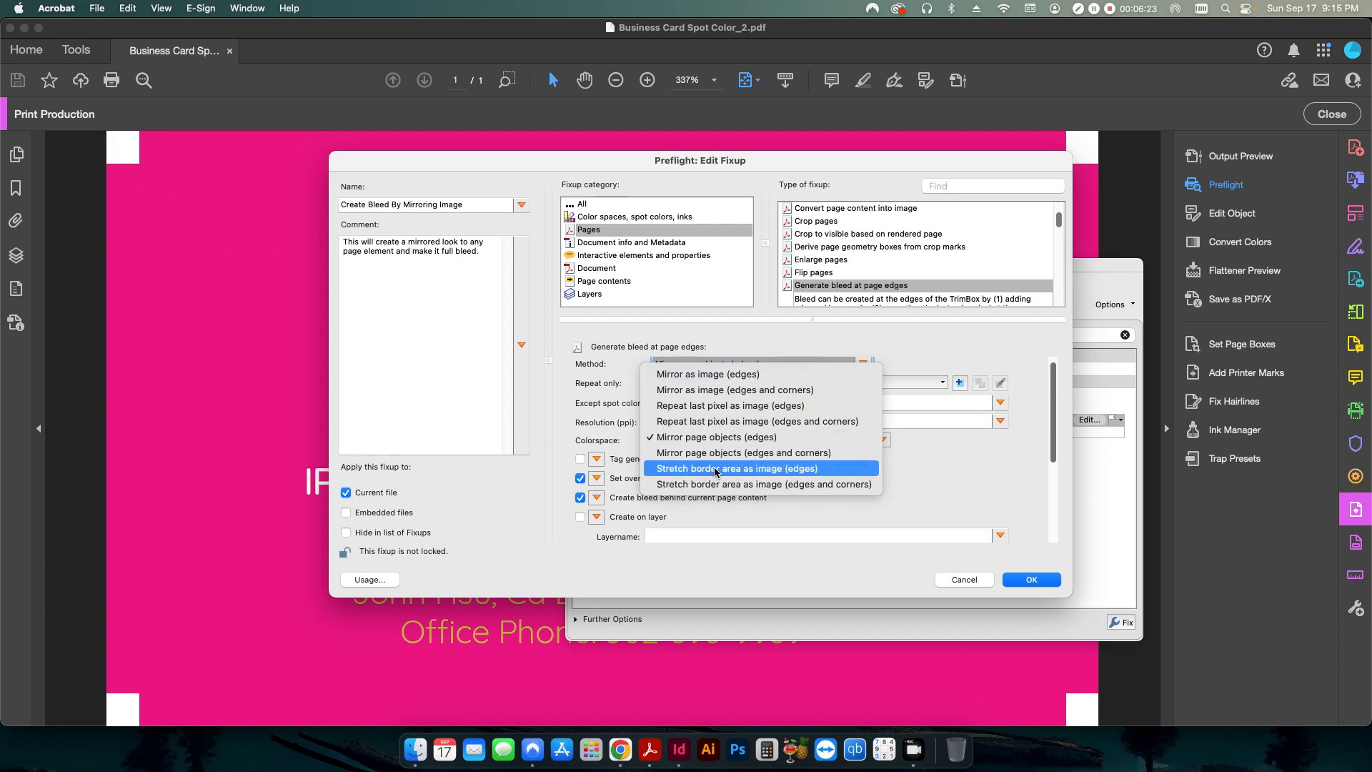
left_click(744, 452)
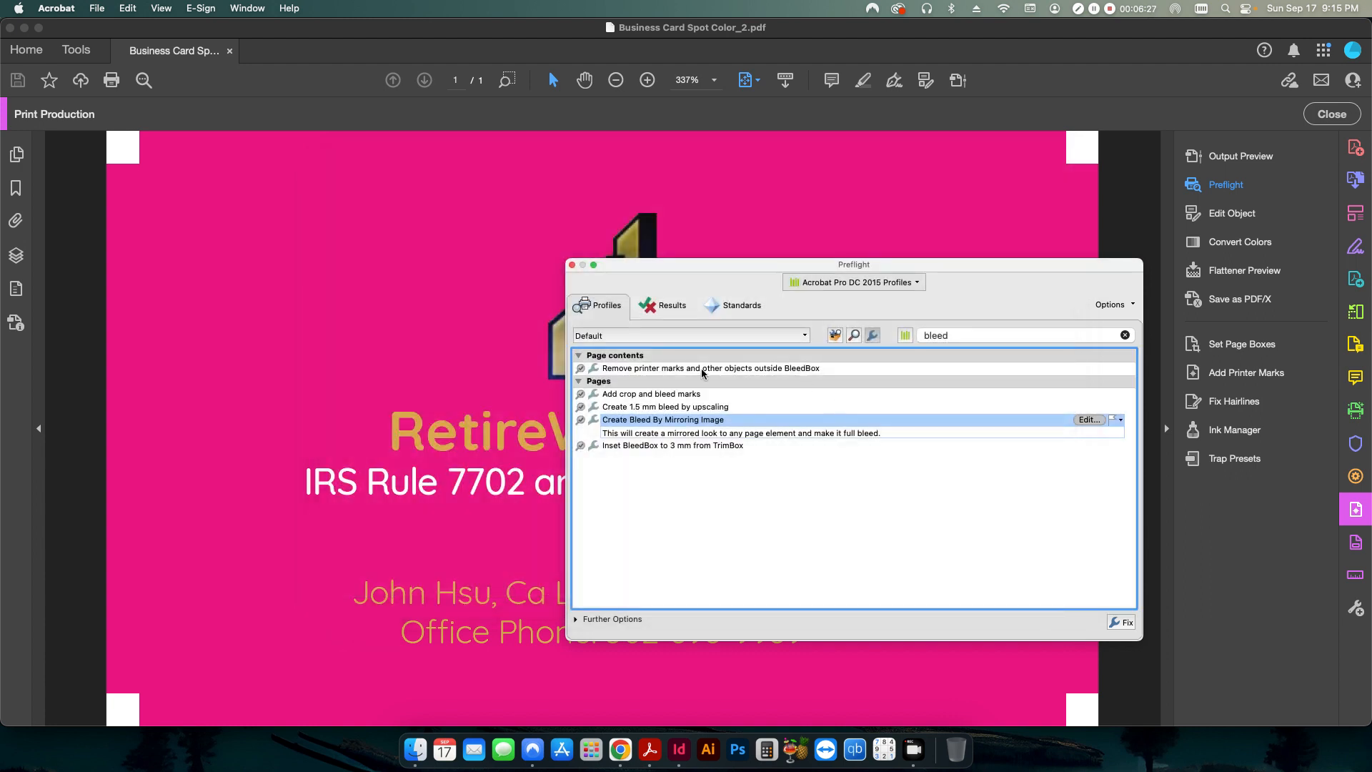
mouse_move(617, 306)
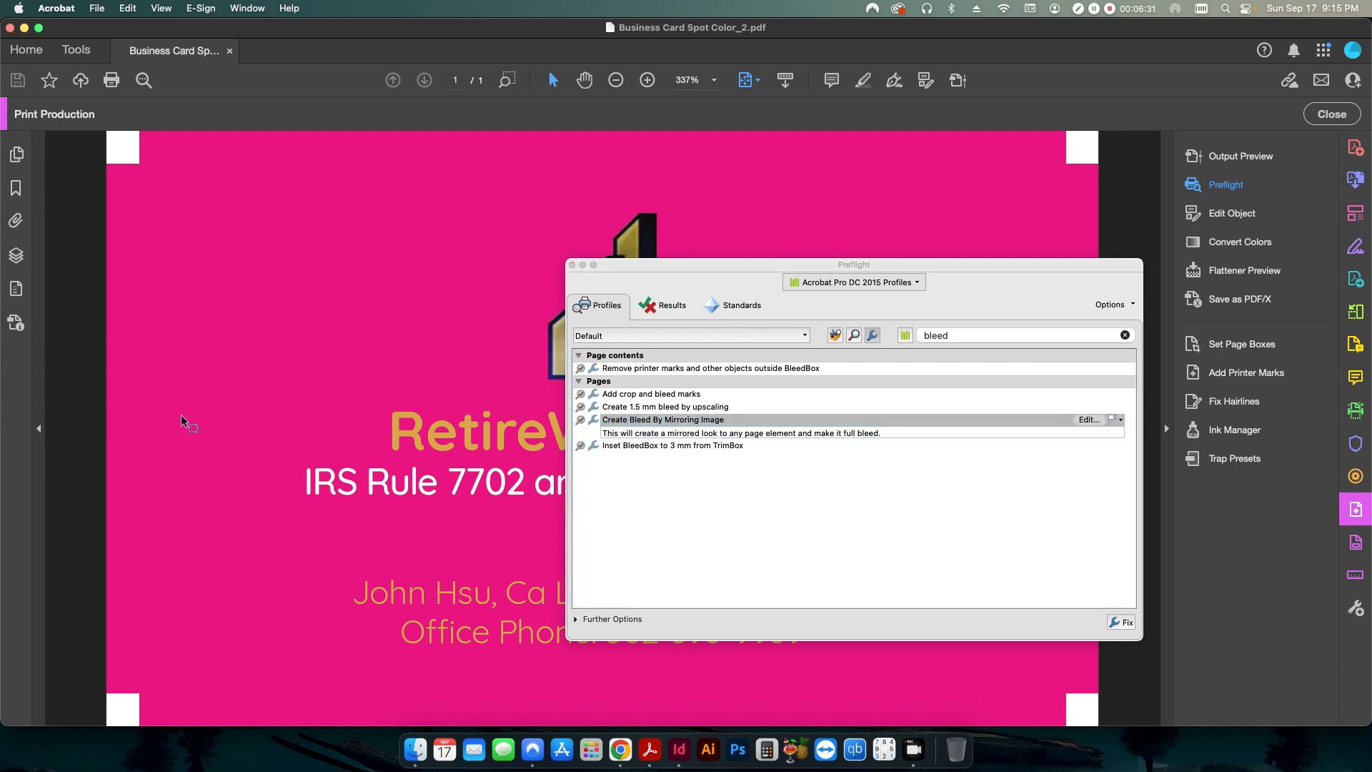
mouse_move(350, 531)
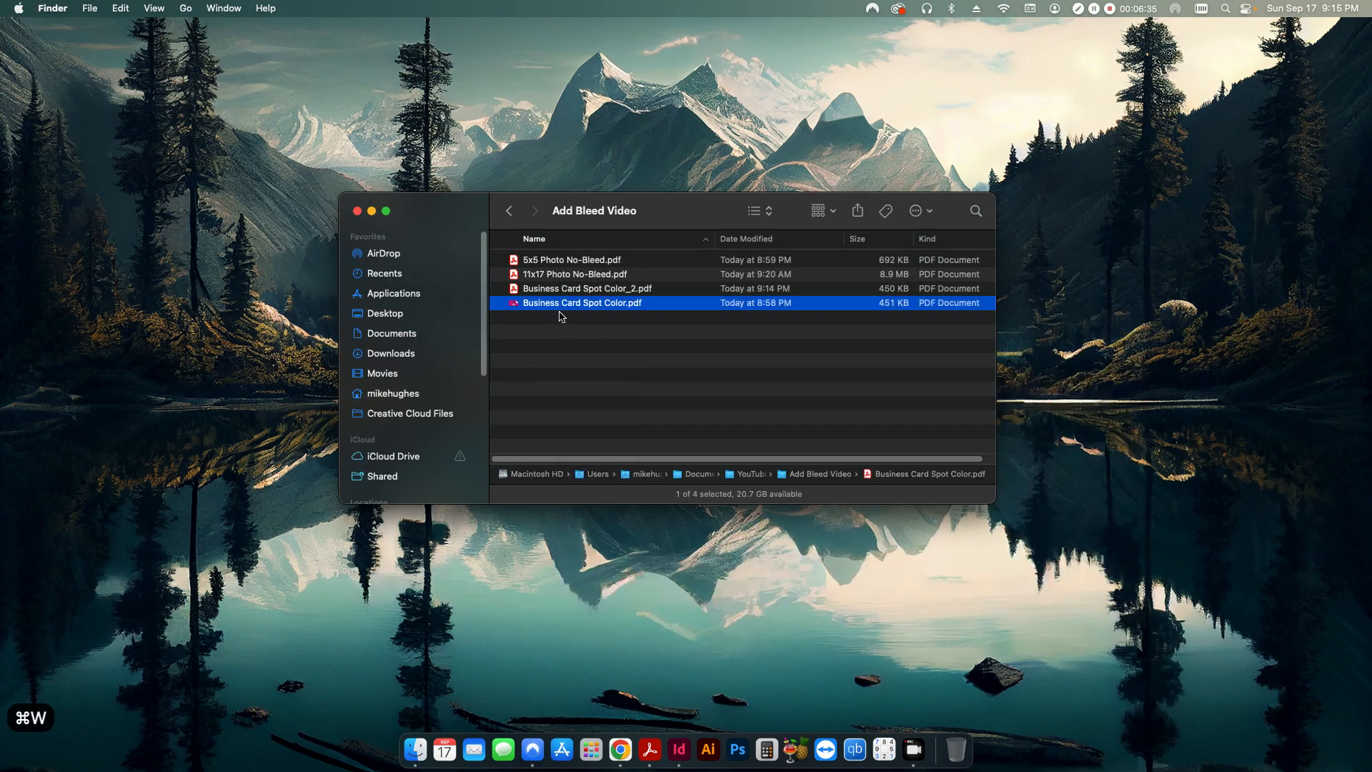
Open the original Business Card Spot Color.pdf from the Add Bleed Video folder
double_click(582, 303)
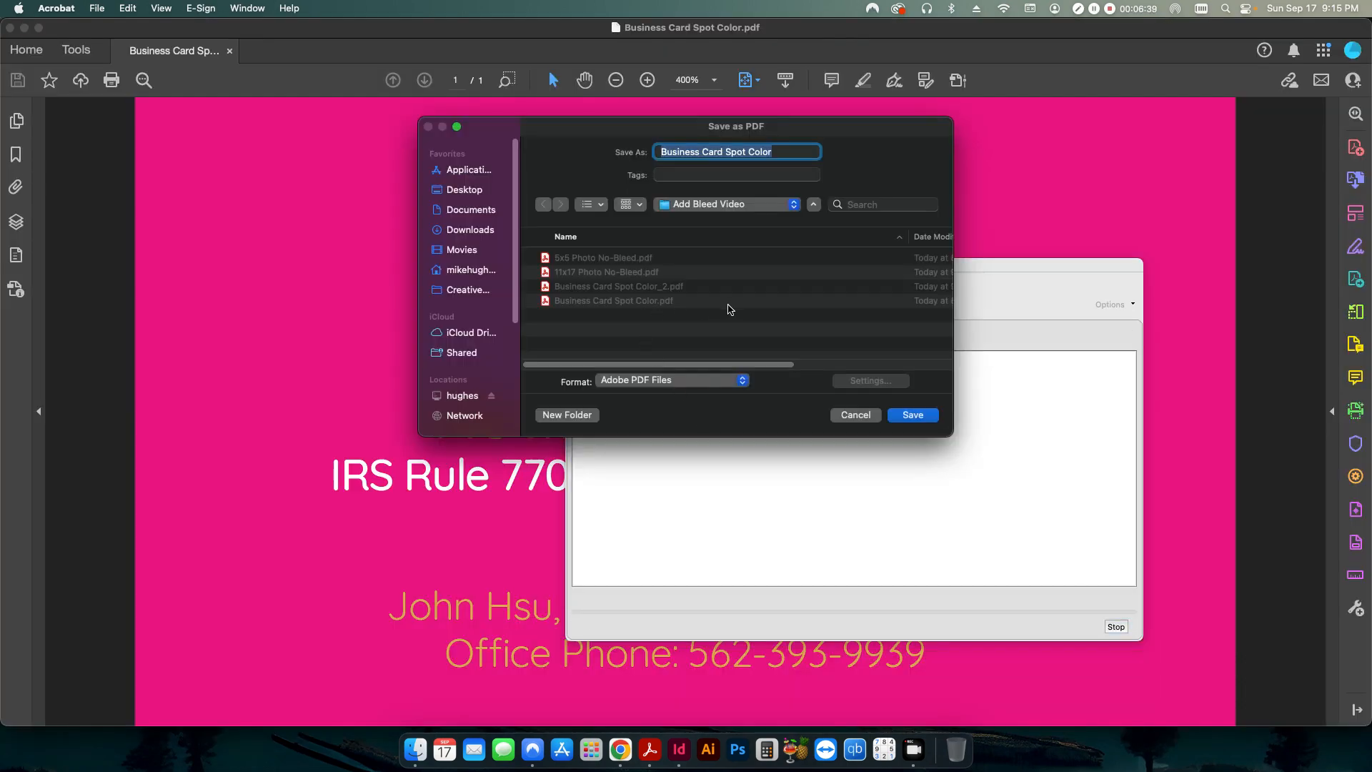
Save the mirrored-bleed card as Business Card Spot Color_3.pdf
left_click(775, 151)
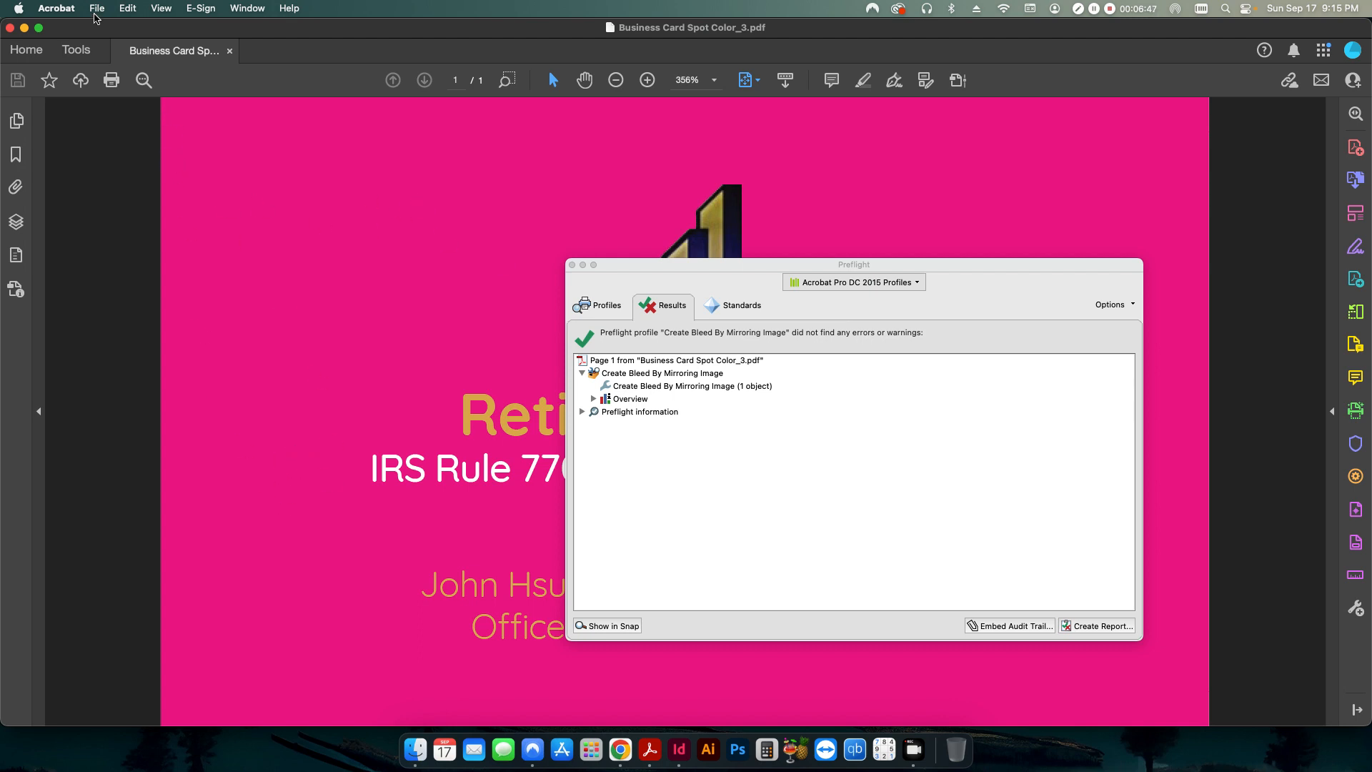
mouse_move(385, 490)
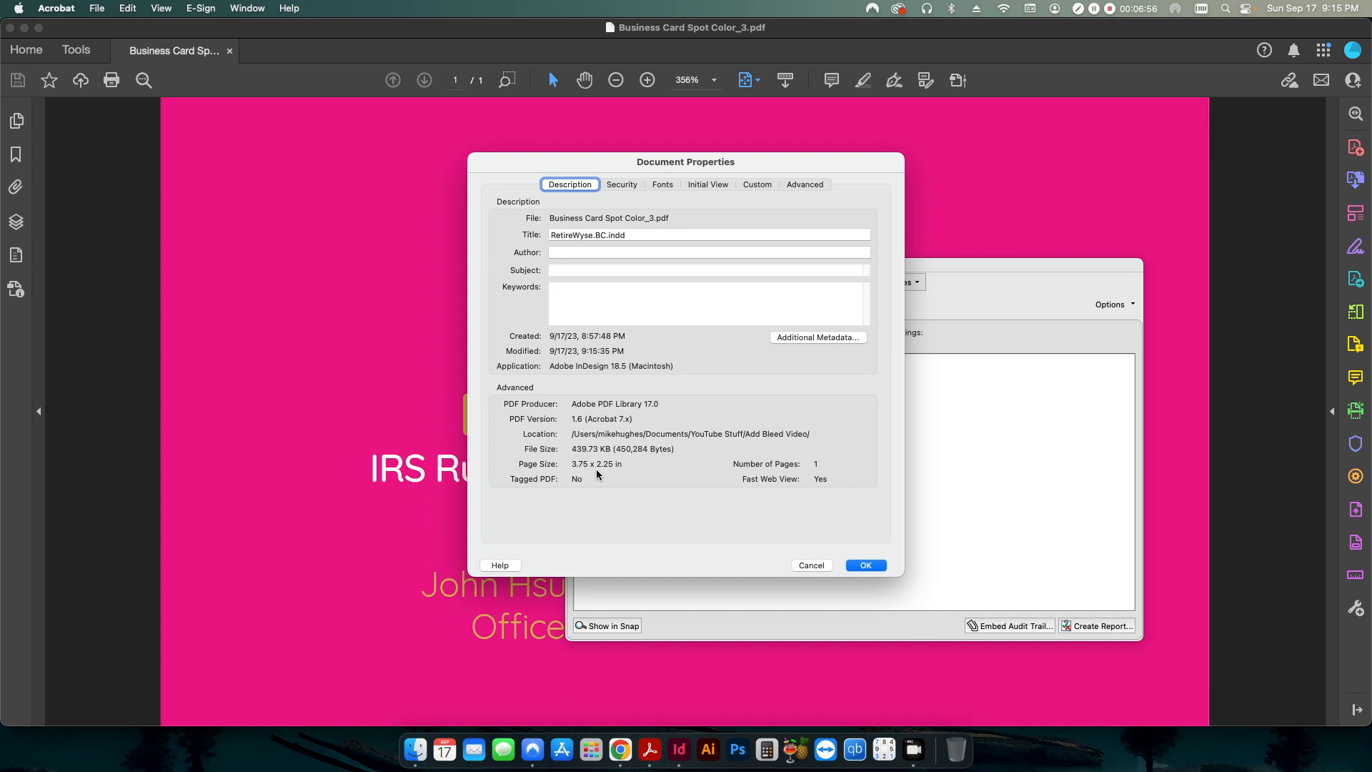
mouse_move(837, 573)
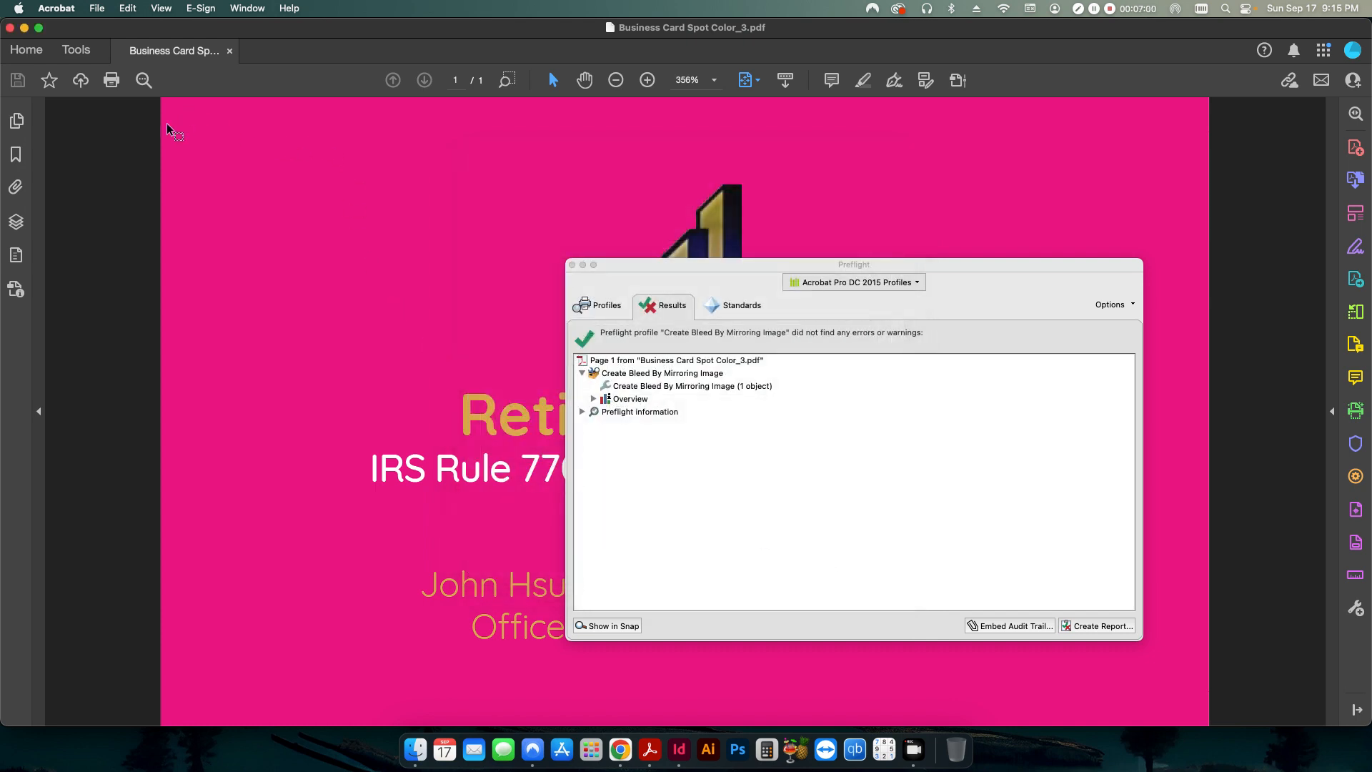
mouse_move(1197, 381)
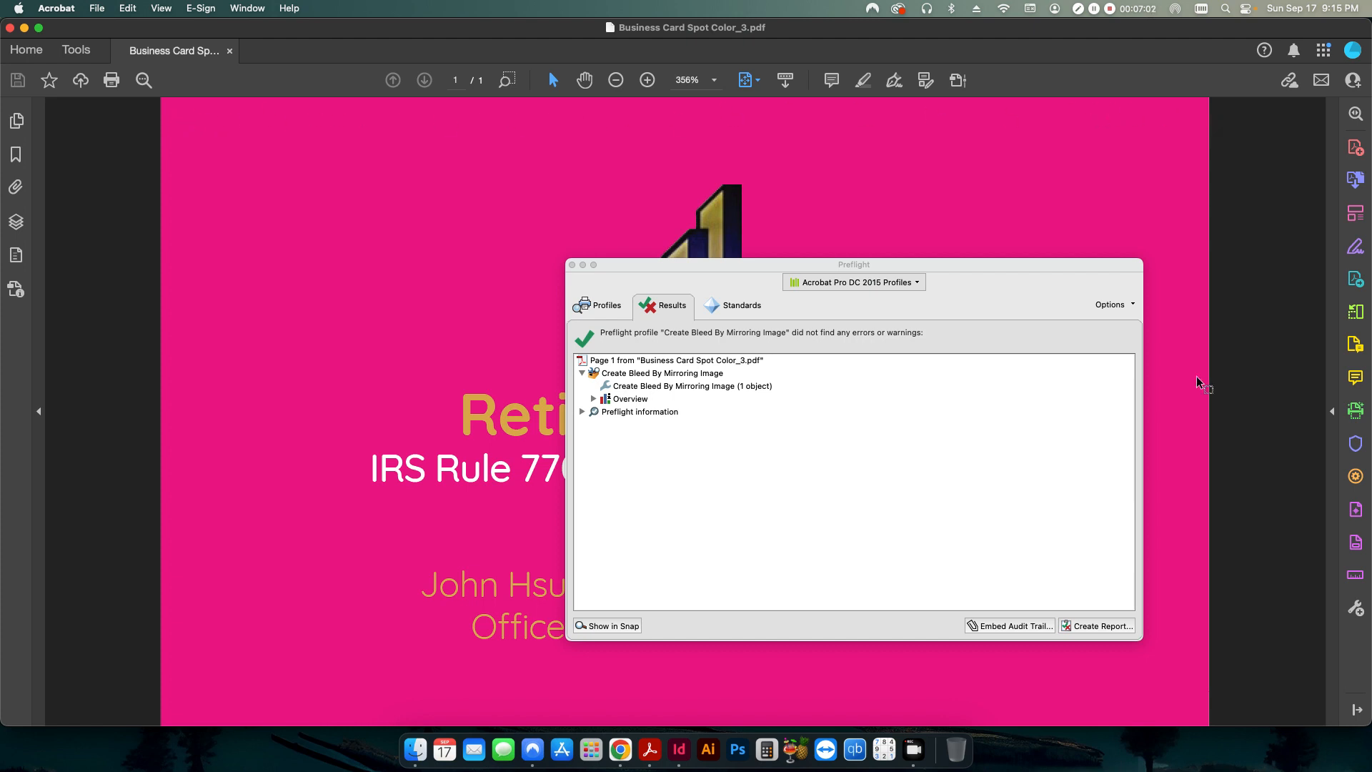
mouse_move(335, 123)
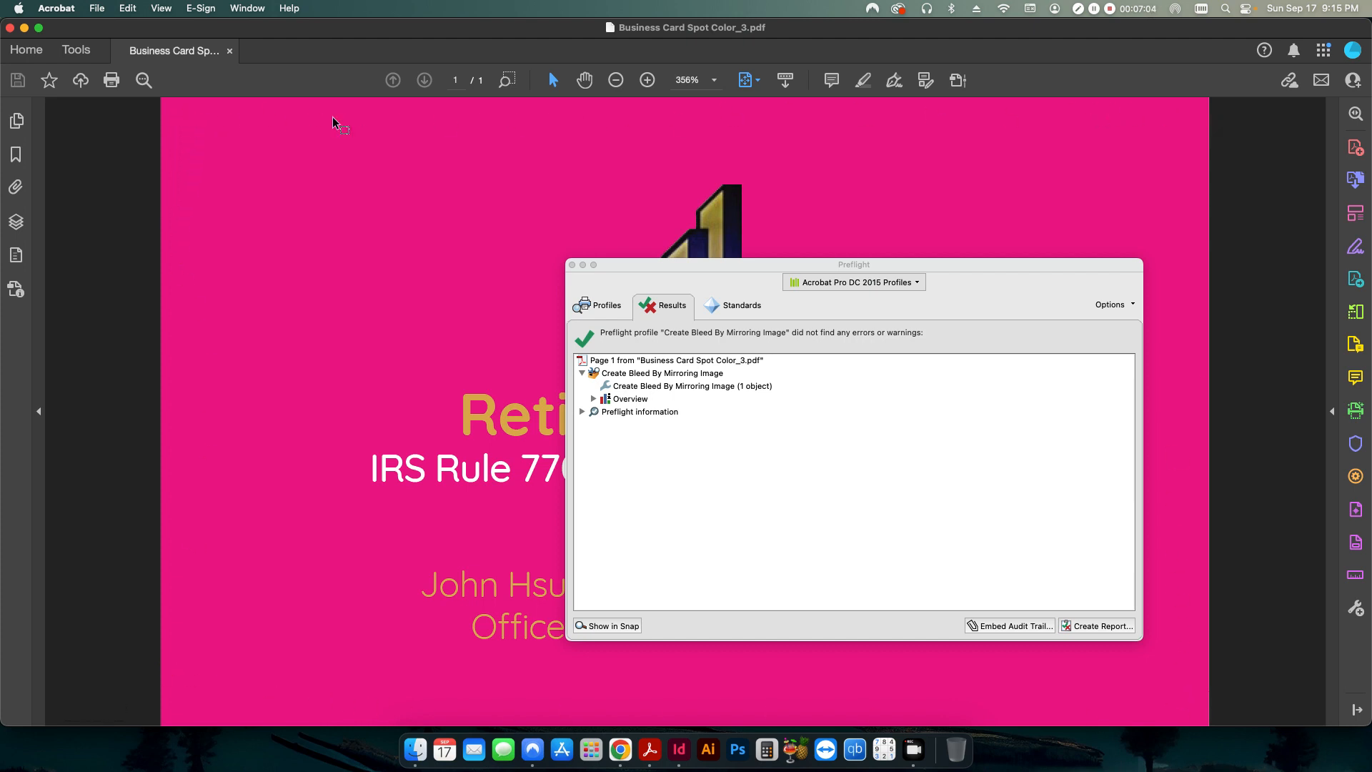
mouse_move(563, 270)
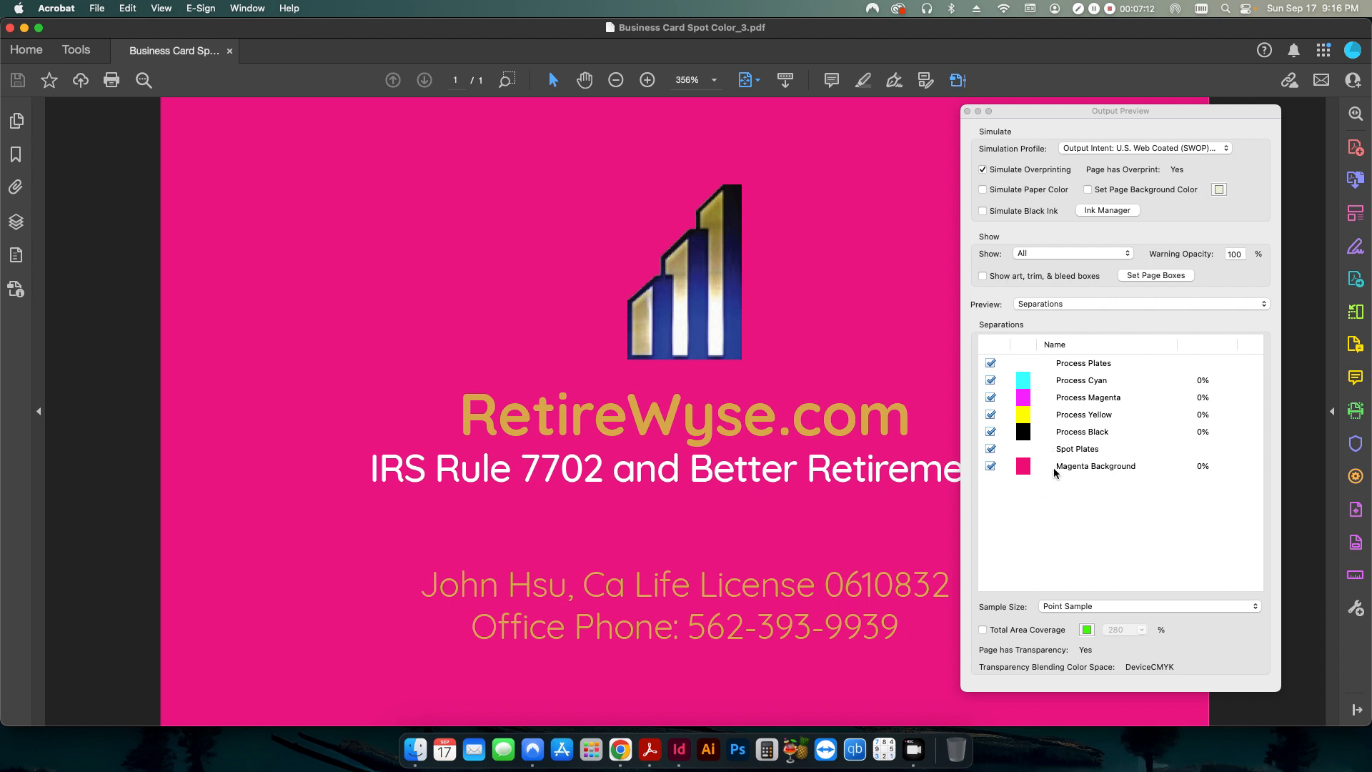
Toggle the Magenta Background spot plate off and back on in Output Preview separations
left_click(991, 466)
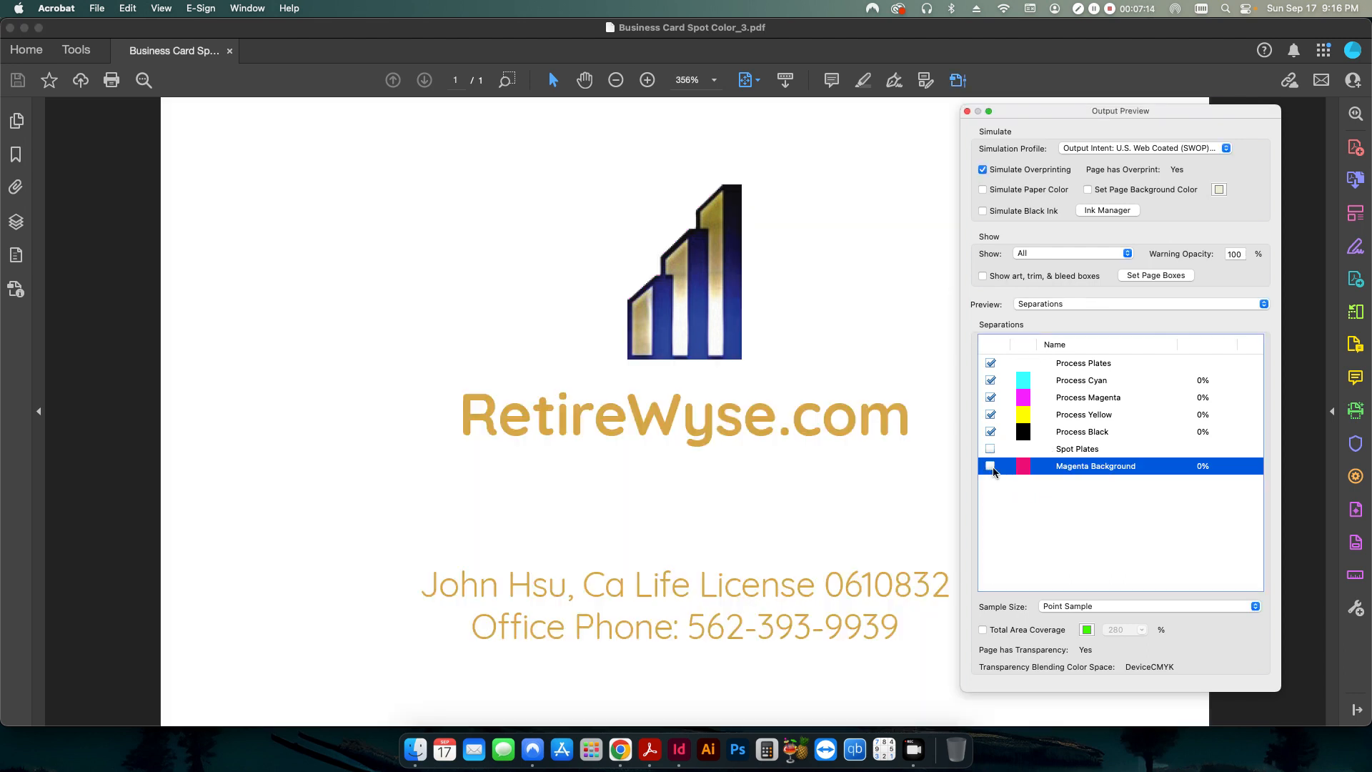
left_click(991, 466)
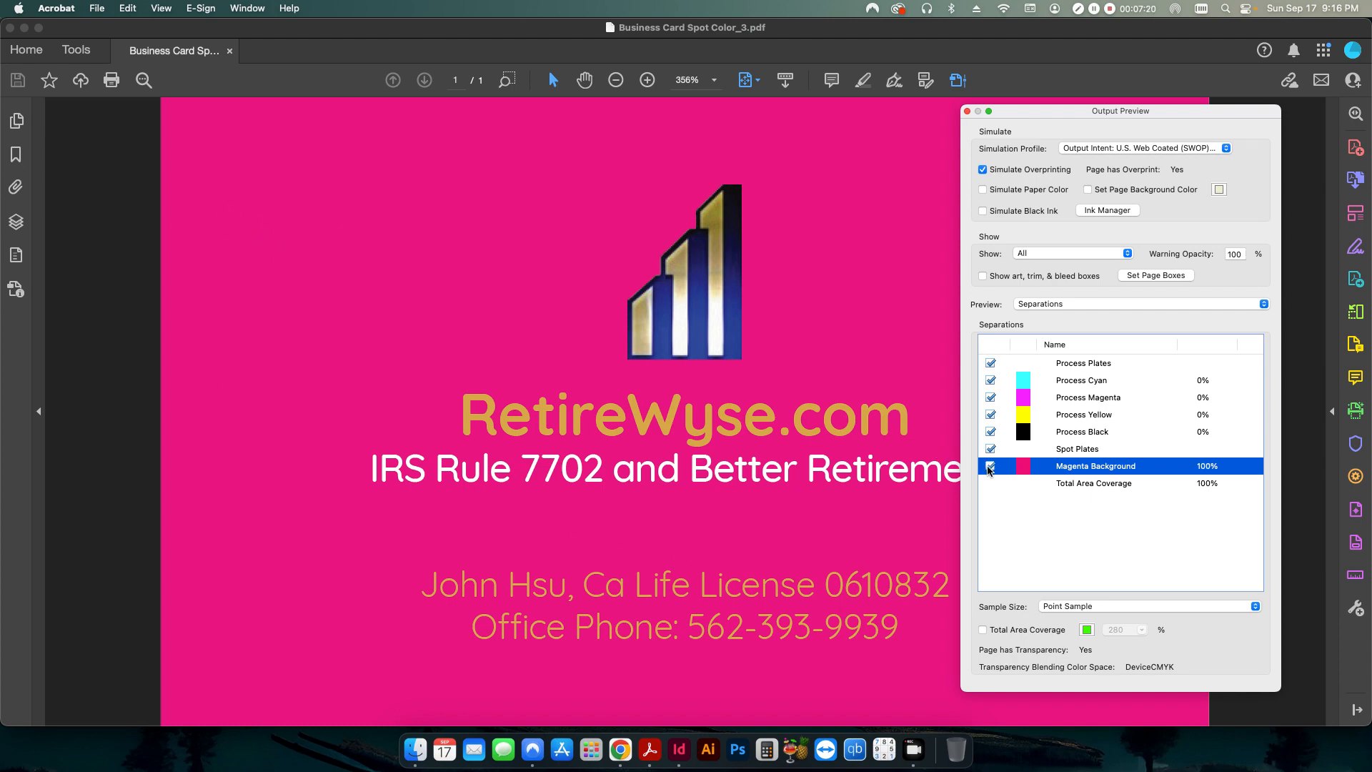
left_click(967, 111)
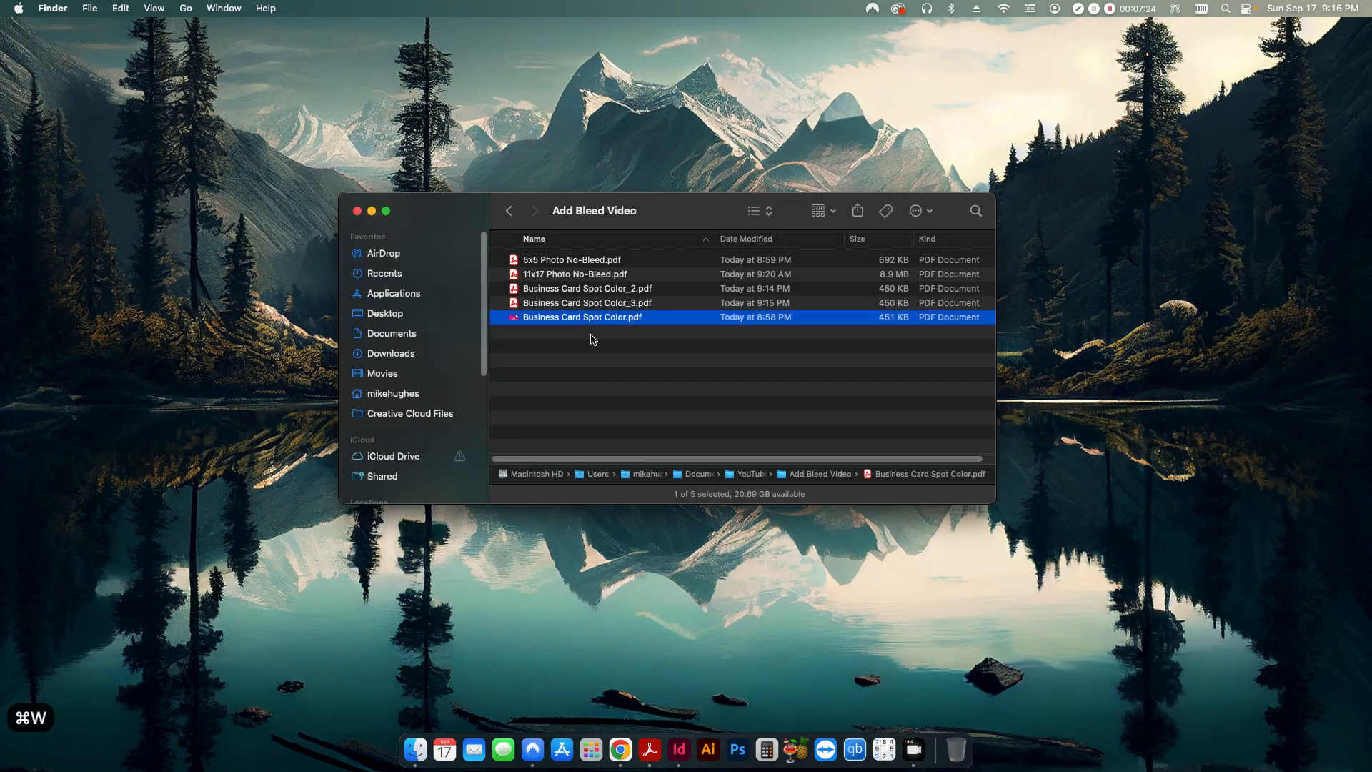
Open 11x17 Photo No-Bleed.pdf from the Add Bleed Video folder in Acrobat
double_click(574, 273)
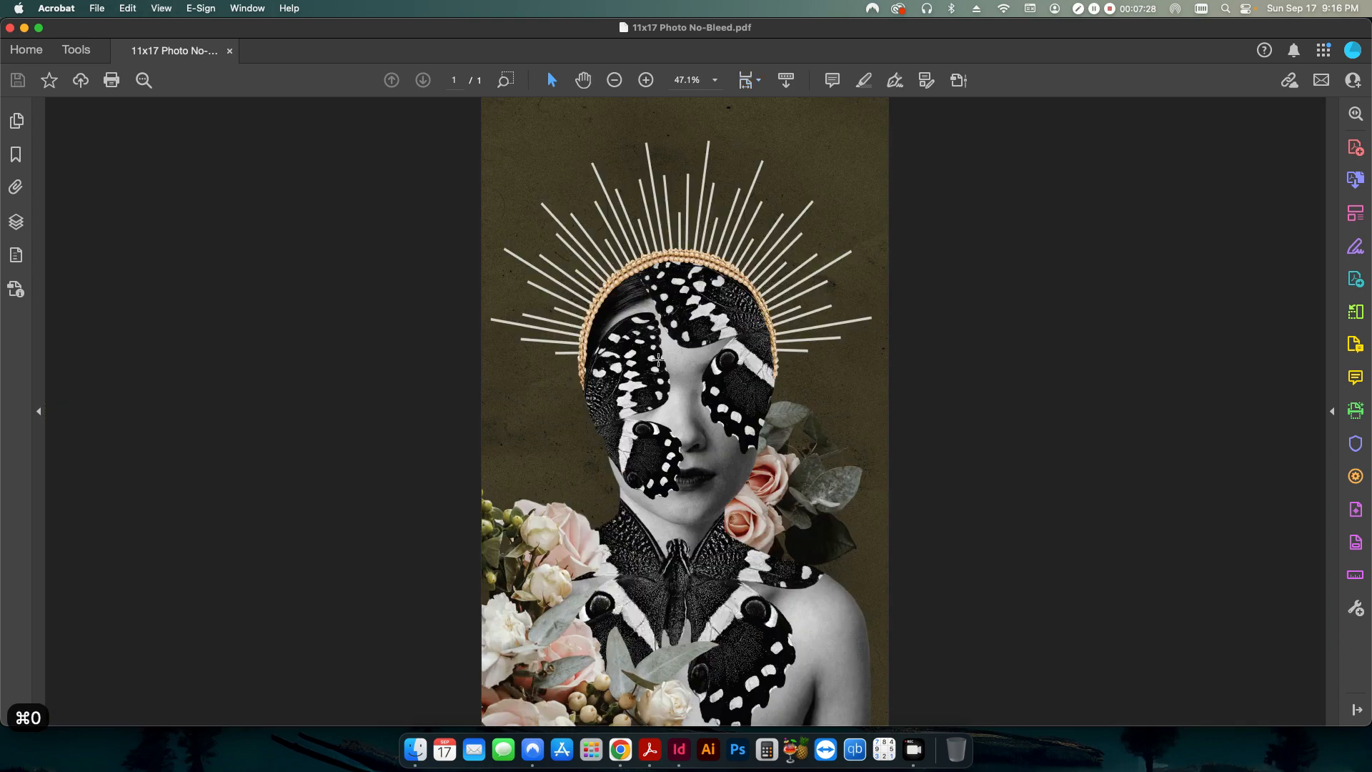
mouse_move(1343, 578)
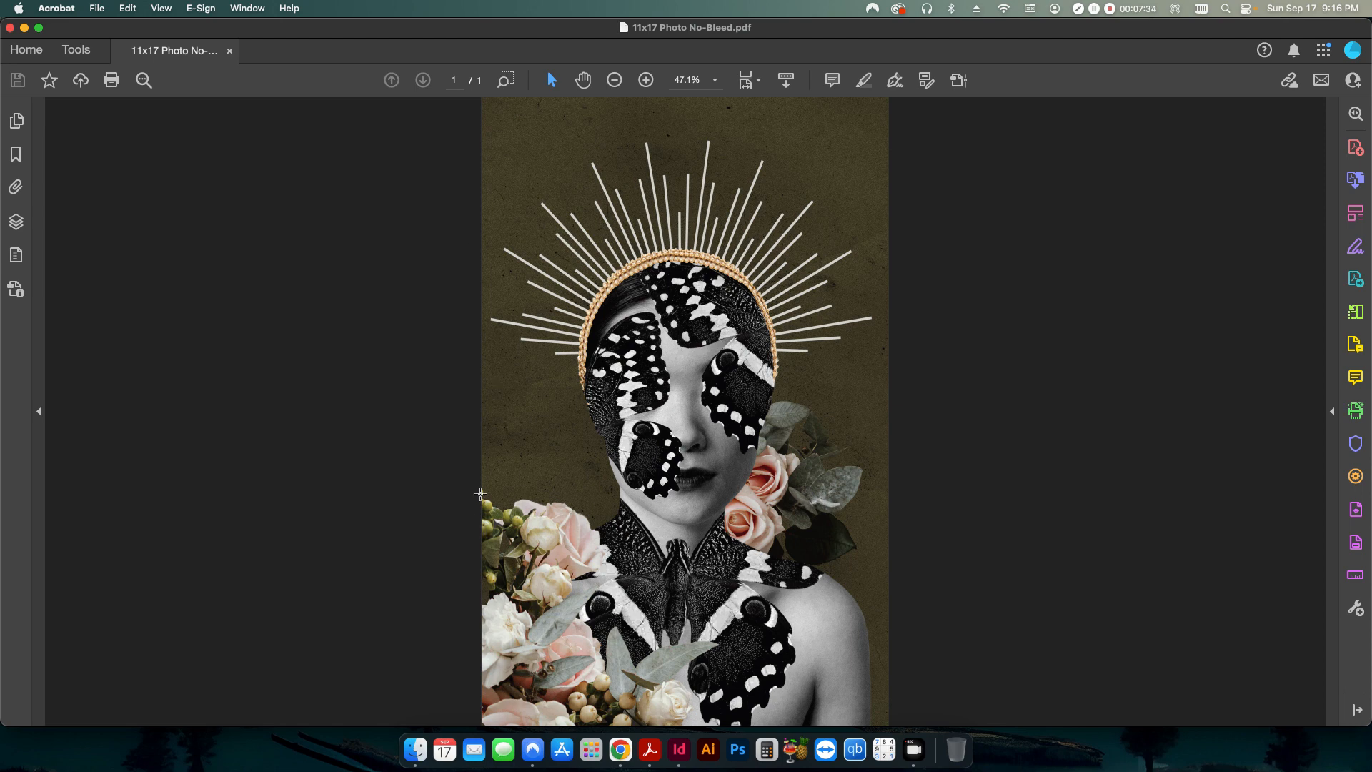
mouse_move(958, 677)
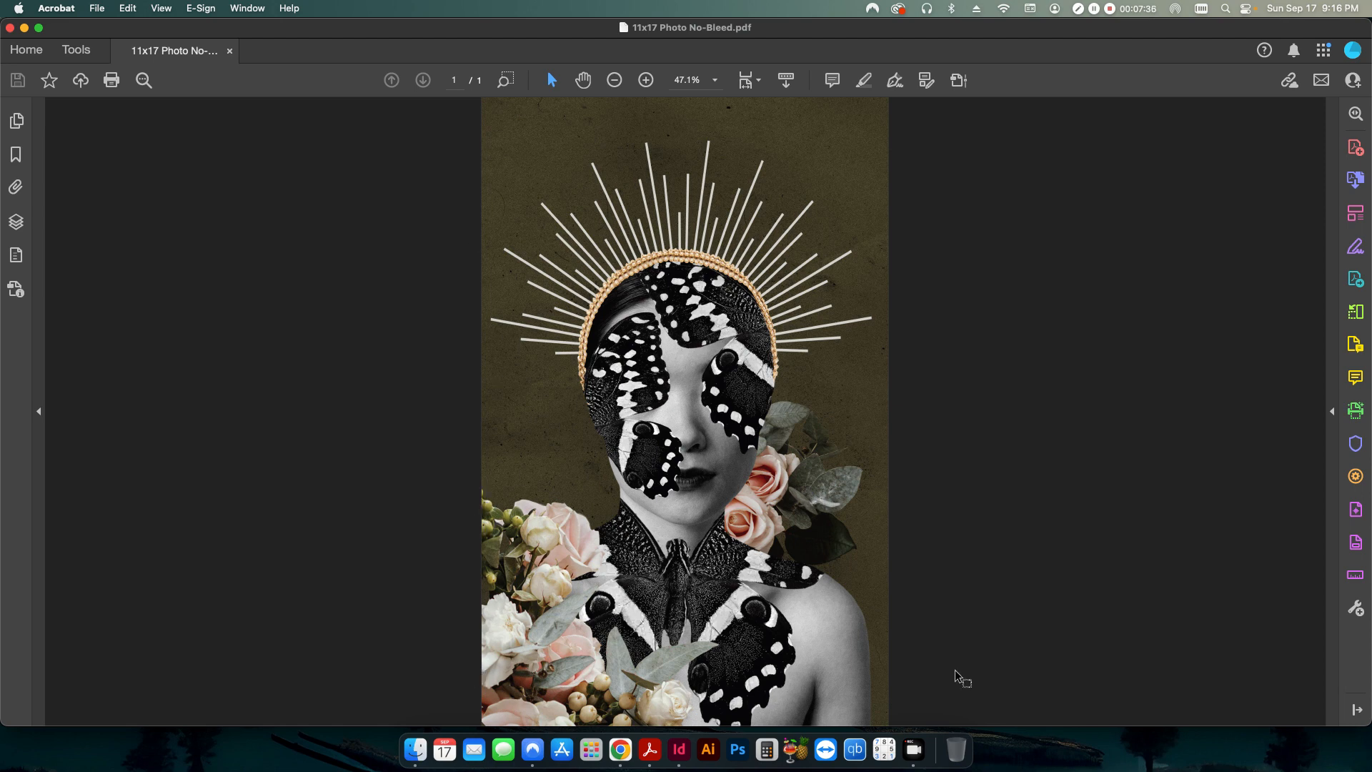
Run the Create Bleed By Mirroring Image fixup and save as 11x17 Photo No-Bleed_2
left_click(1355, 509)
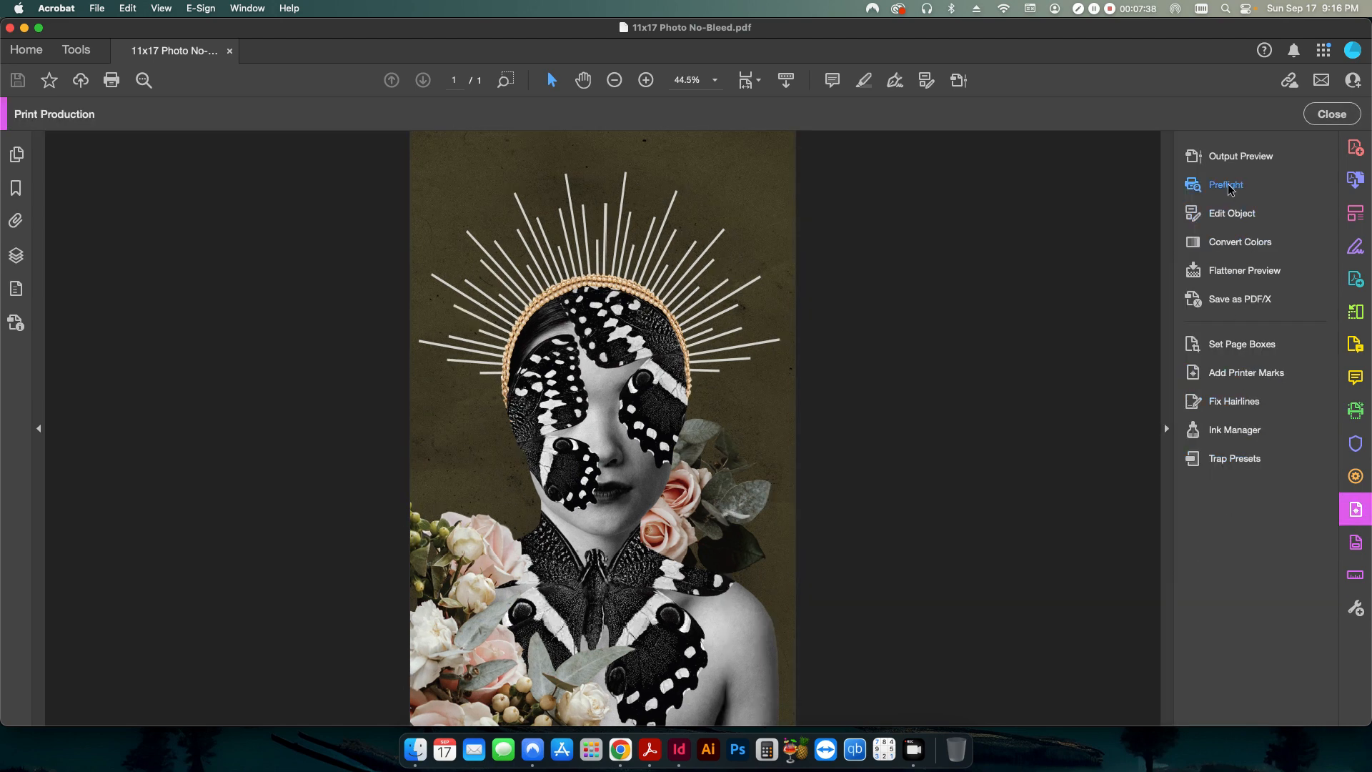
left_click(1226, 184)
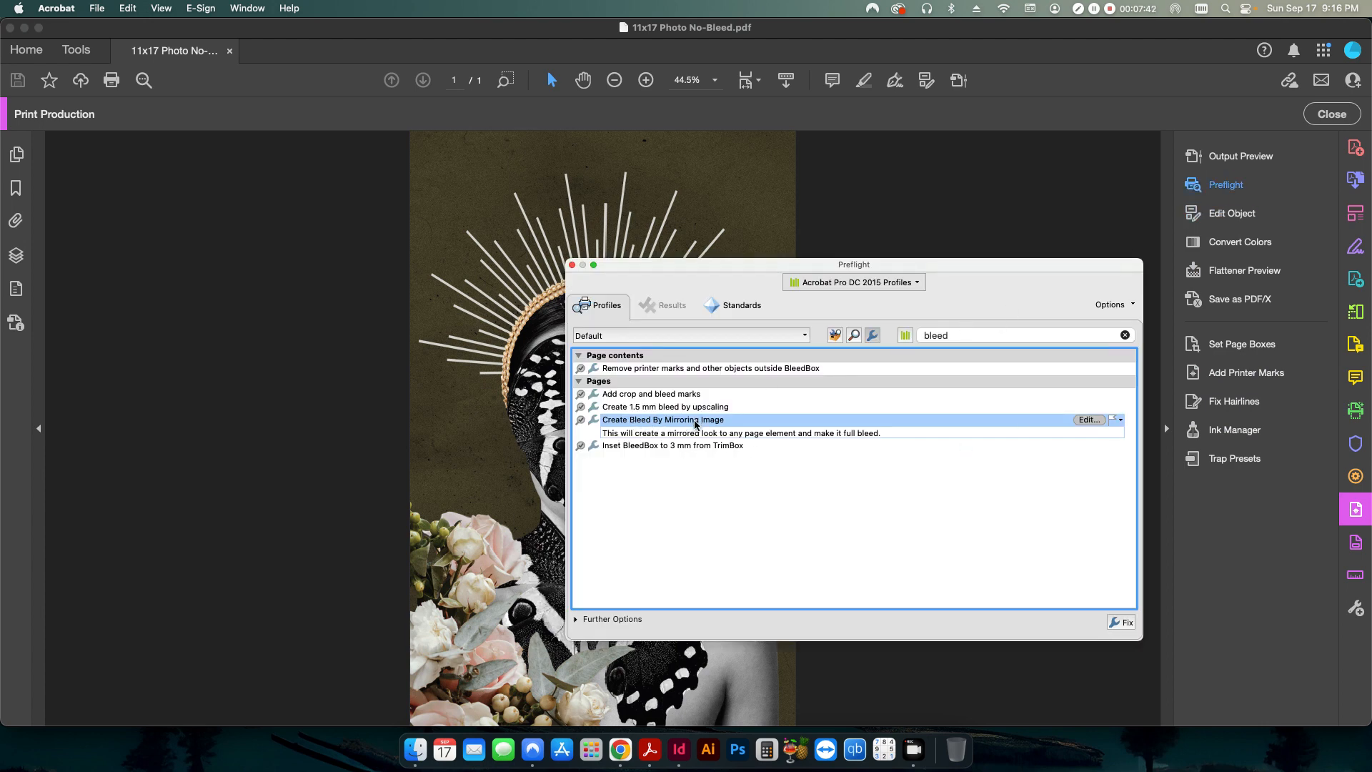
left_click(1127, 622)
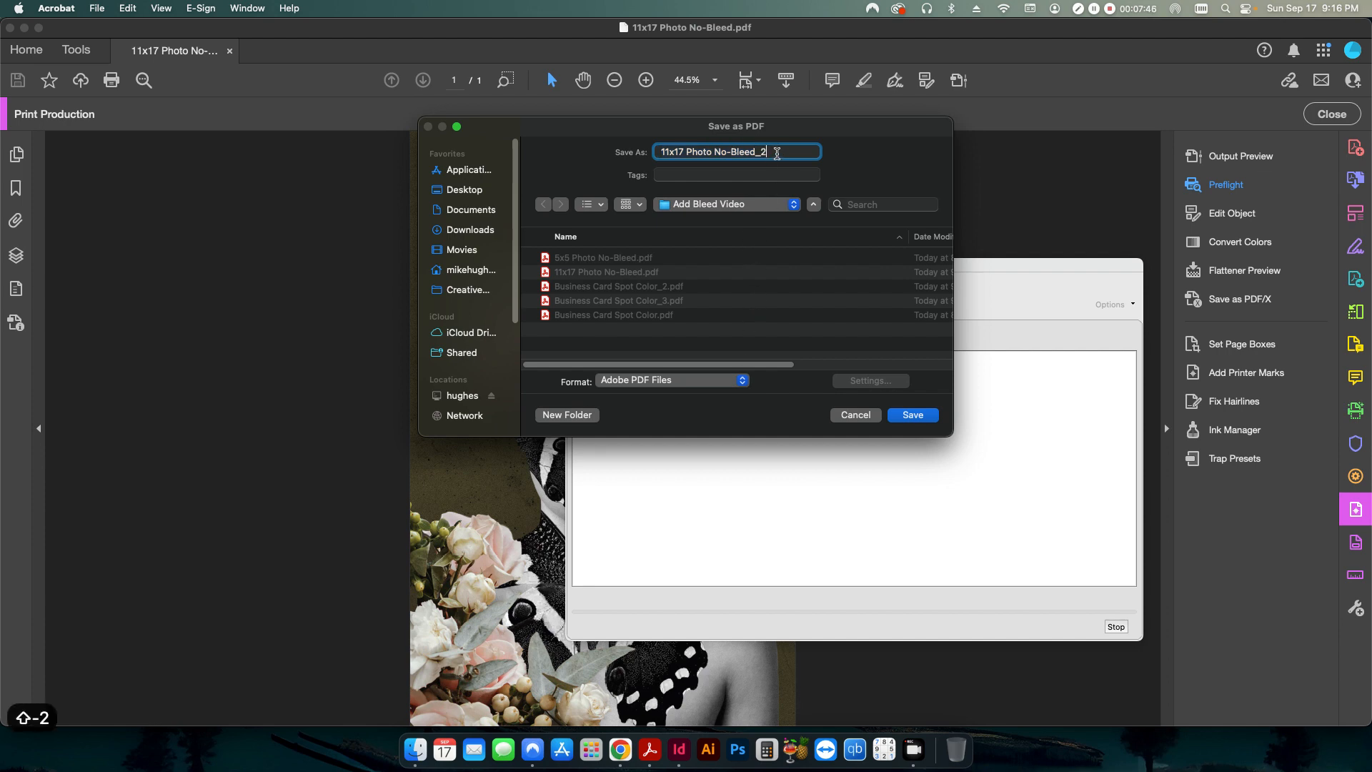
left_click(912, 414)
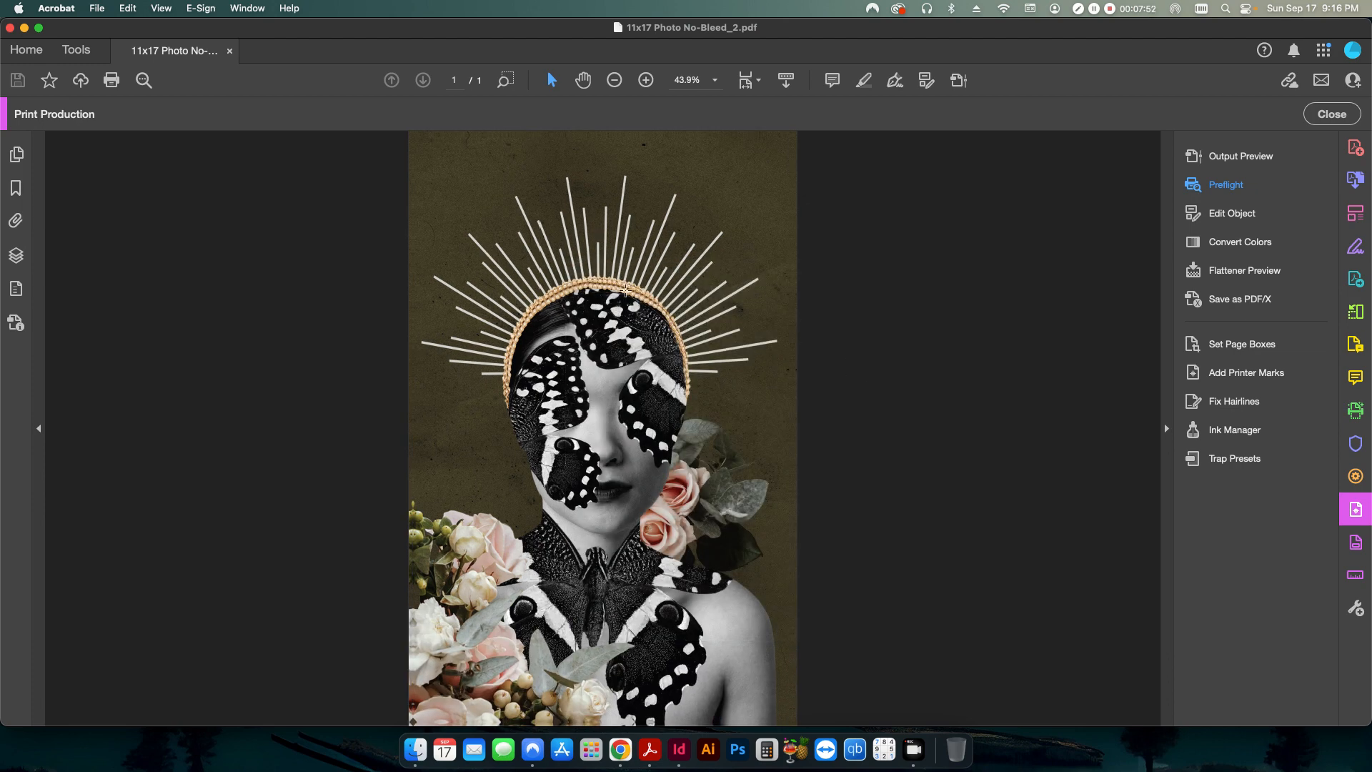
Verify in Document Properties that the page now measures 11.25 x 17.25 in
left_click(97, 7)
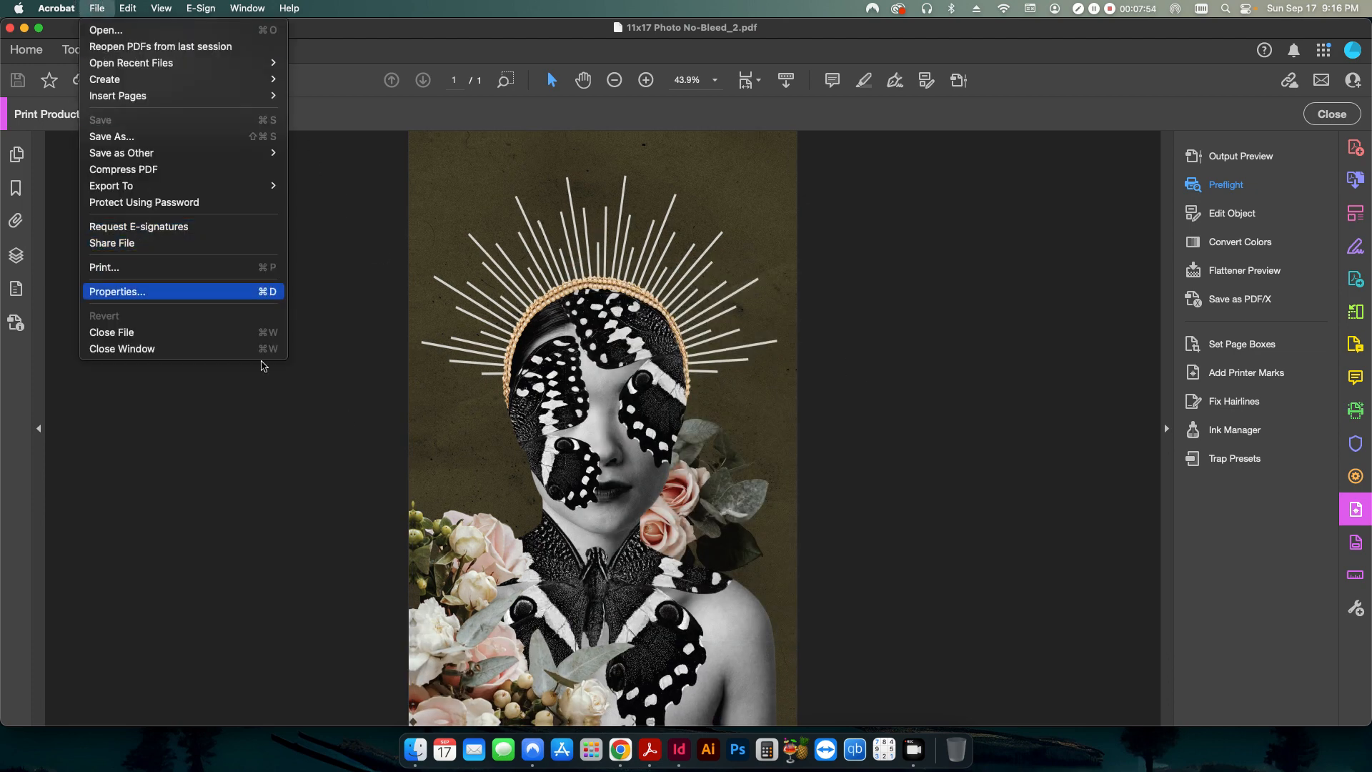
left_click(117, 291)
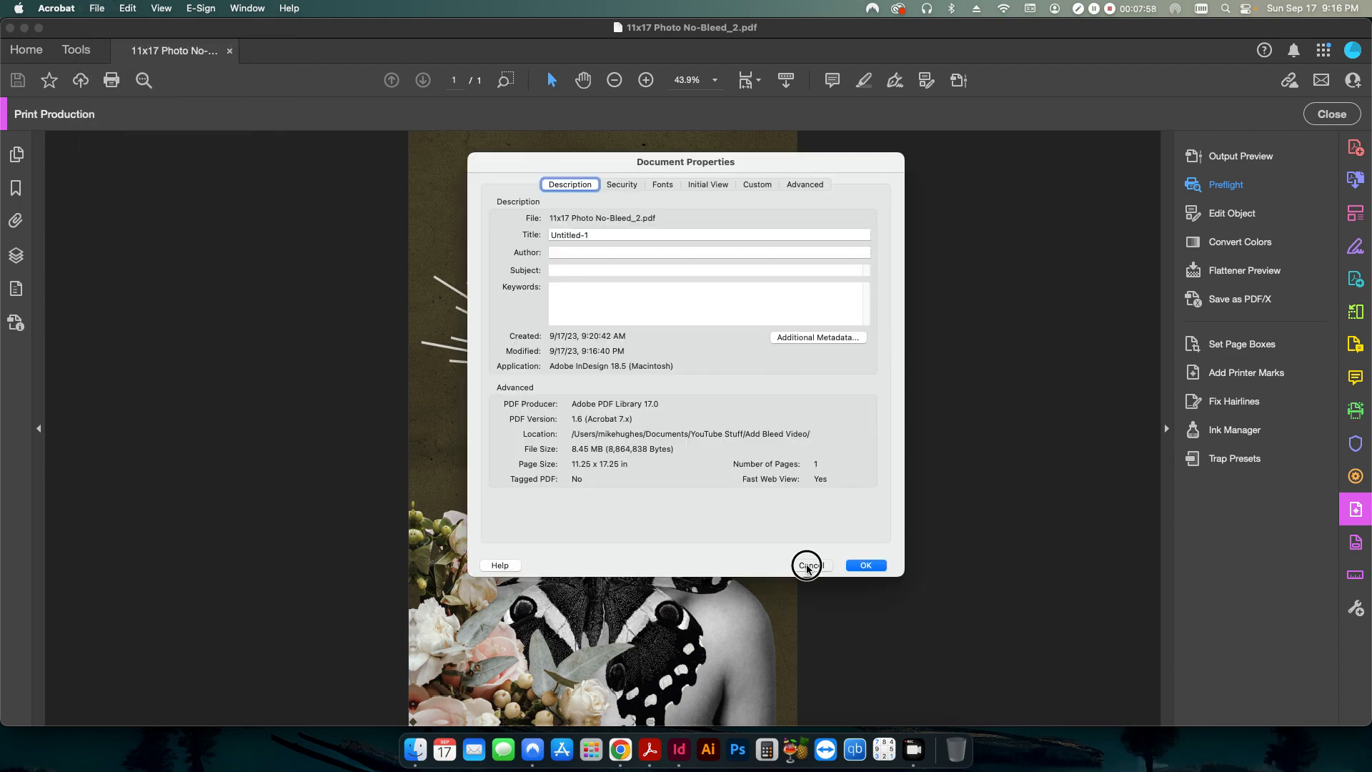
left_click(807, 565)
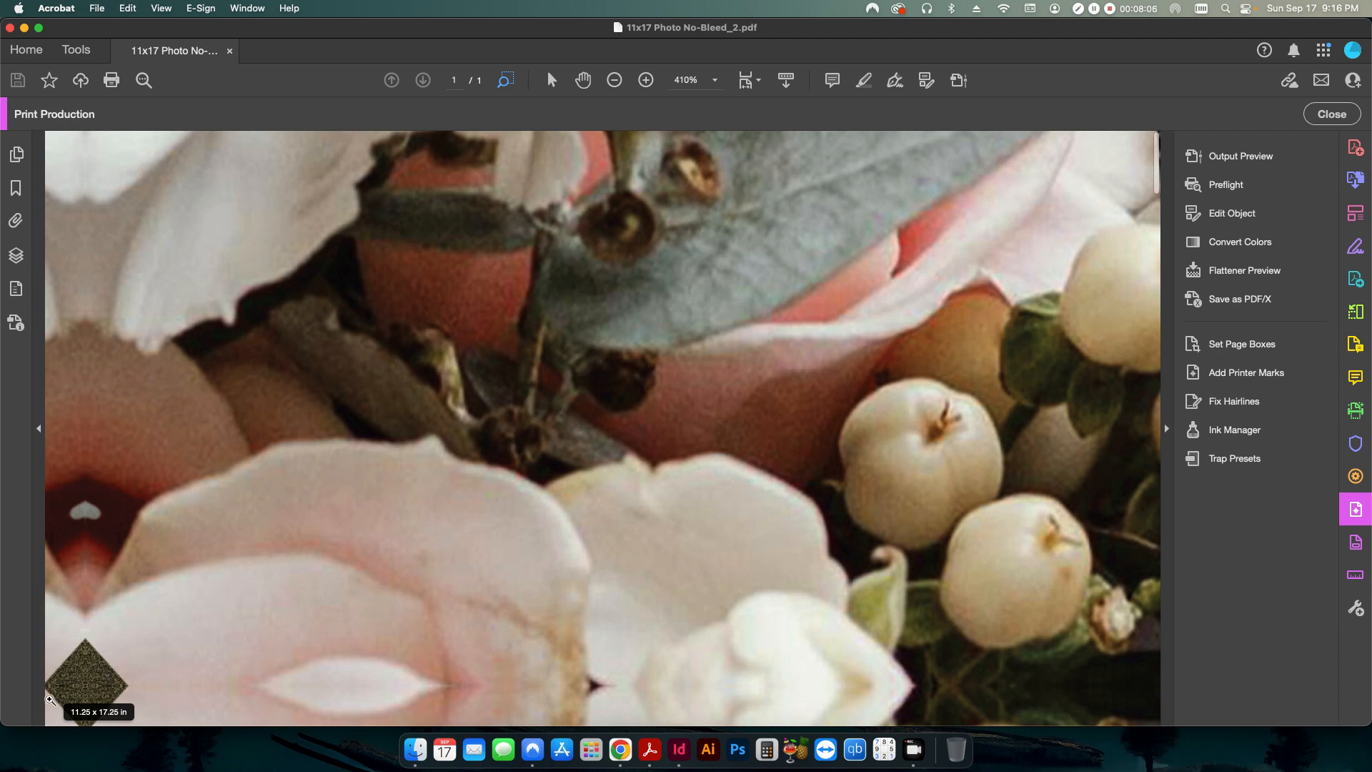
mouse_move(91, 513)
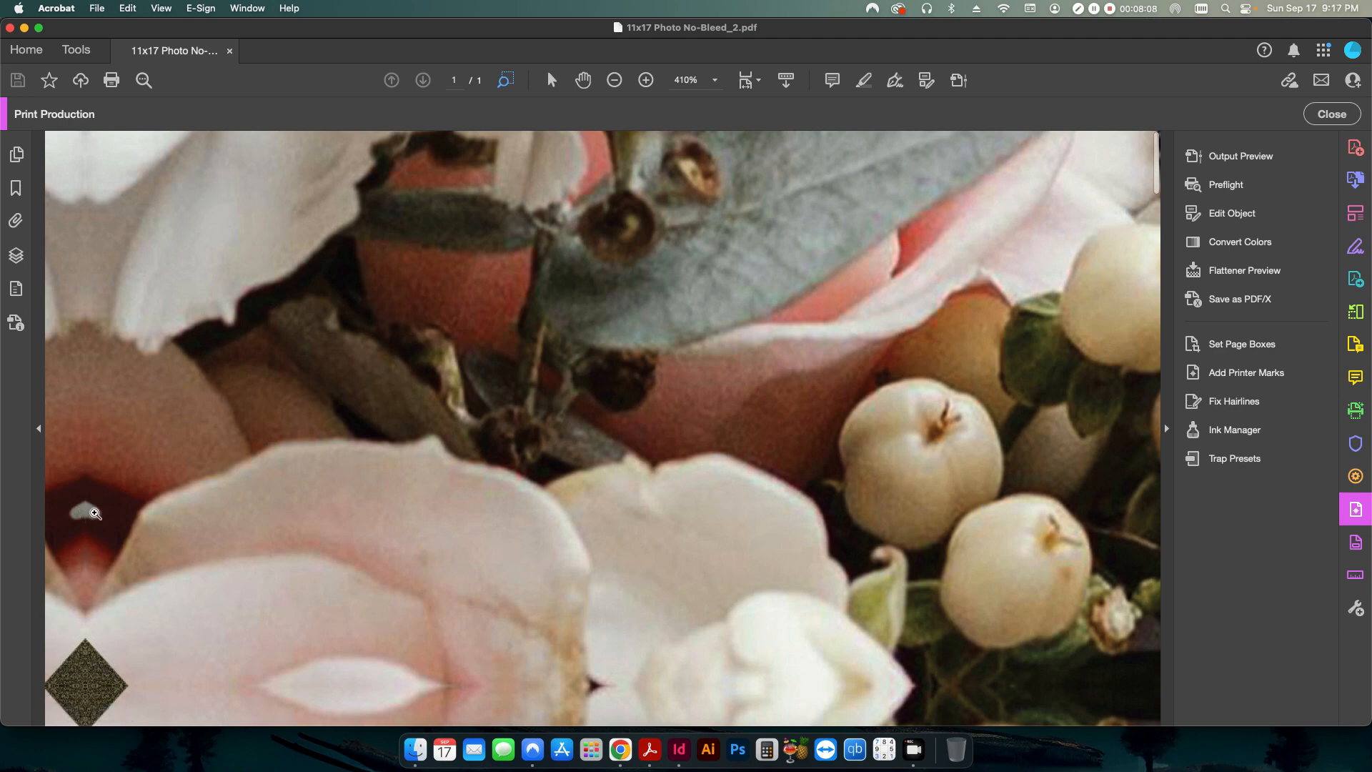
mouse_move(193, 310)
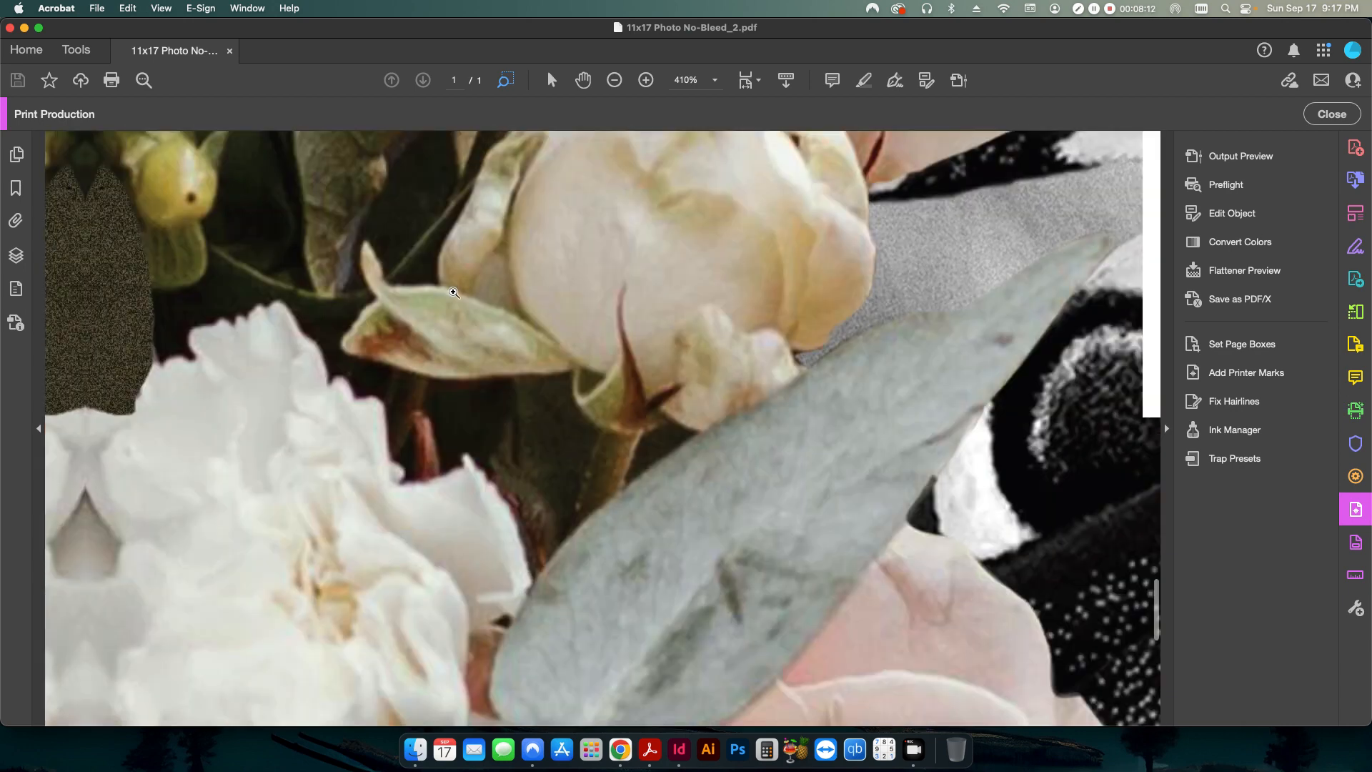
mouse_move(1159, 599)
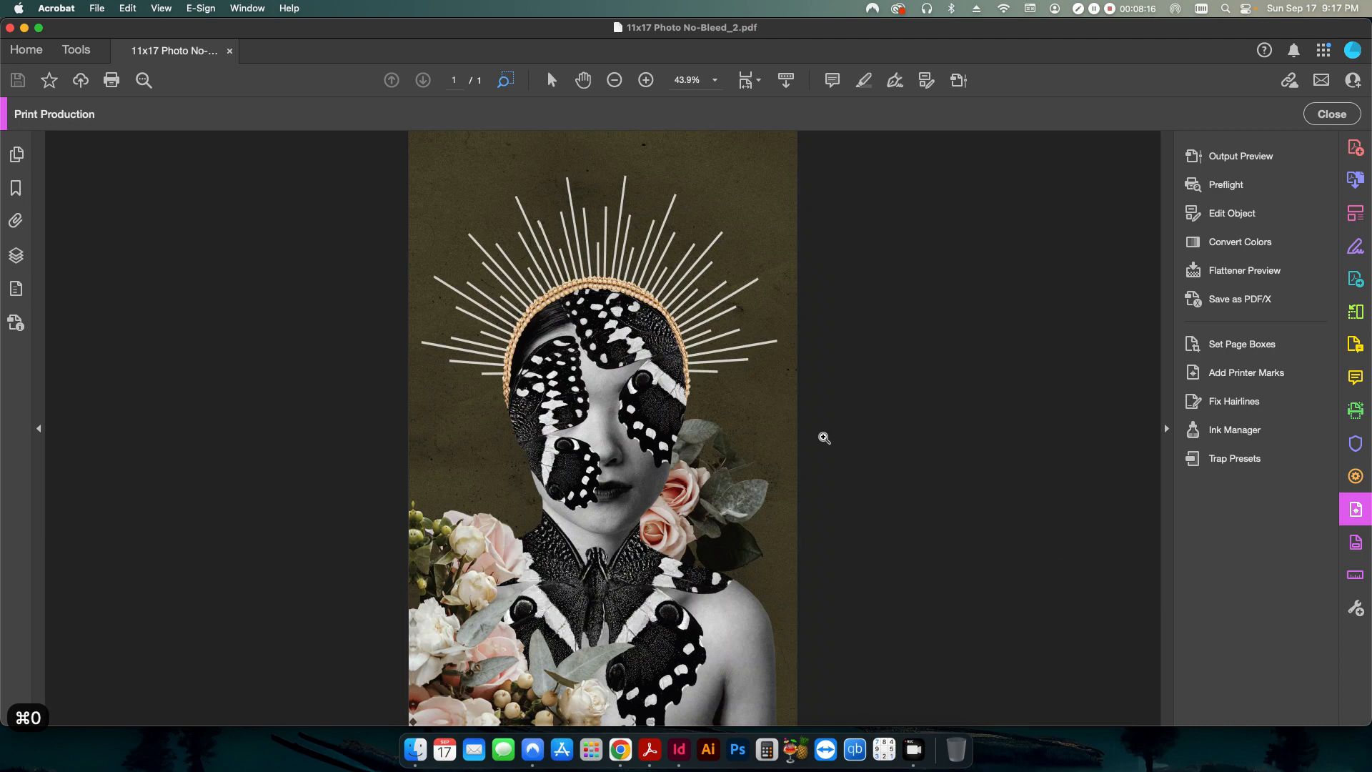
mouse_move(827, 153)
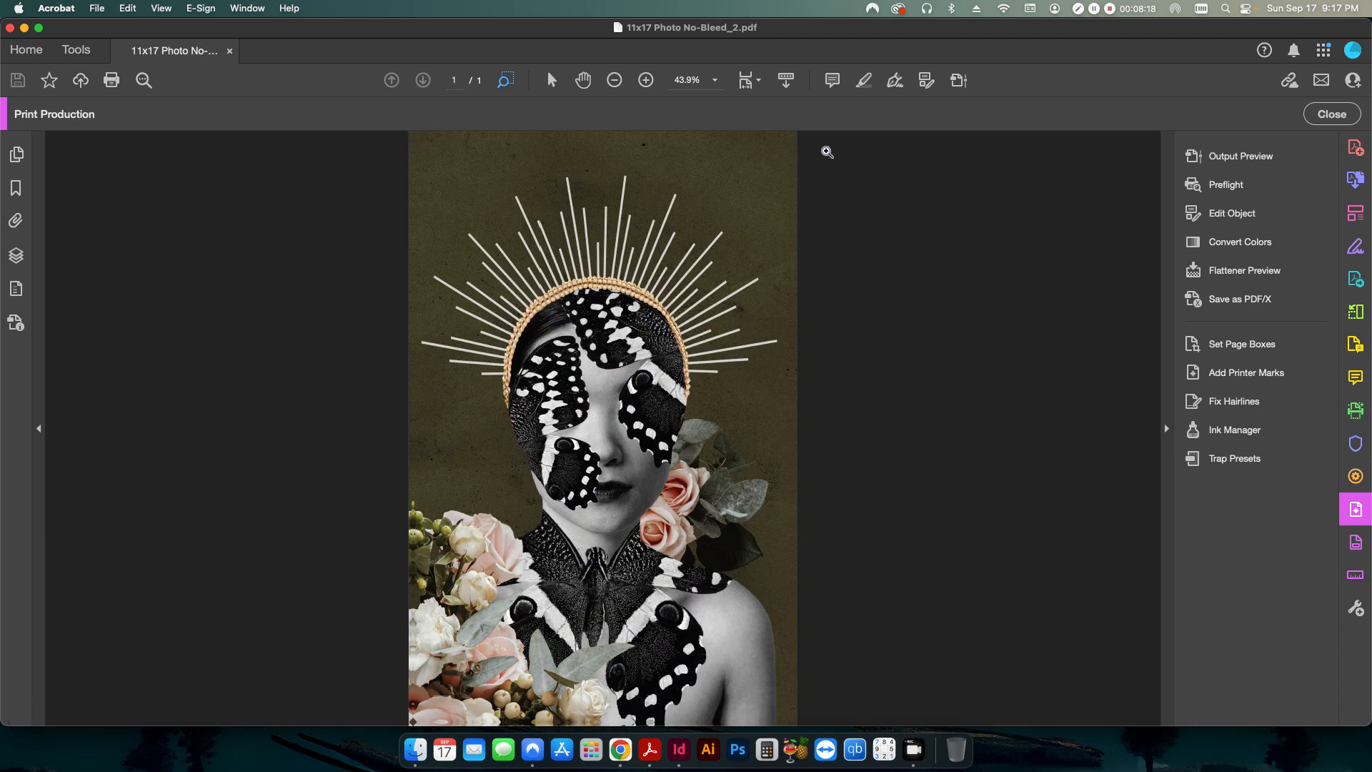
mouse_move(798, 708)
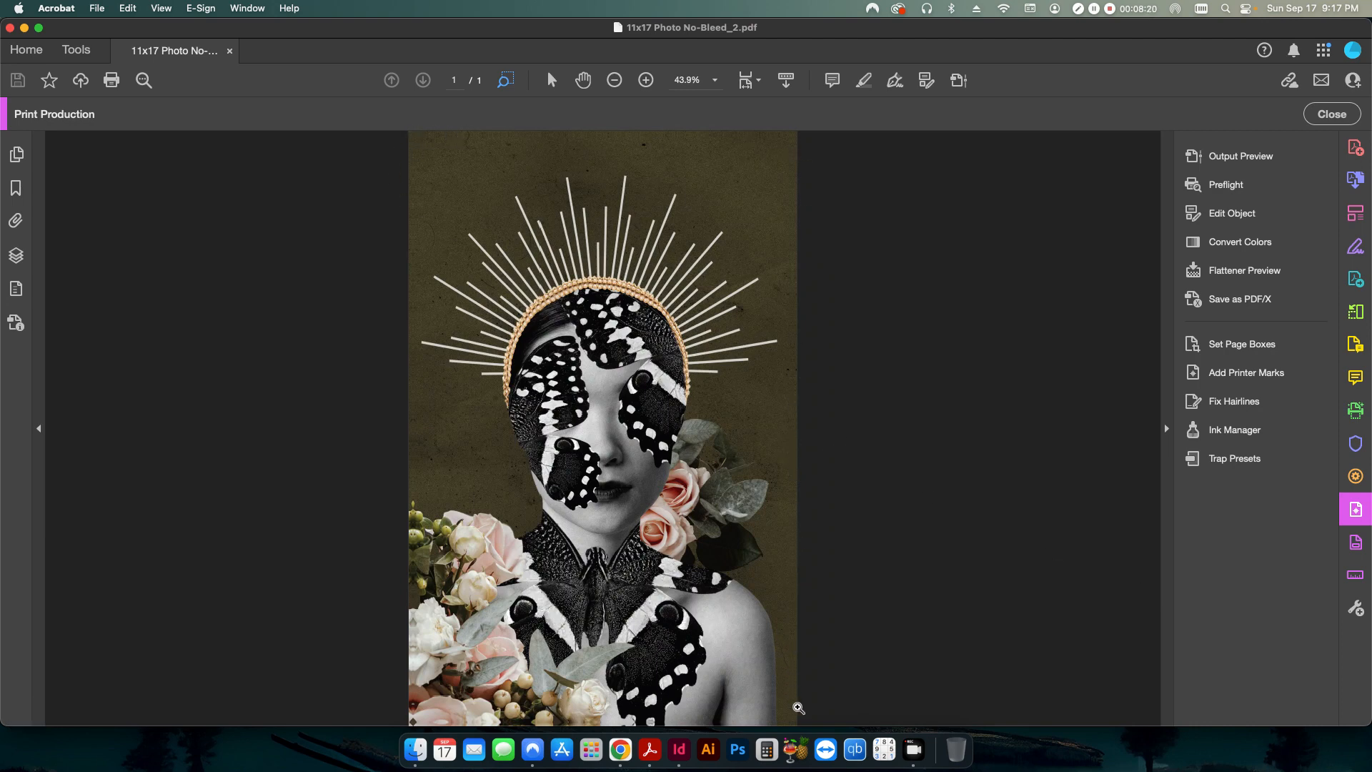
mouse_move(412, 653)
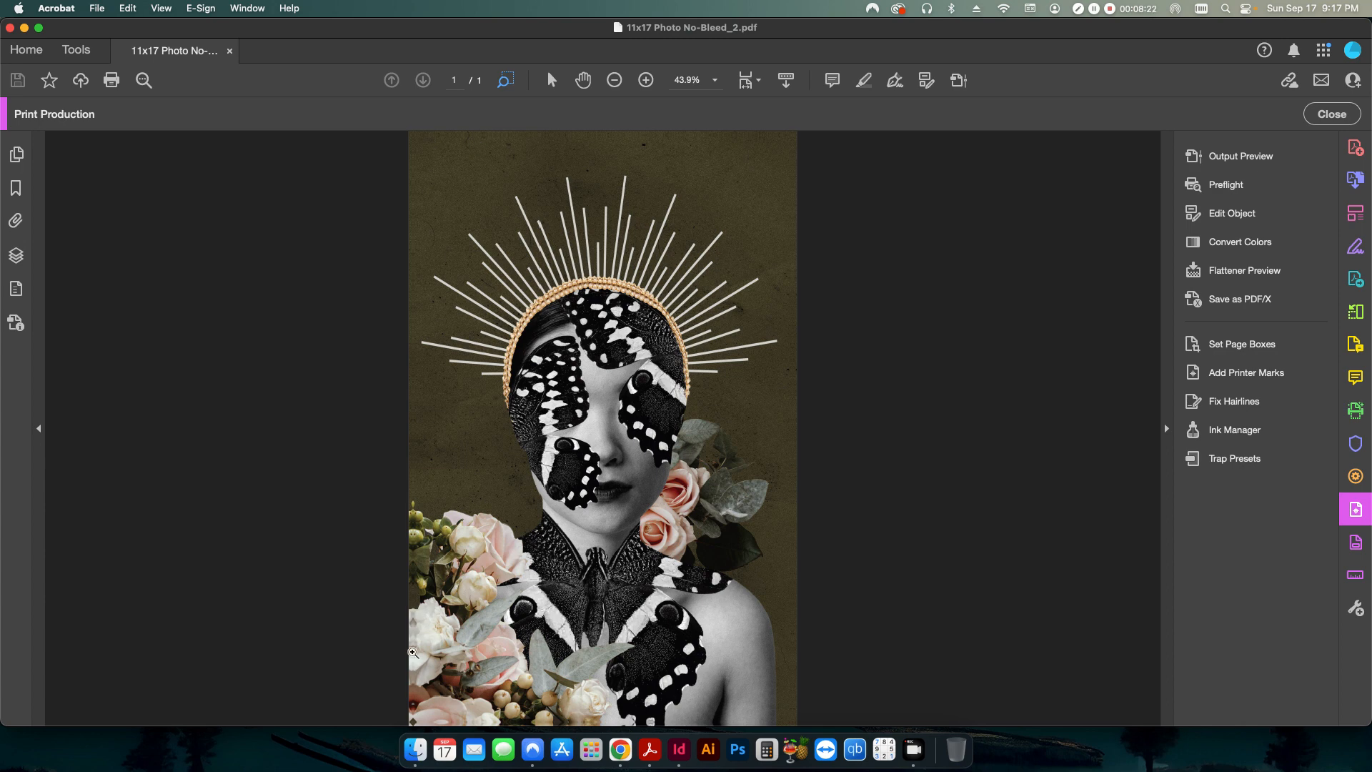
mouse_move(460, 625)
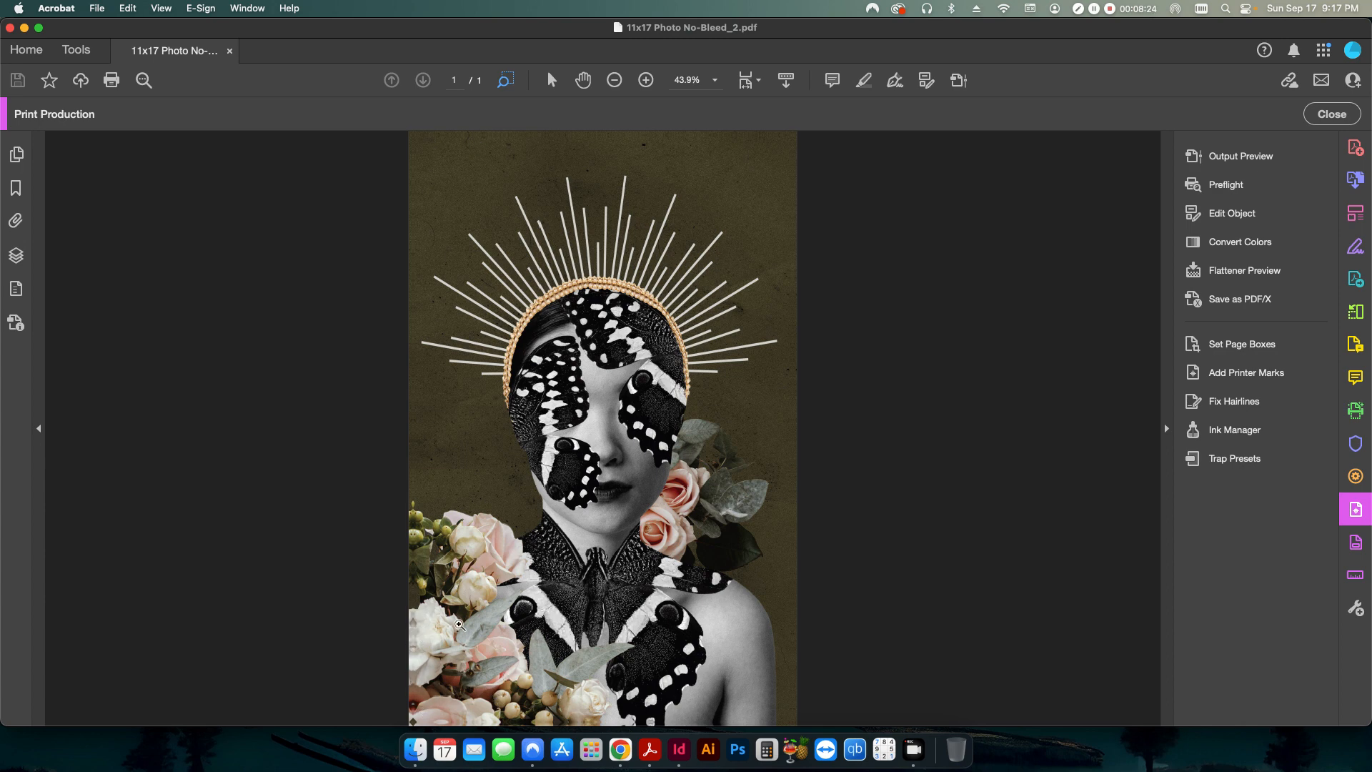
mouse_move(416, 588)
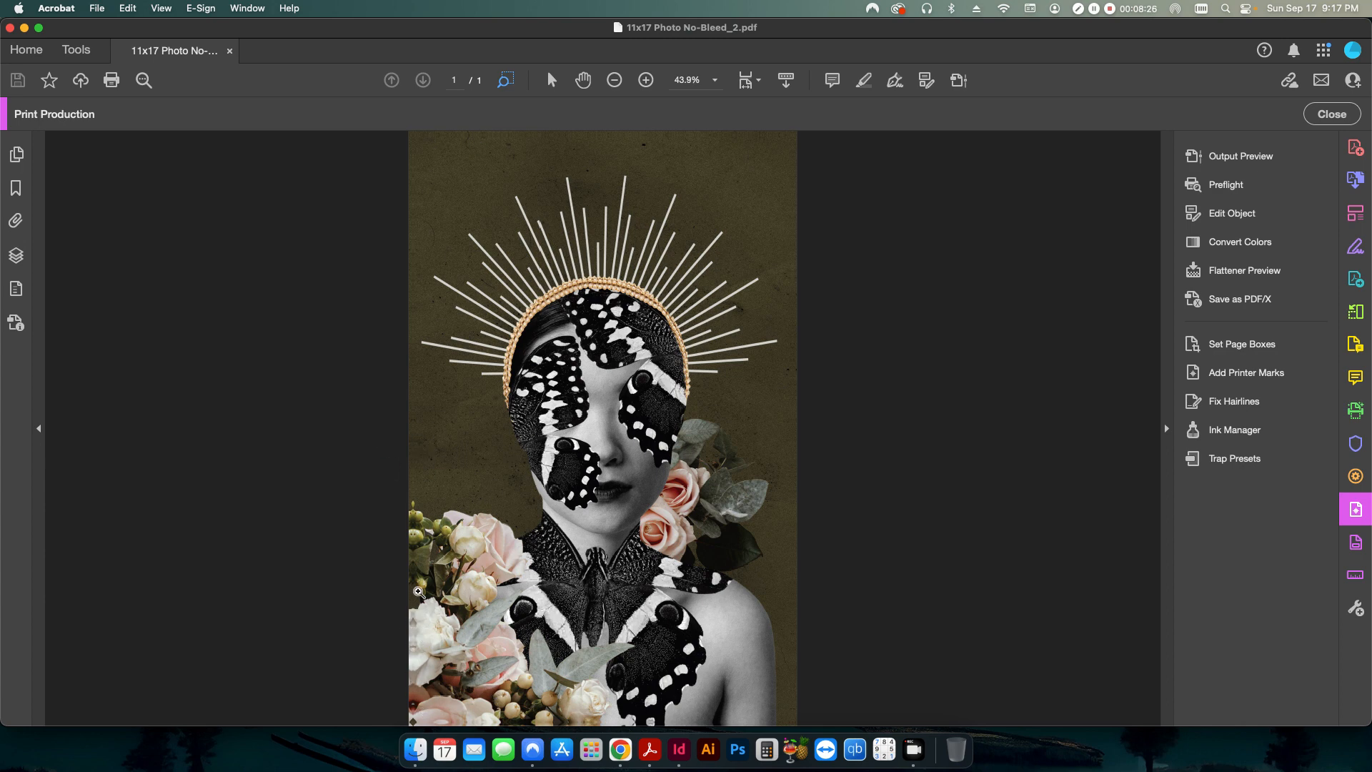
mouse_move(420, 637)
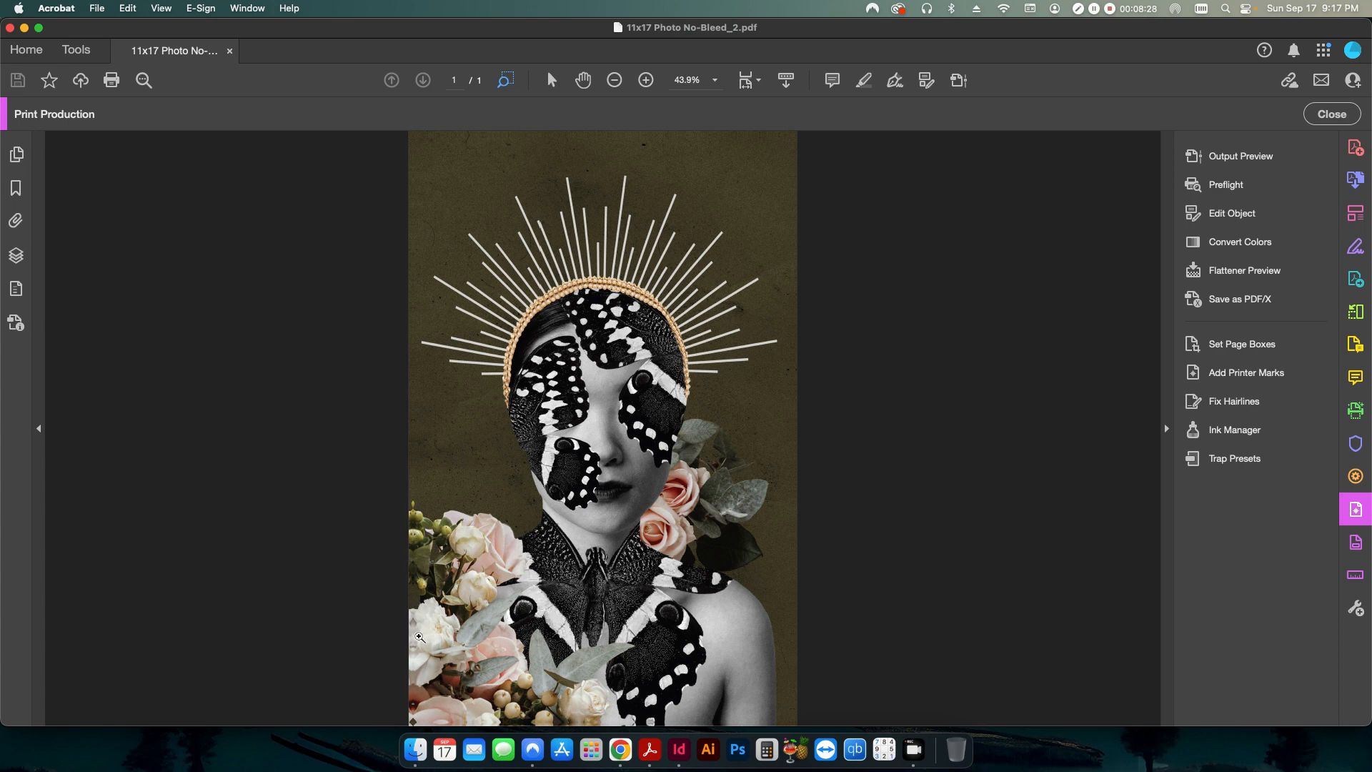
mouse_move(457, 705)
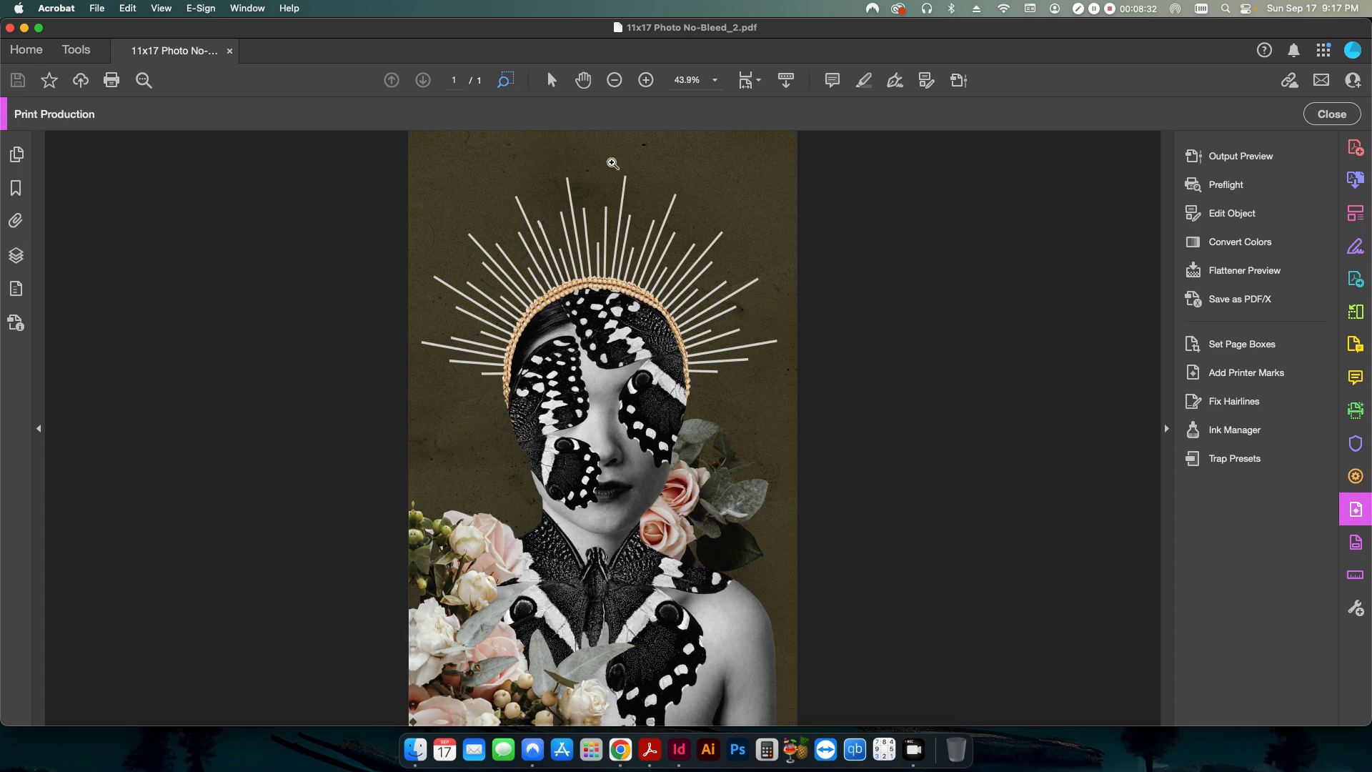
mouse_move(662, 383)
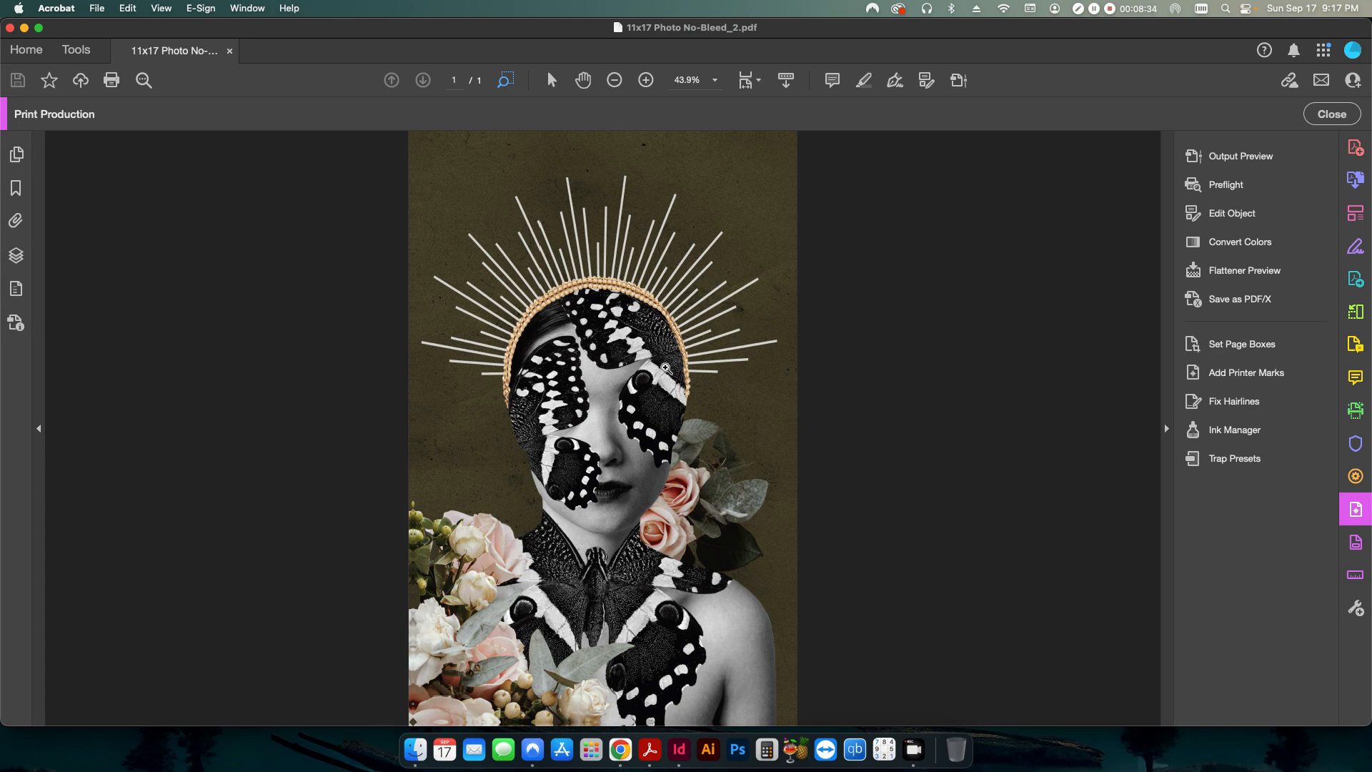
mouse_move(810, 358)
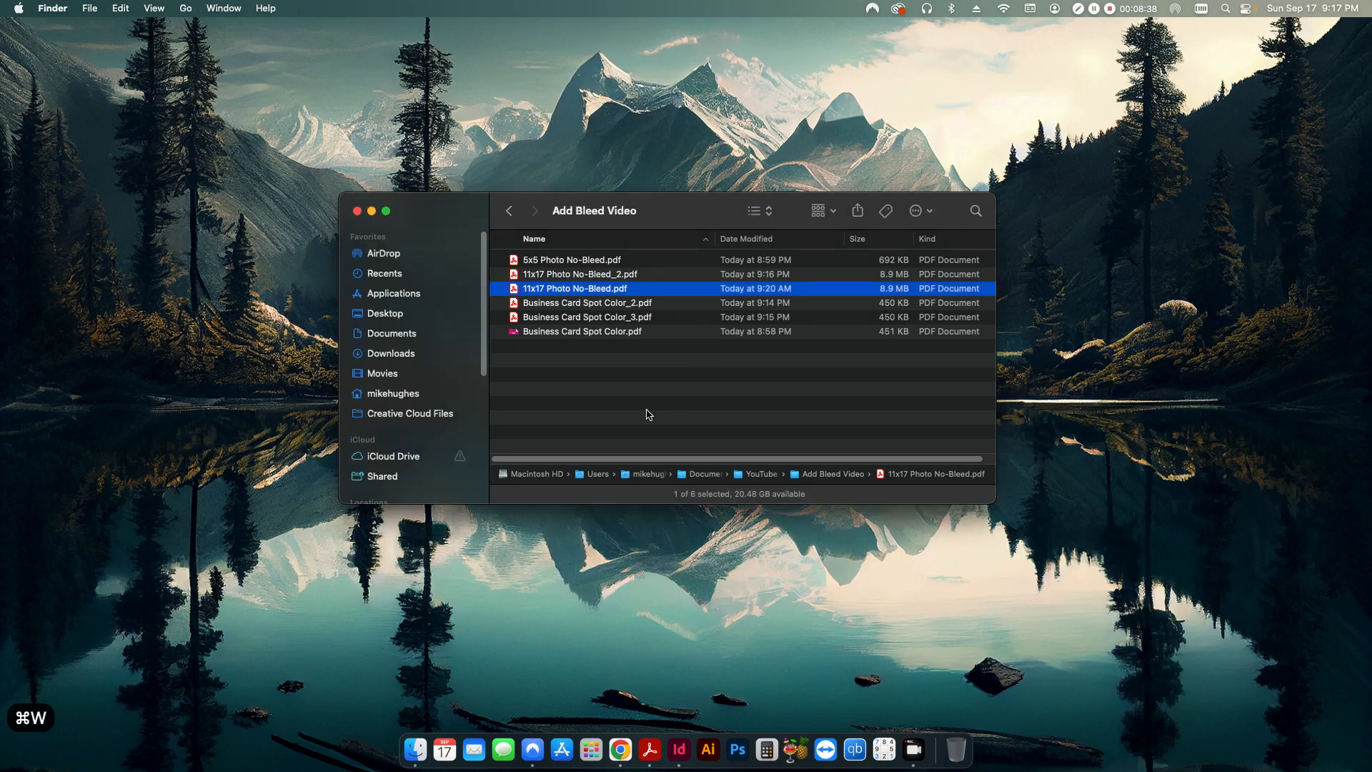
Open 5x5 Photo No-Bleed.pdf and select the 'Create 1.5 mm bleed by upscaling' Preflight fixup
double_click(571, 260)
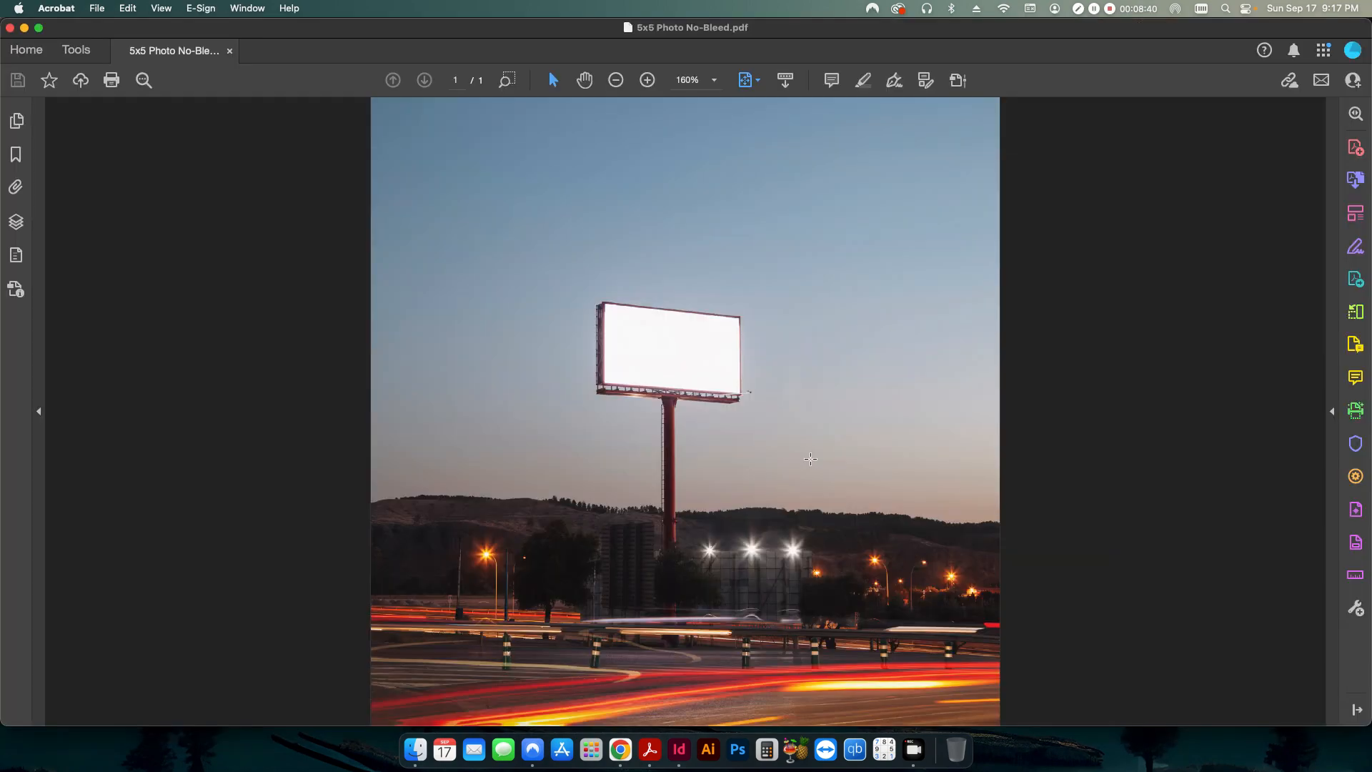
mouse_move(513, 436)
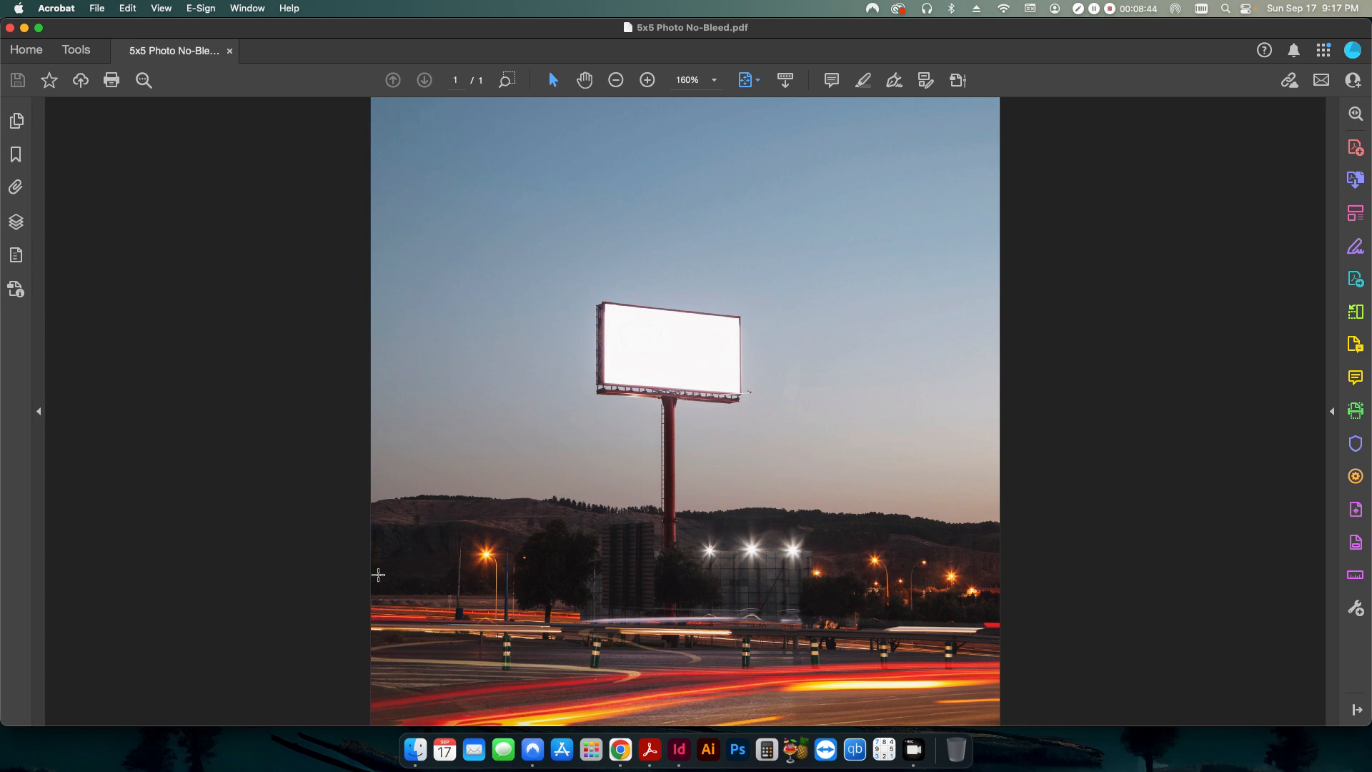
mouse_move(417, 690)
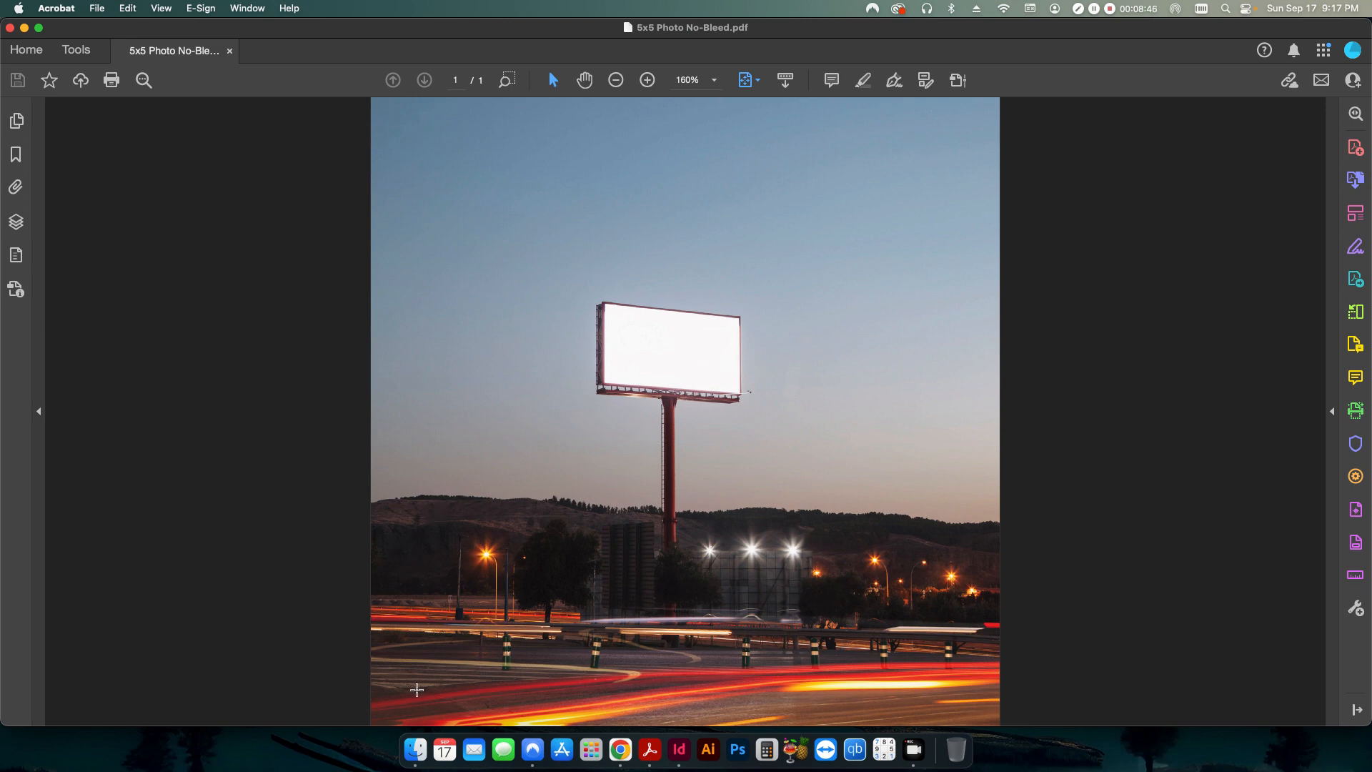
mouse_move(353, 509)
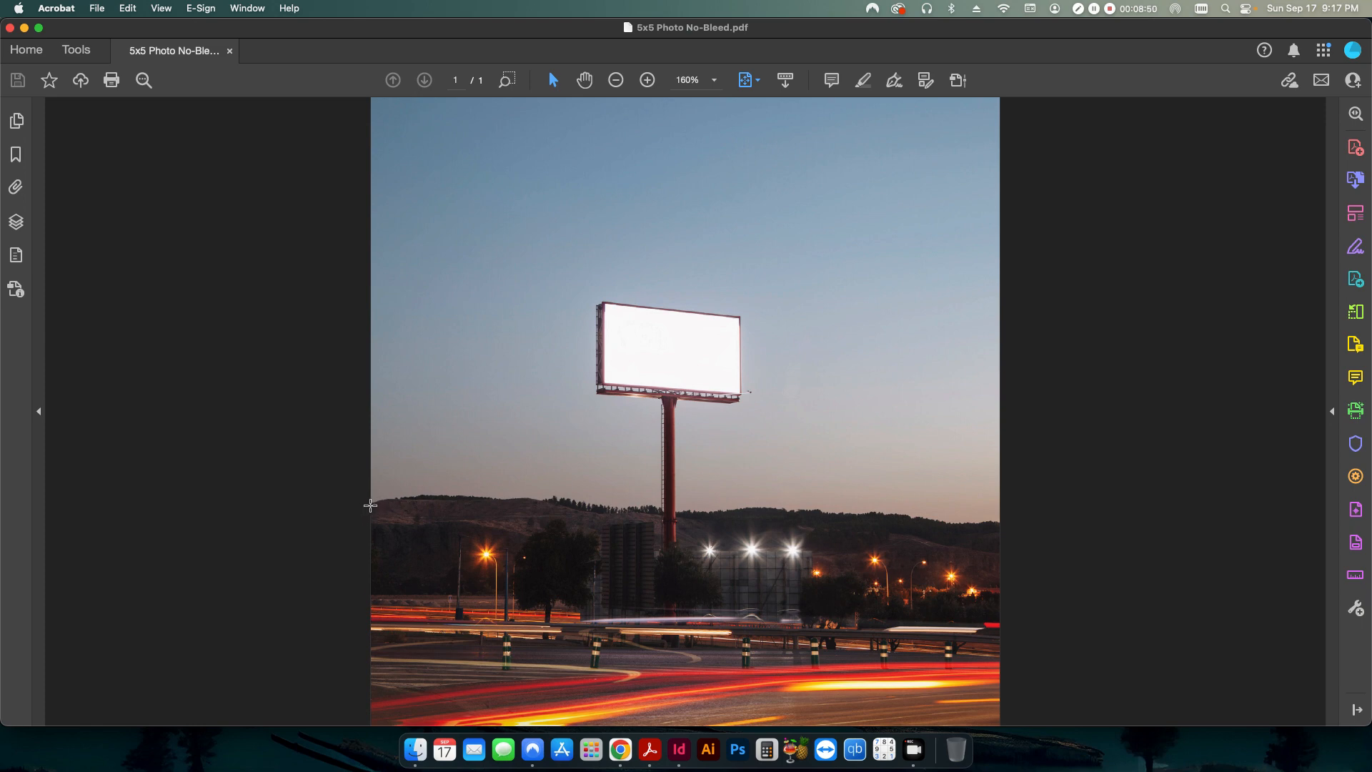
mouse_move(375, 504)
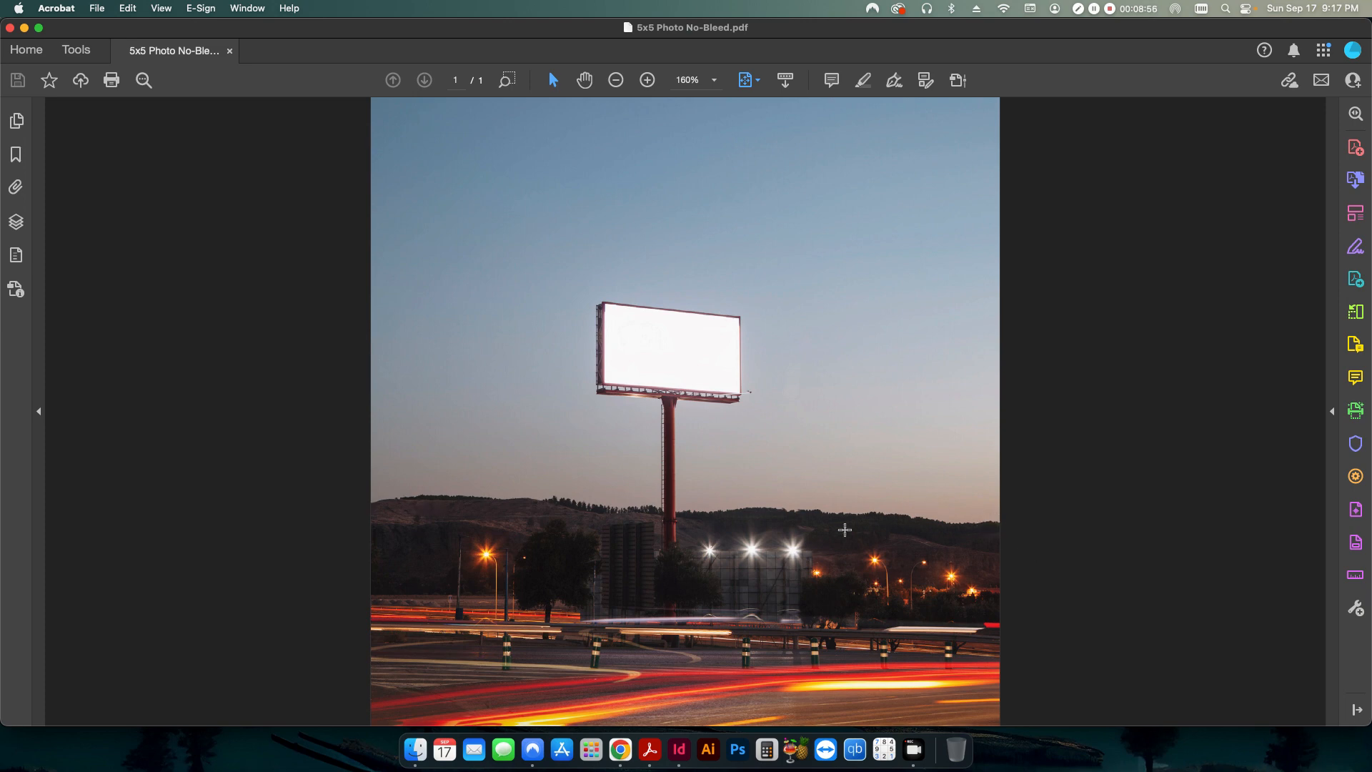
mouse_move(972, 699)
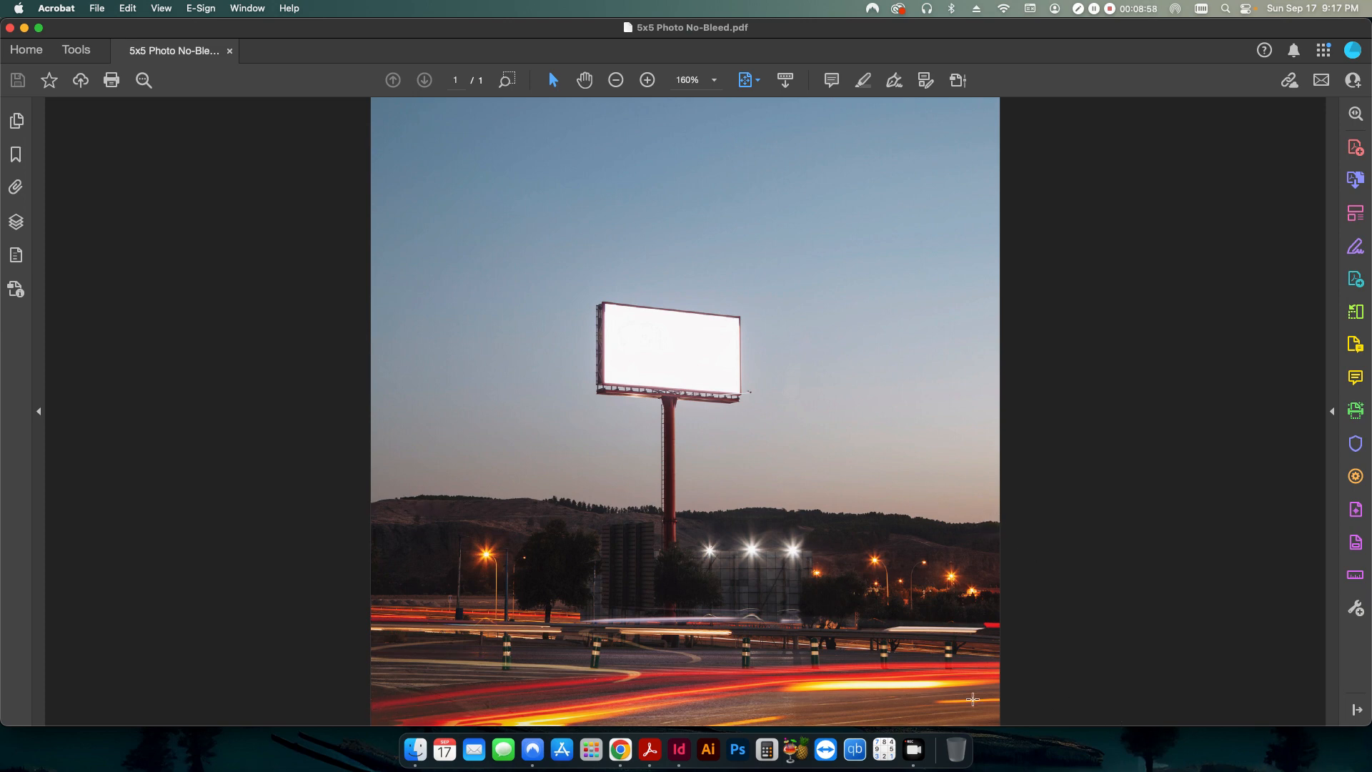
mouse_move(617, 366)
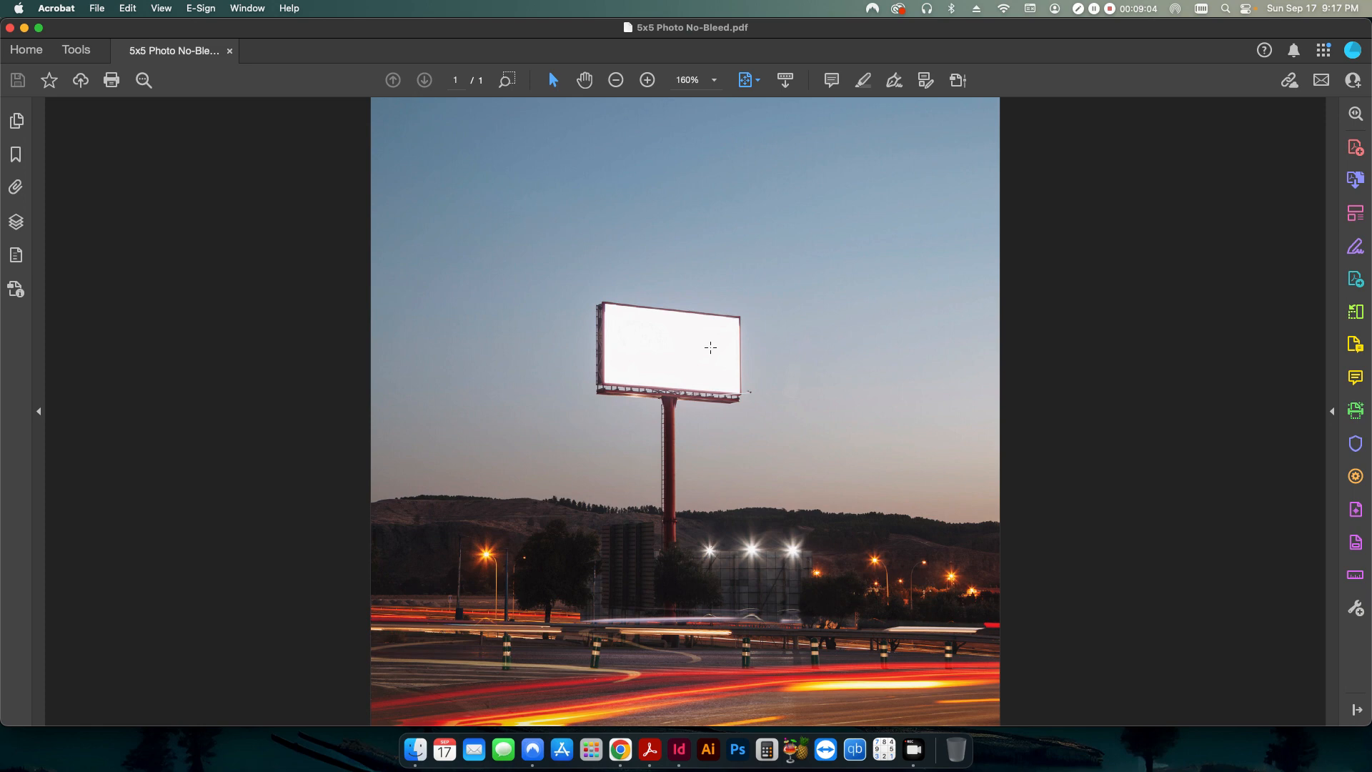
mouse_move(364, 228)
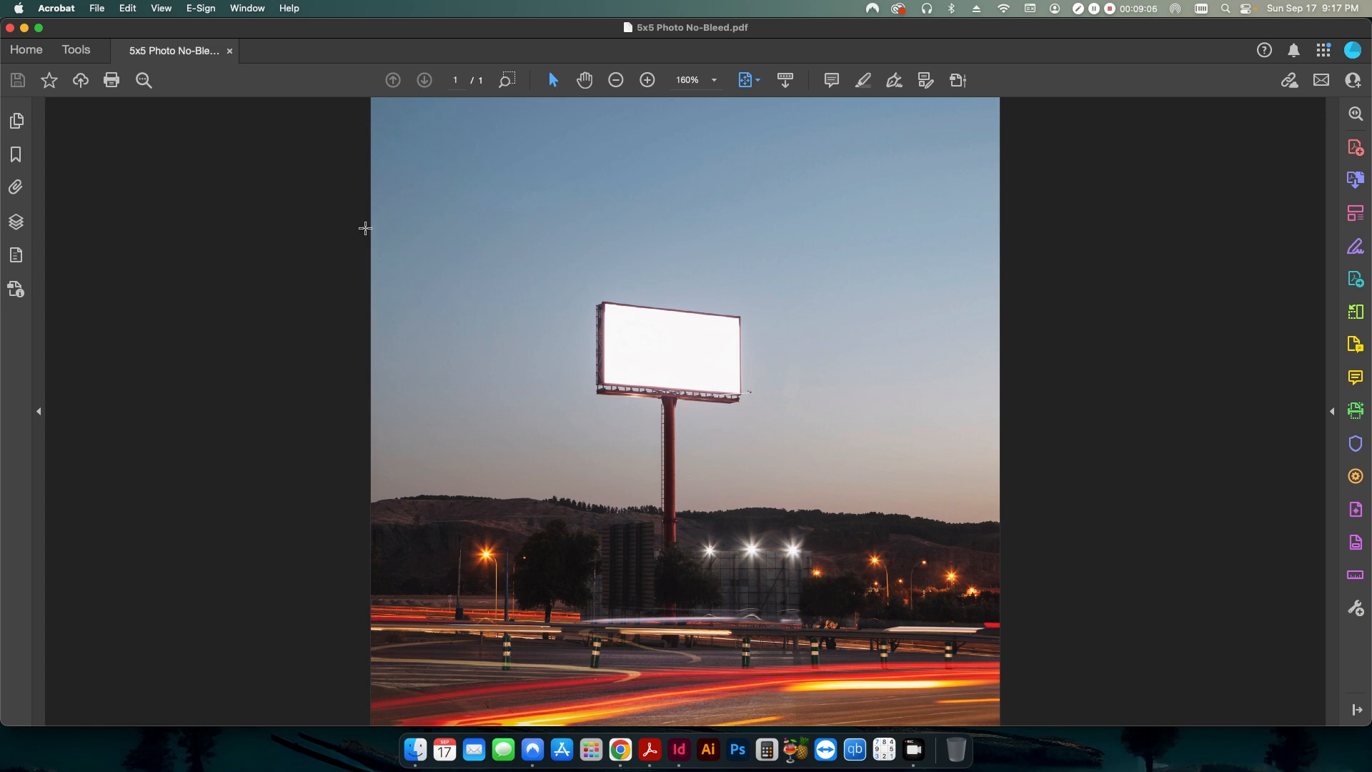
mouse_move(767, 468)
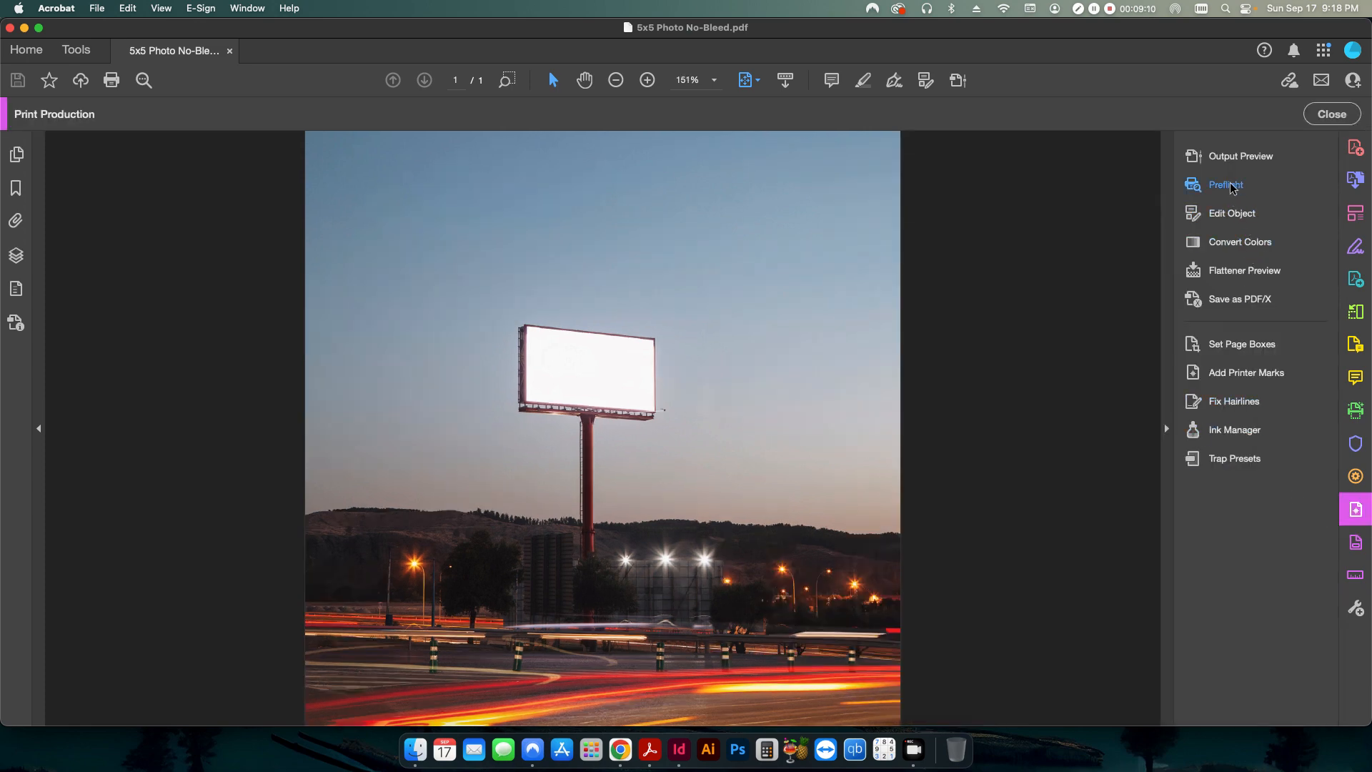
left_click(1226, 185)
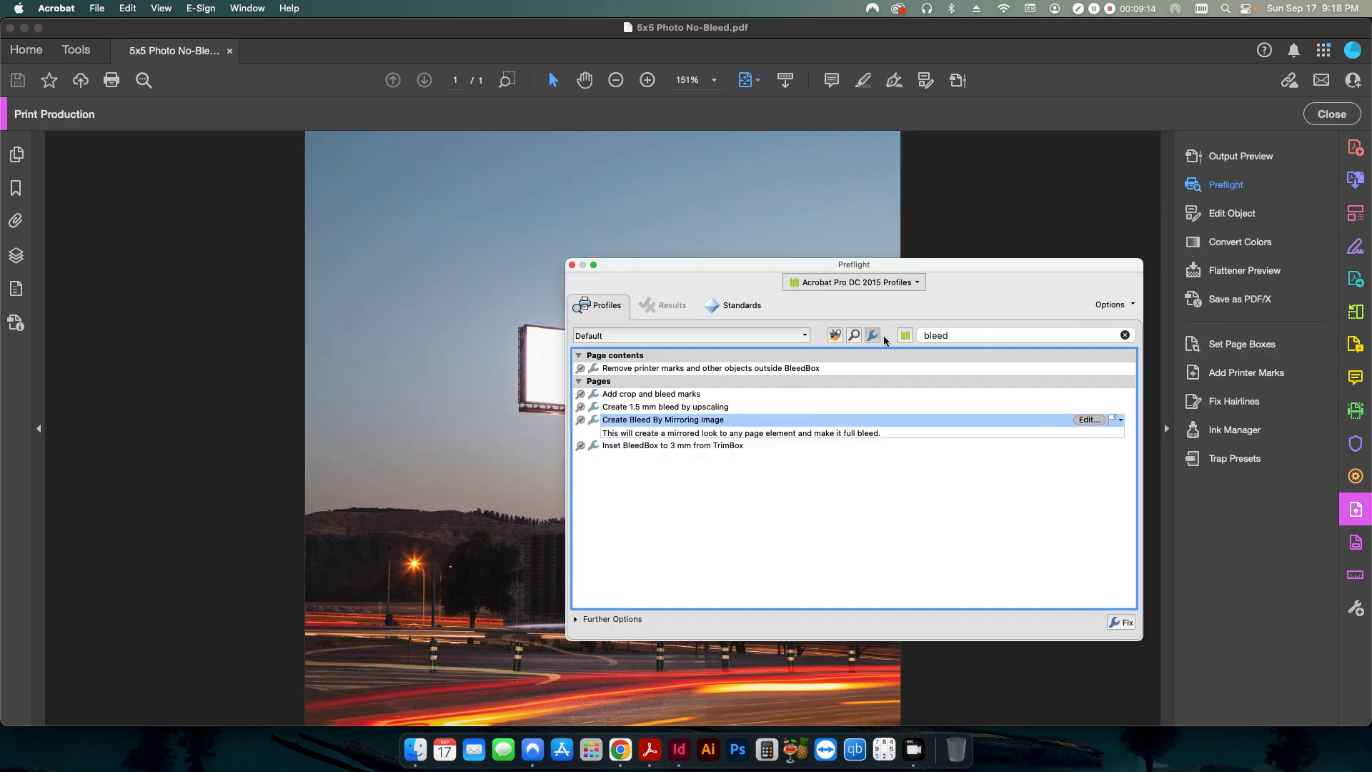
left_click(665, 406)
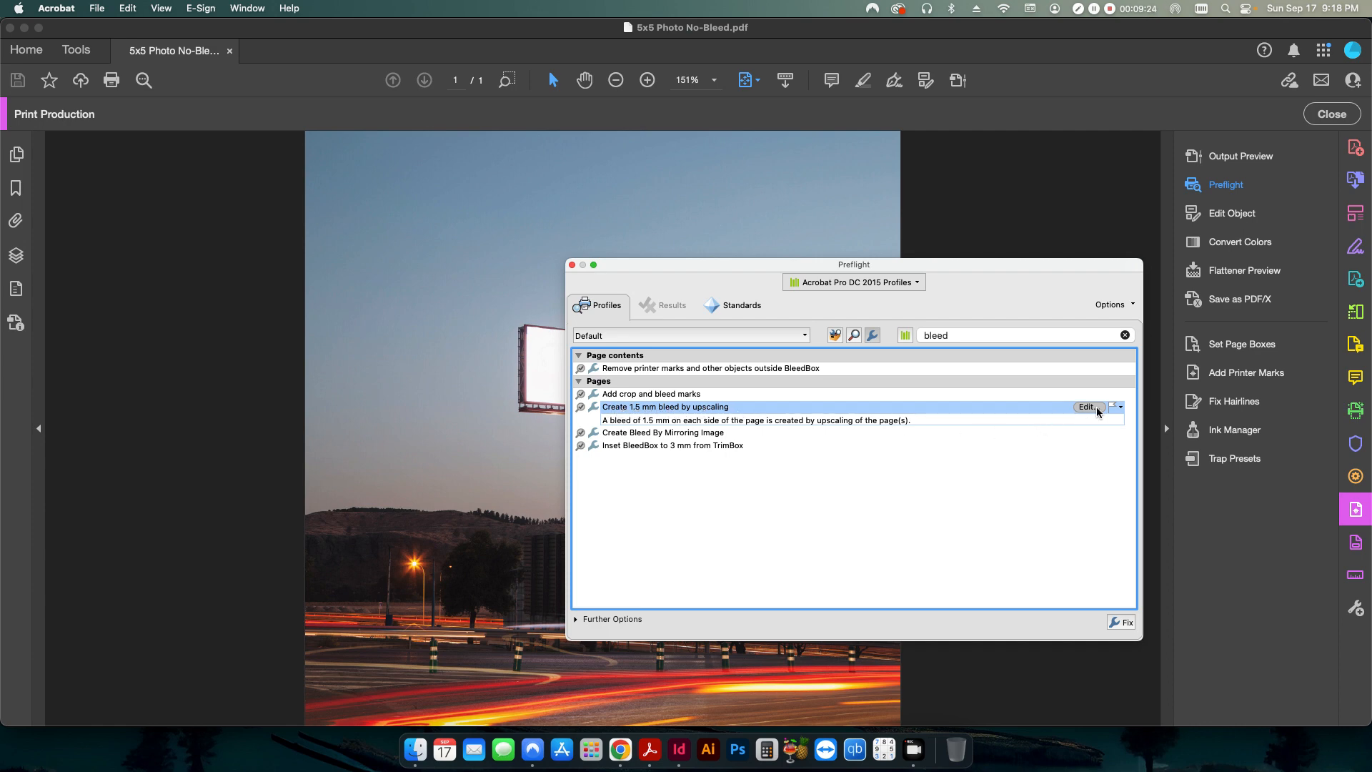
Edit the upscaling fixup: 0.125 inch required bleed, 5% maximum distortion, all pages
left_click(1088, 407)
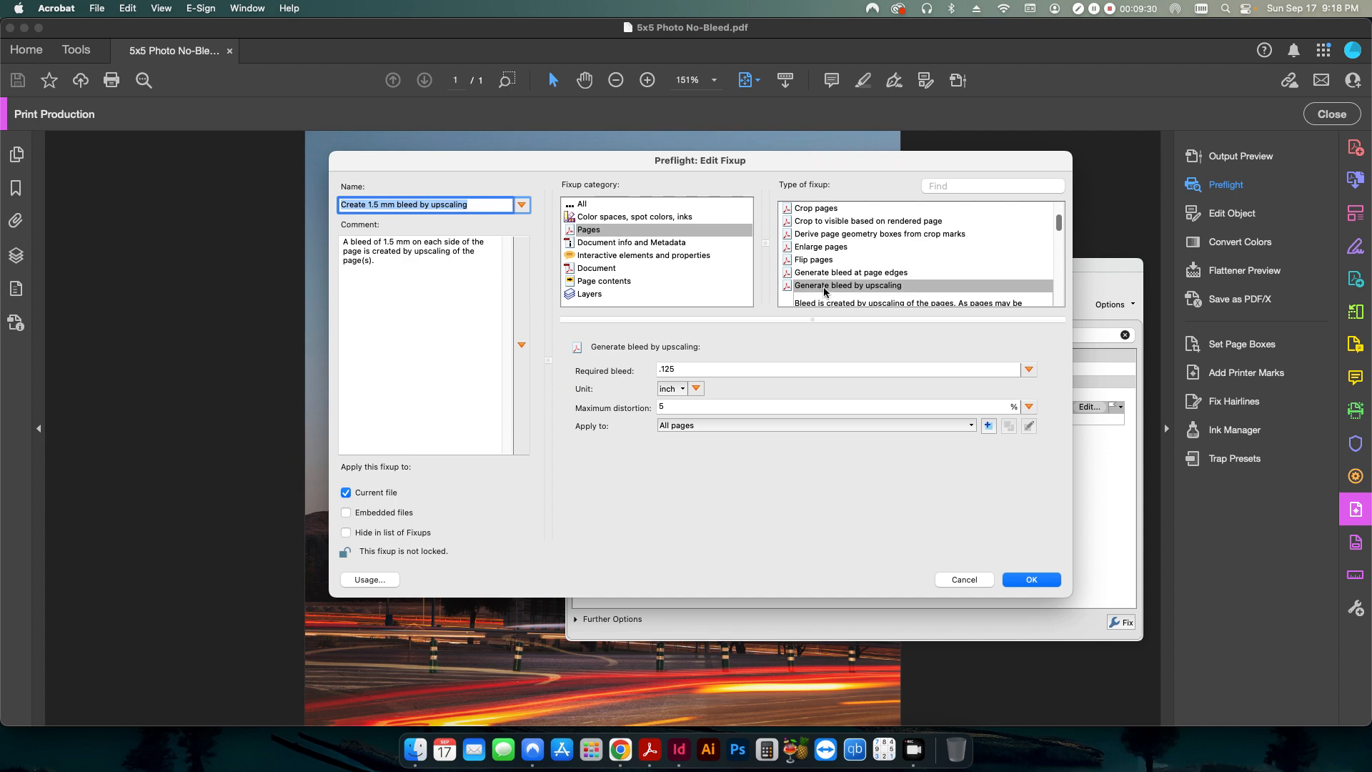
mouse_move(877, 297)
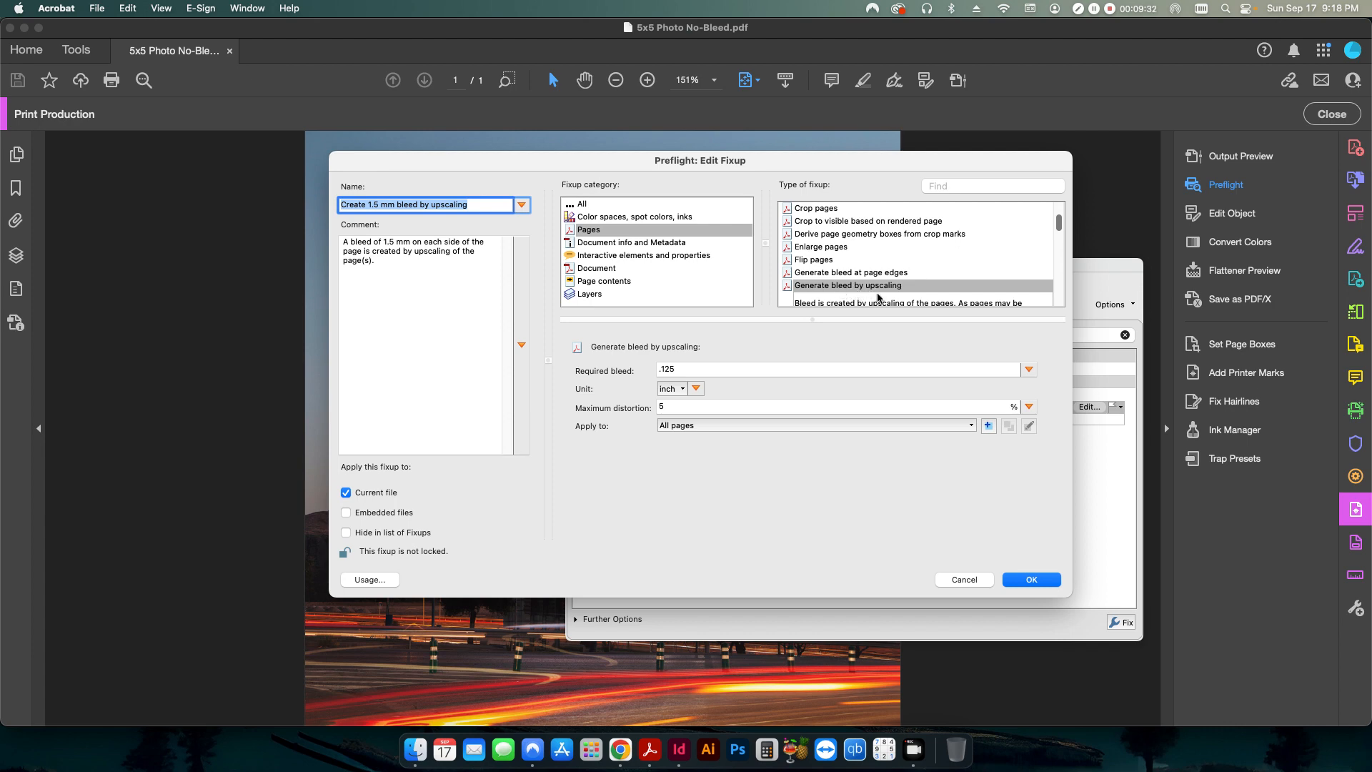
mouse_move(818, 298)
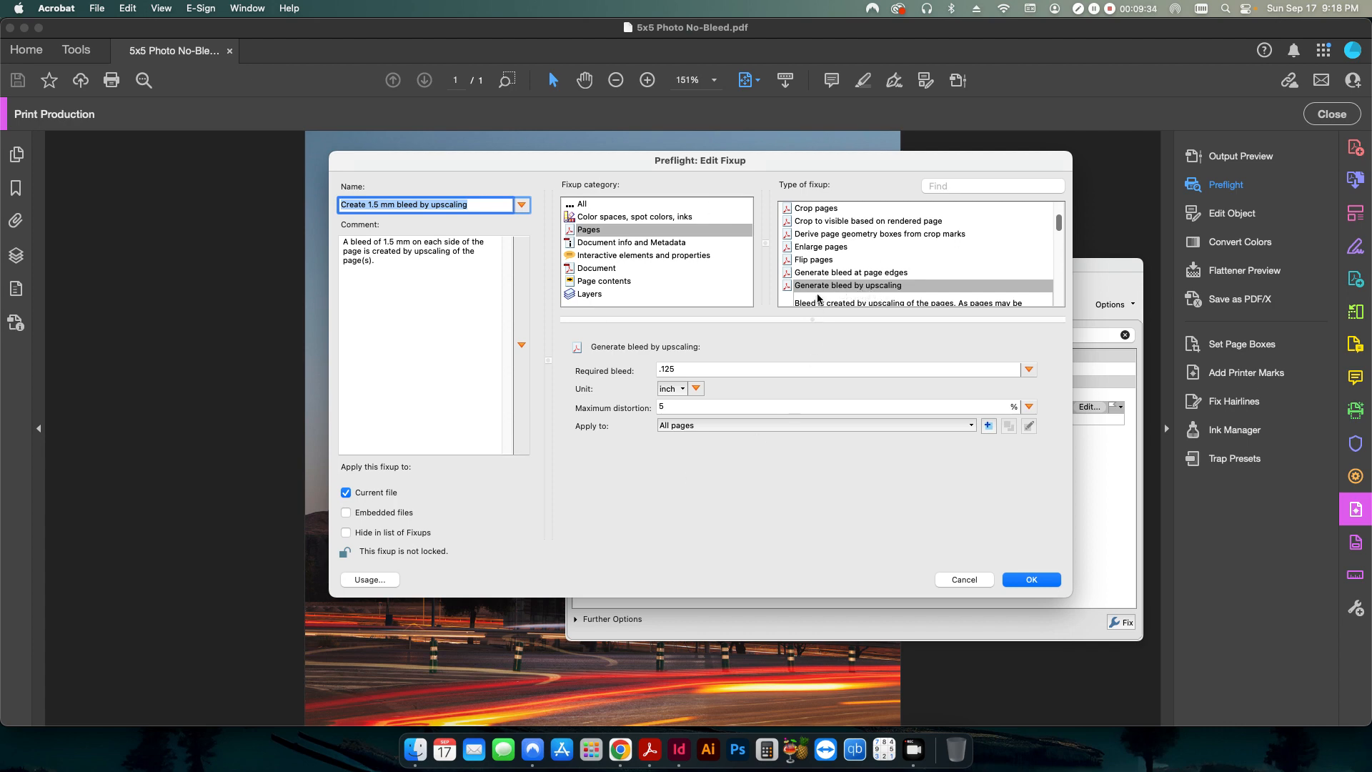
mouse_move(599, 397)
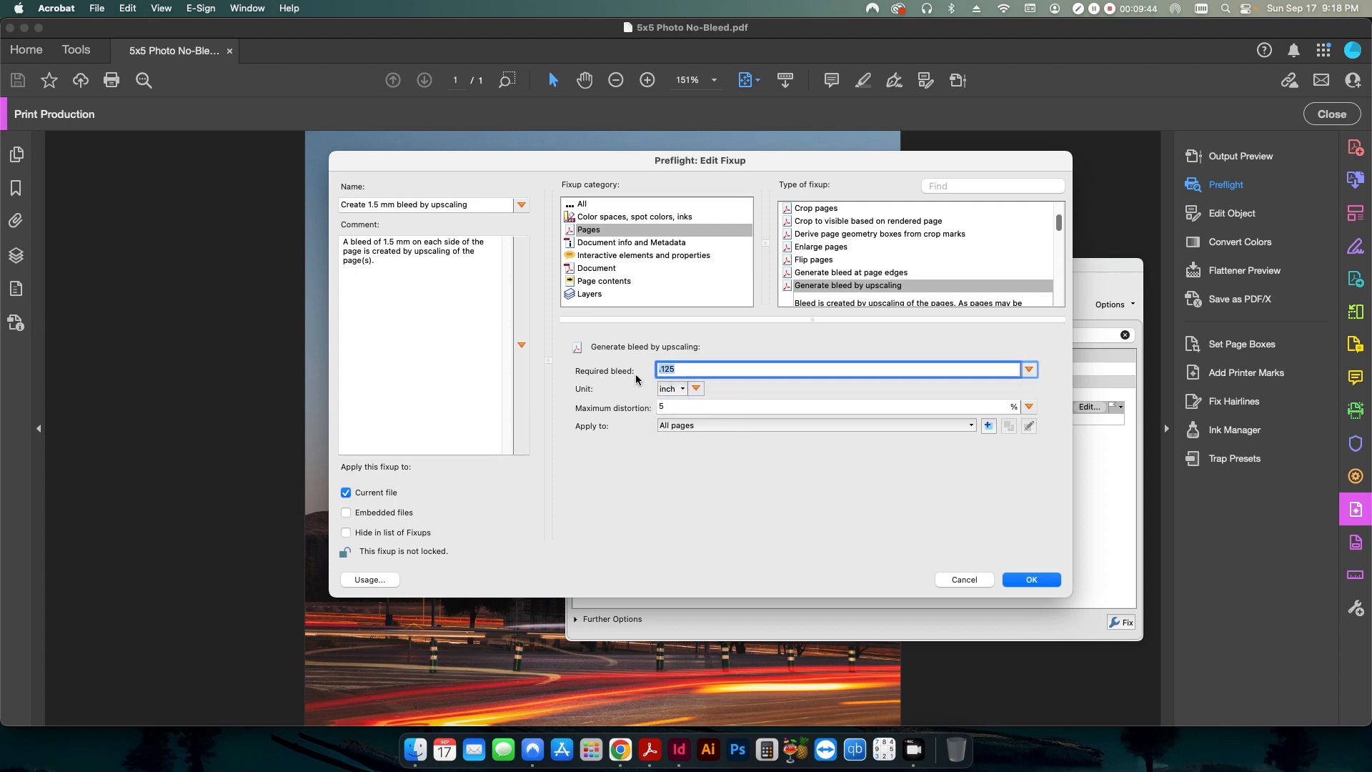
mouse_move(642, 412)
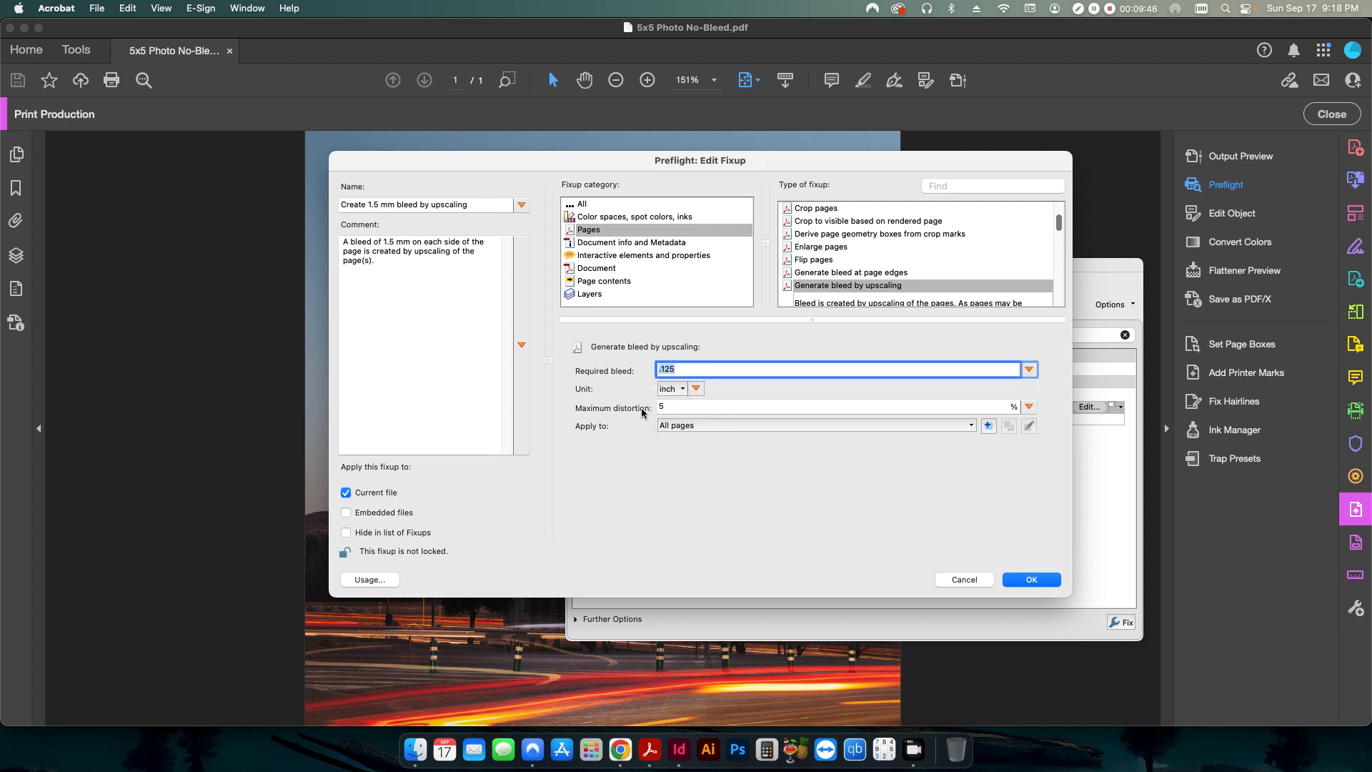
left_click(677, 388)
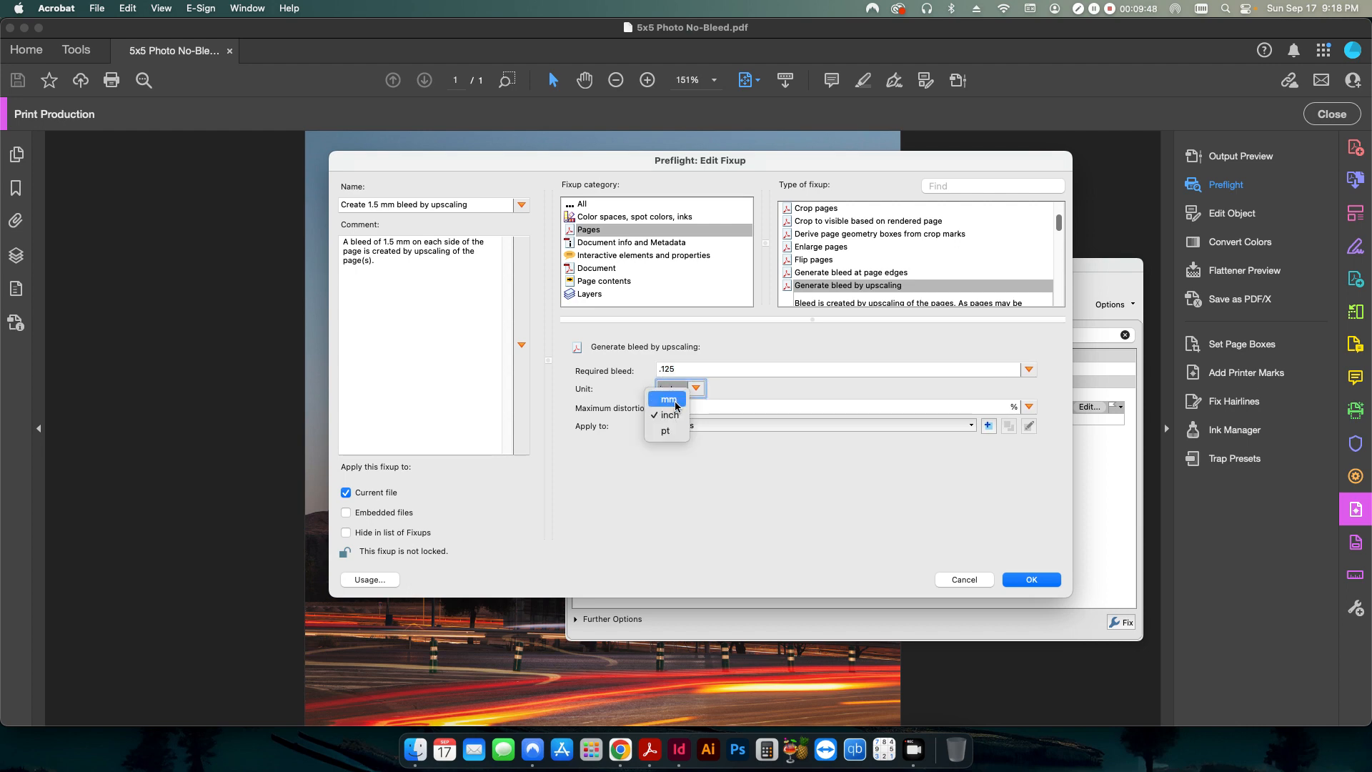
left_click(667, 414)
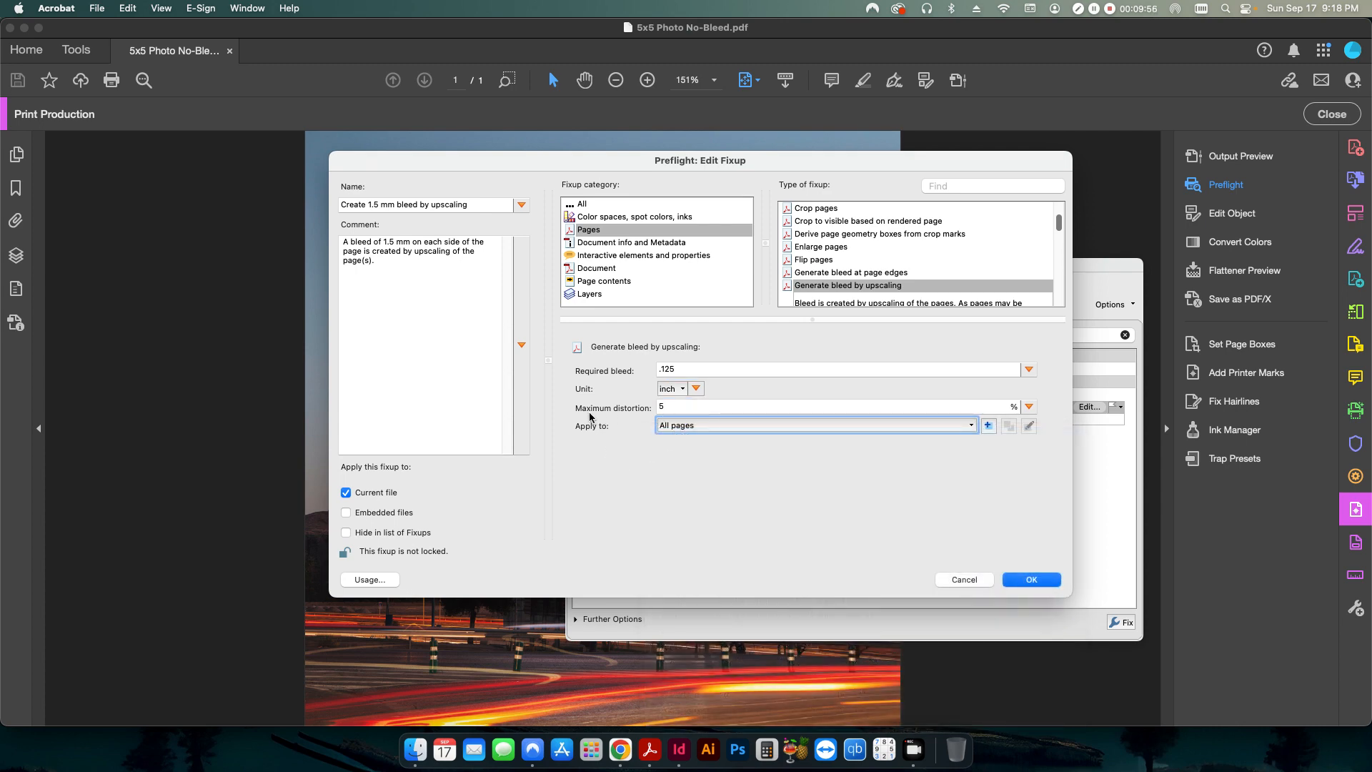
mouse_move(1015, 415)
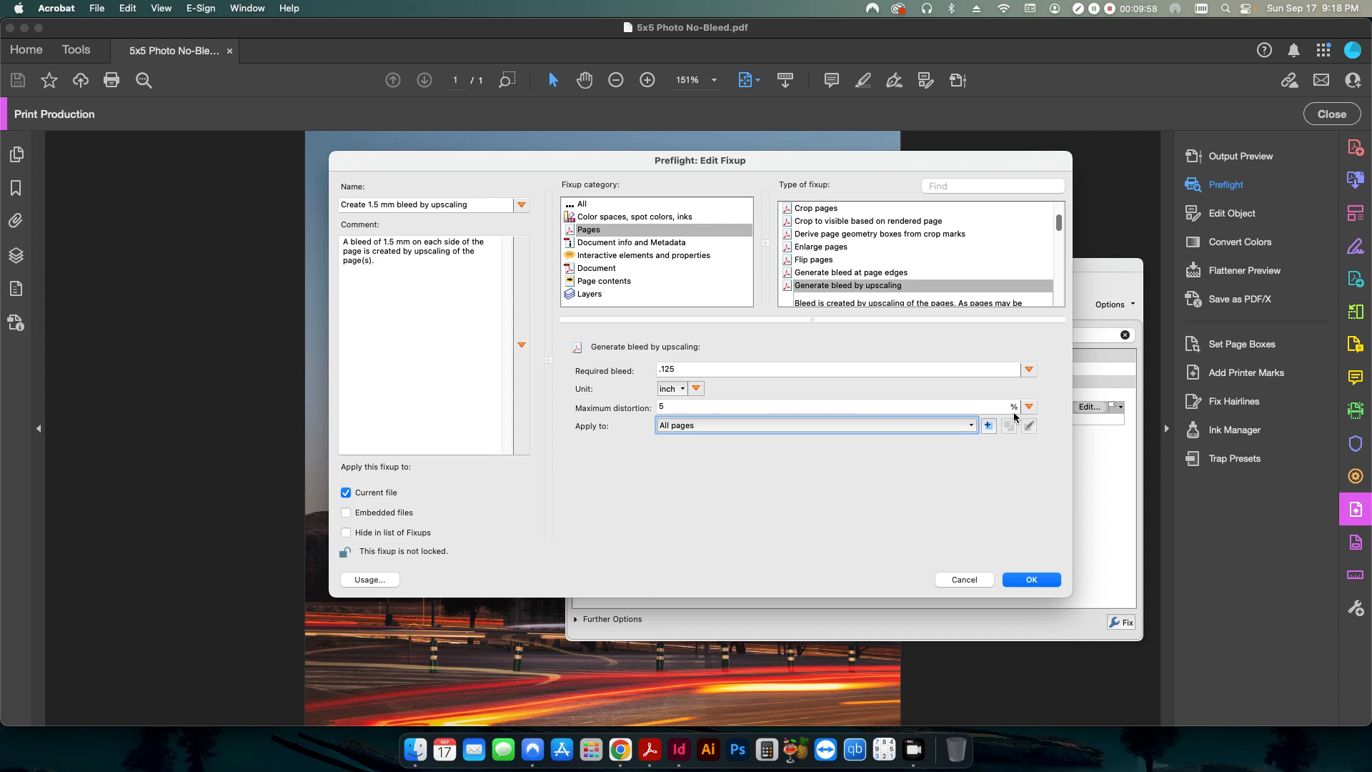
mouse_move(747, 499)
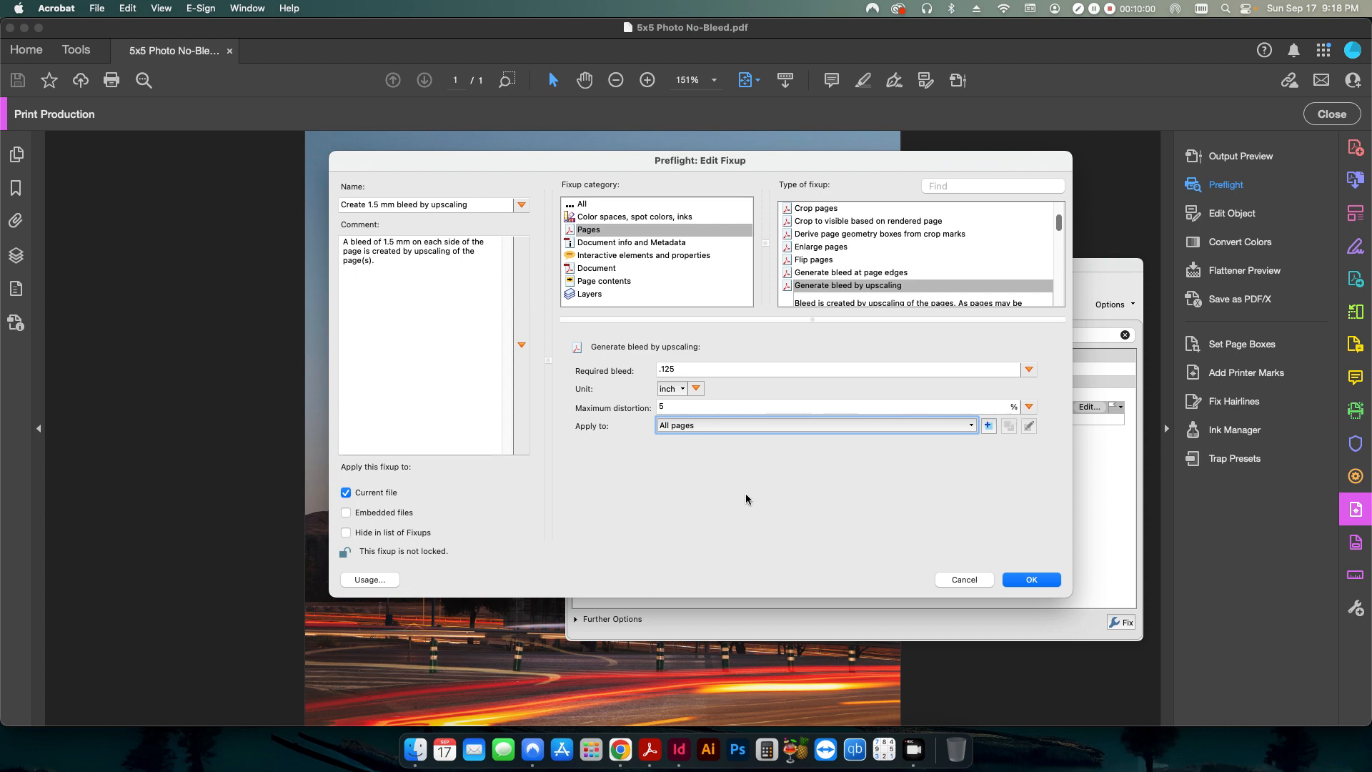
mouse_move(352, 671)
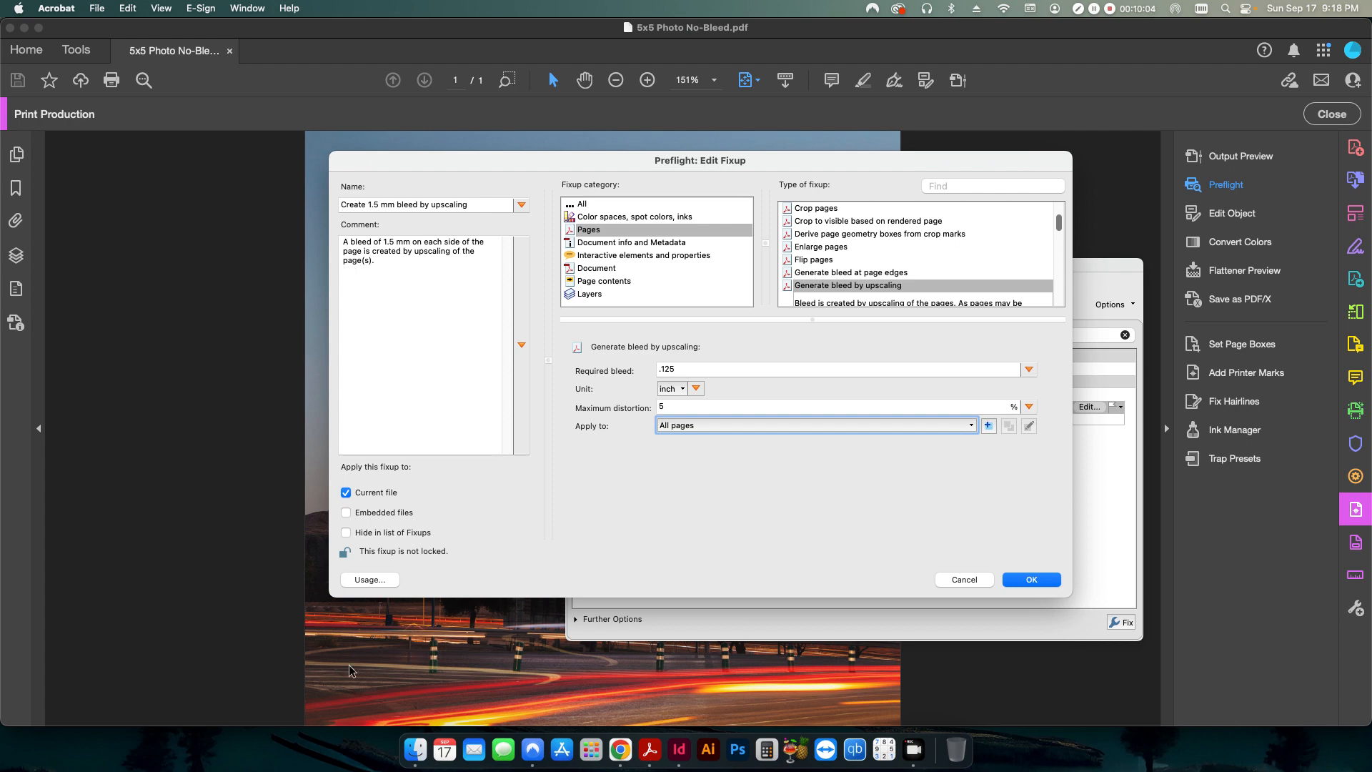
mouse_move(304, 631)
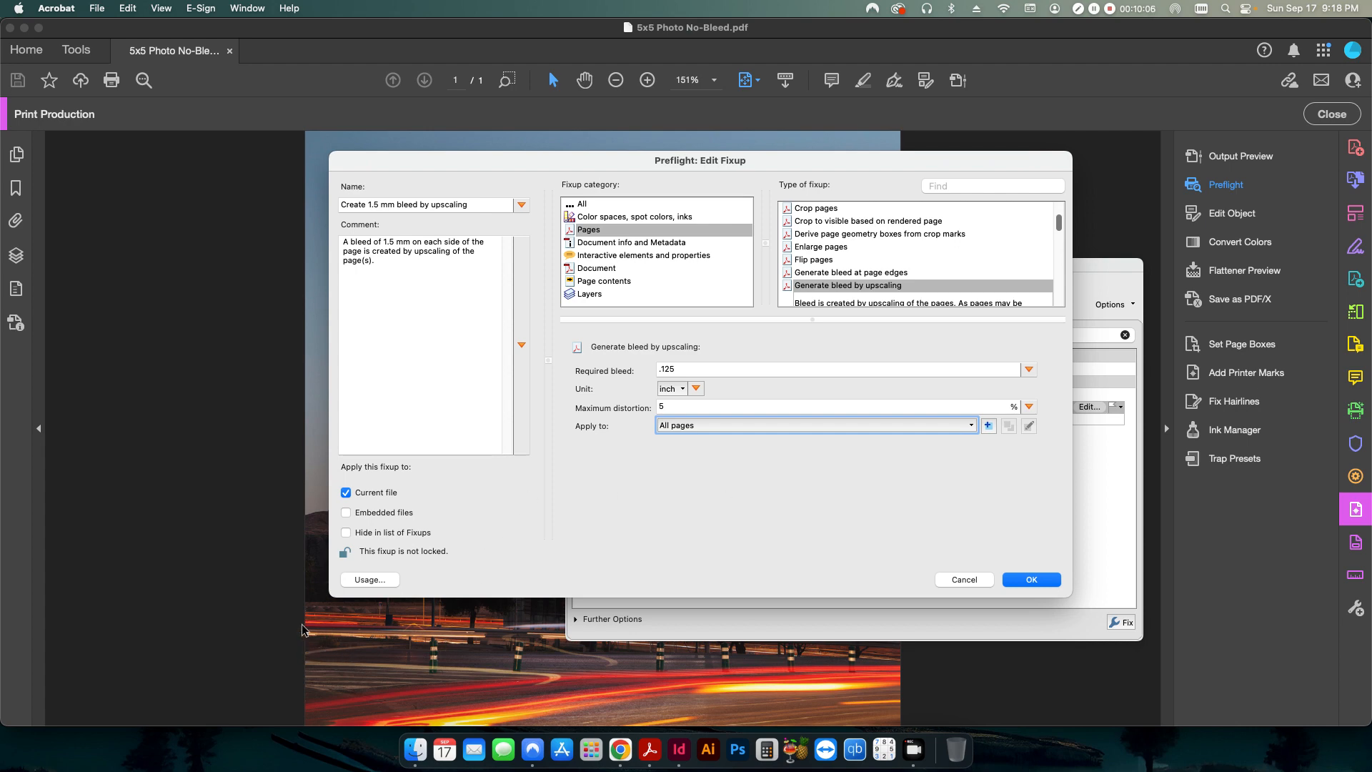
mouse_move(921, 728)
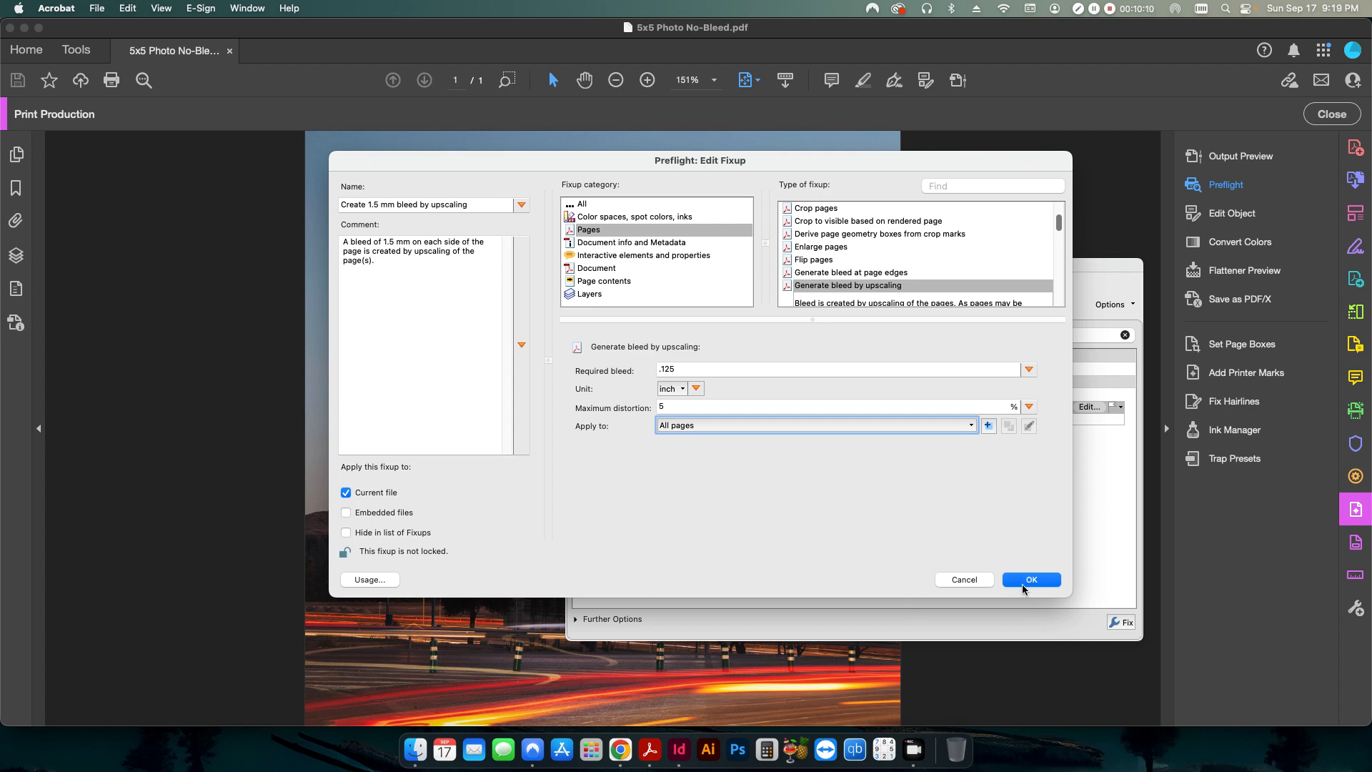
Run the edited bleed fixup and save the result as 5x5 Photo No-Bleed_2.pdf
left_click(1031, 579)
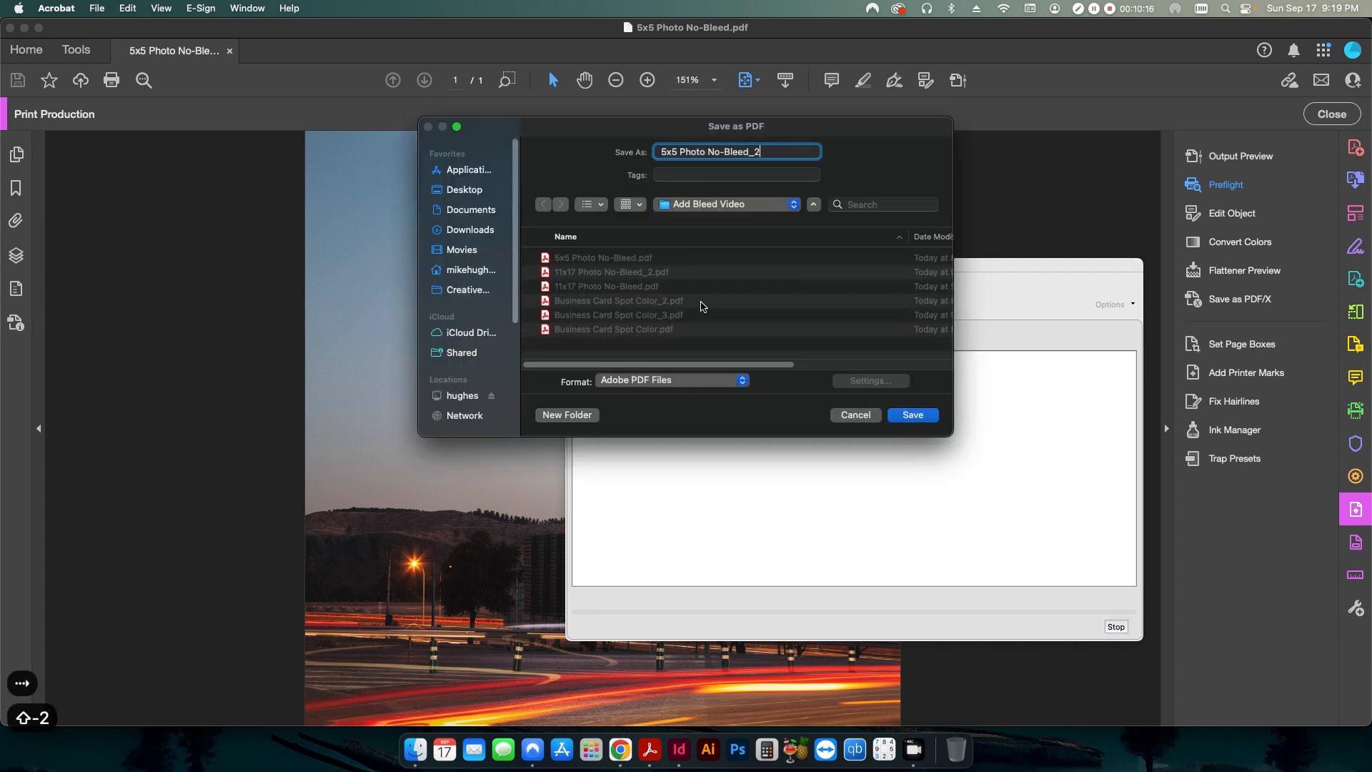
left_click(912, 414)
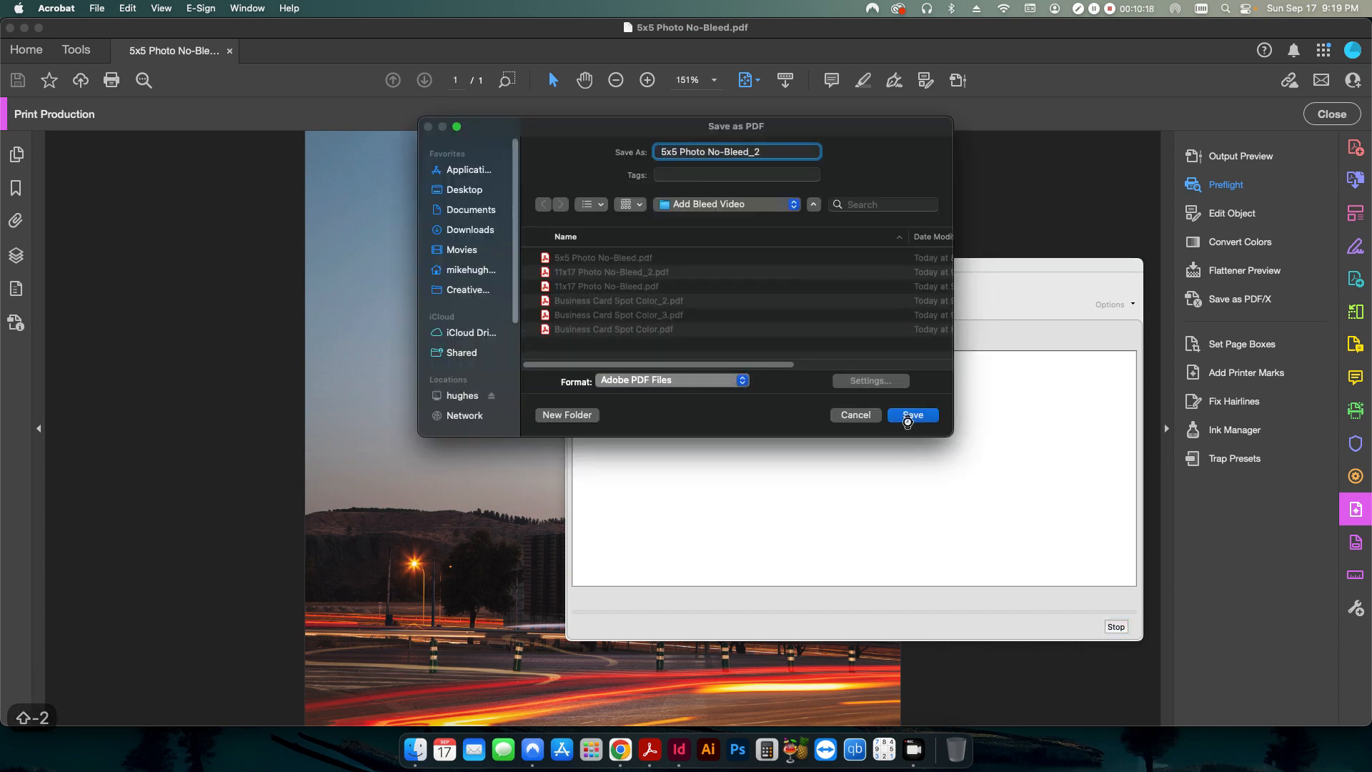
left_click(912, 415)
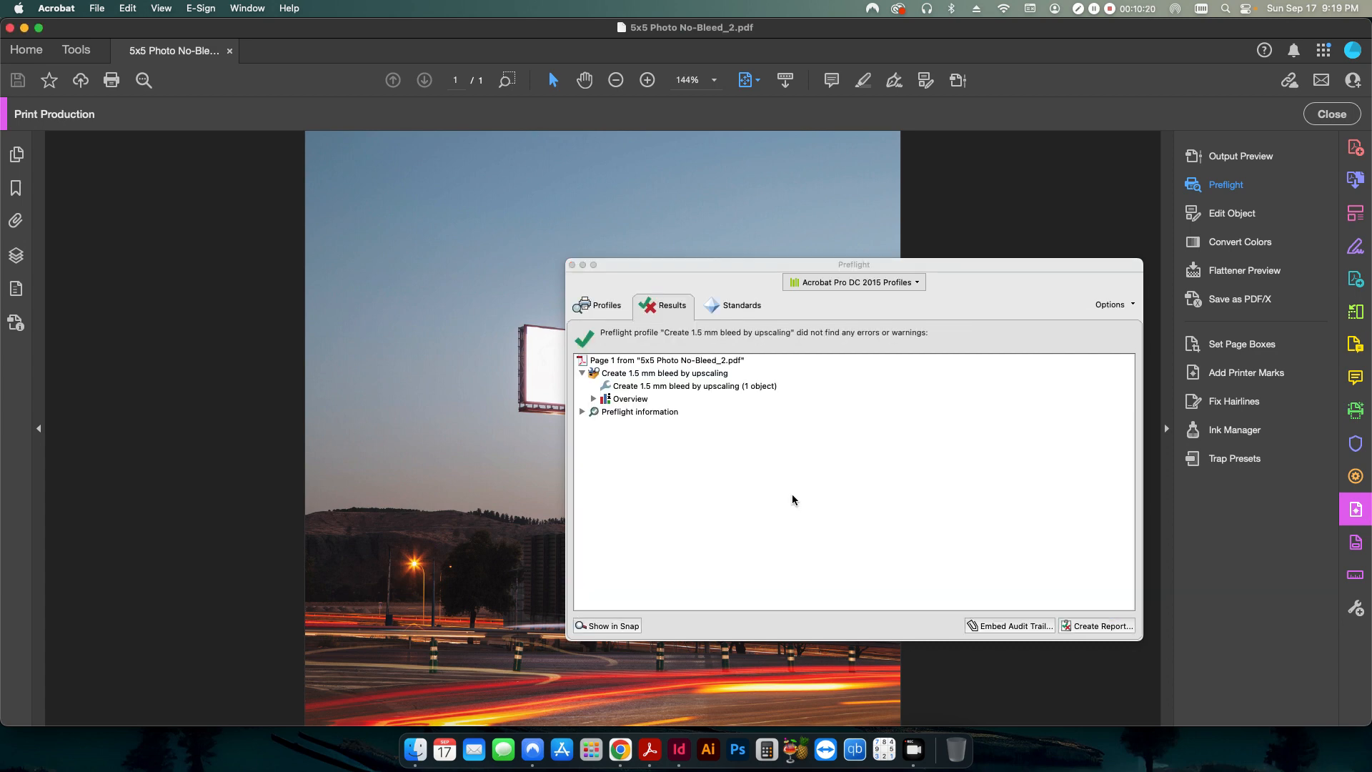
mouse_move(503, 251)
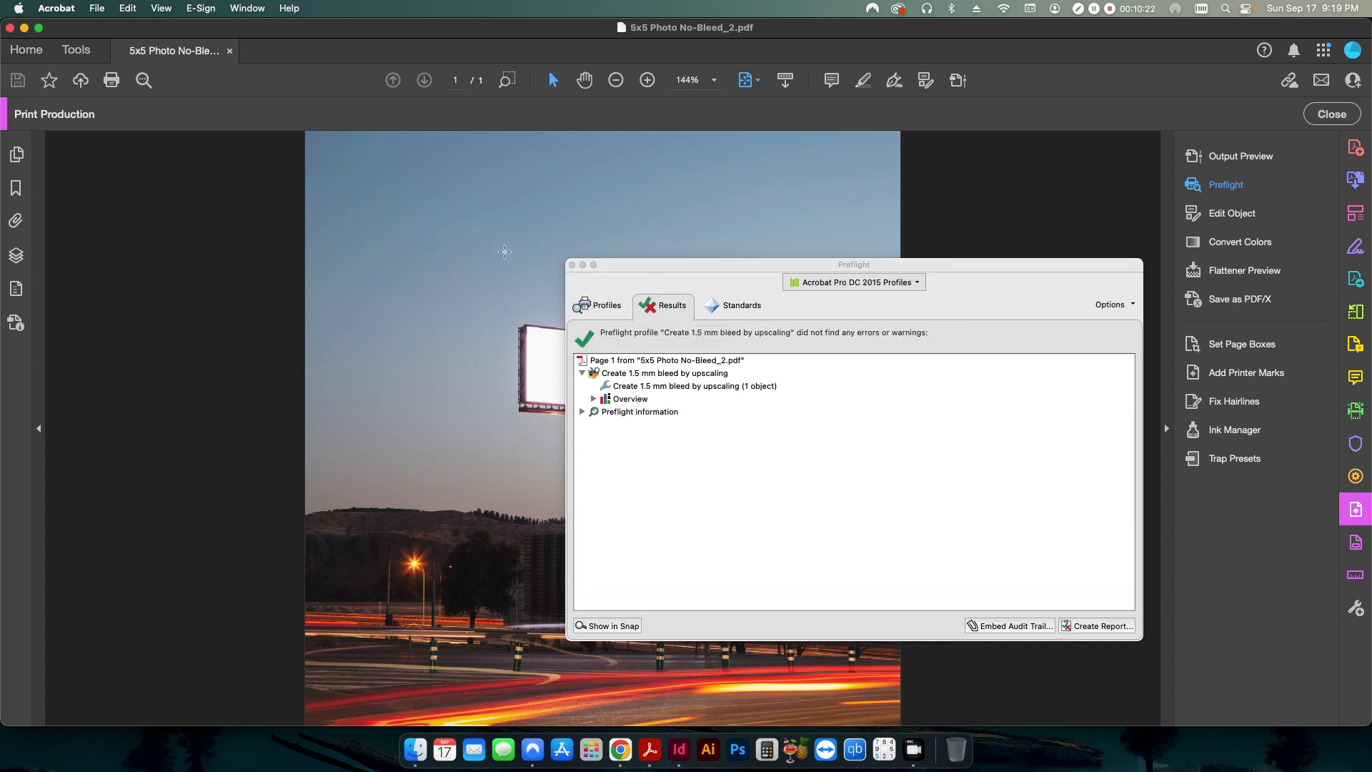
left_click(97, 8)
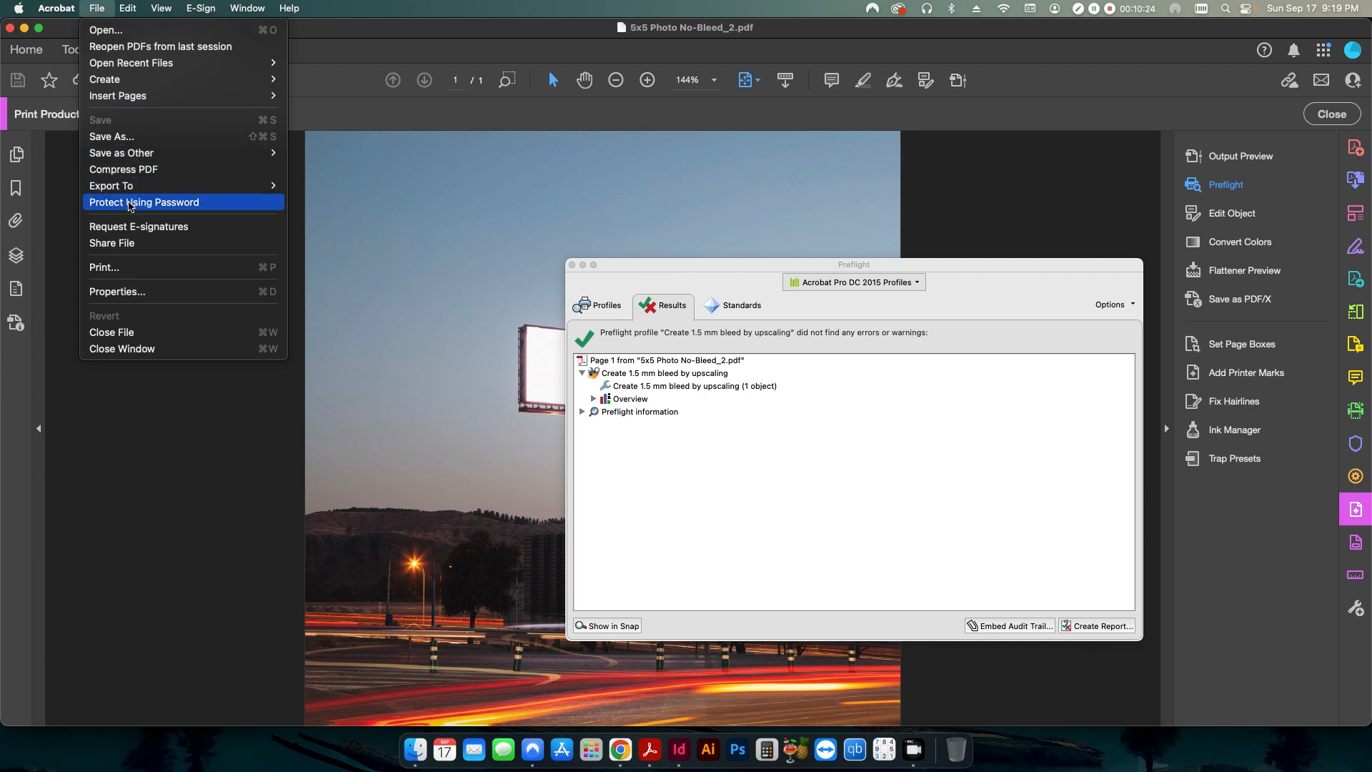
left_click(117, 291)
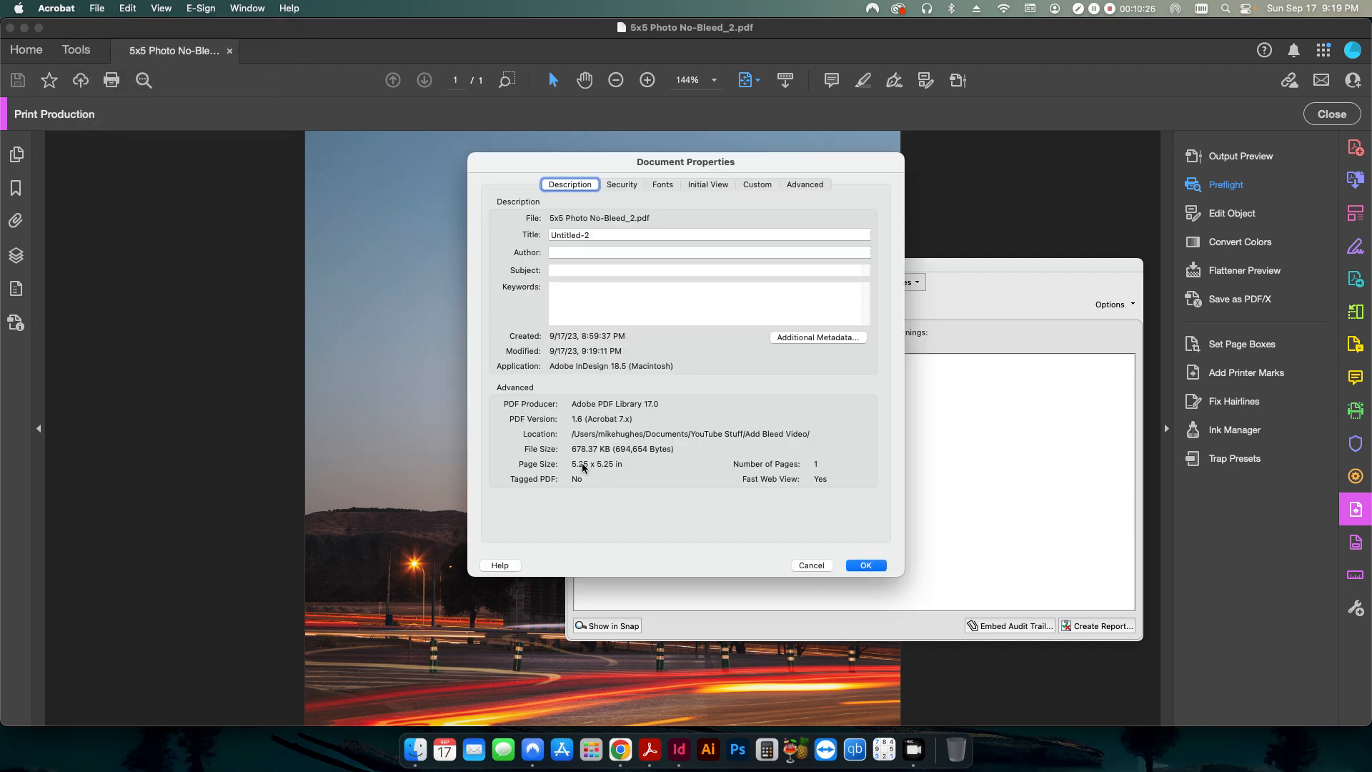
mouse_move(596, 474)
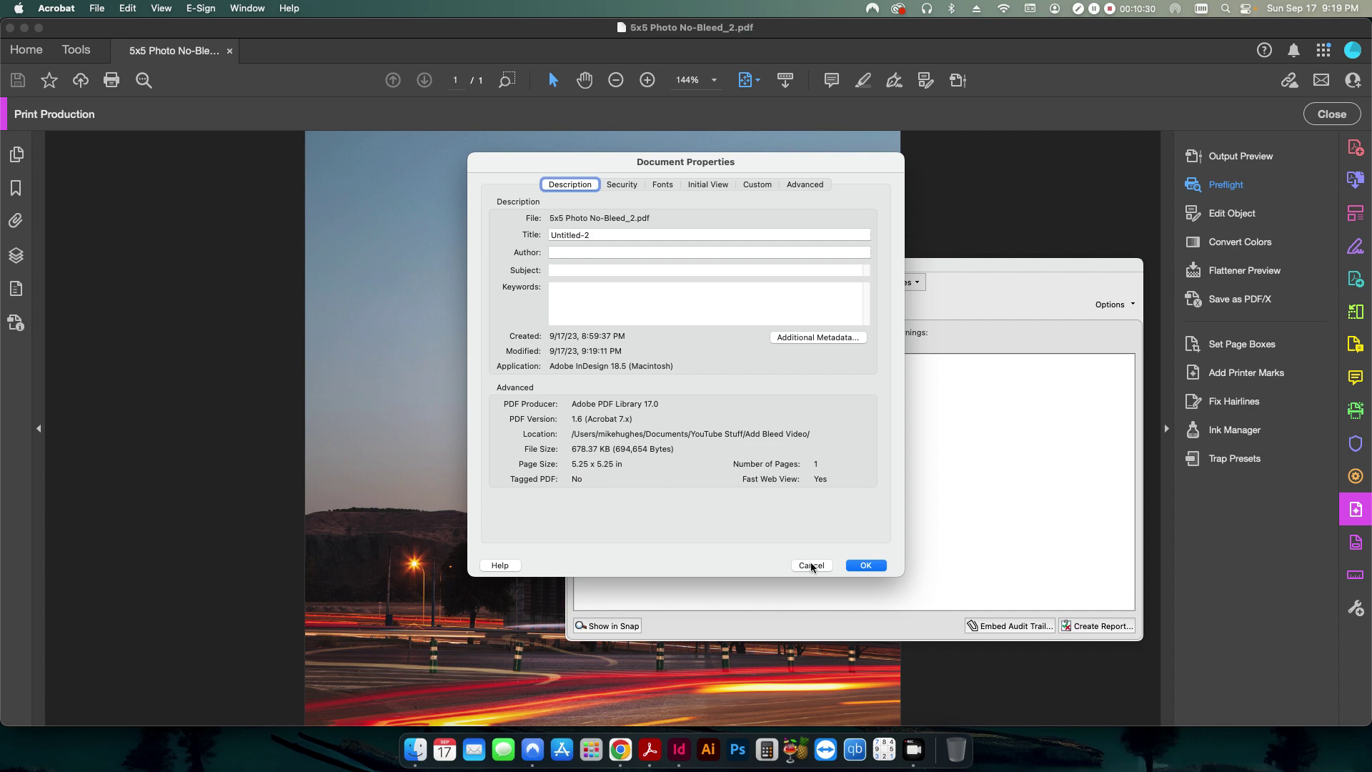
left_click(811, 565)
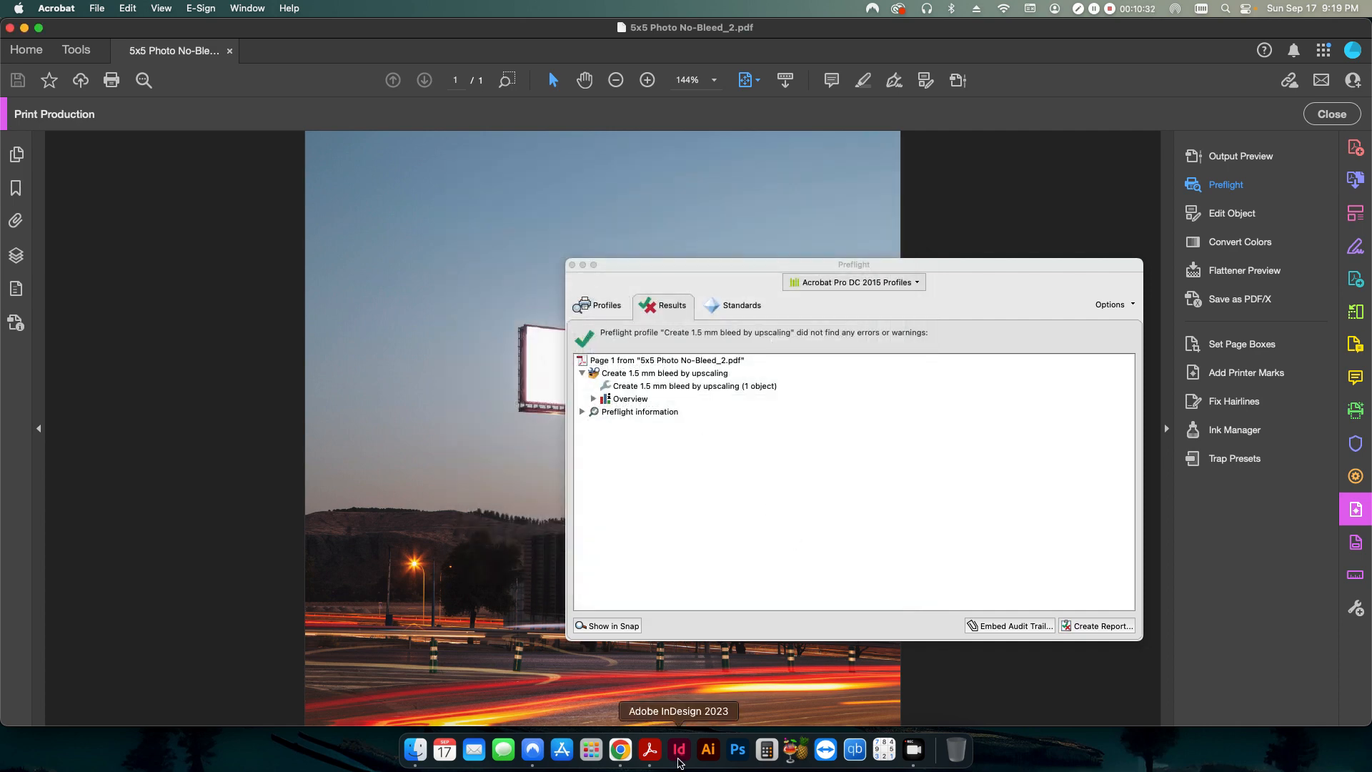
Place 5x5 Photo No-Bleed_2.pdf in InDesign and align it to the bleed edges
left_click(679, 749)
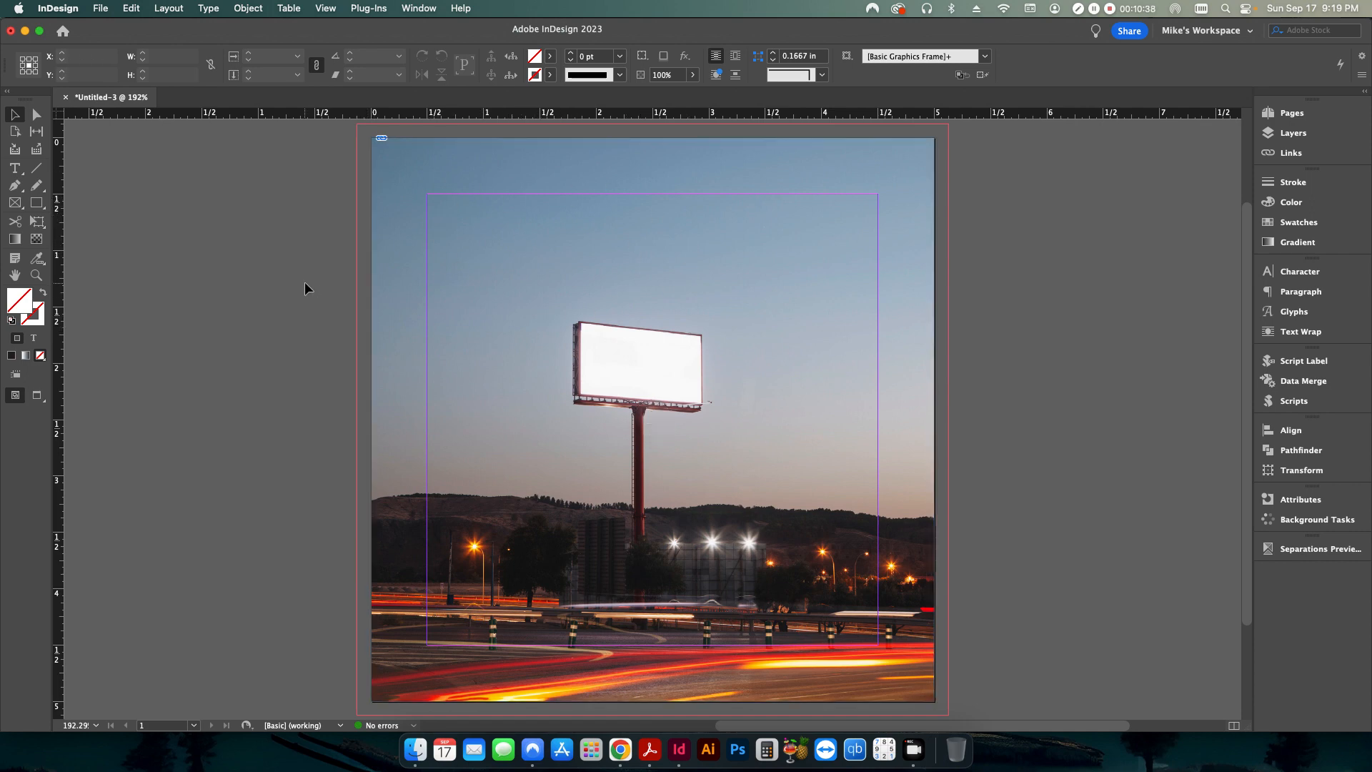
left_click(99, 8)
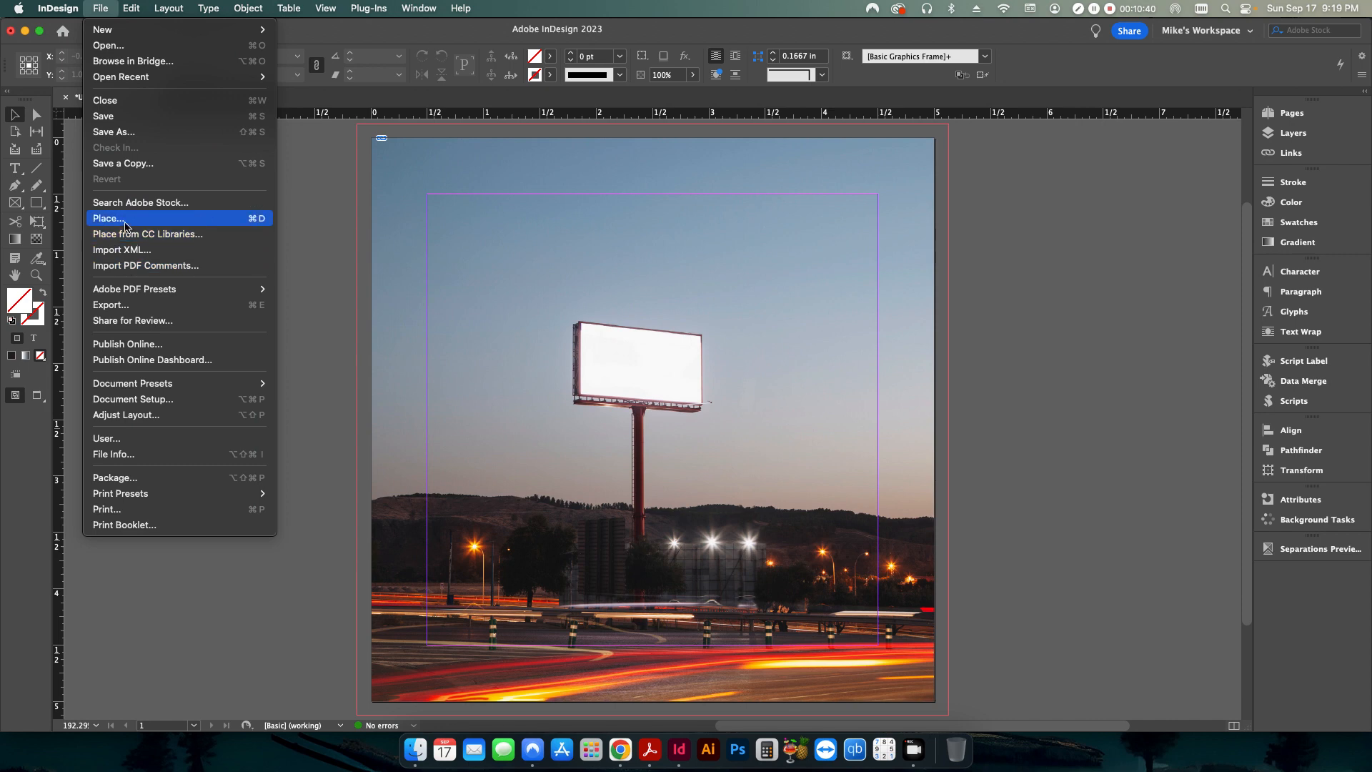
left_click(108, 218)
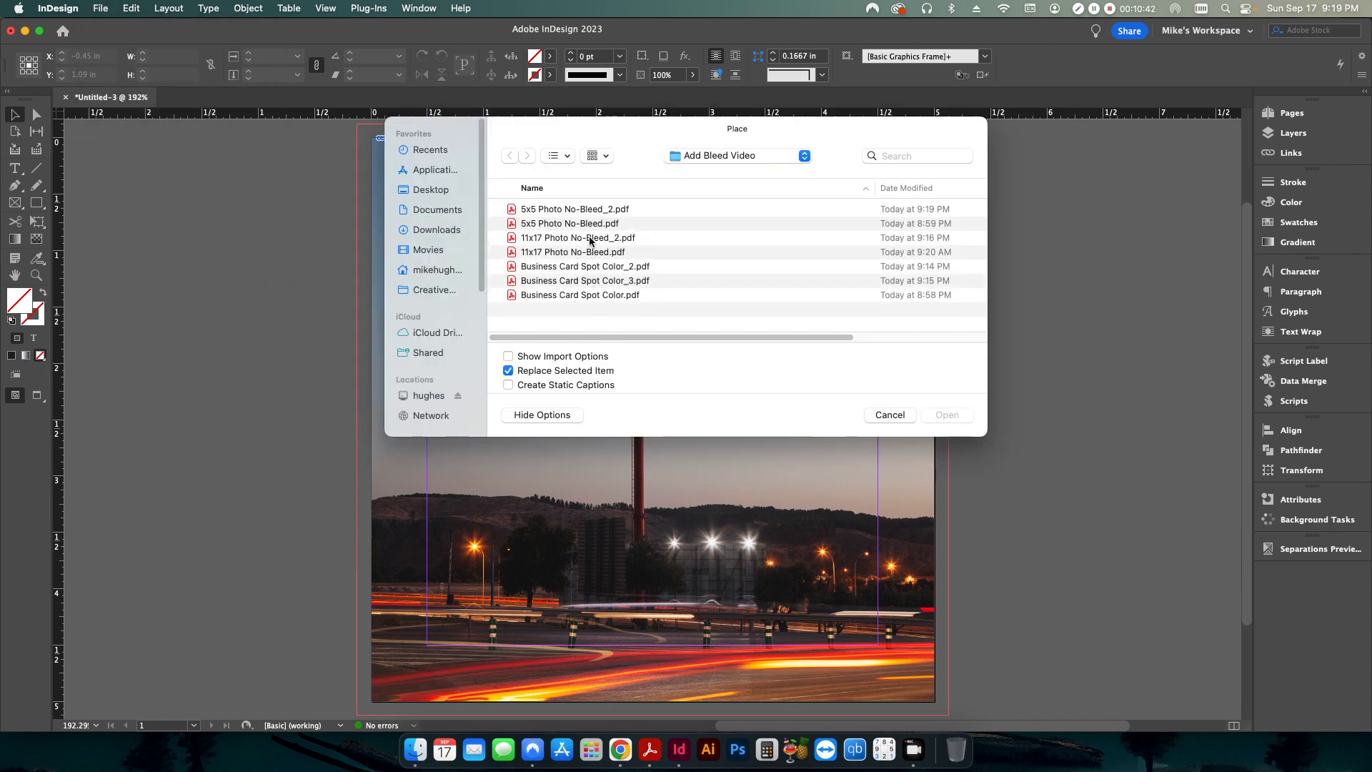
left_click(575, 209)
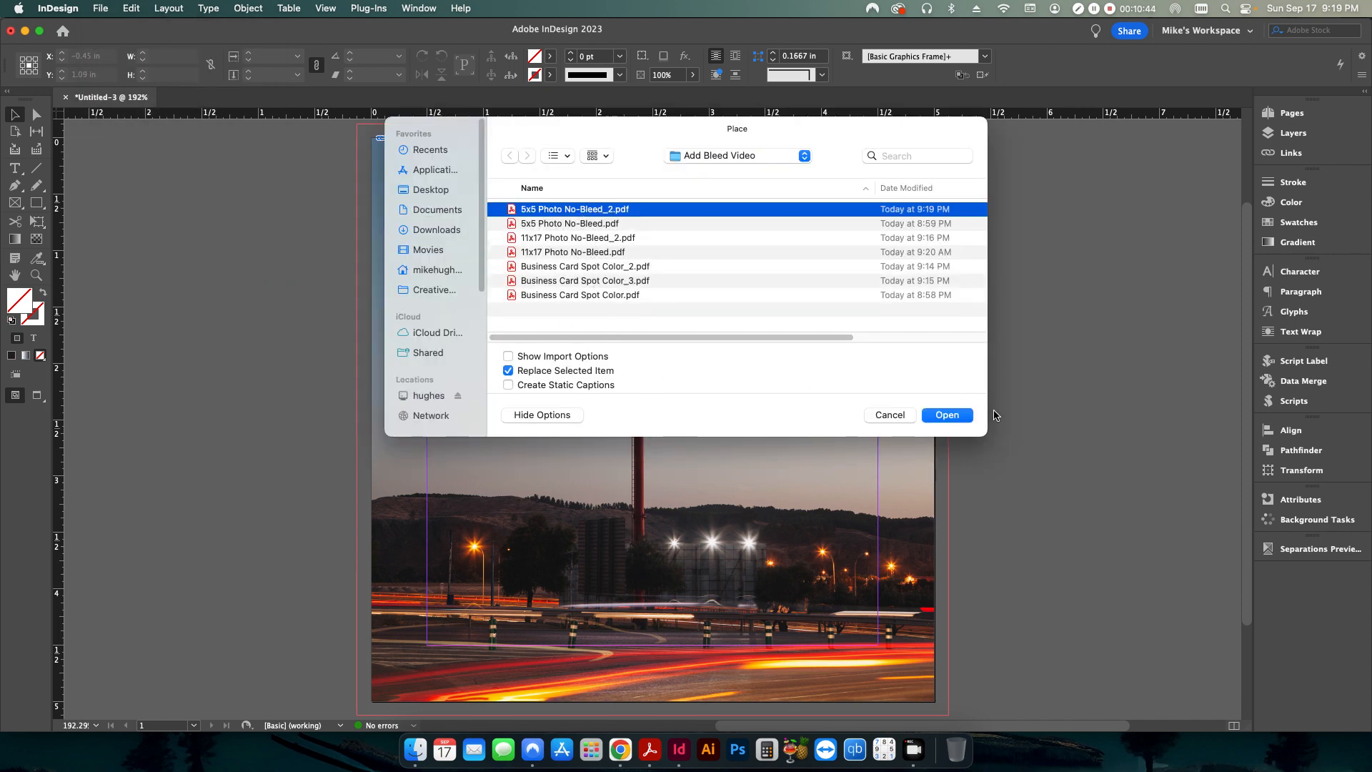
left_click(947, 415)
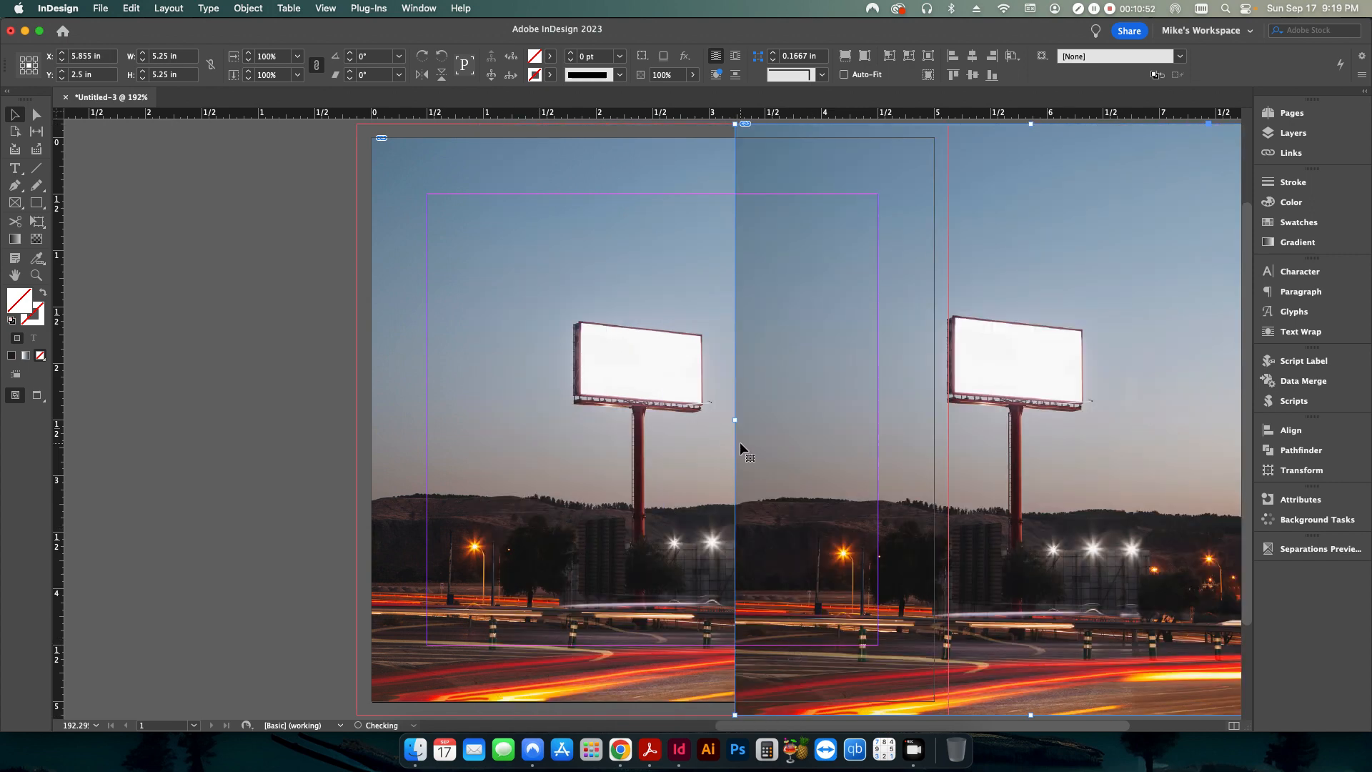
left_click_drag(745, 449, 775, 382)
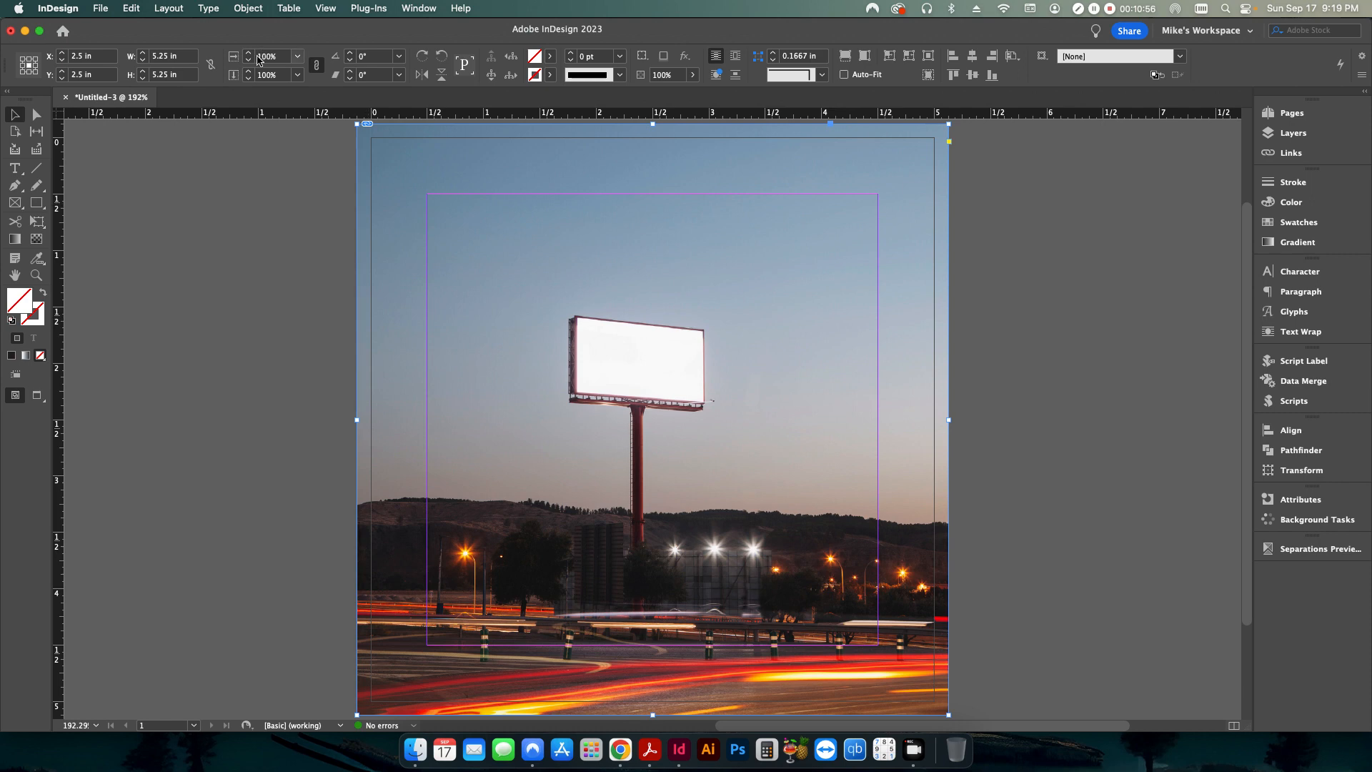
left_click(247, 8)
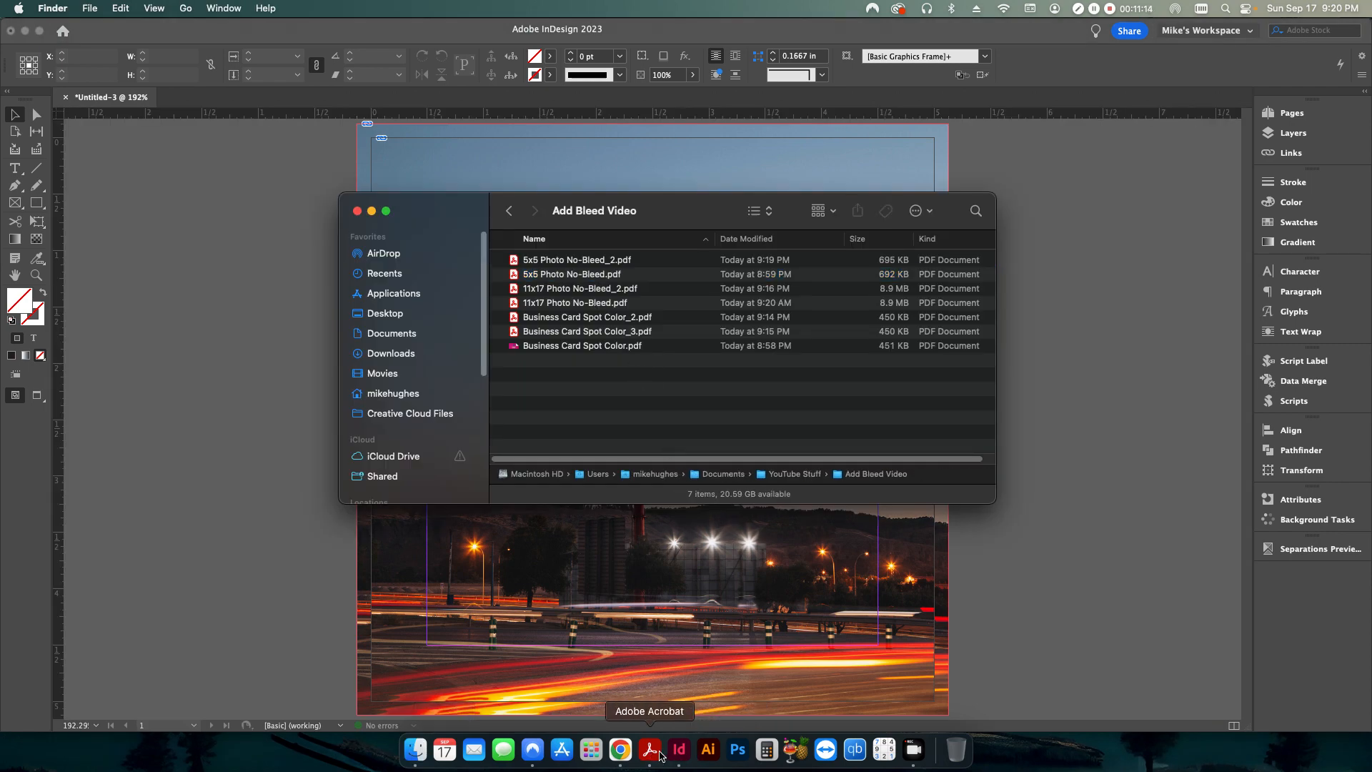
Bring Acrobat back to 5x5 Photo No-Bleed_2.pdf showing no preflight errors or warnings
double_click(577, 260)
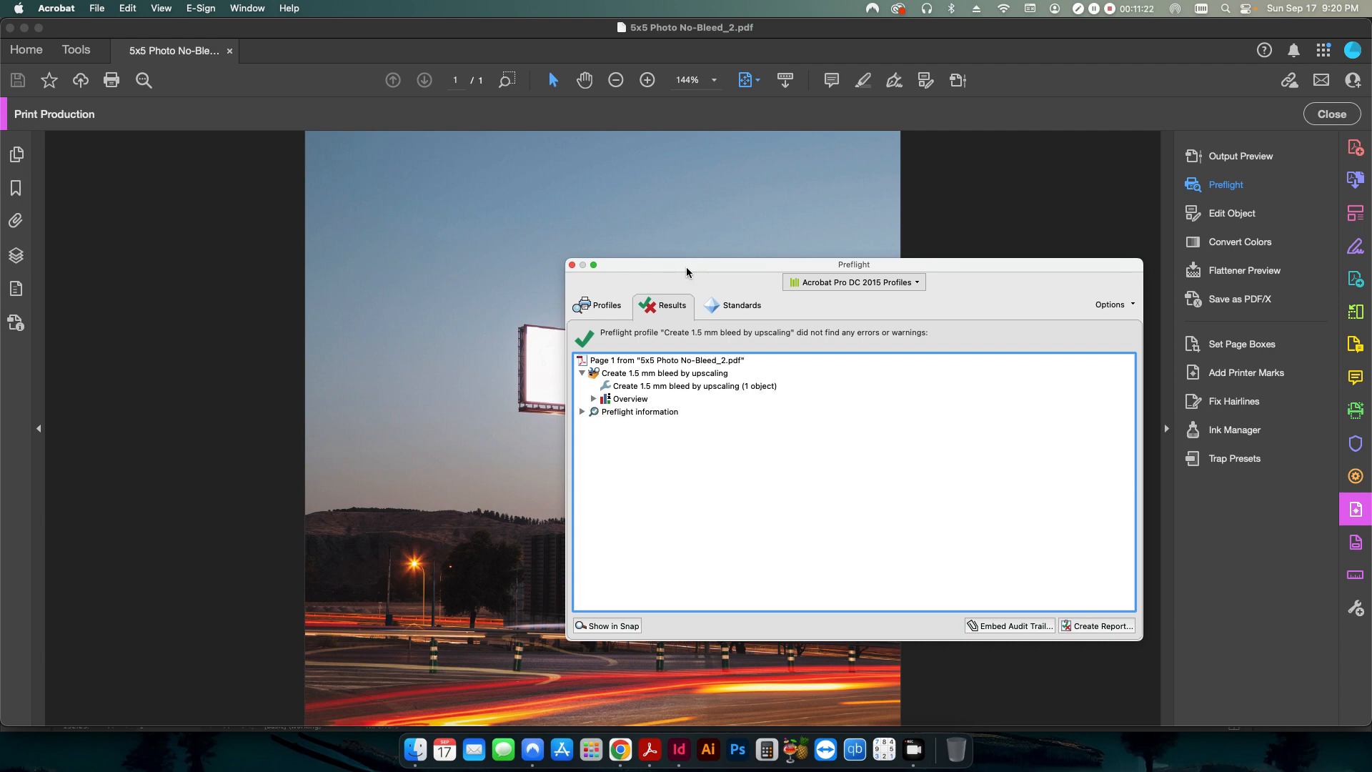
mouse_move(660, 433)
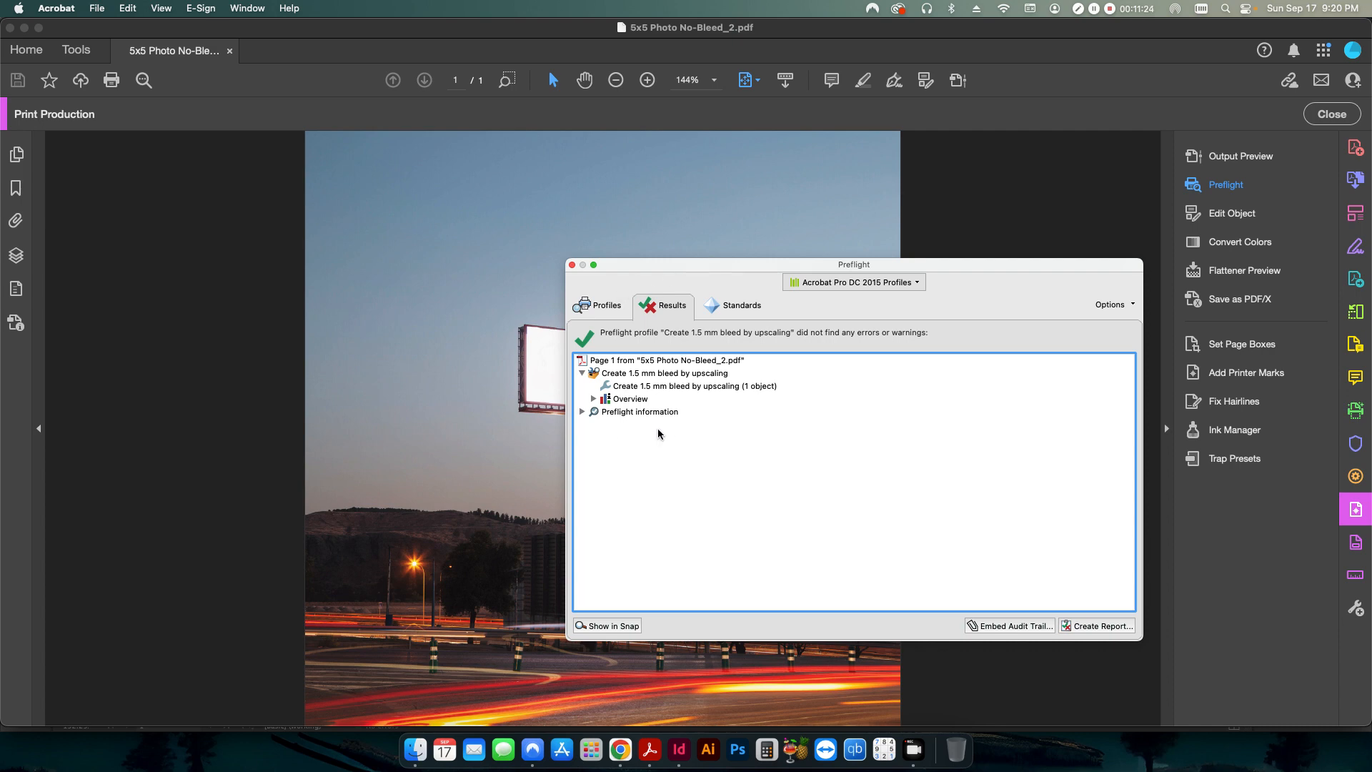
mouse_move(429, 401)
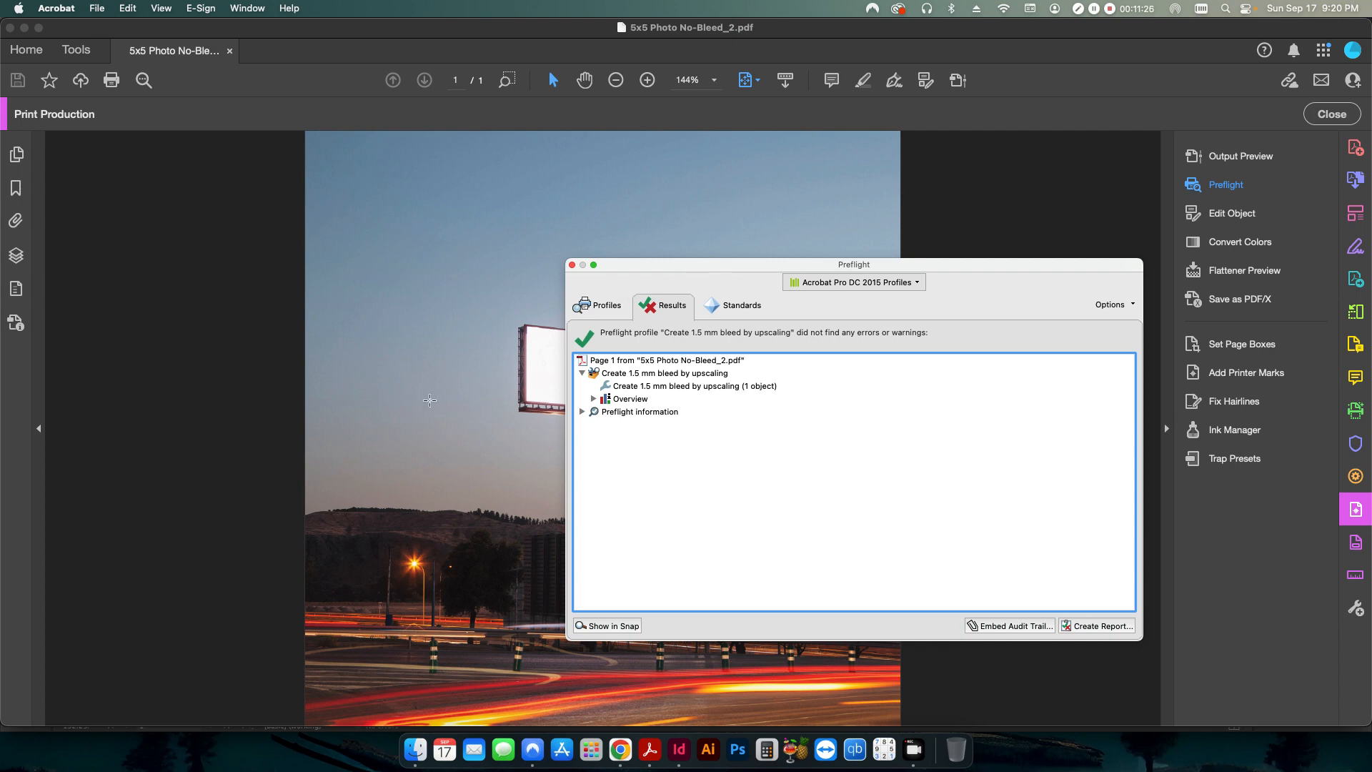
mouse_move(646, 468)
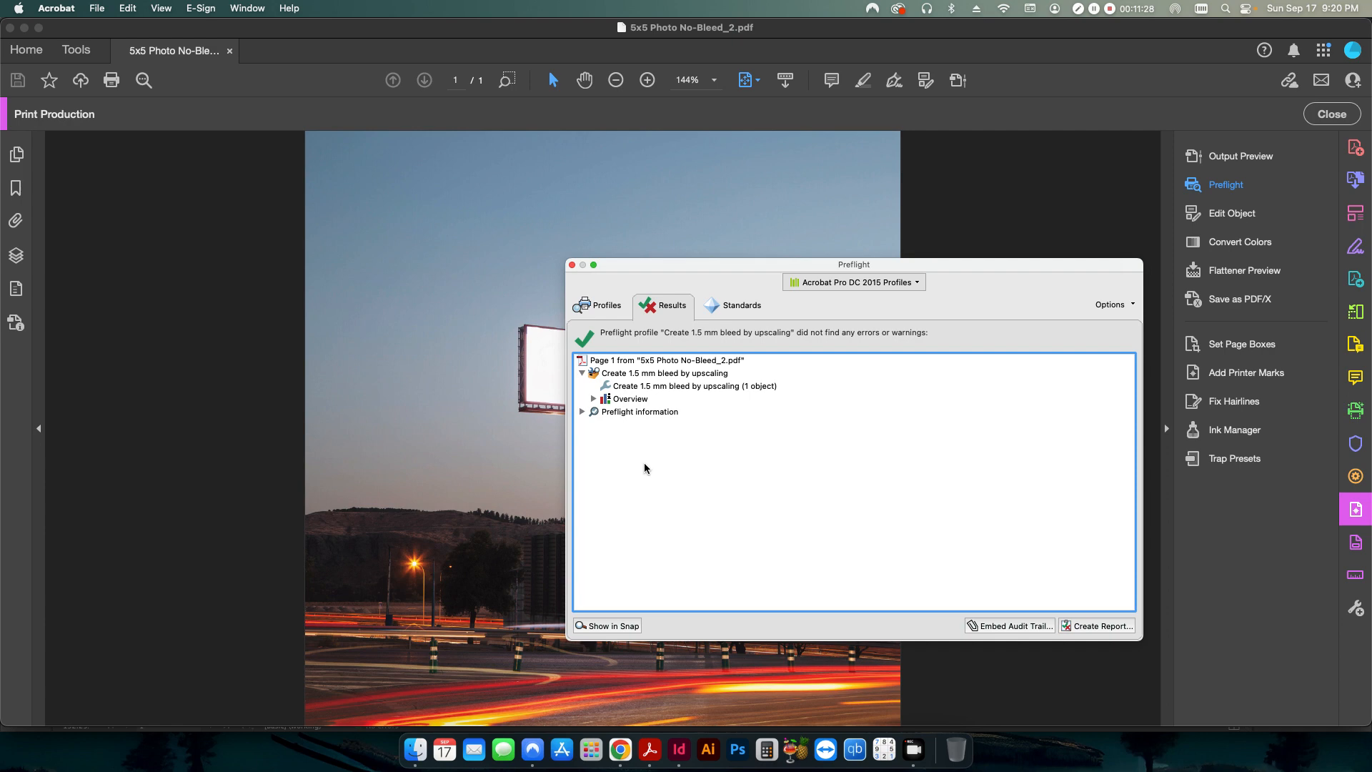
mouse_move(664, 531)
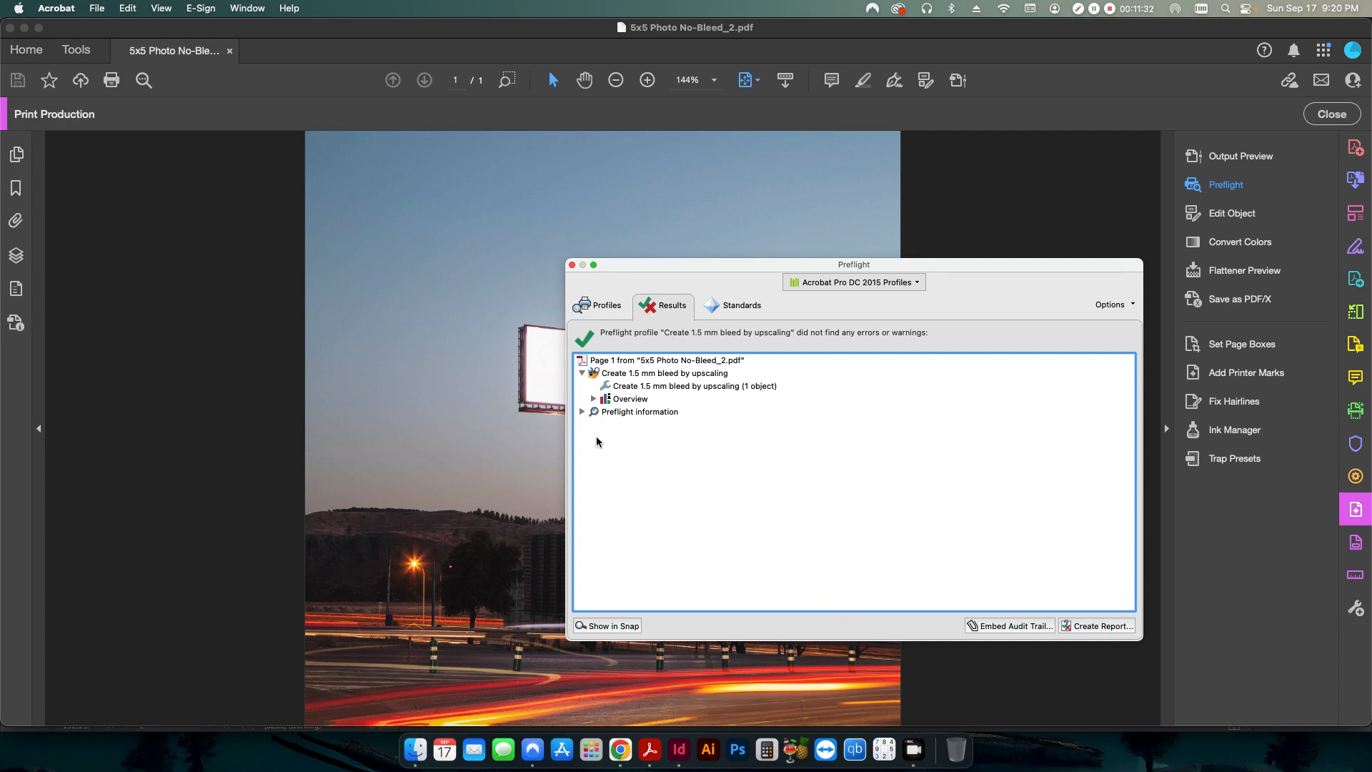
mouse_move(746, 513)
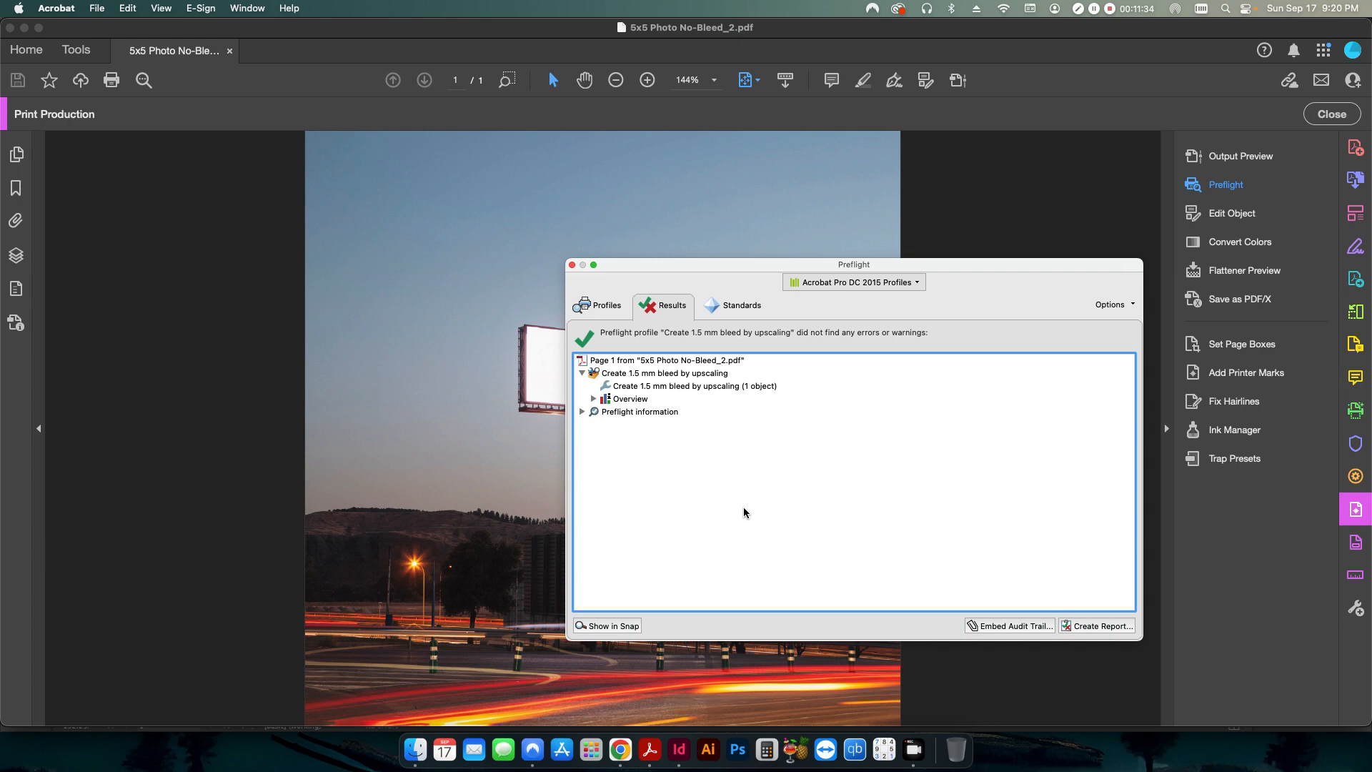
mouse_move(741, 511)
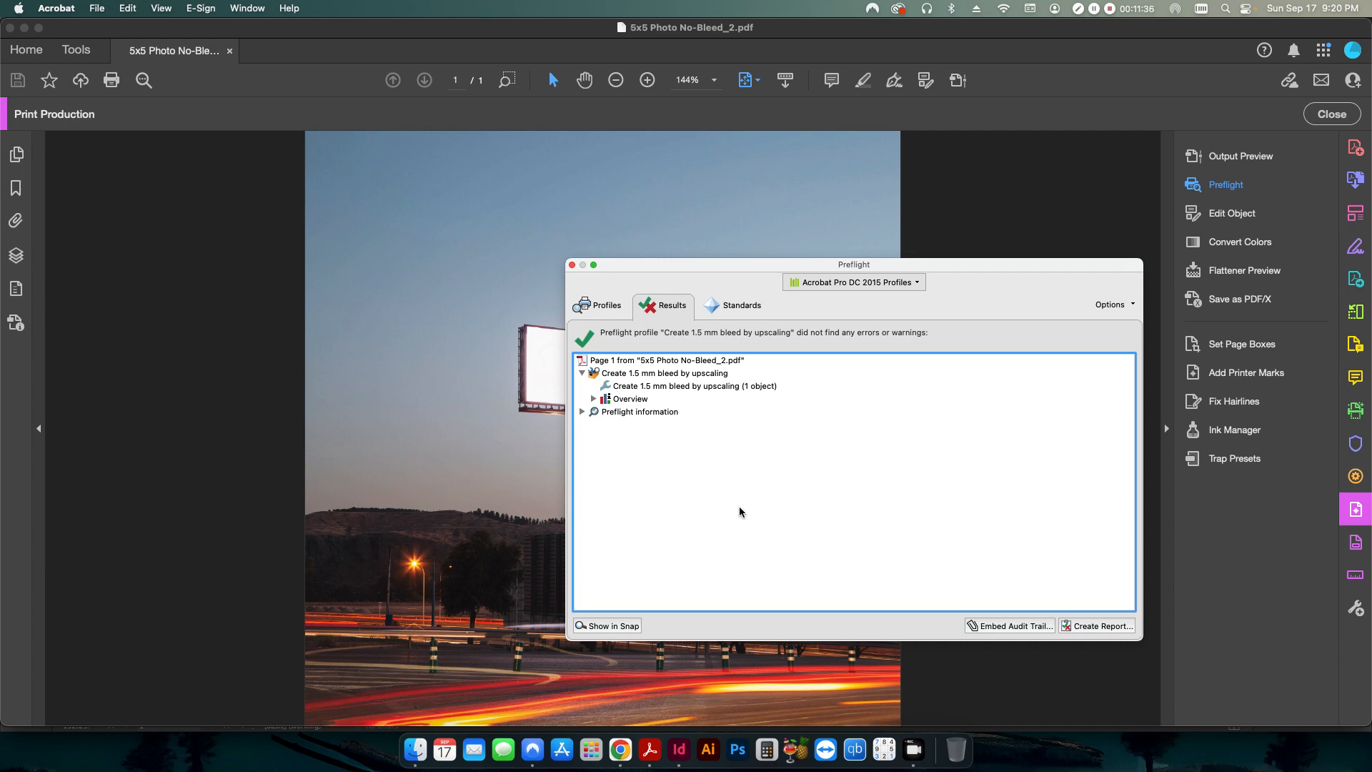
mouse_move(623, 592)
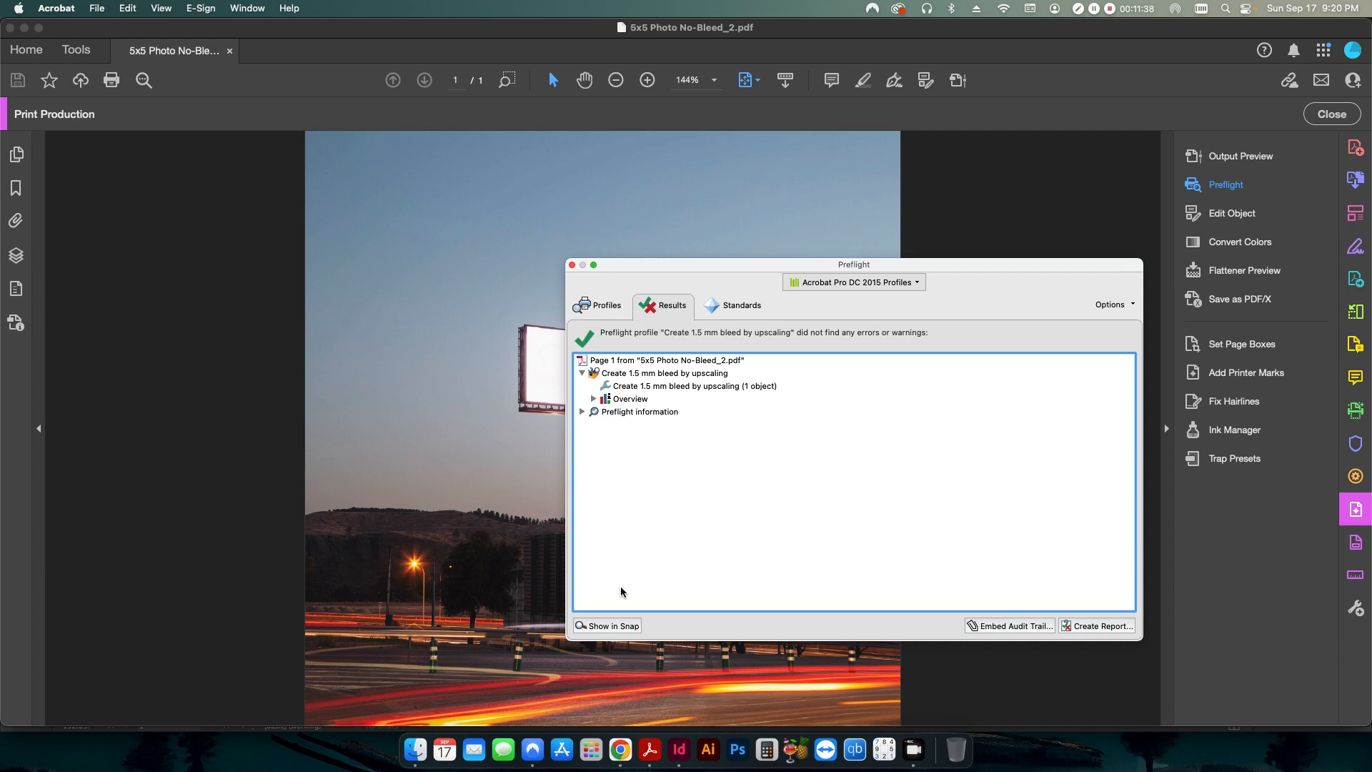
mouse_move(706, 517)
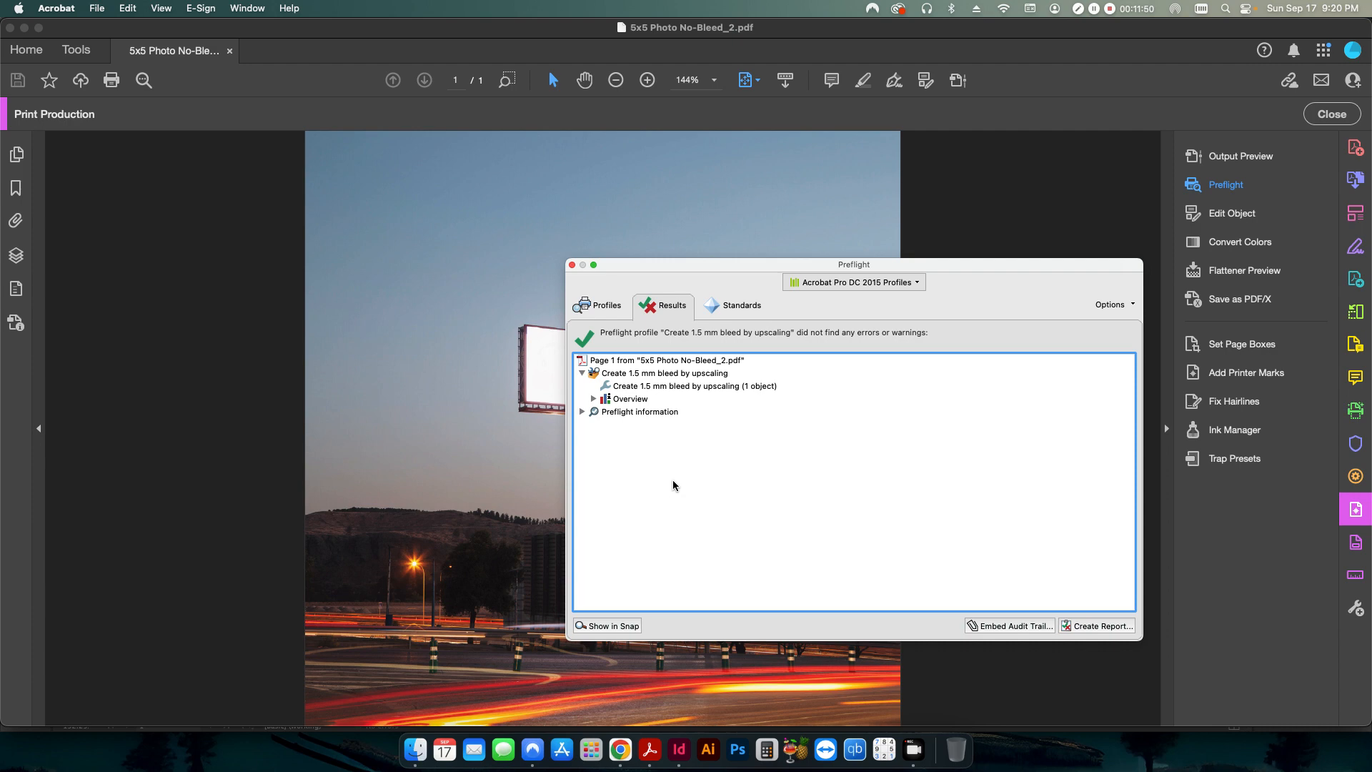
mouse_move(666, 286)
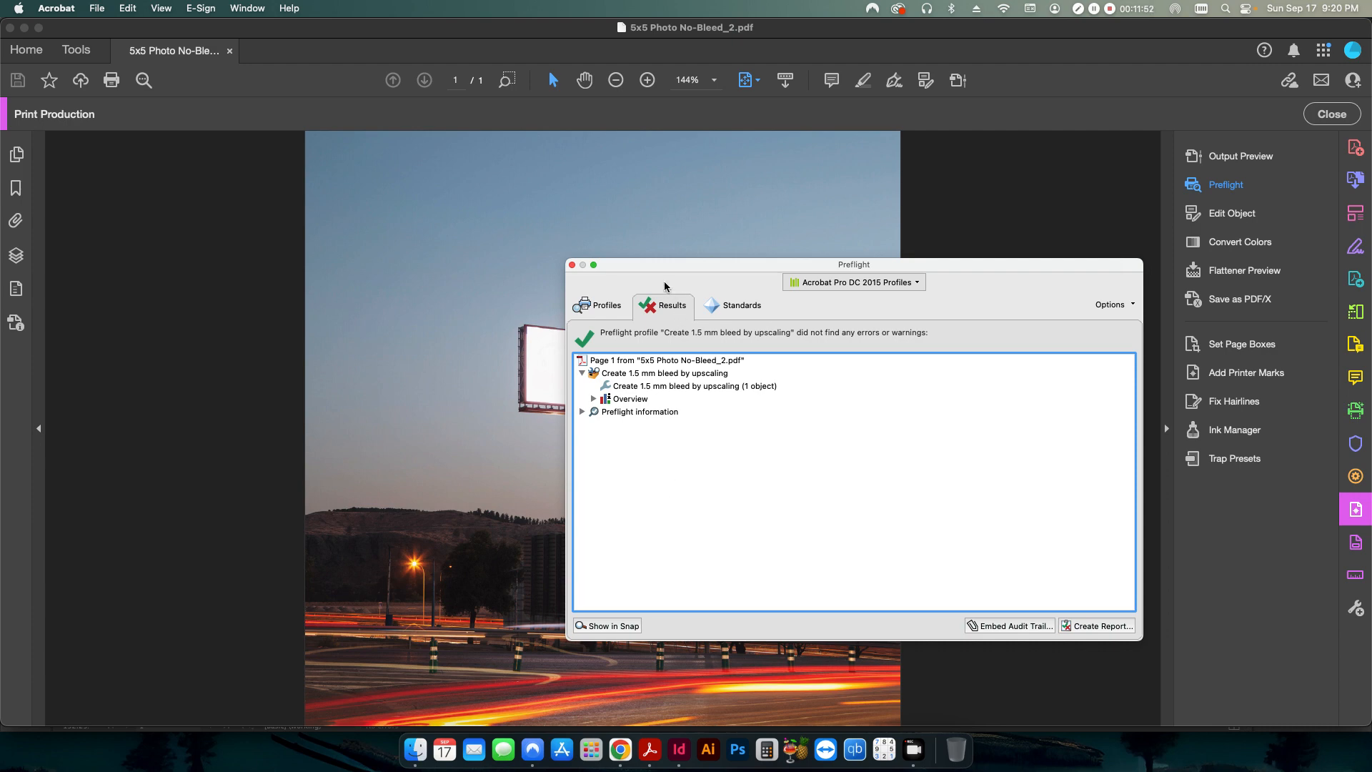
mouse_move(632, 270)
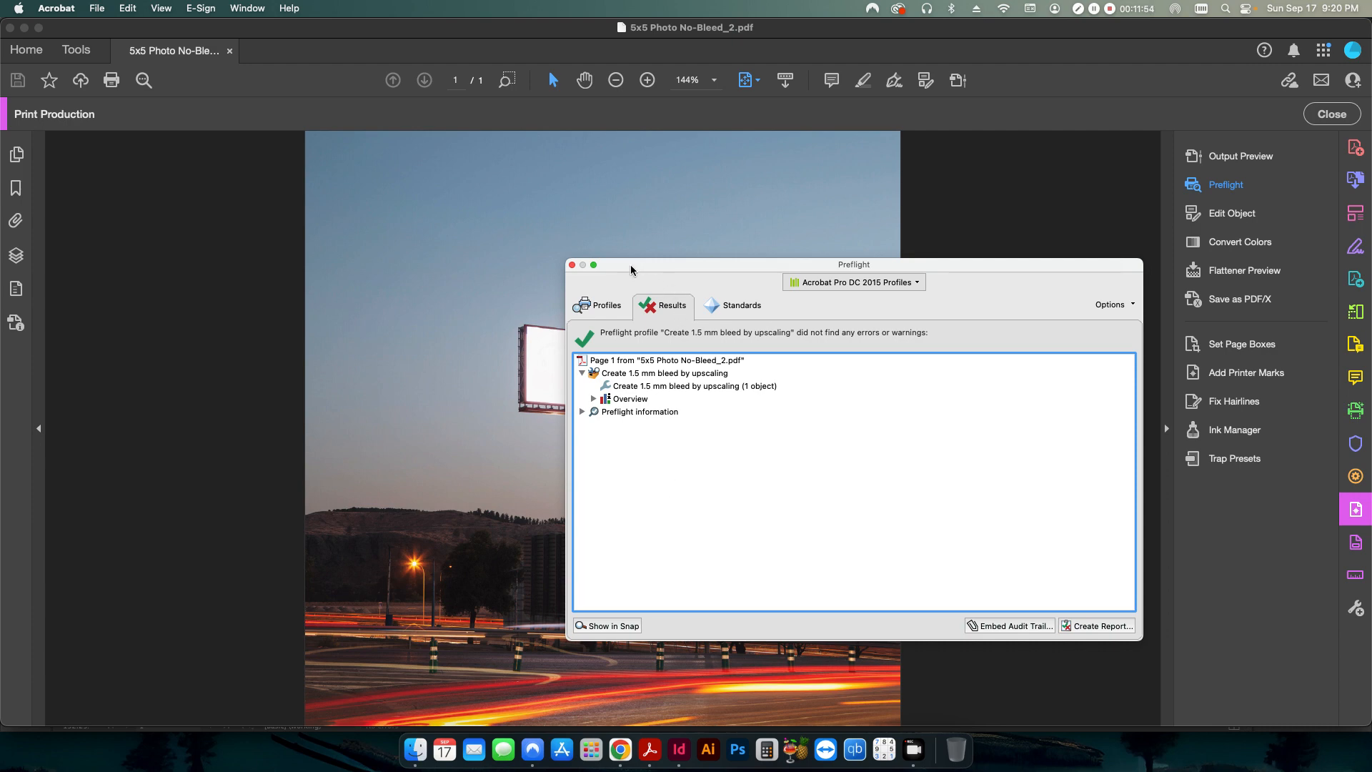